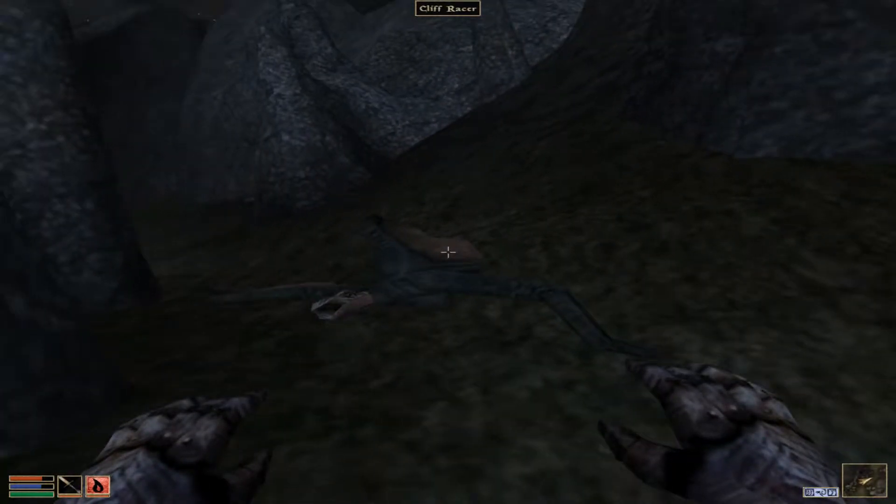
{"action": "mouse_move", "coordinate": [448, 251]}
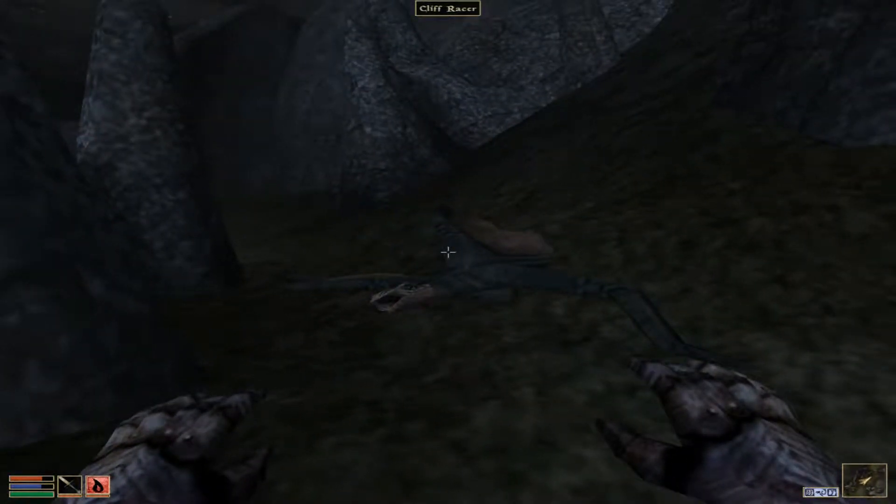
{"action": "mouse_move", "coordinate": [447, 252]}
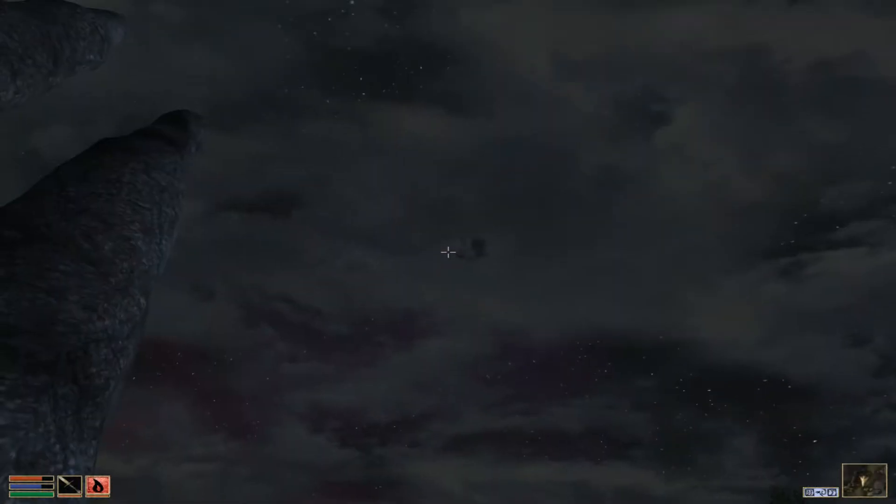
{"action": "mouse_move", "coordinate": [447, 251]}
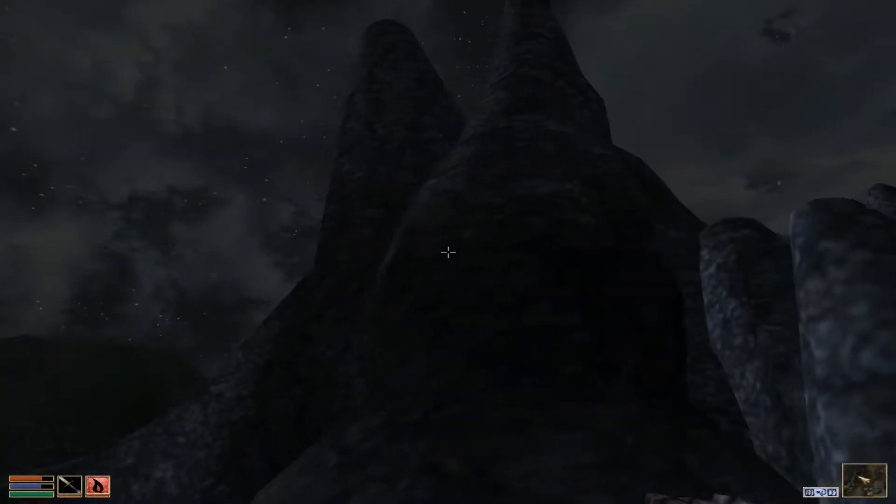
{"action": "mouse_move", "coordinate": [448, 252]}
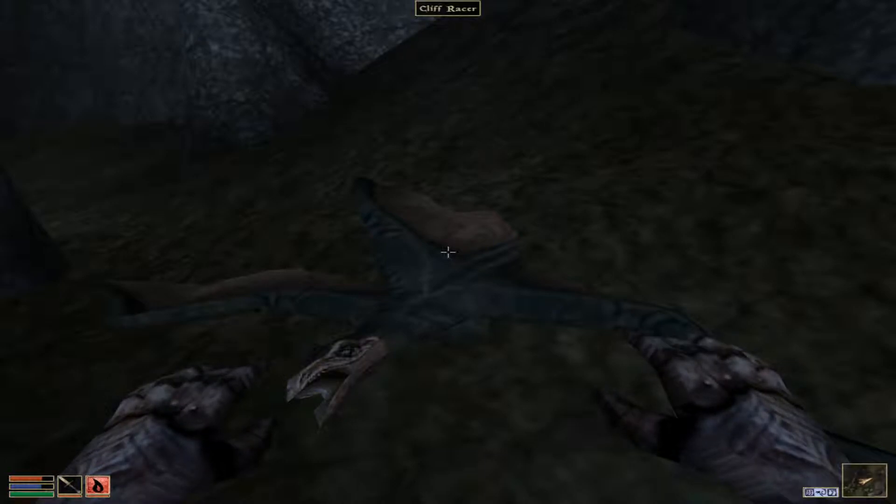
{"action": "mouse_move", "coordinate": [448, 252]}
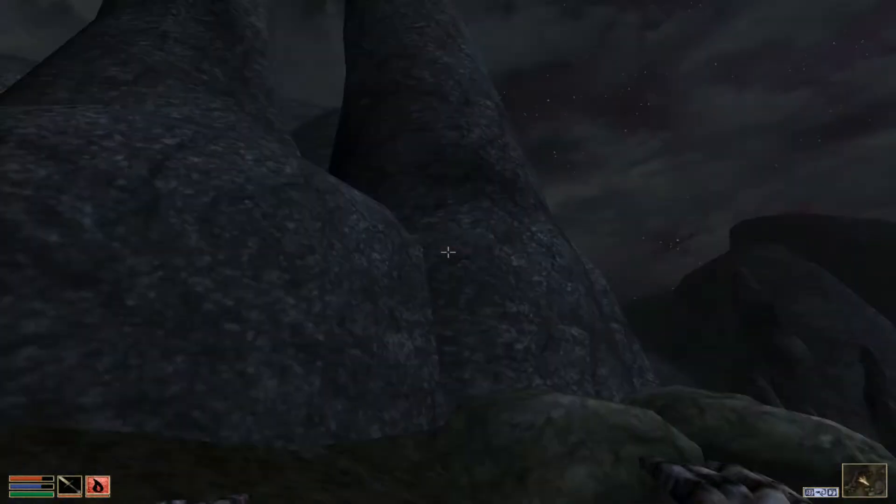
Take the feather from the cliff racer corpse and close its contents window.
{"action": "left_click", "coordinate": [448, 253]}
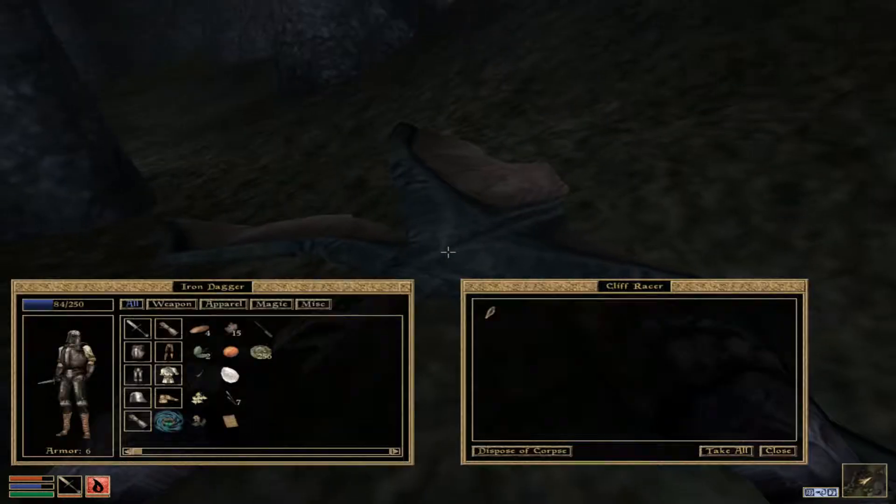
{"action": "mouse_move", "coordinate": [490, 312]}
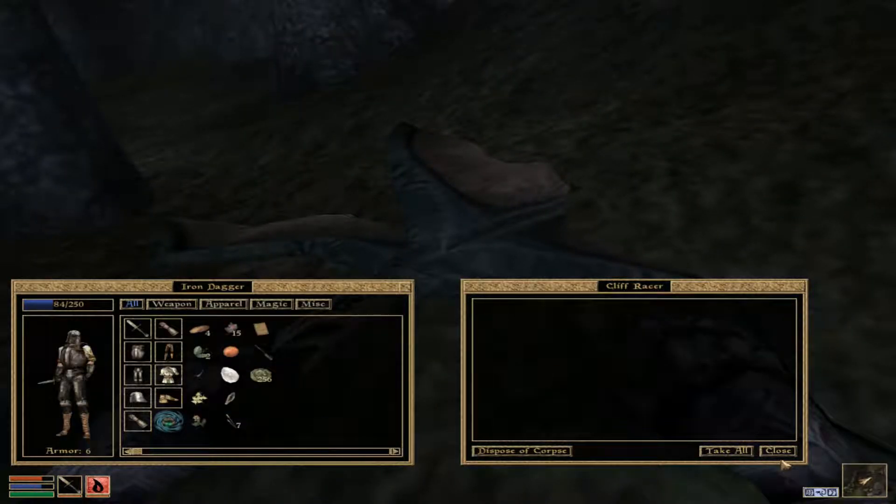
{"action": "left_click", "coordinate": [777, 451]}
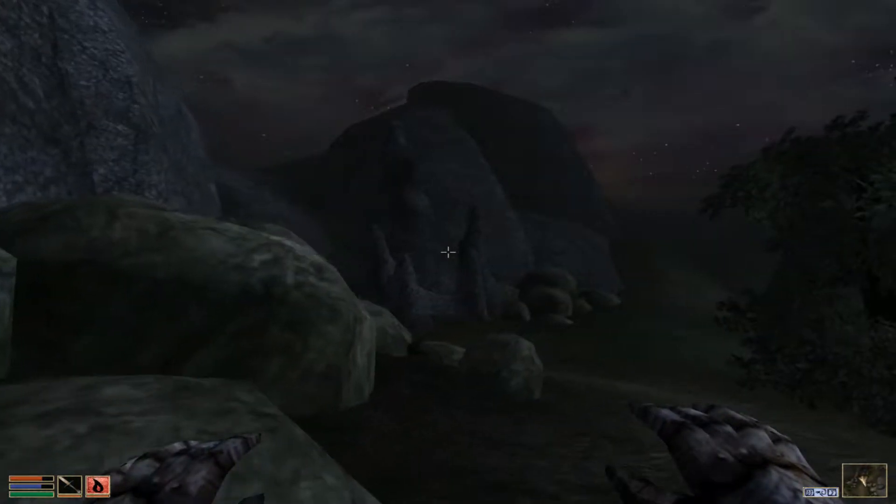
{"action": "mouse_move", "coordinate": [447, 252]}
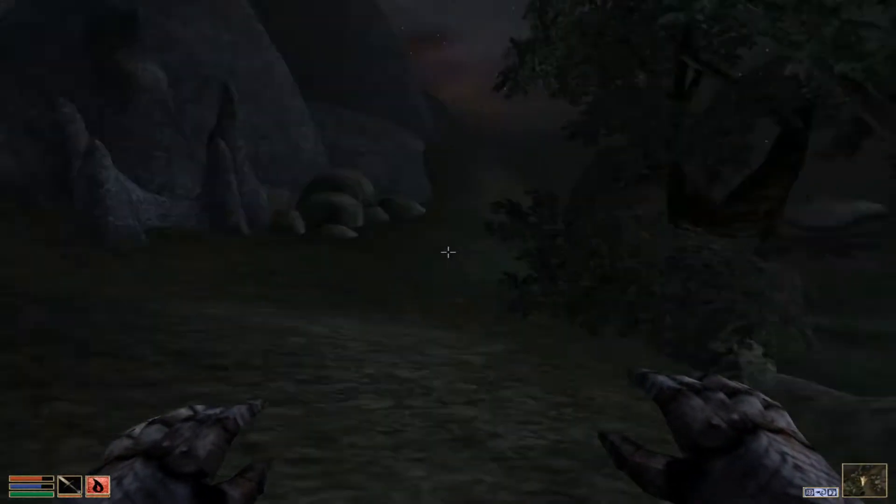
{"action": "mouse_move", "coordinate": [448, 252]}
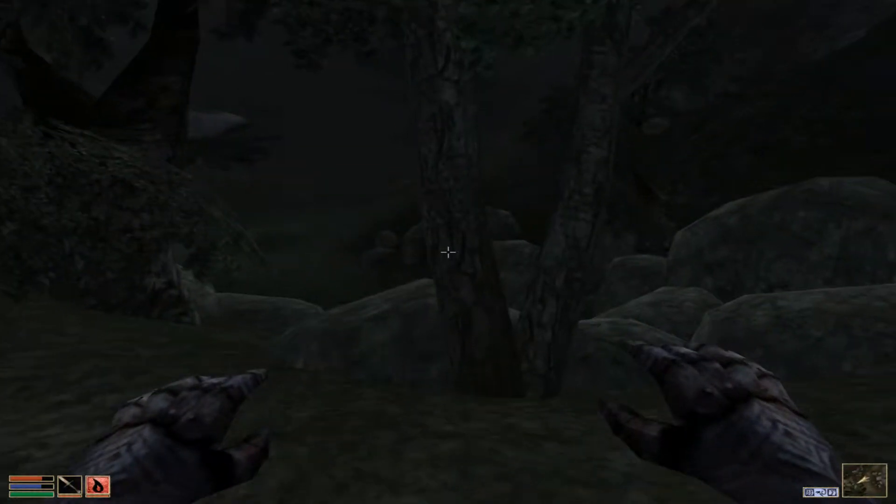
{"action": "mouse_move", "coordinate": [448, 252]}
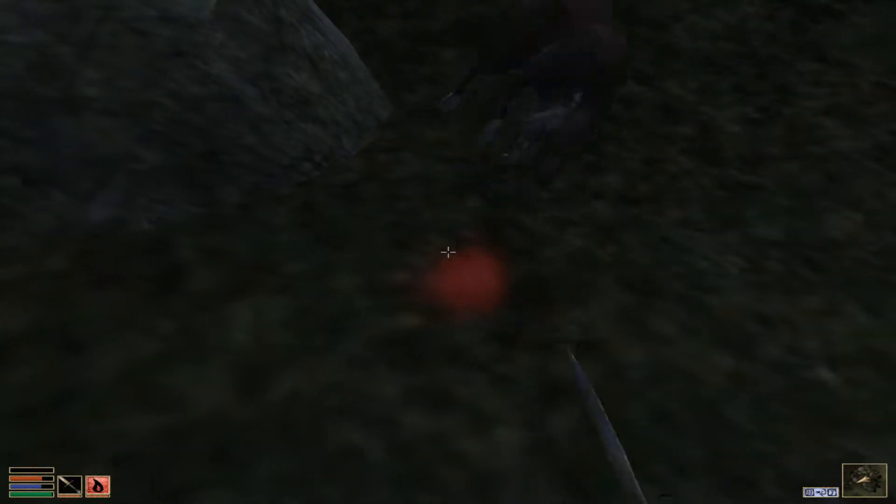
Attack the creature past the trees with the iron dagger.
{"action": "left_click", "coordinate": [449, 253]}
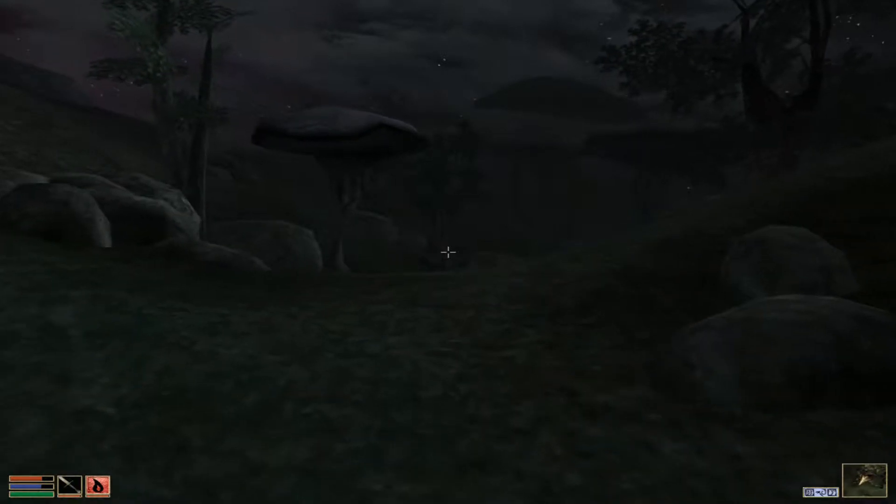
{"action": "mouse_move", "coordinate": [448, 253]}
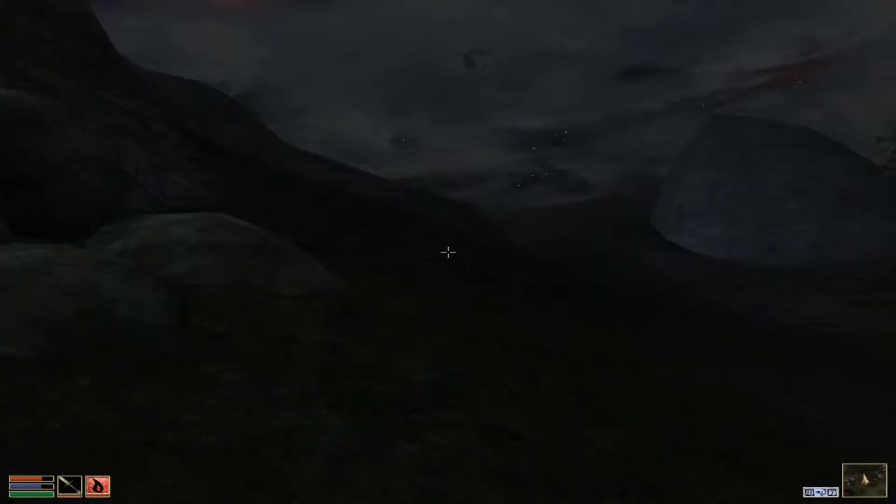
{"action": "mouse_move", "coordinate": [447, 252]}
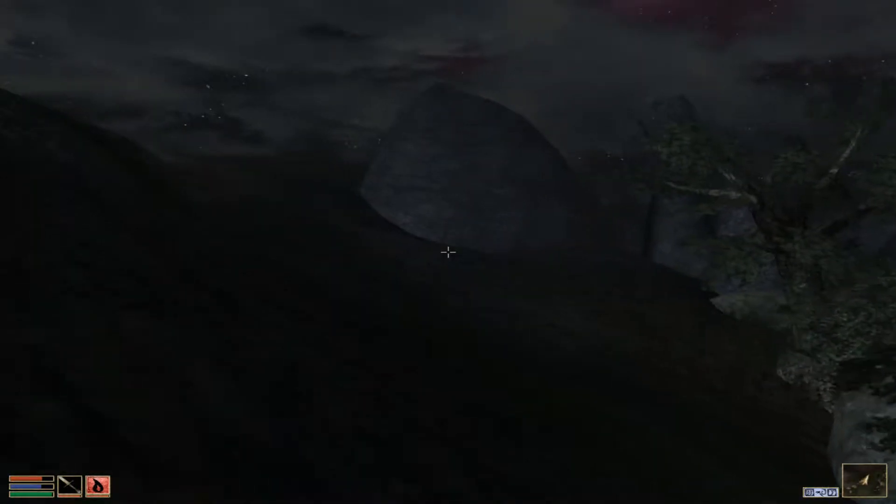
{"action": "mouse_move", "coordinate": [447, 252]}
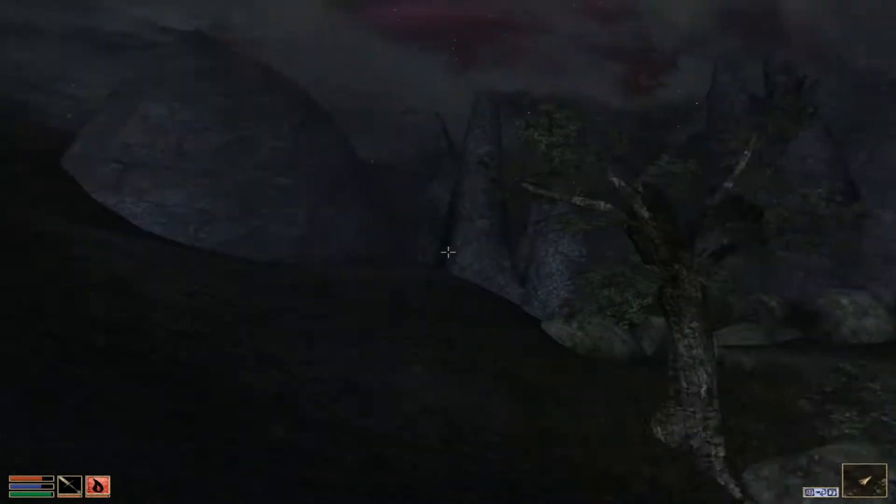
{"action": "mouse_move", "coordinate": [448, 253]}
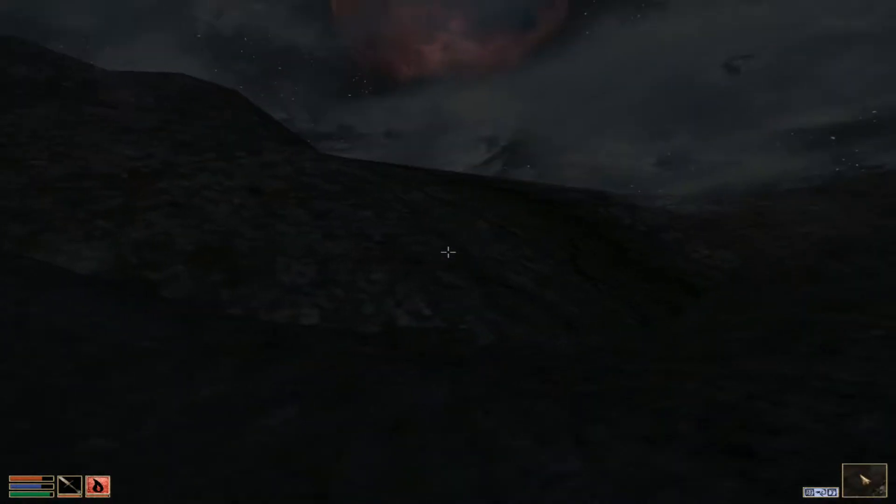
{"action": "mouse_move", "coordinate": [448, 252]}
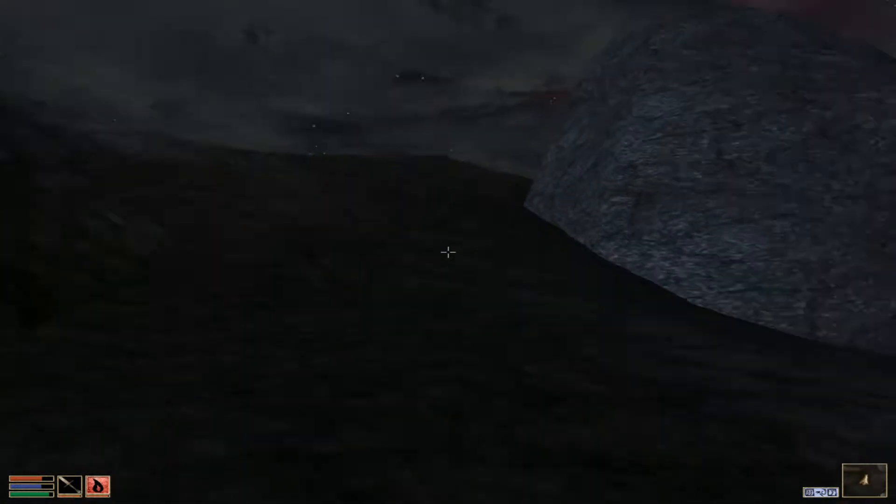
{"action": "mouse_move", "coordinate": [448, 253]}
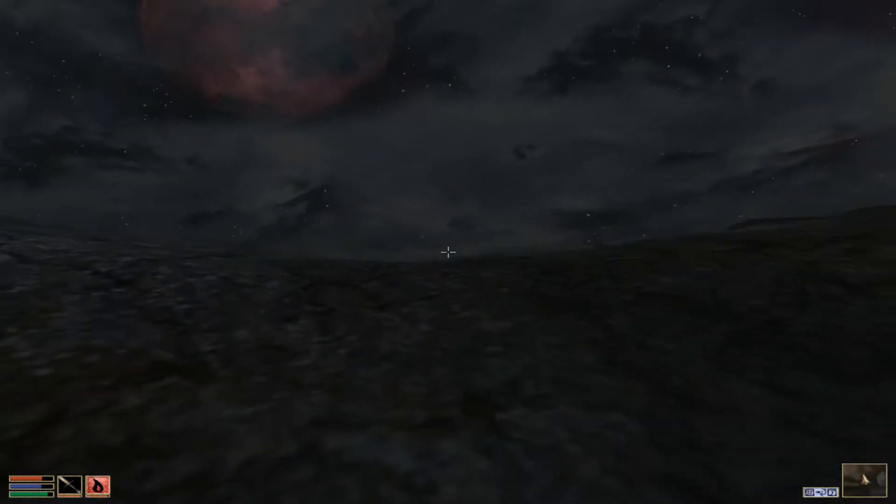
{"action": "mouse_move", "coordinate": [448, 252]}
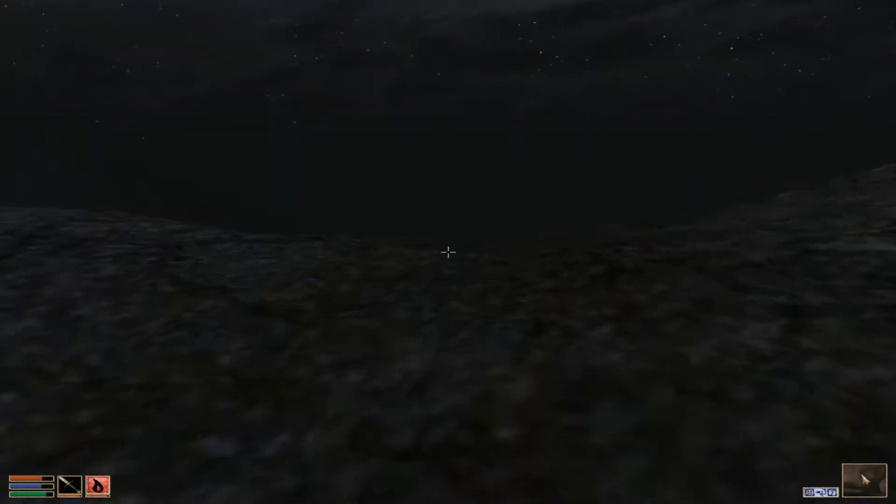
{"action": "mouse_move", "coordinate": [448, 252]}
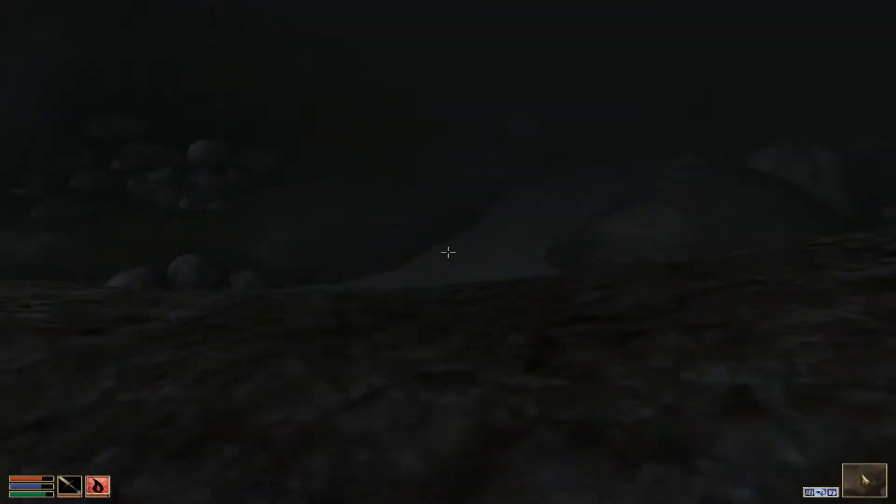
{"action": "mouse_move", "coordinate": [447, 253]}
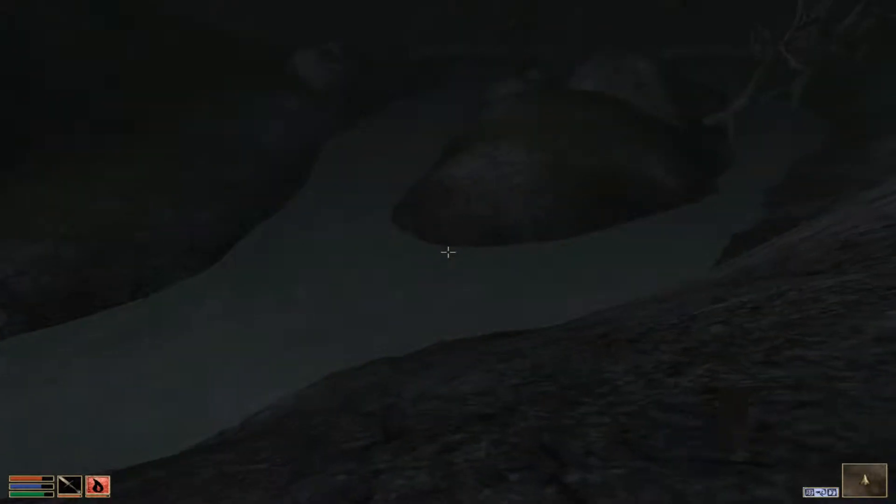
{"action": "mouse_move", "coordinate": [448, 253]}
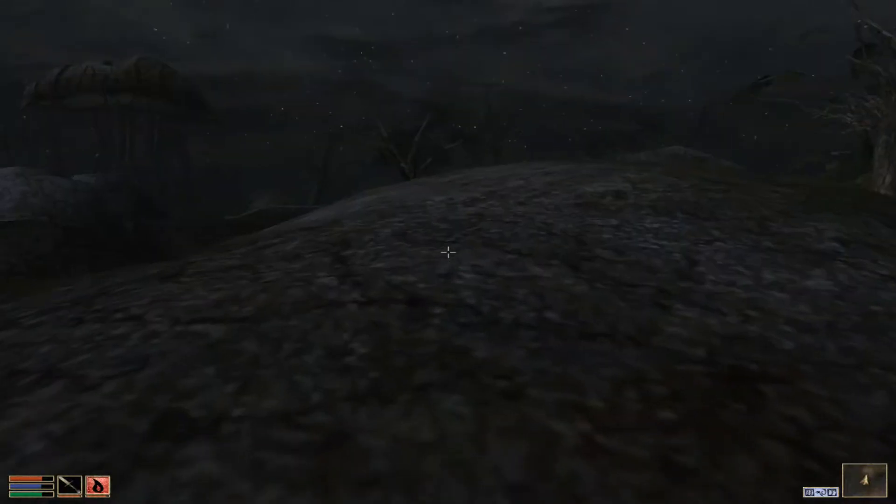
Reach the river, review the preferences with difficulty at easiest, and resume play.
{"action": "key", "text": "Tab"}
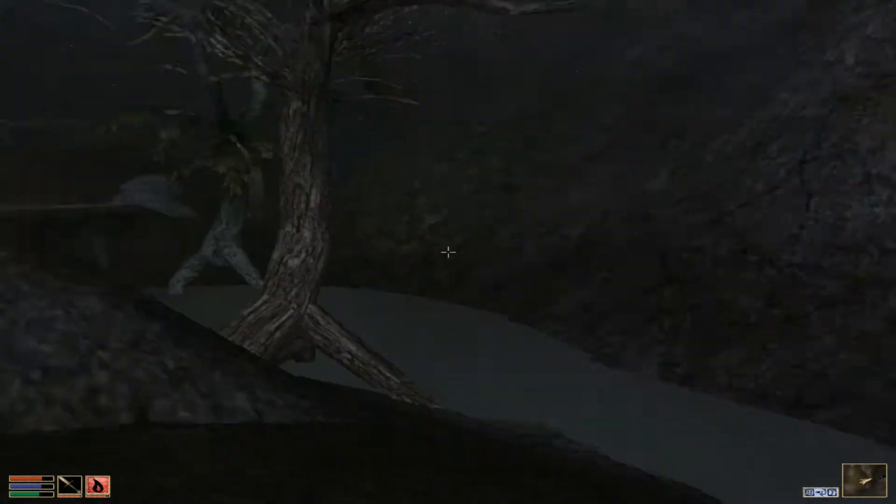
{"action": "mouse_move", "coordinate": [448, 252]}
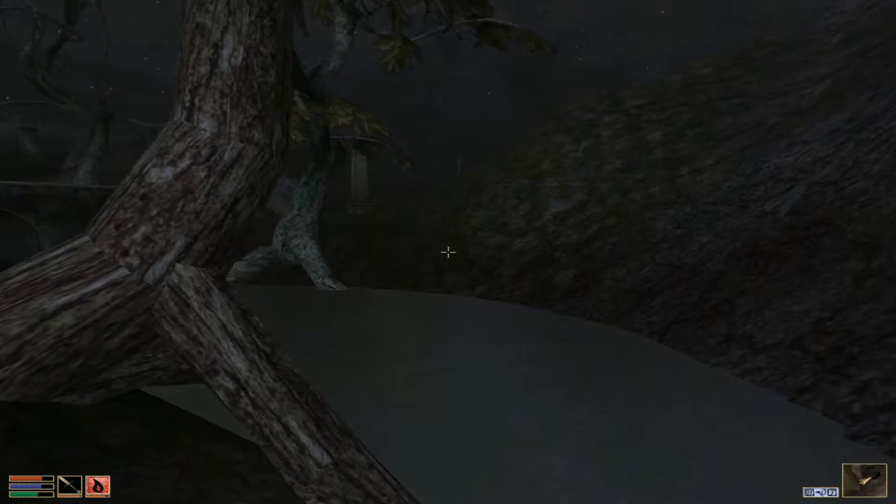
{"action": "key", "text": "Escape"}
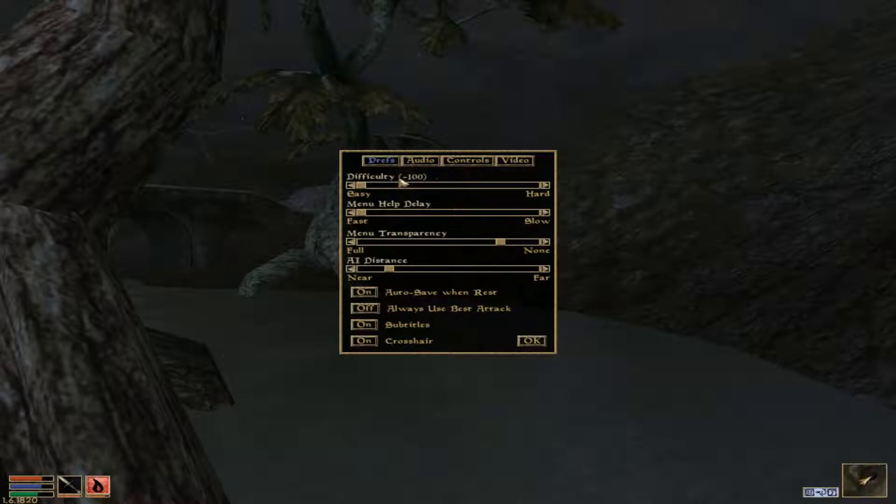
{"action": "mouse_move", "coordinate": [532, 341]}
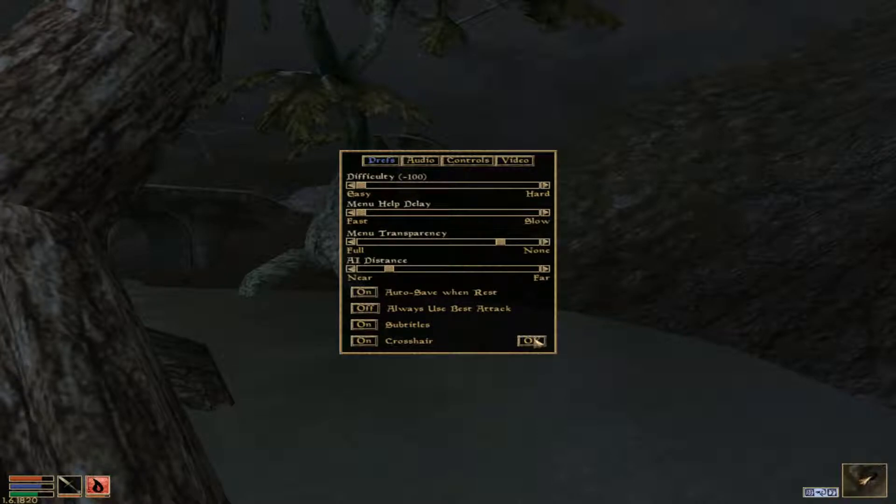
{"action": "left_click", "coordinate": [531, 341]}
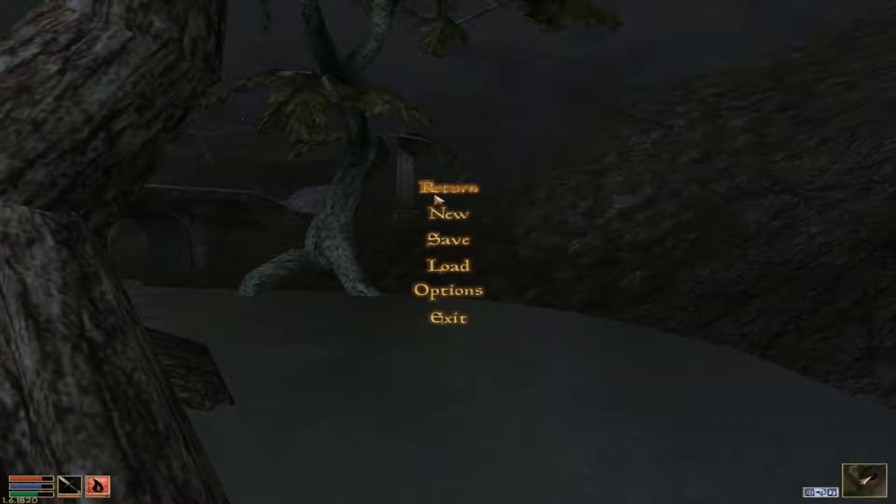
{"action": "left_click", "coordinate": [450, 188]}
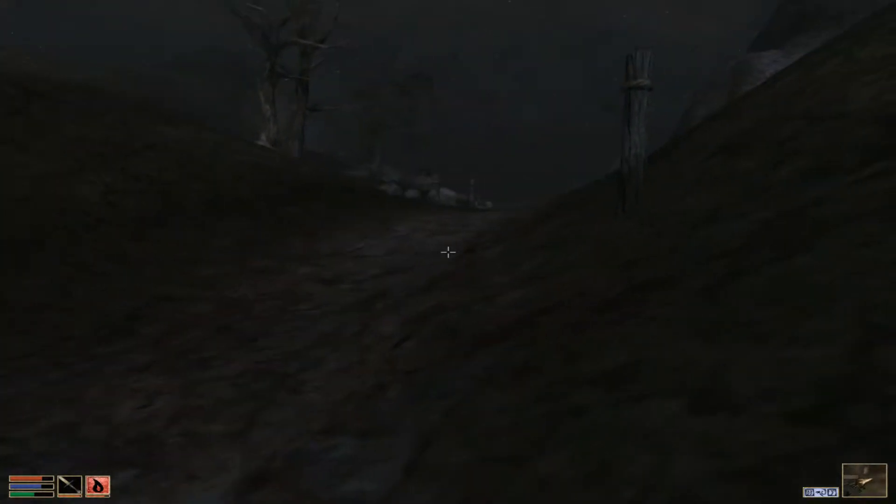
Take the Kreshweed ingredient from the roadside plant.
{"action": "key", "text": "w"}
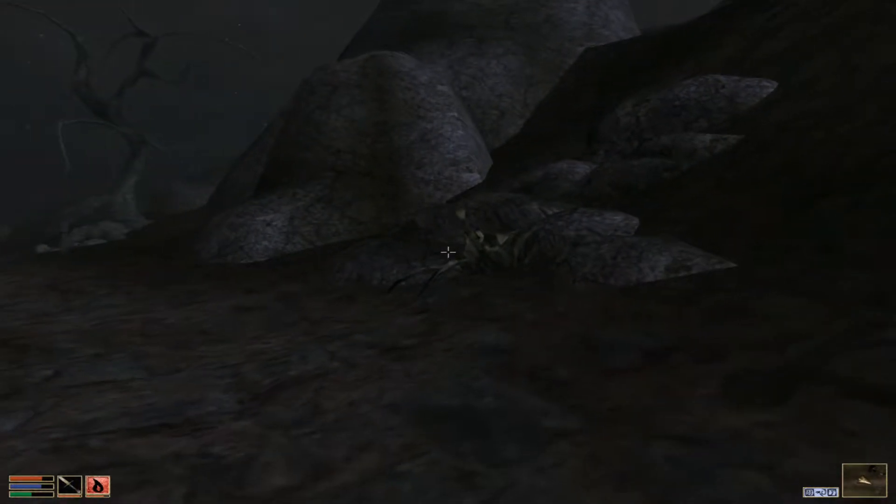
{"action": "mouse_move", "coordinate": [448, 252]}
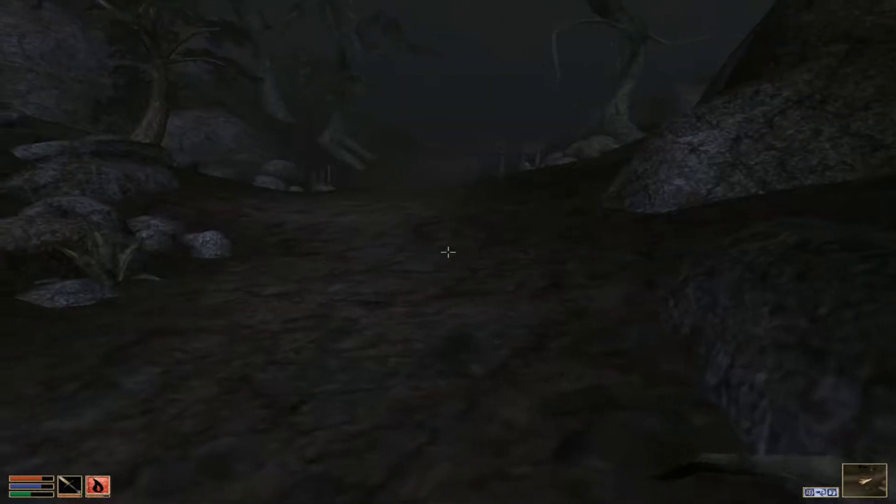
{"action": "mouse_move", "coordinate": [448, 252]}
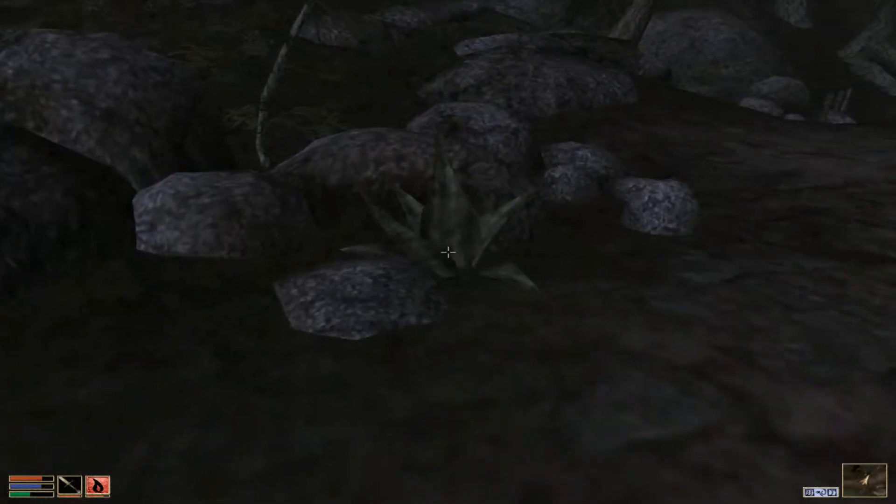
{"action": "left_click", "coordinate": [449, 252]}
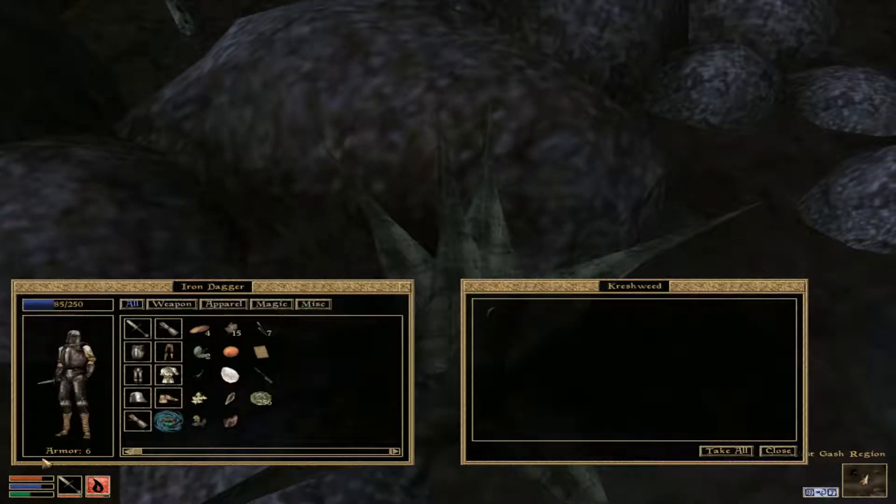
{"action": "left_click", "coordinate": [778, 451]}
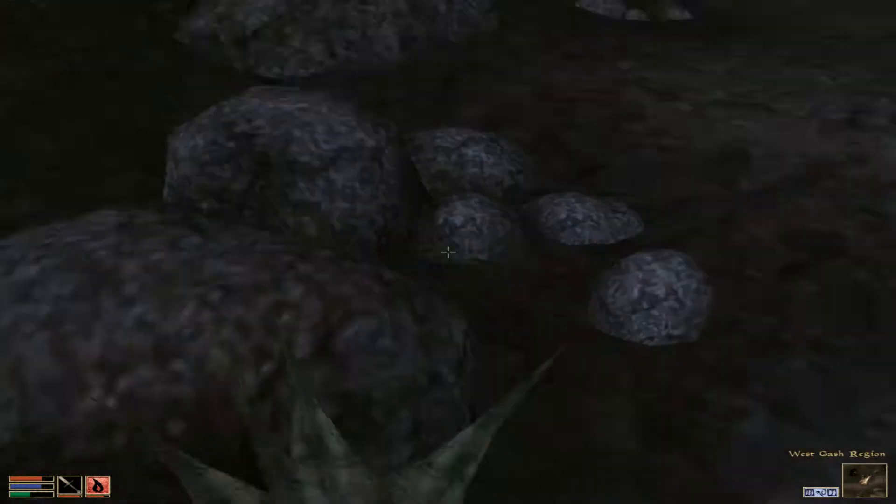
{"action": "mouse_move", "coordinate": [448, 252]}
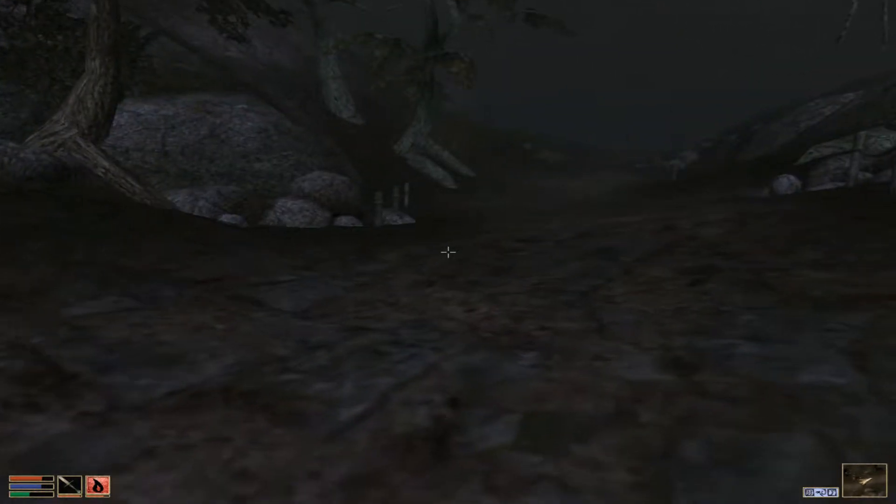
{"action": "mouse_move", "coordinate": [448, 252]}
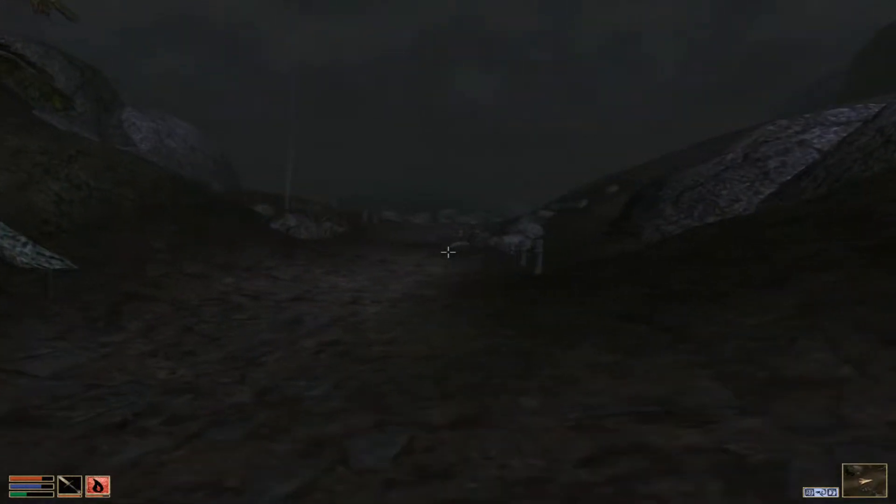
{"action": "mouse_move", "coordinate": [448, 252]}
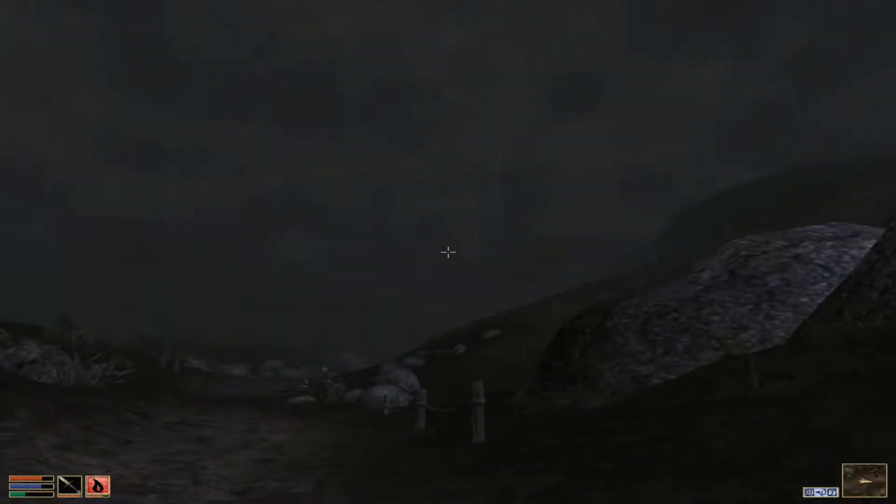
{"action": "mouse_move", "coordinate": [448, 252]}
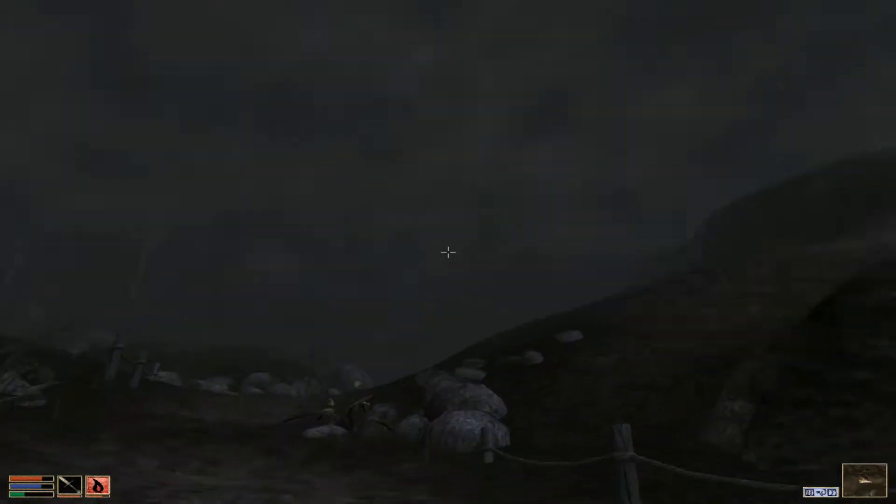
{"action": "mouse_move", "coordinate": [448, 252]}
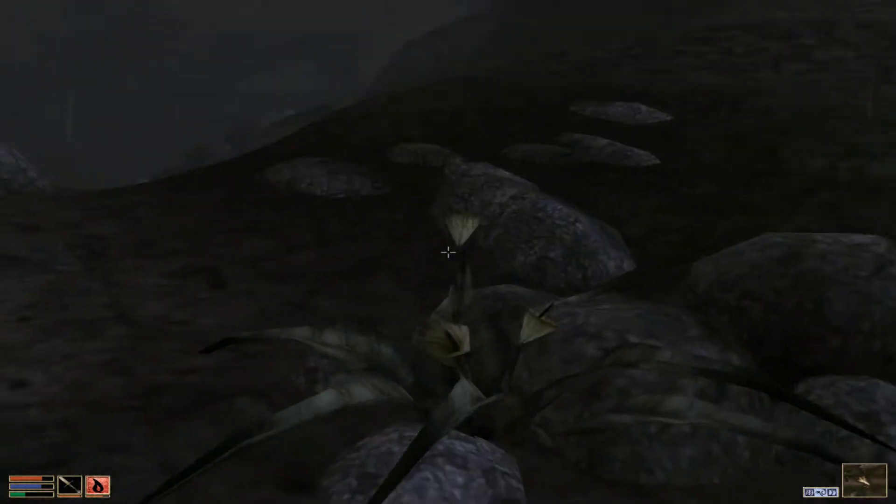
Harvest the spiky Roobrush plant ahead.
{"action": "left_click", "coordinate": [448, 252]}
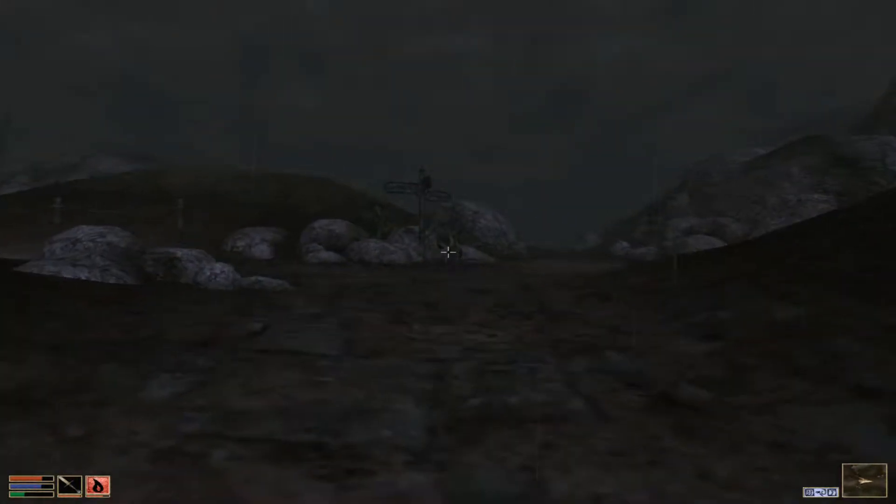
{"action": "key", "text": "w"}
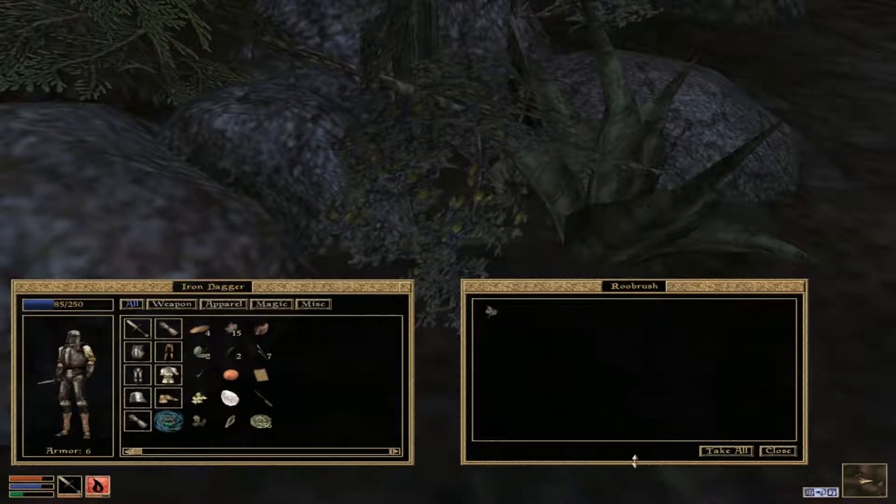
{"action": "left_click", "coordinate": [776, 451]}
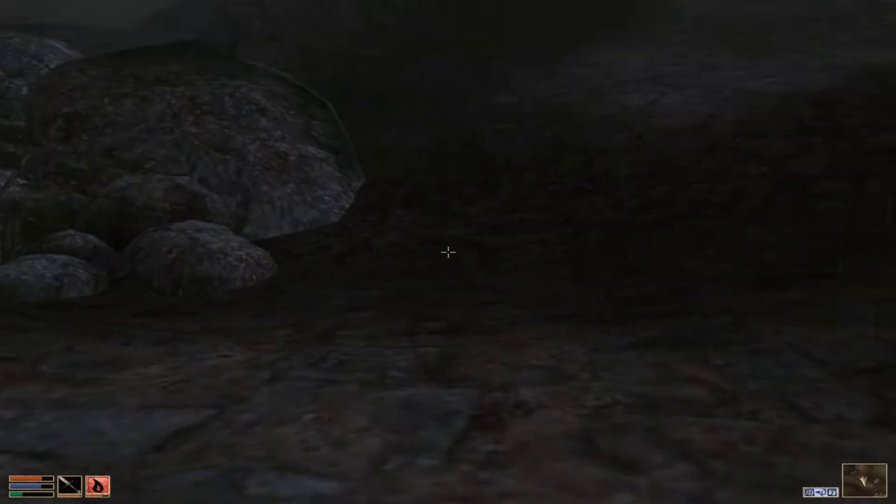
{"action": "mouse_move", "coordinate": [448, 252]}
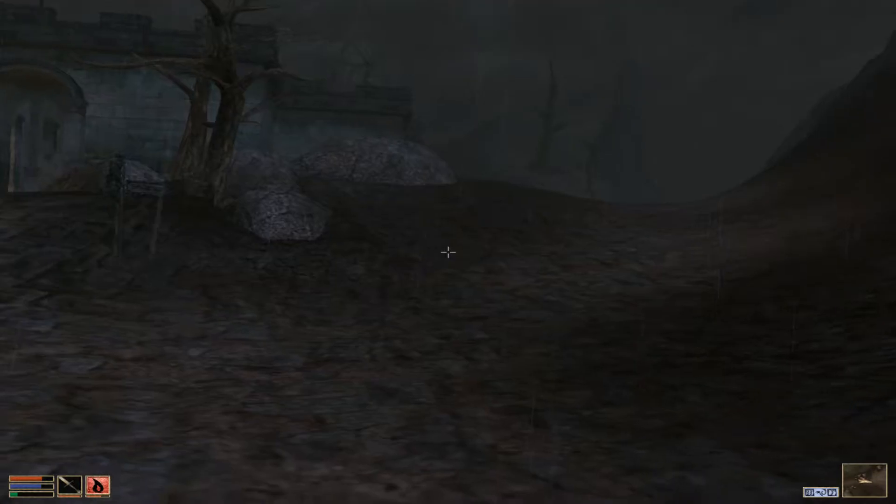
{"action": "mouse_move", "coordinate": [448, 252]}
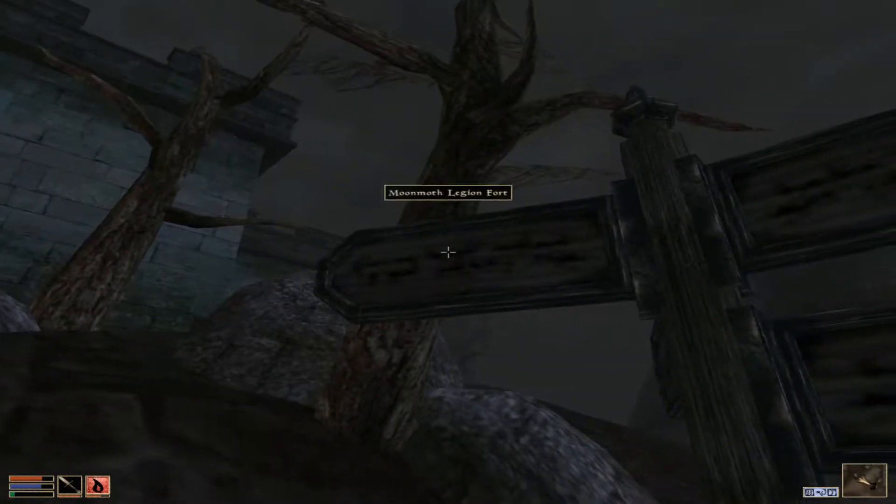
{"action": "mouse_move", "coordinate": [448, 251]}
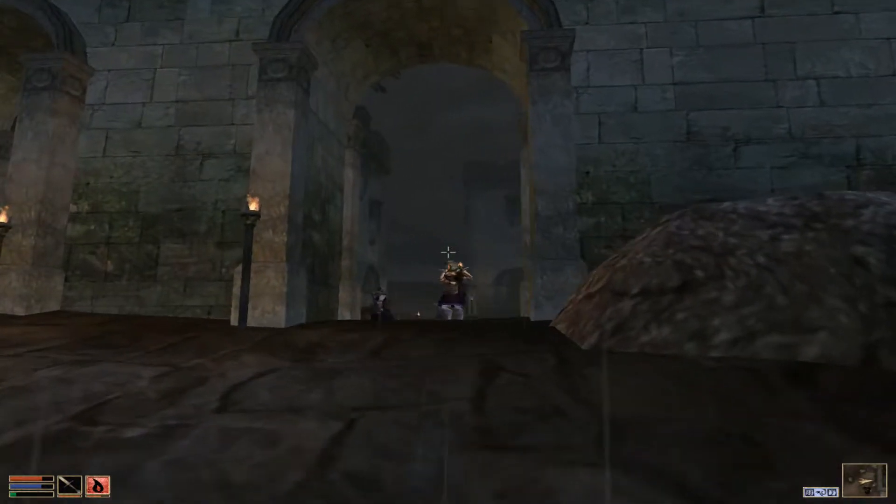
Walk to Moonmoth Legion Fort's gate and show the mushroom-collecting journal entries.
{"action": "key", "text": "w"}
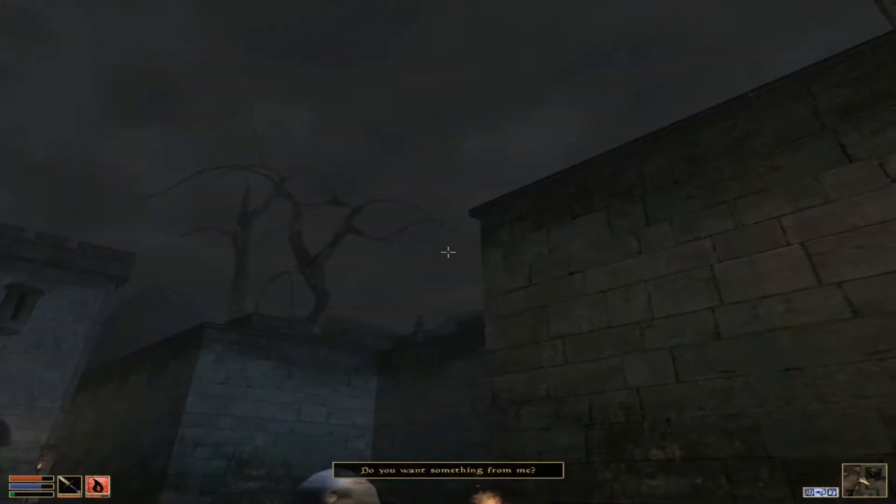
{"action": "key", "text": "j"}
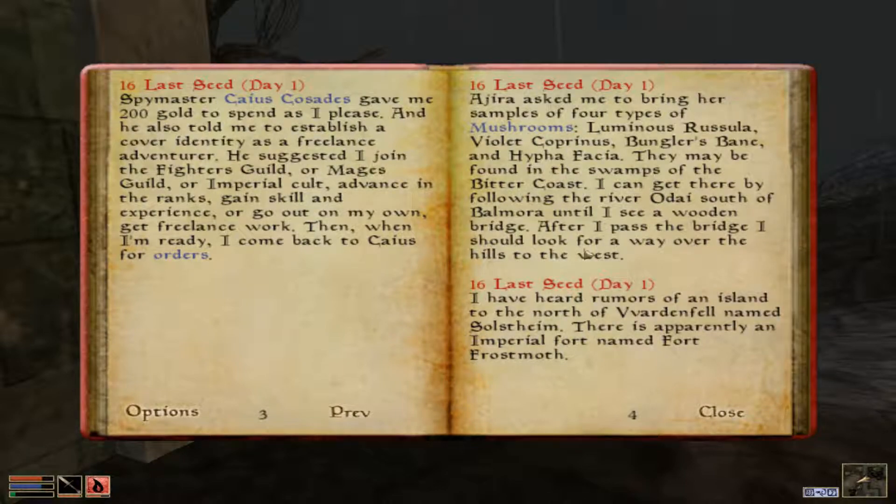
{"action": "mouse_move", "coordinate": [571, 234]}
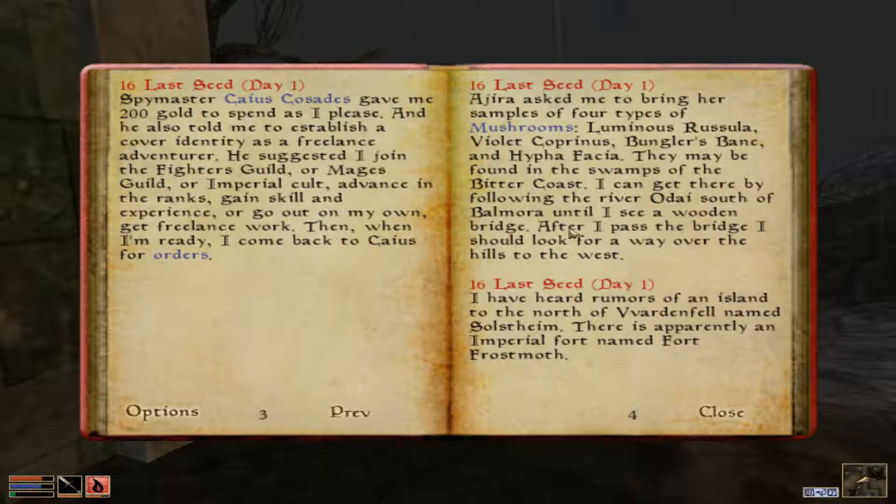
{"action": "mouse_move", "coordinate": [582, 254]}
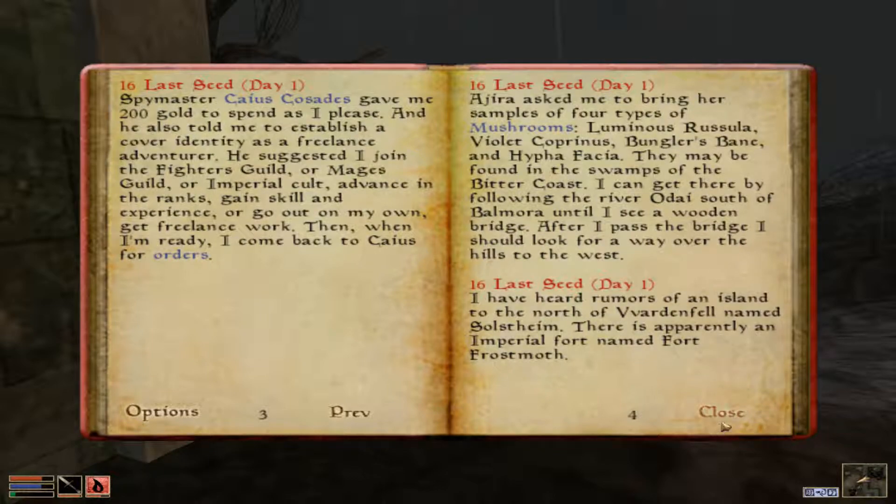
Close the journal and check the West Gash region map before heading into the hills.
{"action": "left_click", "coordinate": [726, 410]}
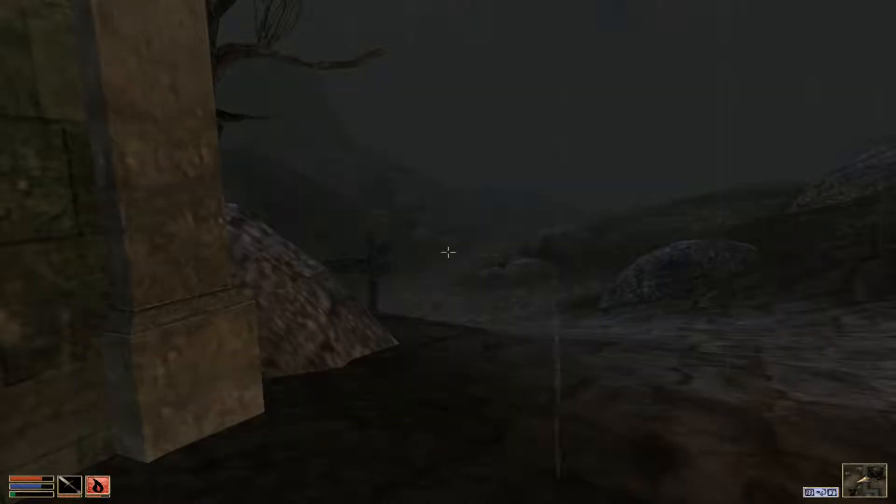
{"action": "mouse_move", "coordinate": [448, 252]}
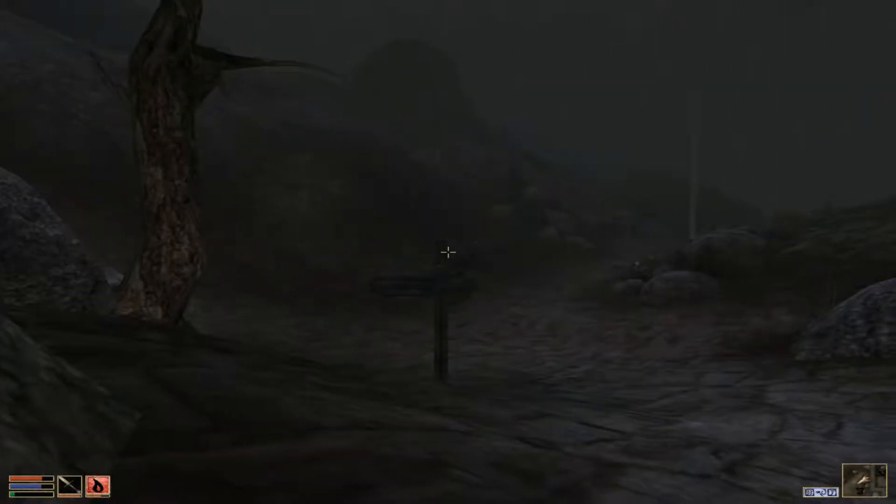
{"action": "key", "text": "Tab"}
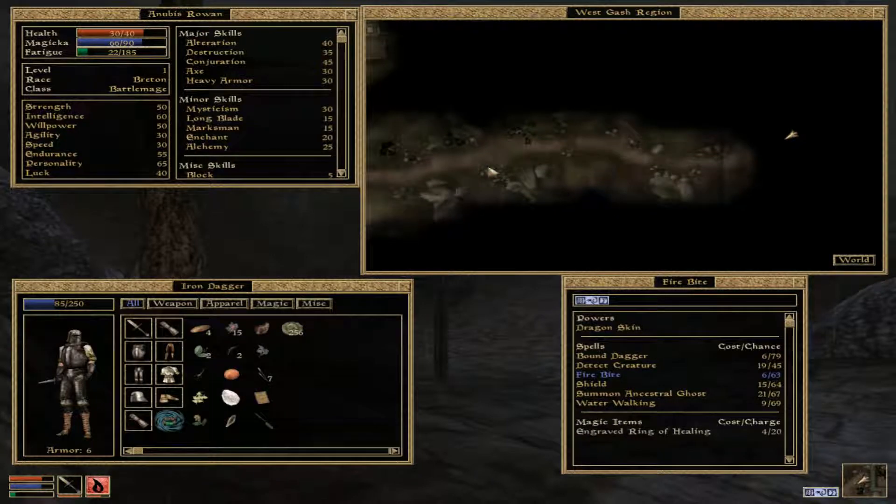
{"action": "left_click", "coordinate": [853, 260]}
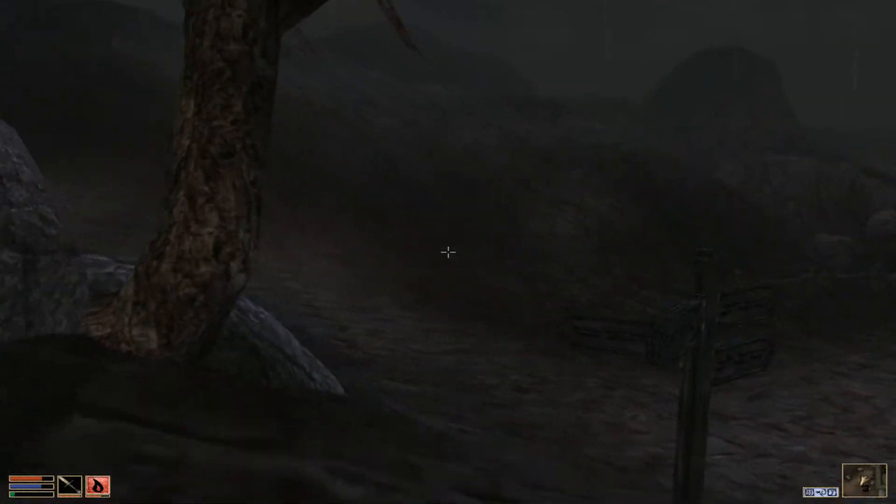
{"action": "mouse_move", "coordinate": [448, 252]}
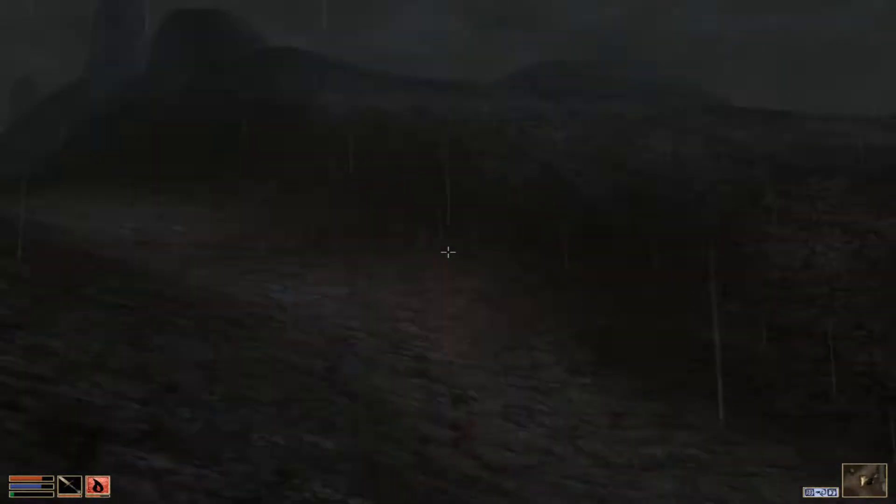
{"action": "mouse_move", "coordinate": [448, 251]}
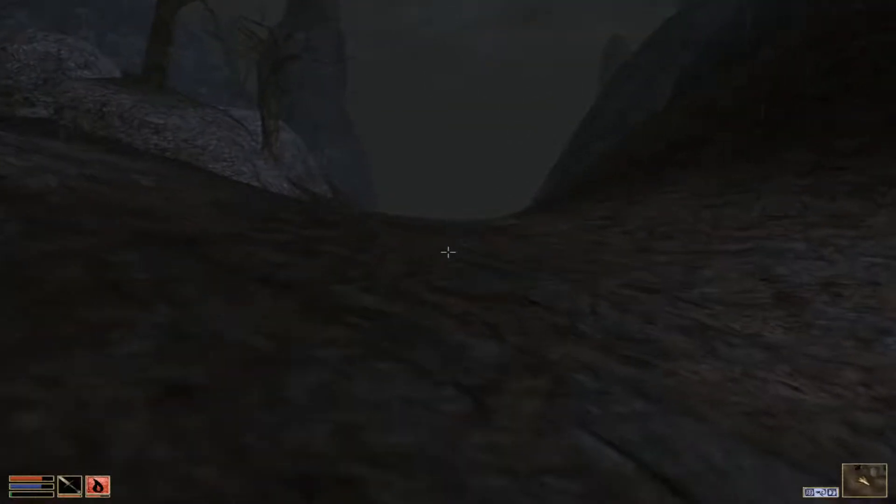
{"action": "mouse_move", "coordinate": [448, 252]}
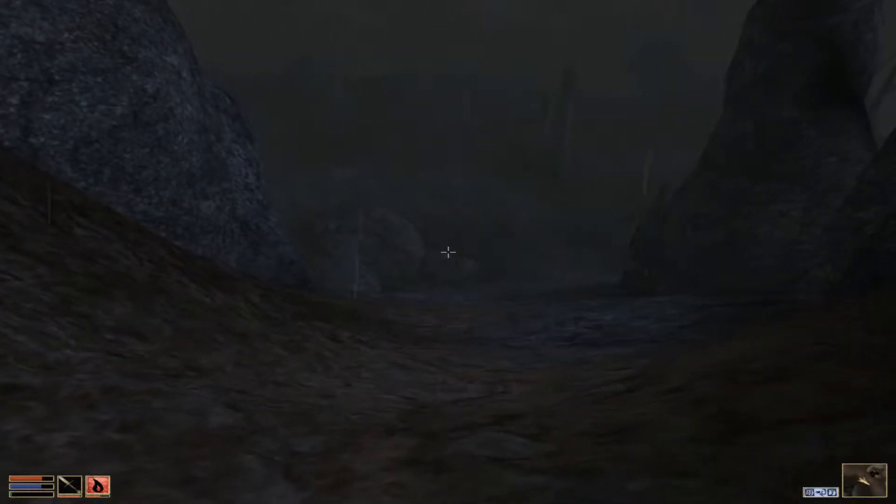
{"action": "mouse_move", "coordinate": [448, 252]}
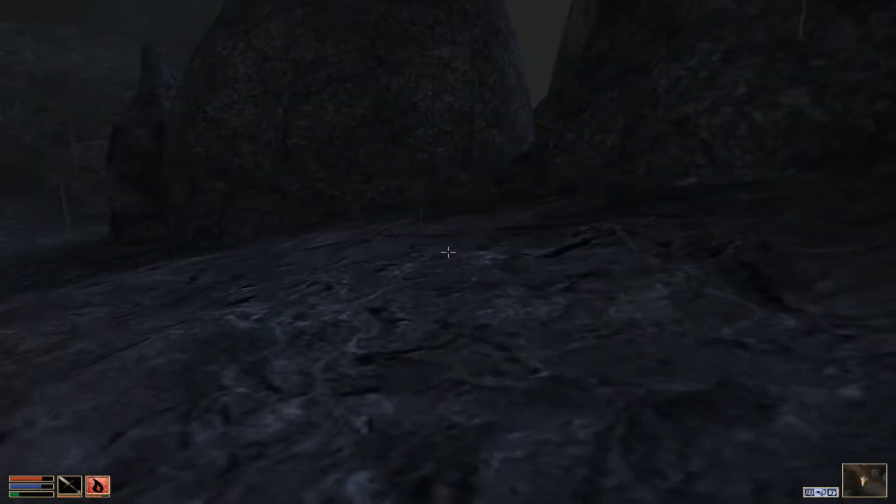
{"action": "mouse_move", "coordinate": [448, 253]}
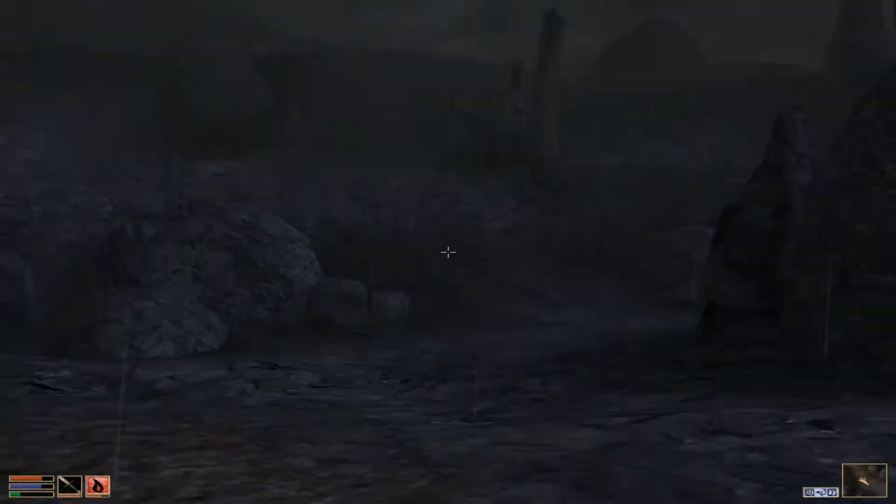
{"action": "mouse_move", "coordinate": [448, 252]}
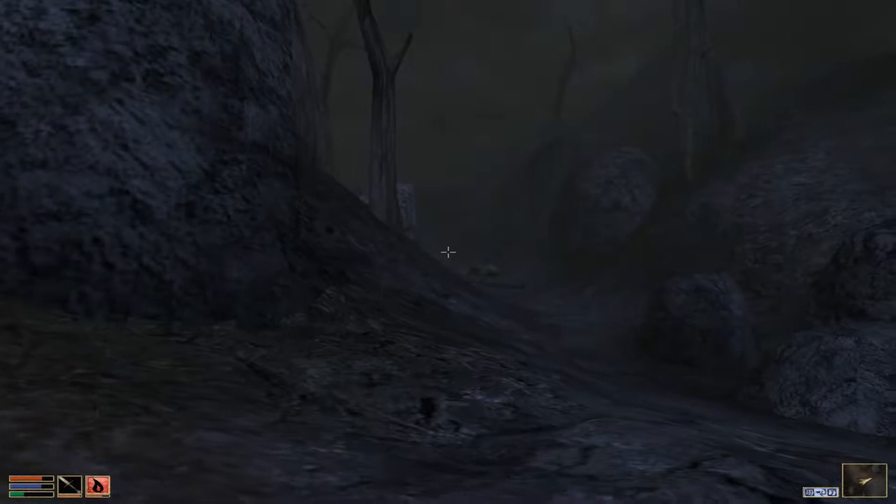
{"action": "mouse_move", "coordinate": [448, 252]}
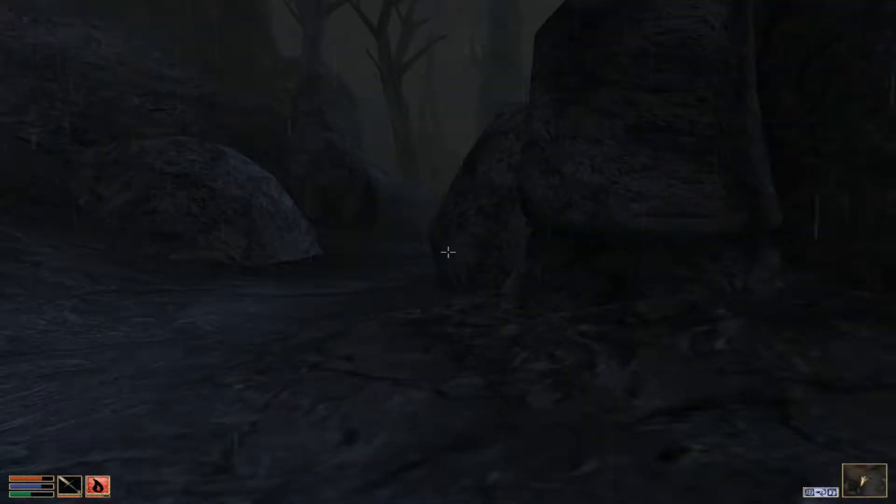
{"action": "mouse_move", "coordinate": [448, 252]}
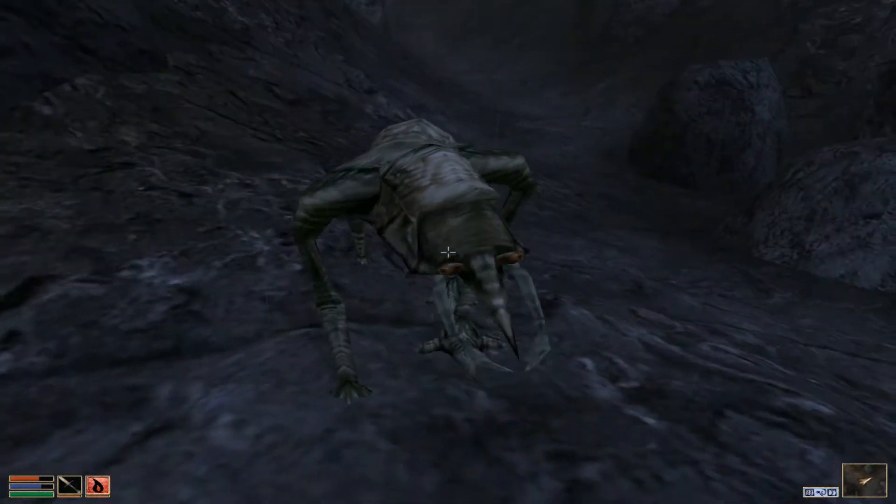
{"action": "mouse_move", "coordinate": [448, 252]}
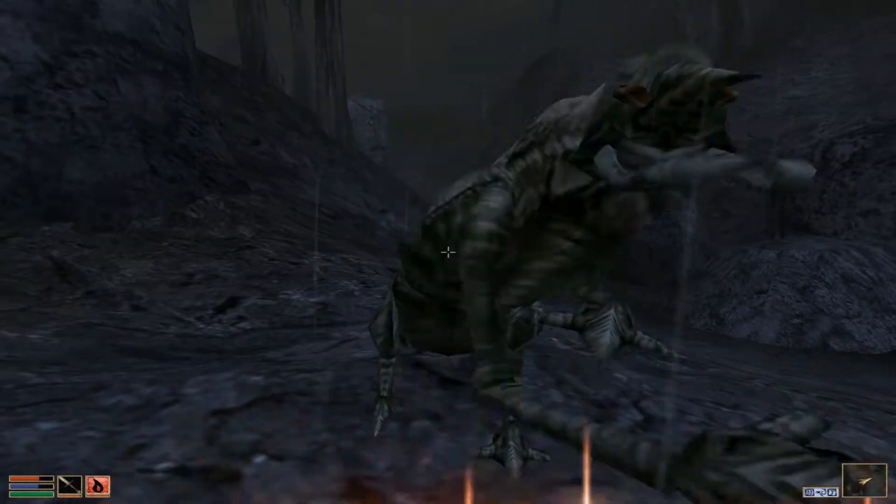
{"action": "mouse_move", "coordinate": [448, 252]}
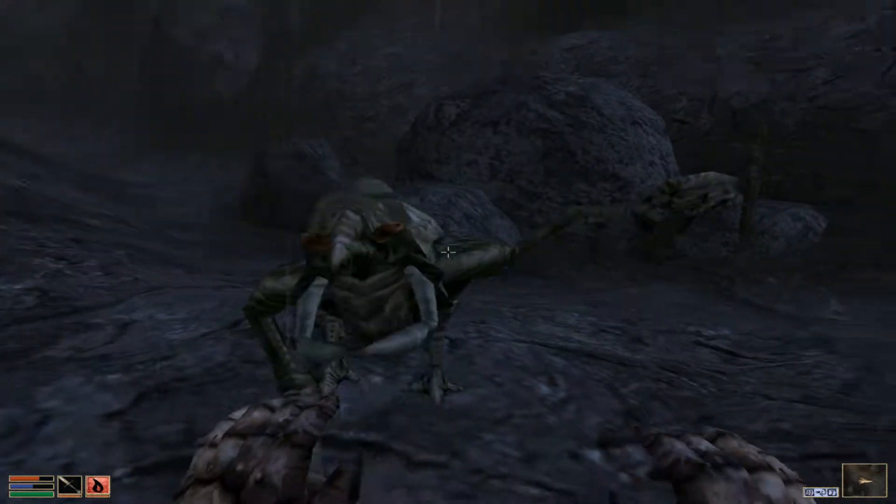
{"action": "mouse_move", "coordinate": [448, 252]}
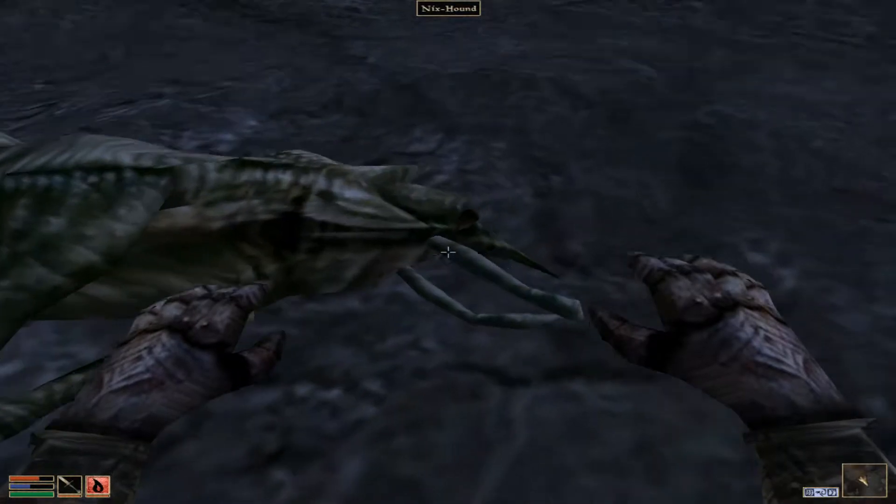
Take the Nix-Hound corpse's single item and close its contents window.
{"action": "left_click", "coordinate": [448, 253]}
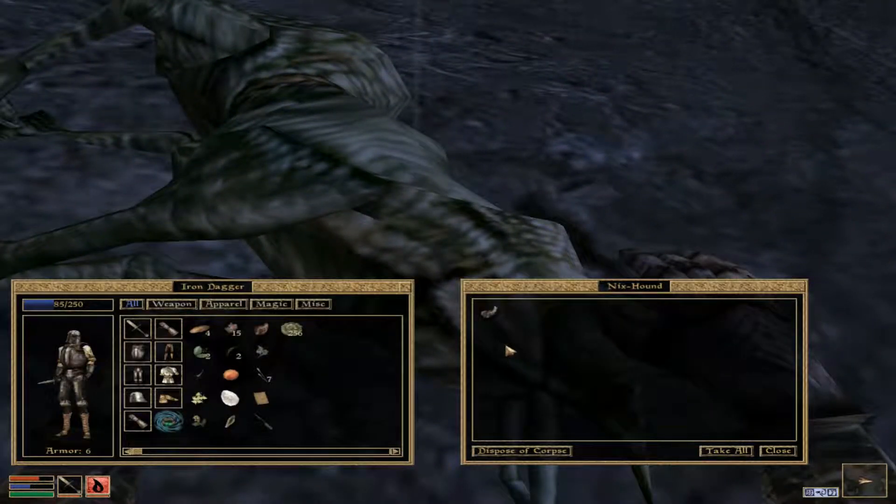
{"action": "left_click", "coordinate": [724, 451]}
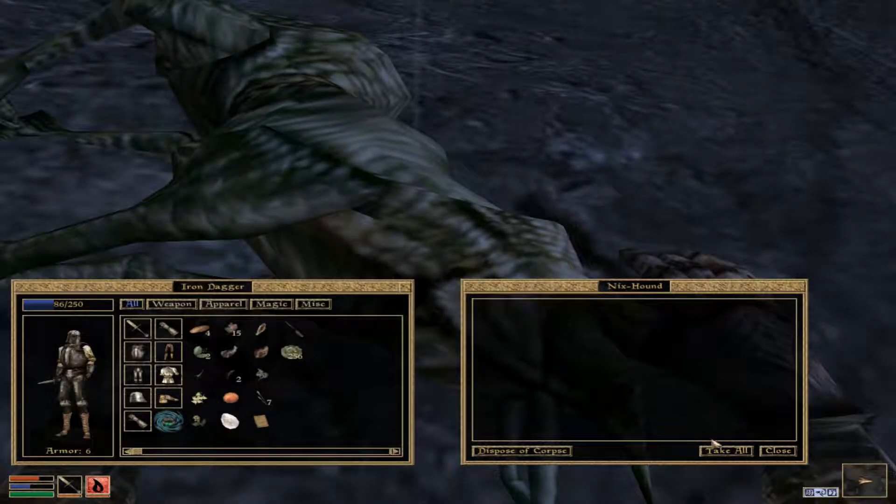
{"action": "left_click", "coordinate": [778, 451]}
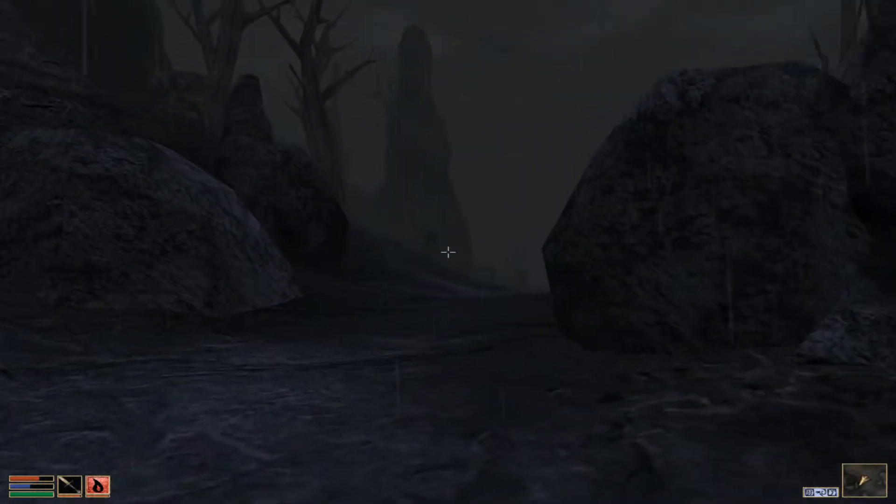
Walk into the Ascadian Isles and close the empty Kwama Forager corpse window.
{"action": "key", "text": "w"}
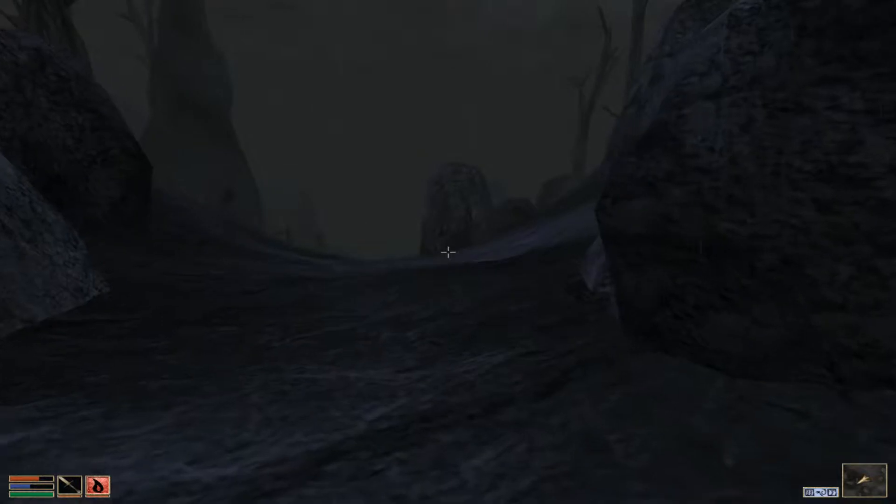
{"action": "mouse_move", "coordinate": [448, 252]}
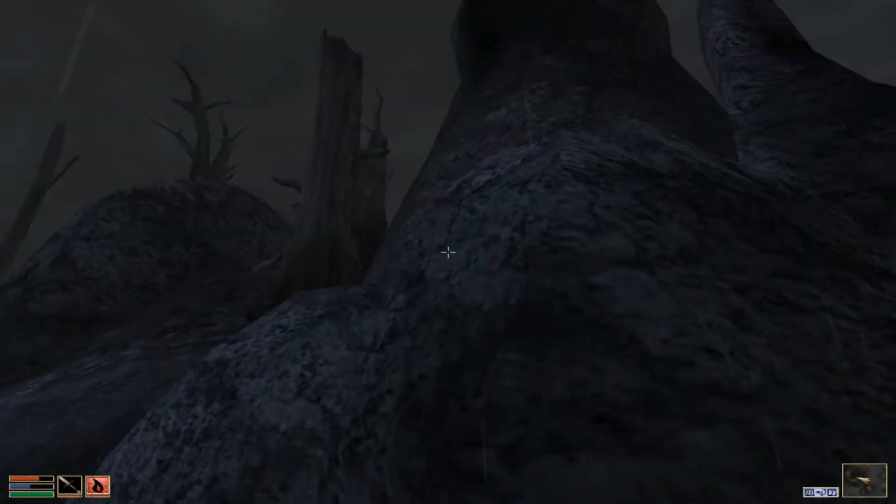
{"action": "mouse_move", "coordinate": [447, 252]}
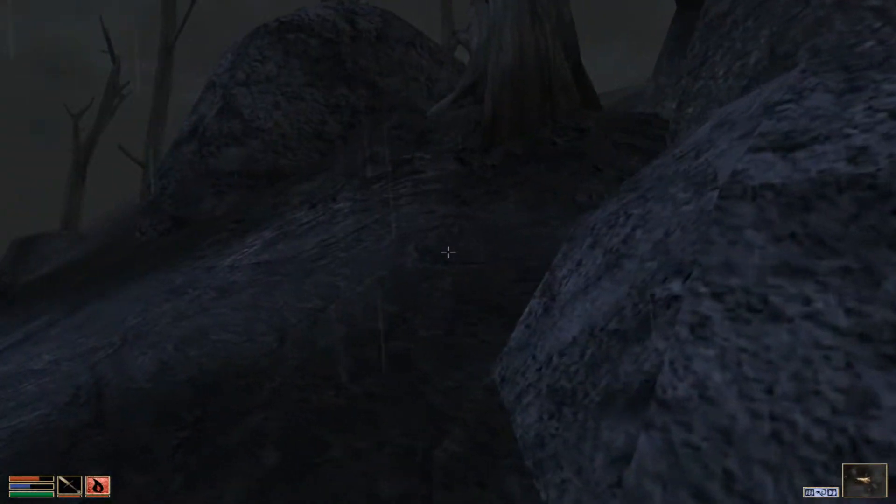
{"action": "mouse_move", "coordinate": [447, 252]}
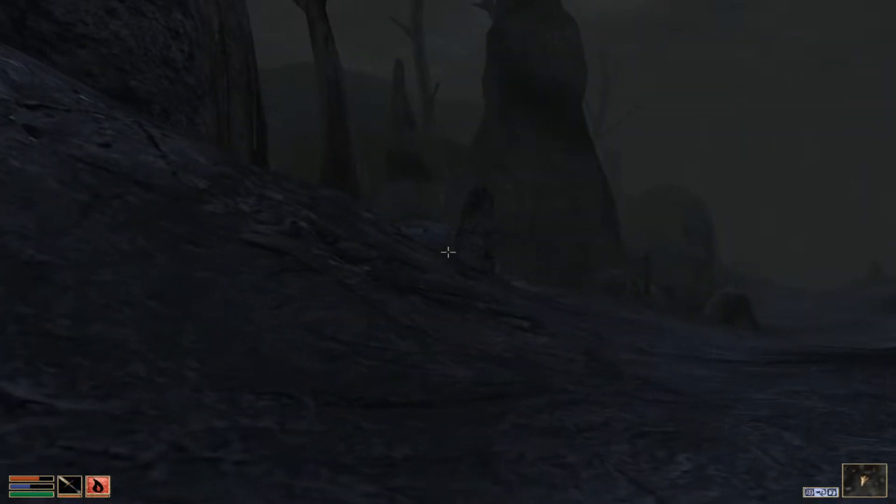
{"action": "mouse_move", "coordinate": [448, 252]}
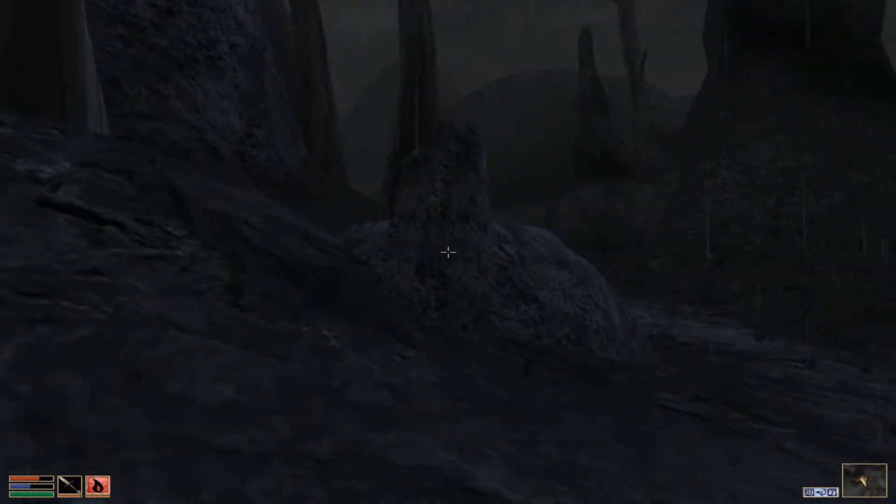
{"action": "mouse_move", "coordinate": [448, 252]}
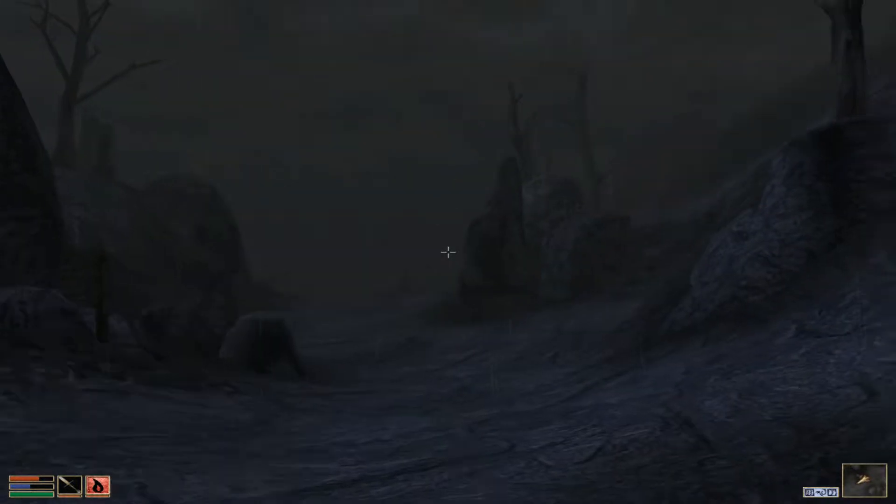
{"action": "mouse_move", "coordinate": [448, 252]}
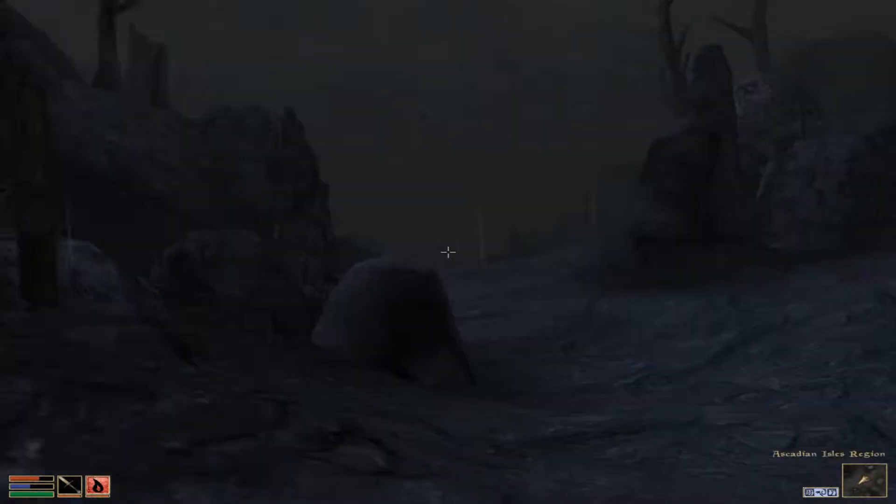
{"action": "key", "text": "Tab"}
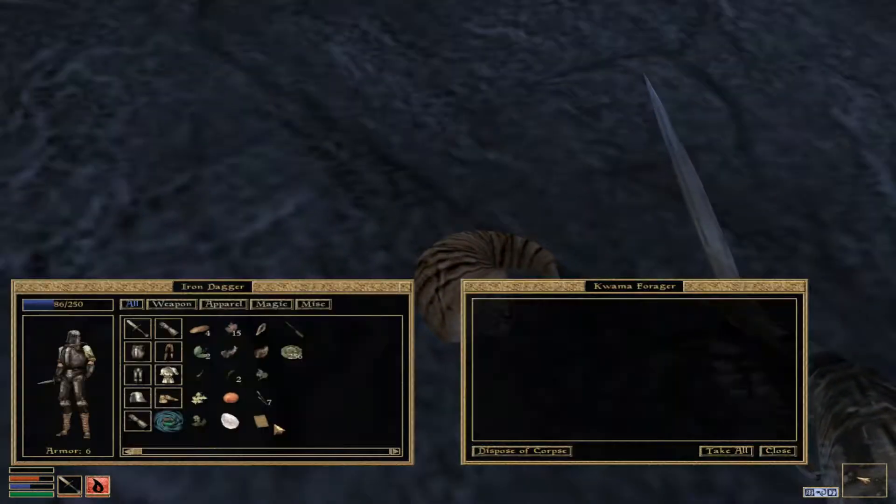
{"action": "left_click", "coordinate": [777, 451]}
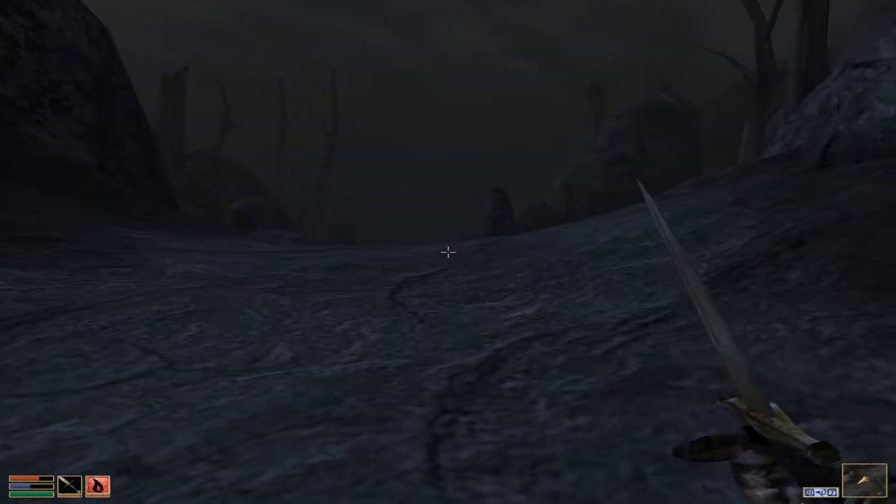
{"action": "mouse_move", "coordinate": [448, 252]}
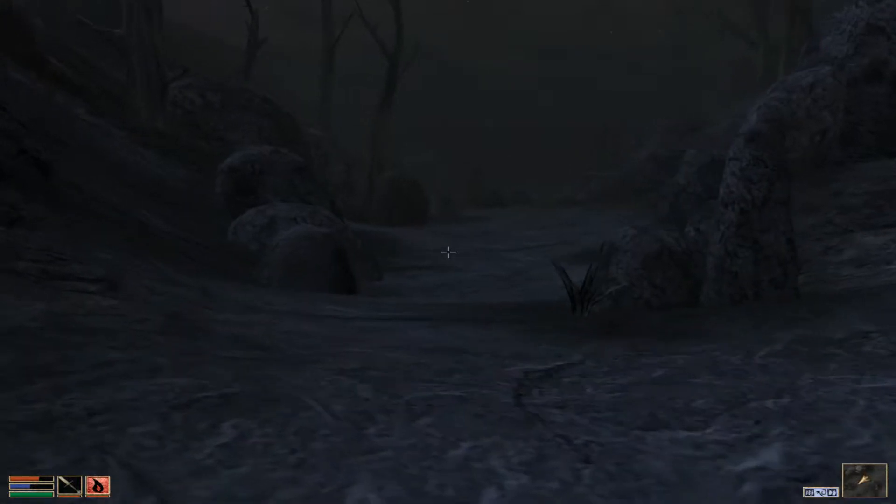
{"action": "mouse_move", "coordinate": [448, 253]}
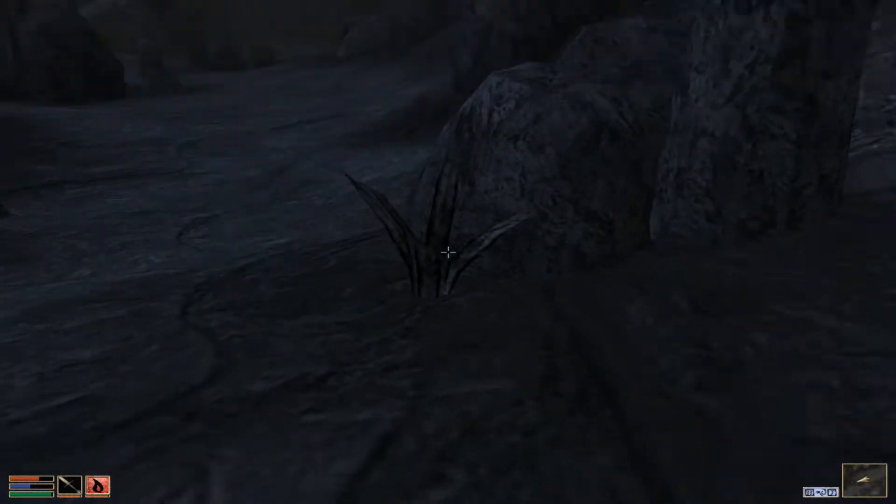
{"action": "mouse_move", "coordinate": [448, 251]}
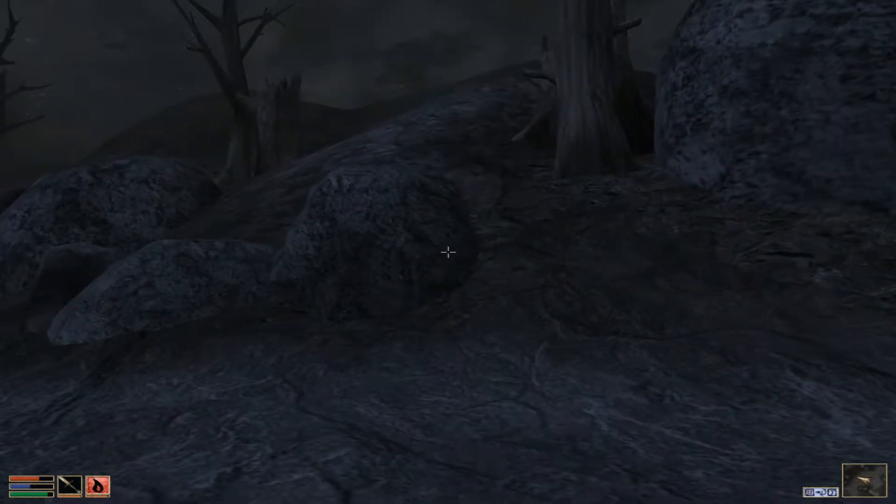
{"action": "mouse_move", "coordinate": [448, 253]}
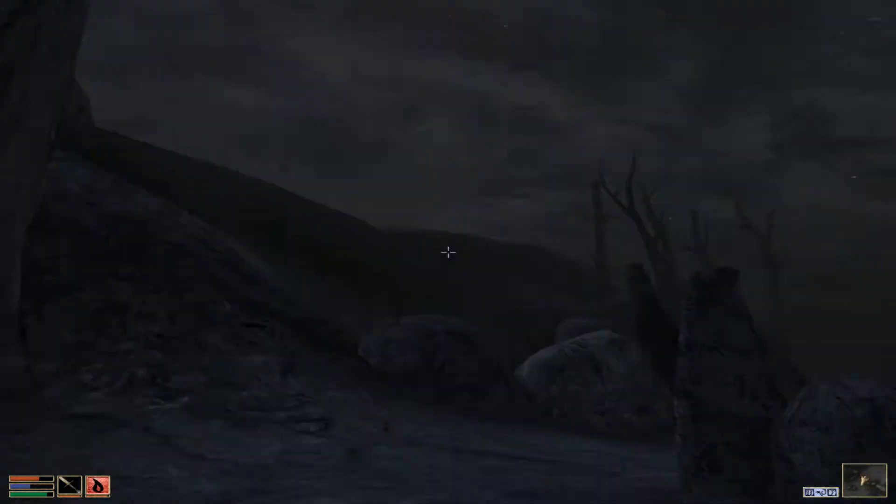
{"action": "mouse_move", "coordinate": [447, 252]}
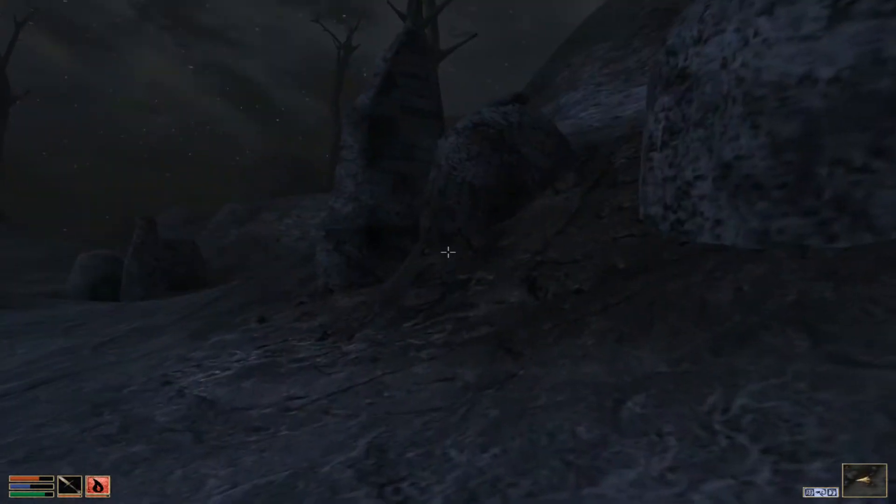
{"action": "mouse_move", "coordinate": [448, 252]}
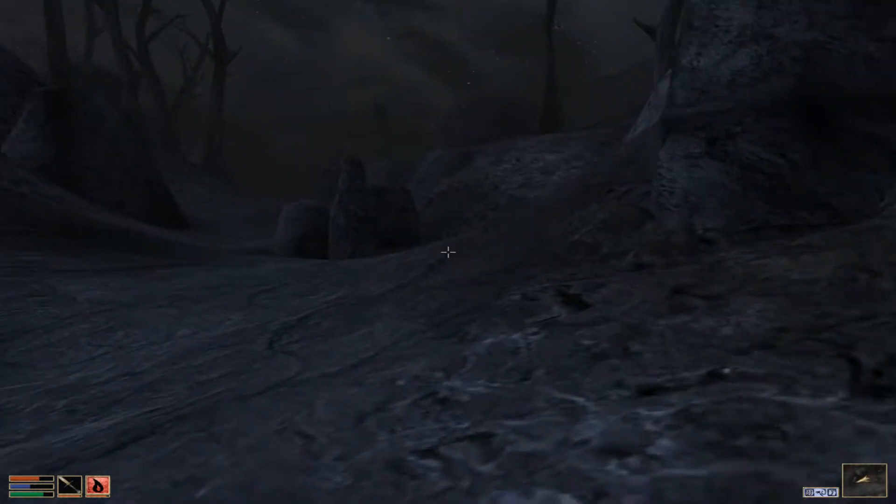
{"action": "mouse_move", "coordinate": [448, 252]}
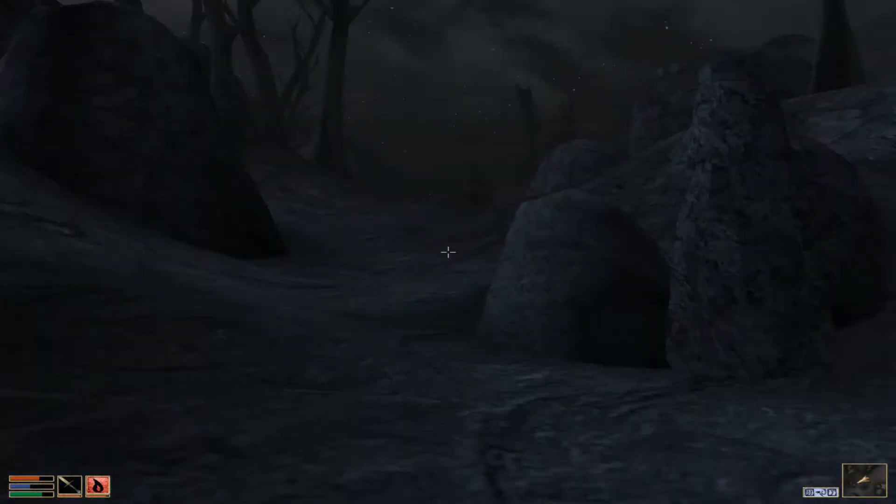
{"action": "mouse_move", "coordinate": [448, 252]}
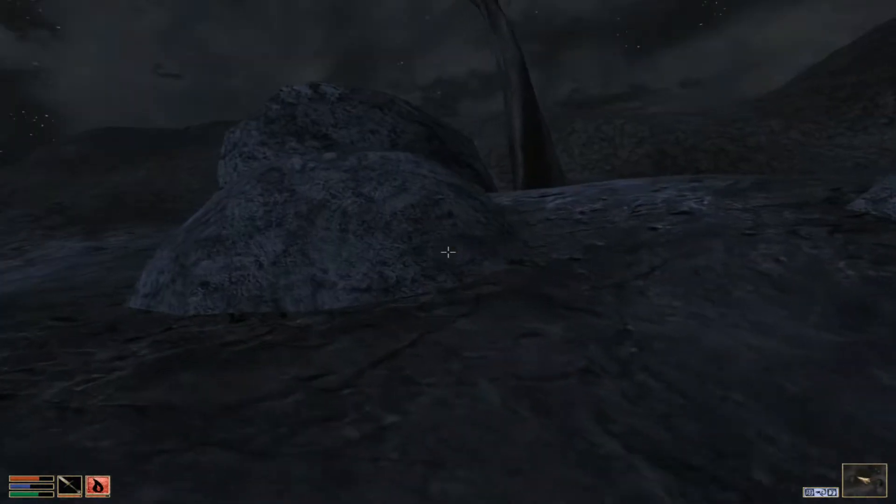
{"action": "mouse_move", "coordinate": [448, 252]}
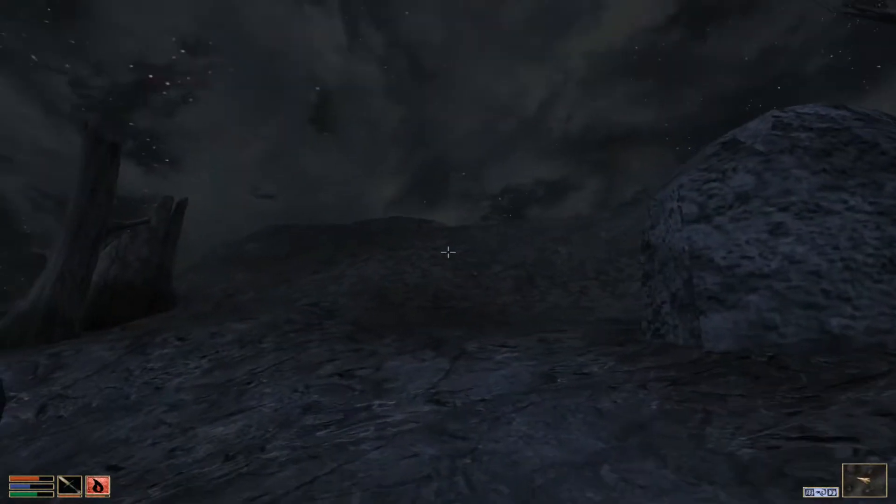
{"action": "mouse_move", "coordinate": [448, 253]}
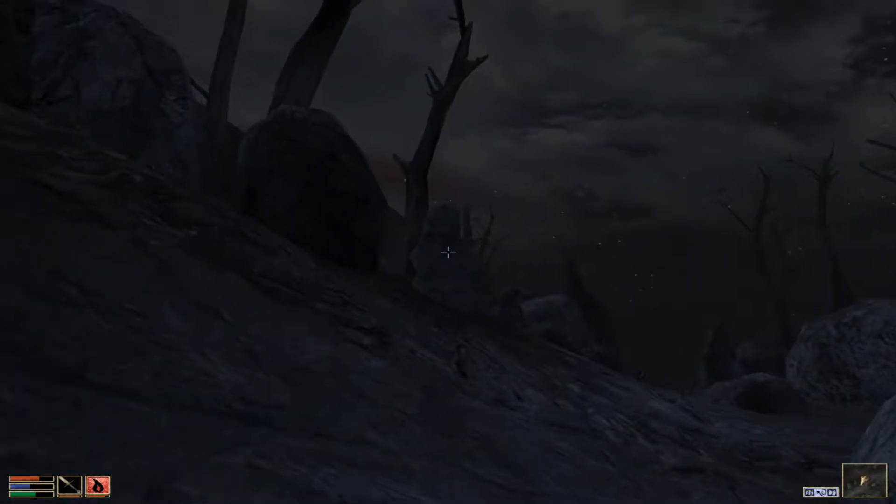
{"action": "mouse_move", "coordinate": [448, 252]}
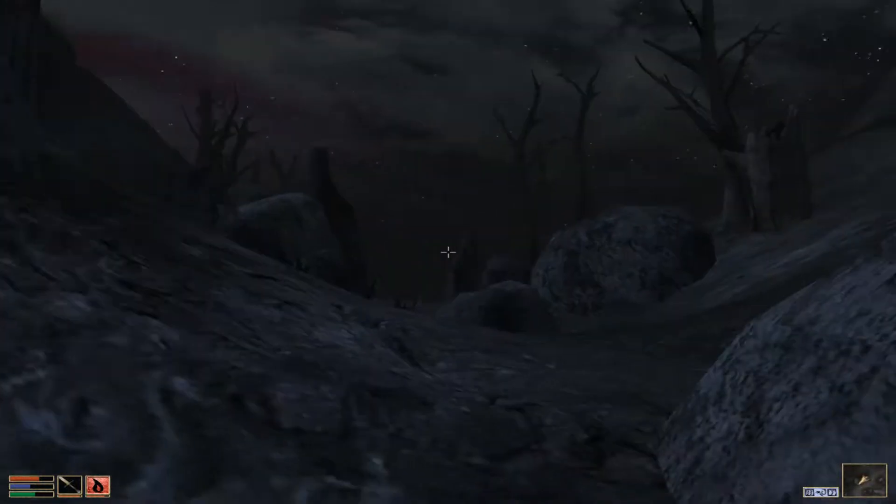
{"action": "mouse_move", "coordinate": [447, 252]}
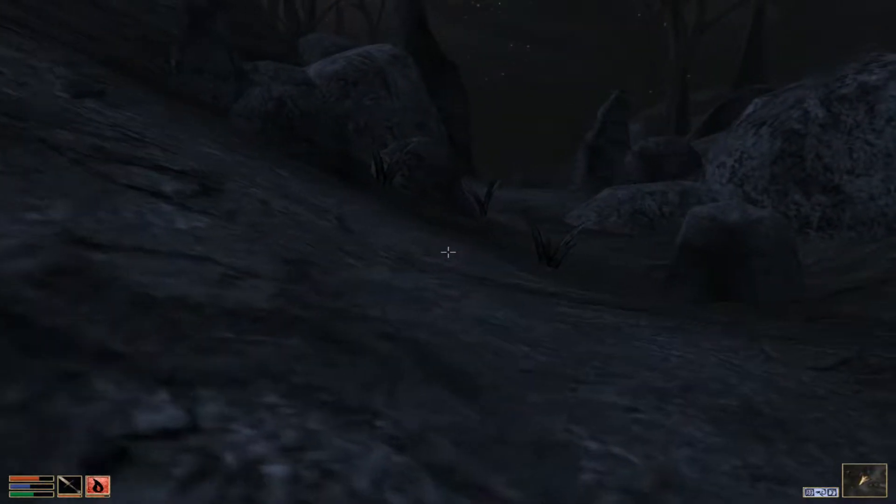
{"action": "mouse_move", "coordinate": [448, 253]}
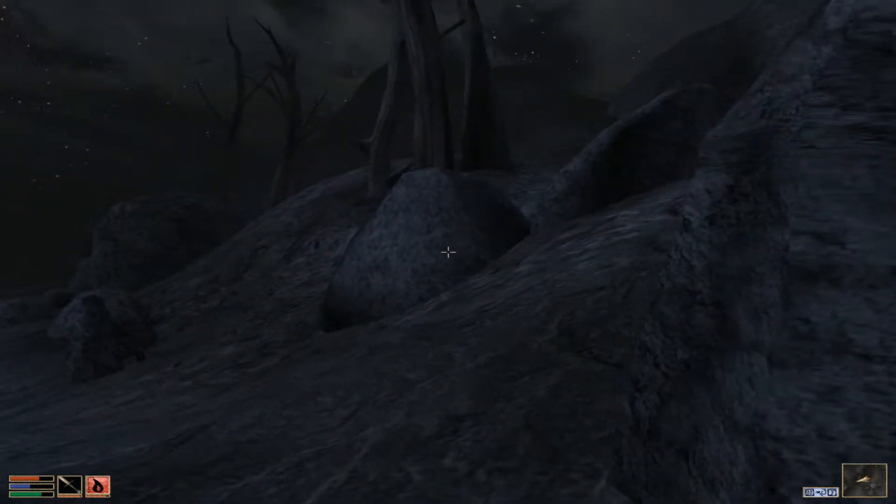
{"action": "mouse_move", "coordinate": [447, 252]}
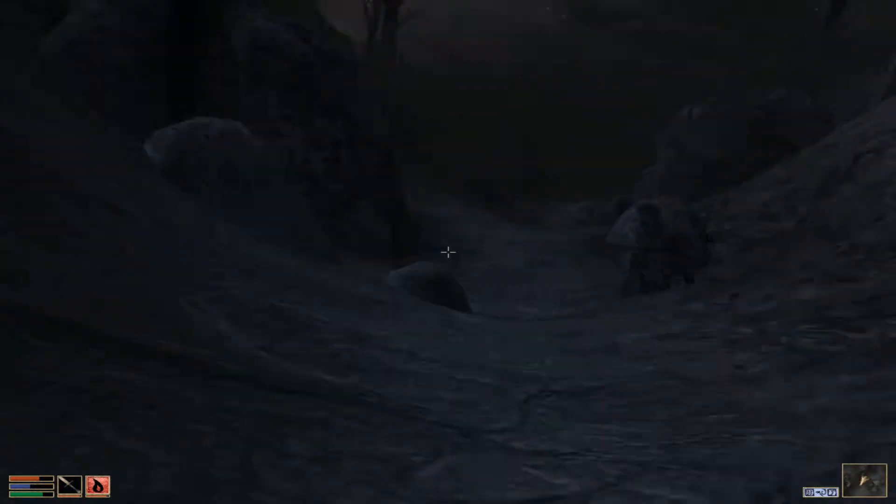
Bring up the menu screen while trekking through the rocky Ascadian Isles ravine.
{"action": "key", "text": "tab"}
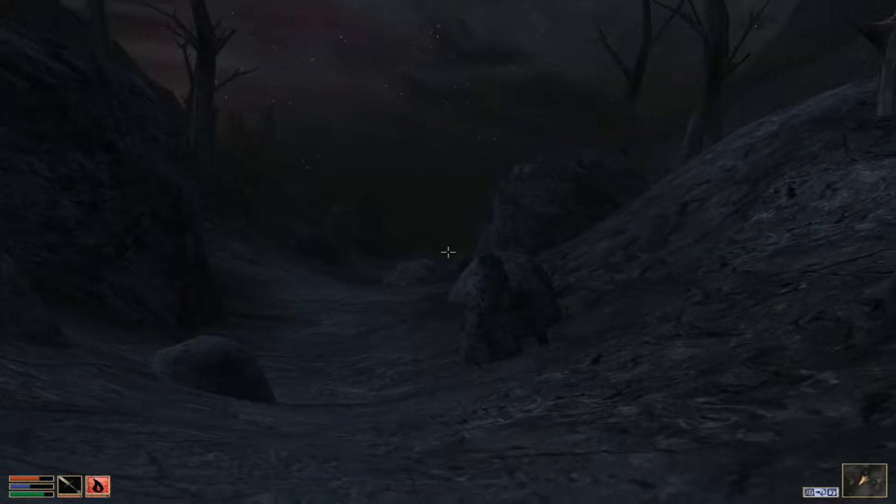
{"action": "mouse_move", "coordinate": [448, 252]}
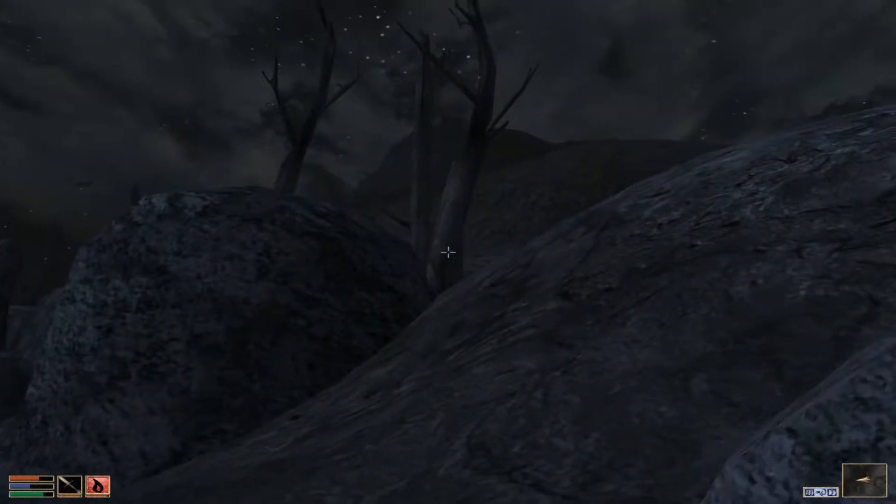
{"action": "mouse_move", "coordinate": [447, 251]}
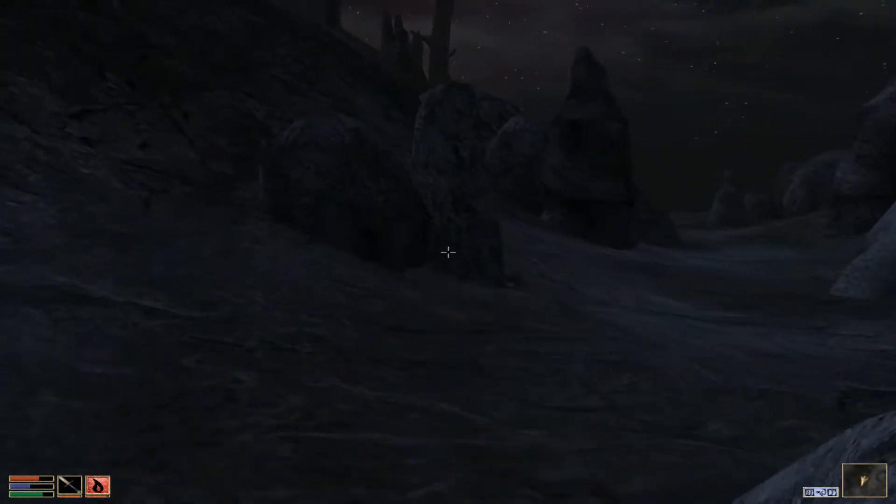
{"action": "mouse_move", "coordinate": [448, 252]}
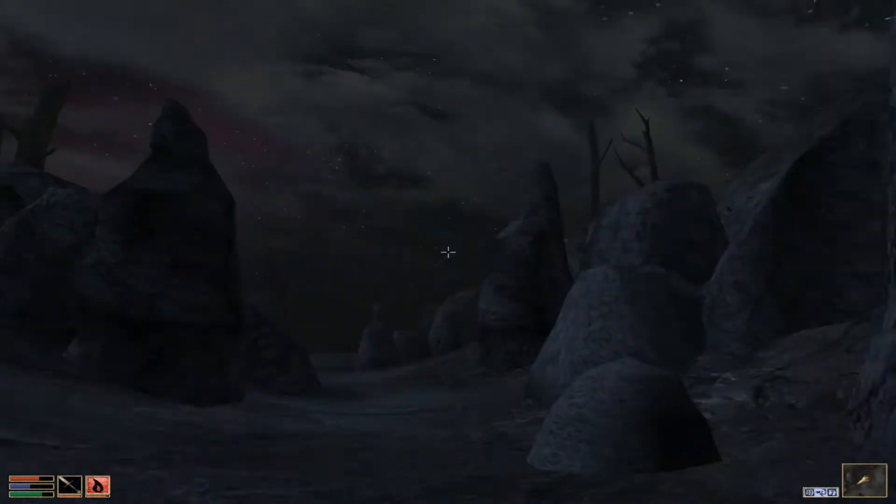
{"action": "mouse_move", "coordinate": [448, 253]}
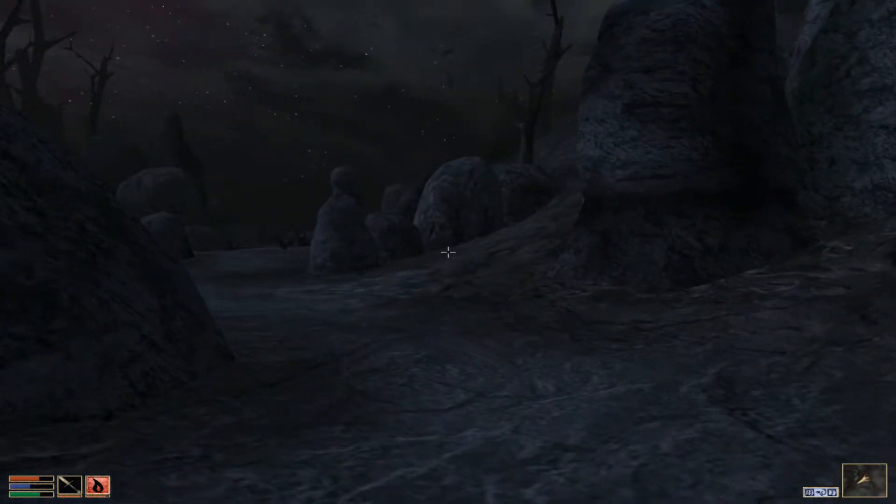
{"action": "key", "text": "Tab"}
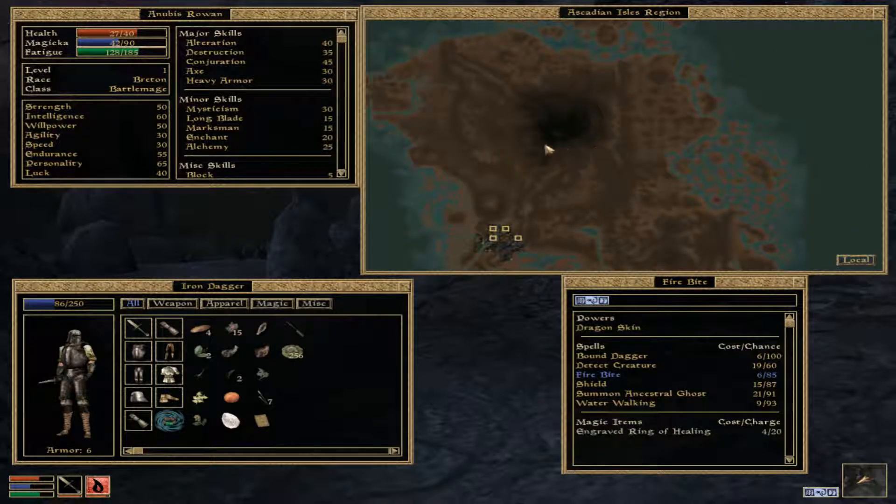
{"action": "mouse_move", "coordinate": [851, 262]}
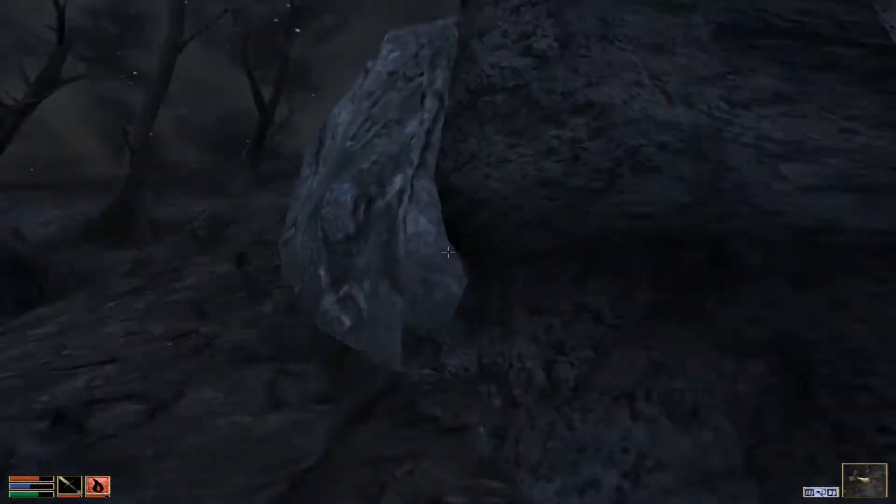
{"action": "mouse_move", "coordinate": [448, 251]}
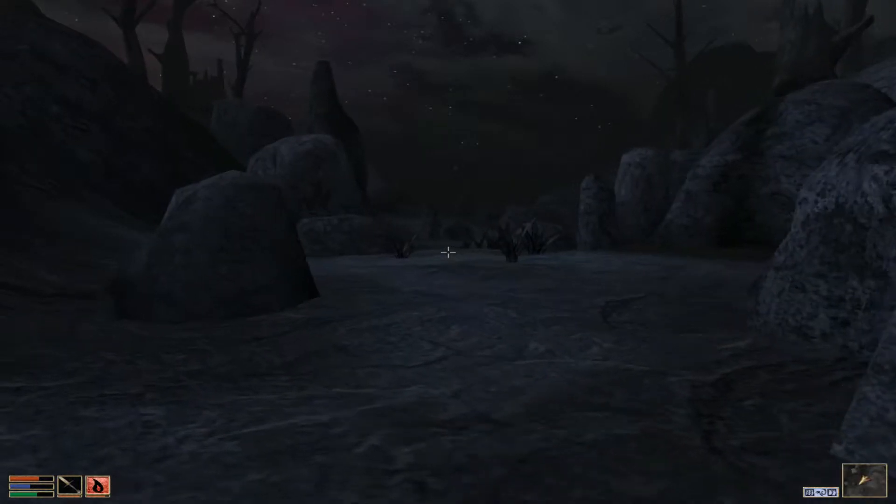
{"action": "key", "text": "w"}
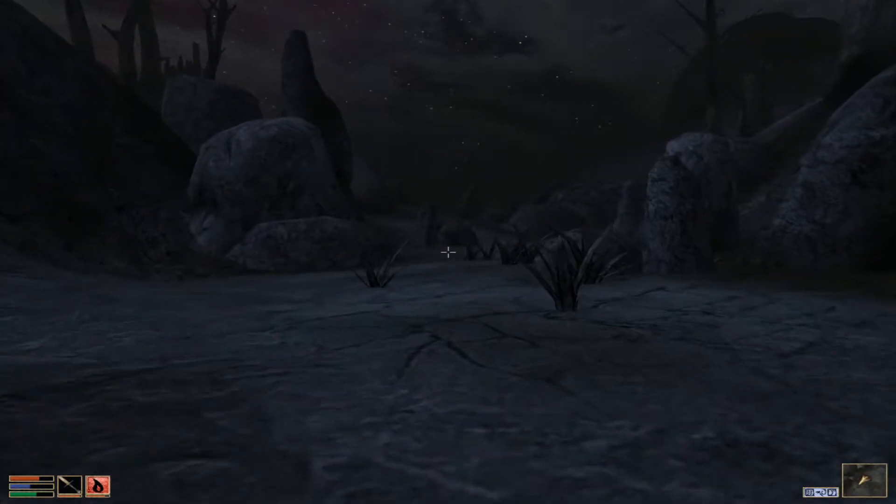
{"action": "key", "text": "w"}
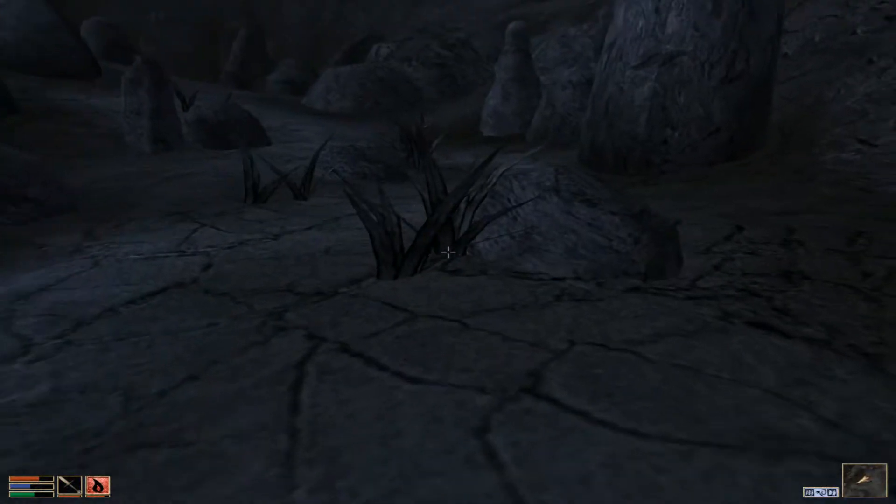
{"action": "mouse_move", "coordinate": [448, 252]}
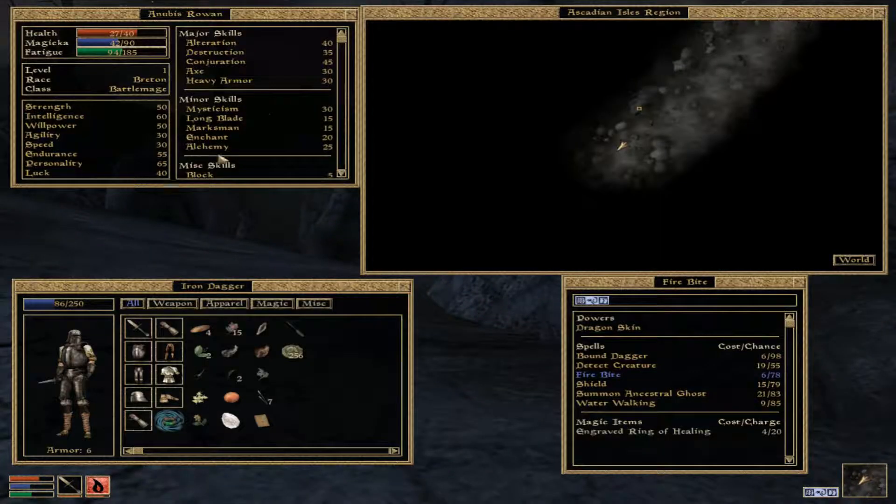
{"action": "left_click", "coordinate": [853, 260]}
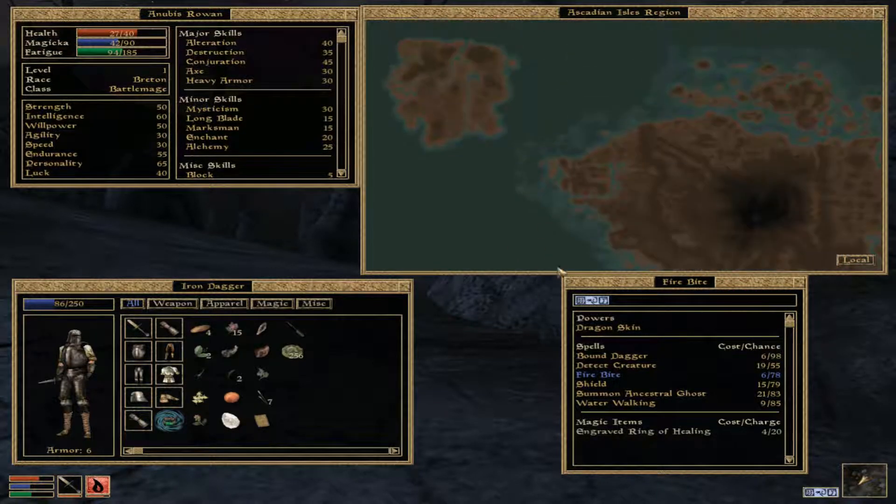
{"action": "mouse_move", "coordinate": [425, 106]}
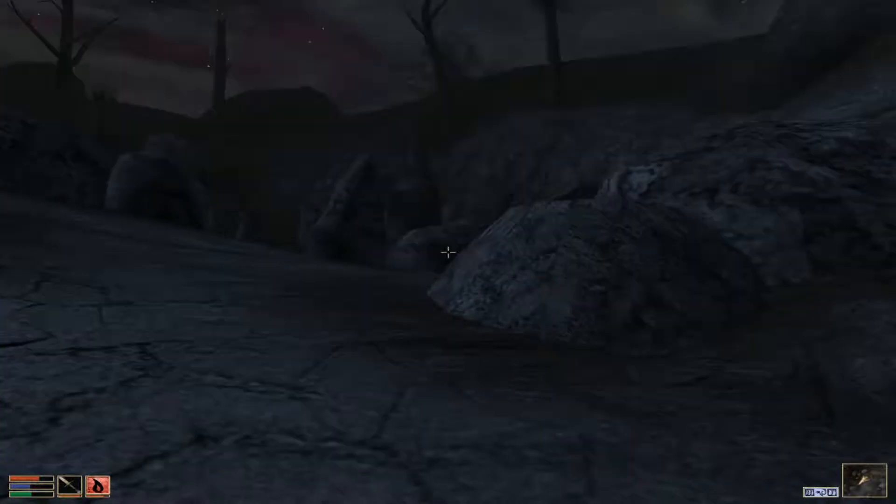
{"action": "mouse_move", "coordinate": [447, 252]}
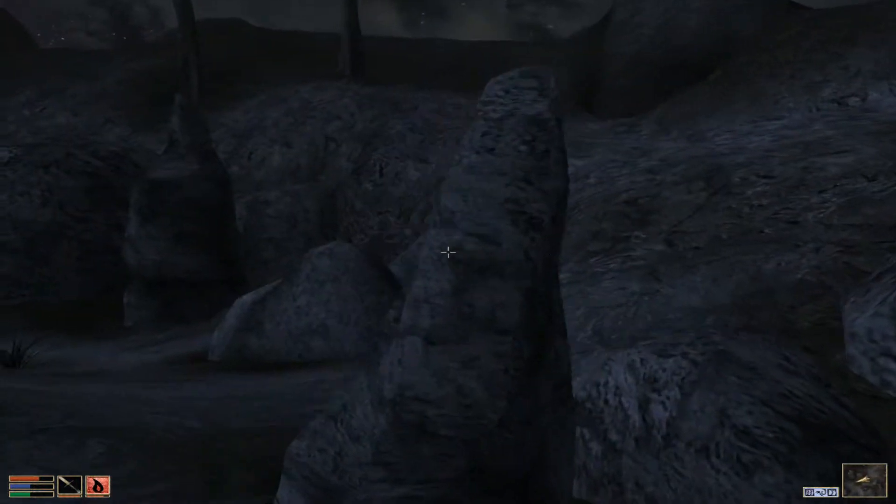
{"action": "mouse_move", "coordinate": [448, 252]}
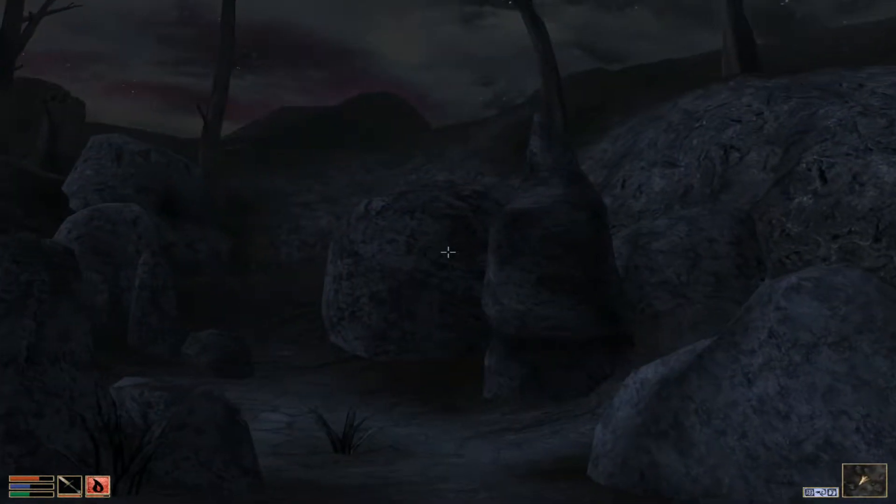
{"action": "mouse_move", "coordinate": [448, 252]}
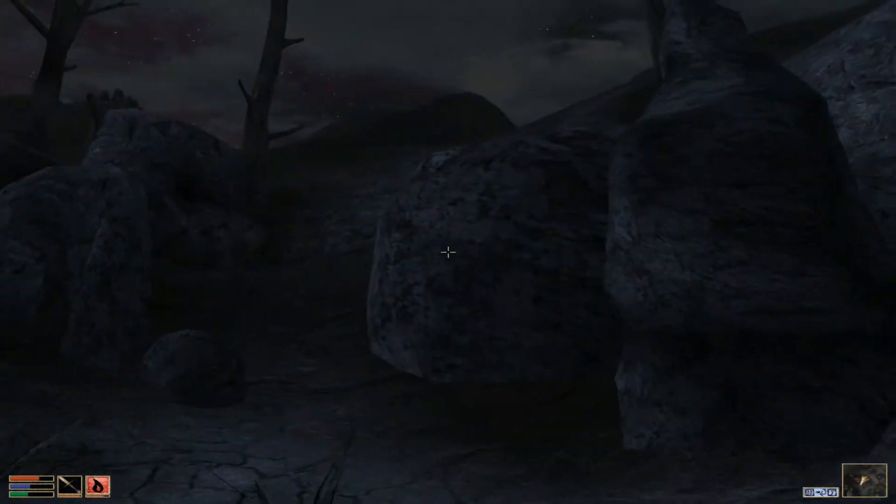
{"action": "mouse_move", "coordinate": [448, 252]}
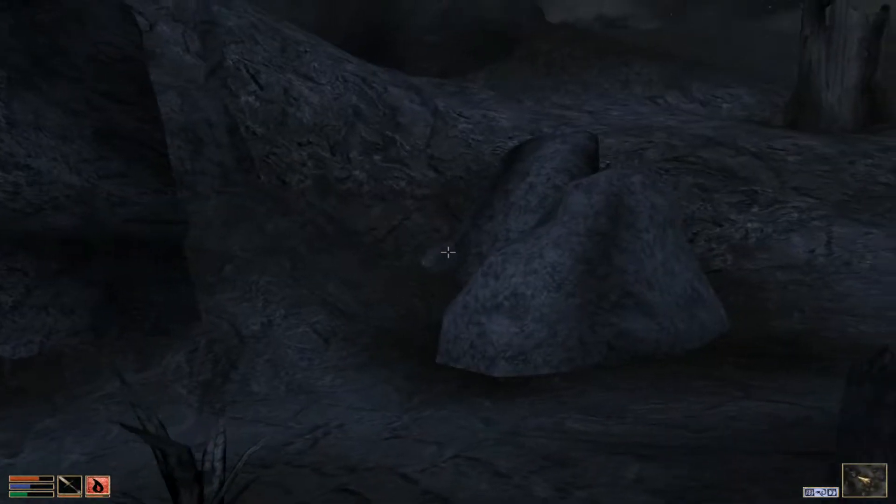
Close the map and keep climbing the boulder-strewn slopes toward the hilltop.
{"action": "key", "text": "Tab"}
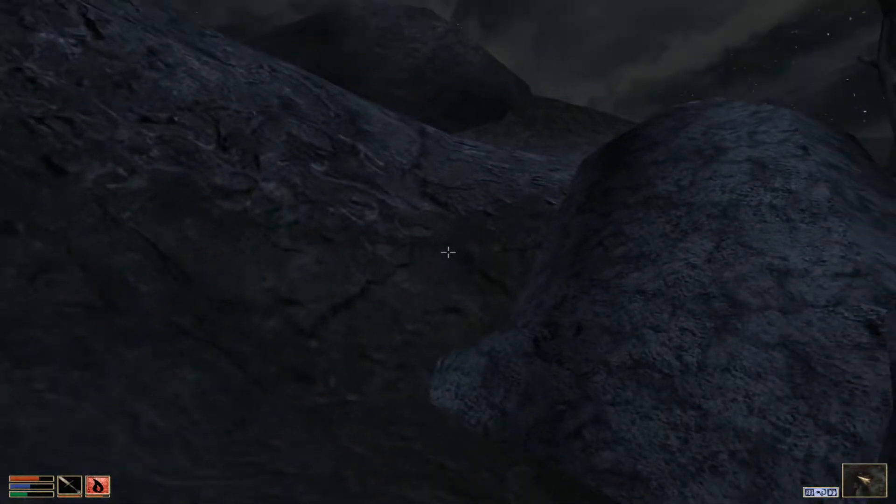
{"action": "mouse_move", "coordinate": [448, 252]}
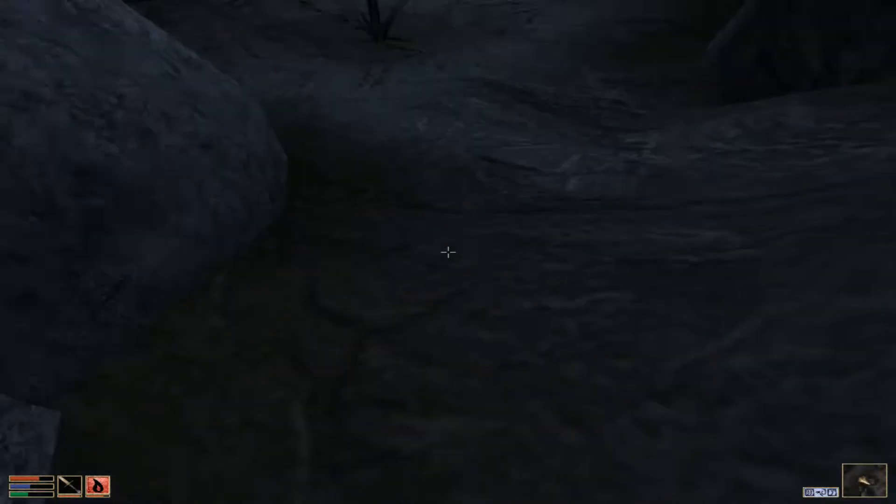
{"action": "mouse_move", "coordinate": [448, 252]}
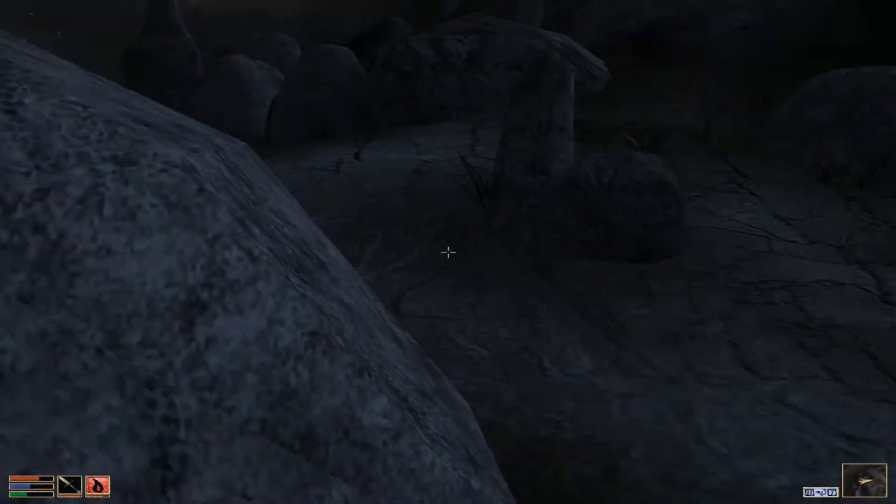
{"action": "mouse_move", "coordinate": [448, 251]}
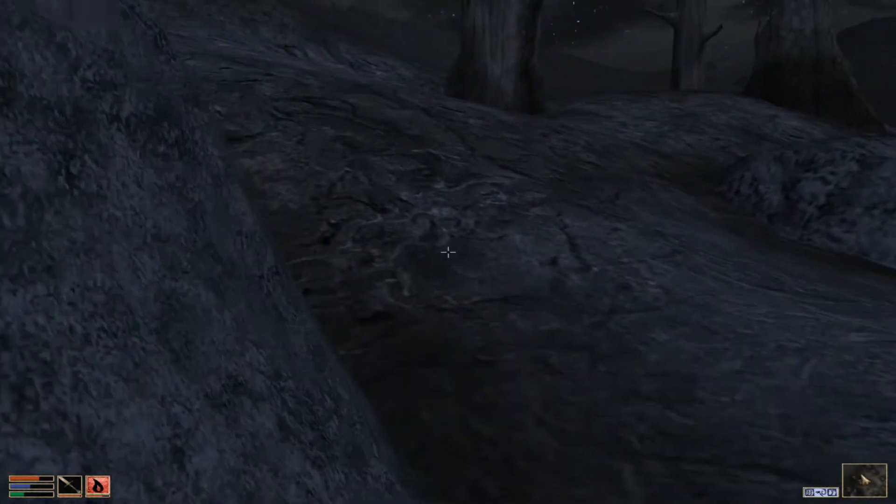
{"action": "mouse_move", "coordinate": [448, 251]}
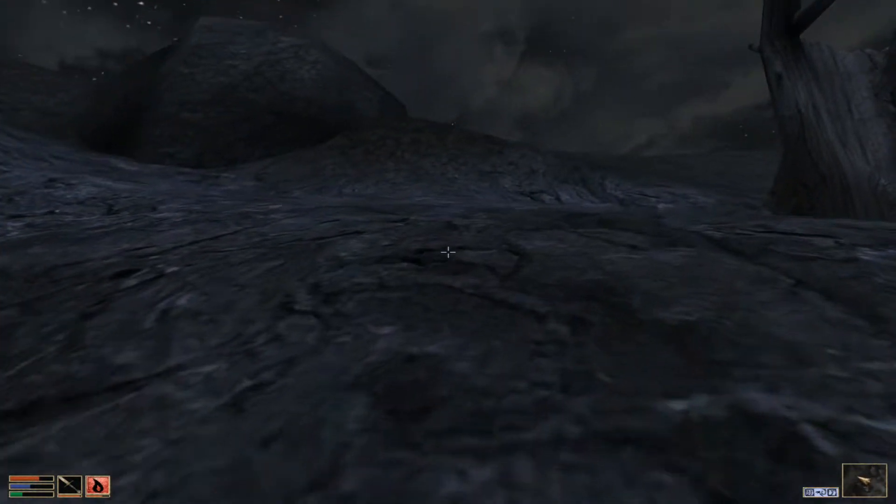
{"action": "mouse_move", "coordinate": [448, 252]}
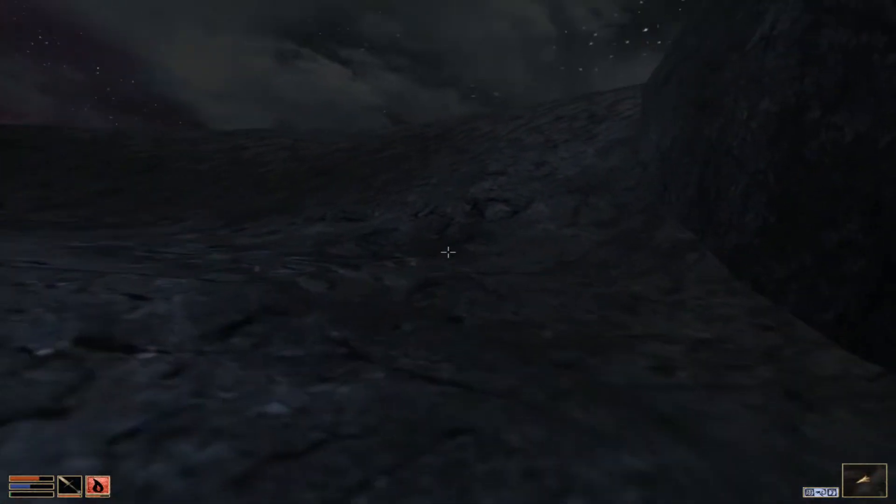
{"action": "mouse_move", "coordinate": [448, 253]}
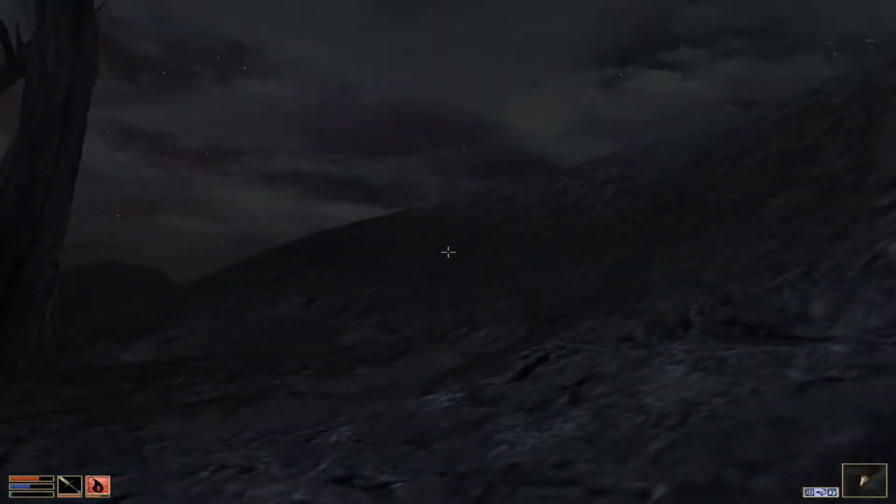
{"action": "mouse_move", "coordinate": [448, 252]}
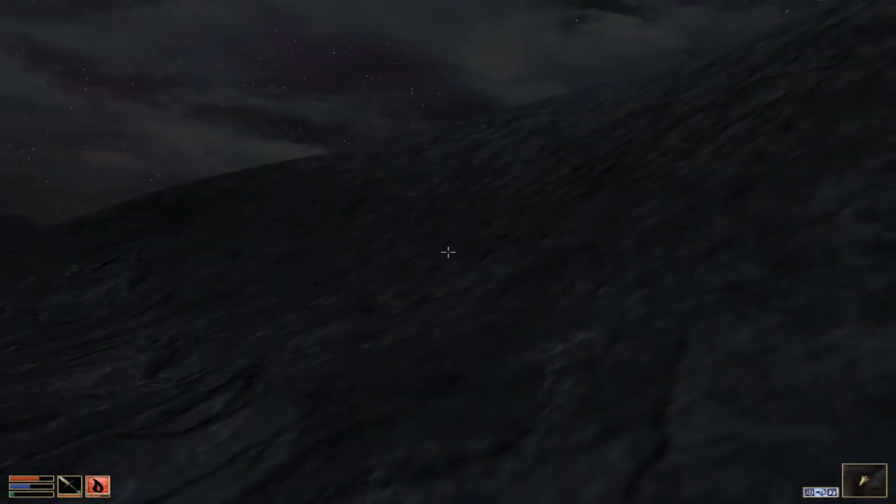
{"action": "mouse_move", "coordinate": [448, 252]}
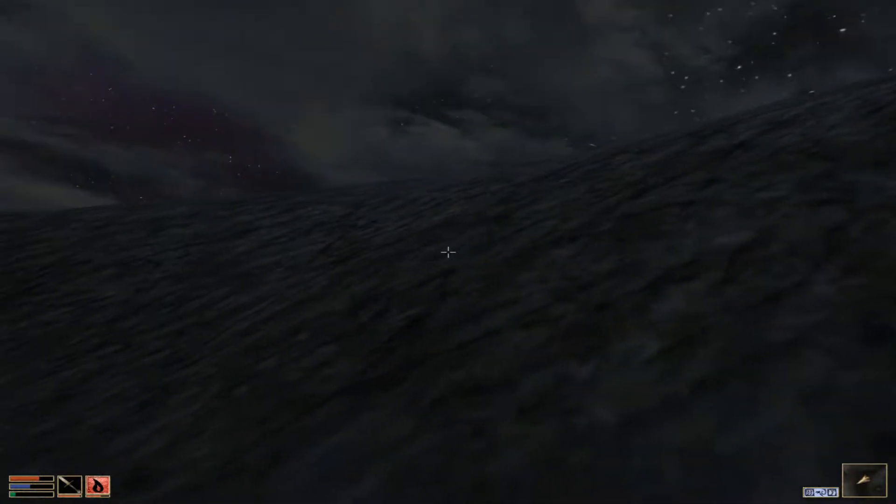
{"action": "mouse_move", "coordinate": [448, 252]}
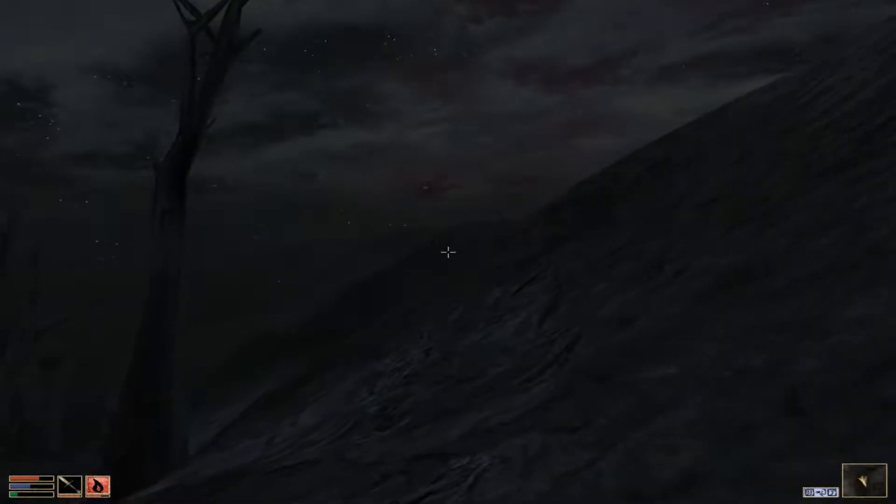
{"action": "mouse_move", "coordinate": [448, 252]}
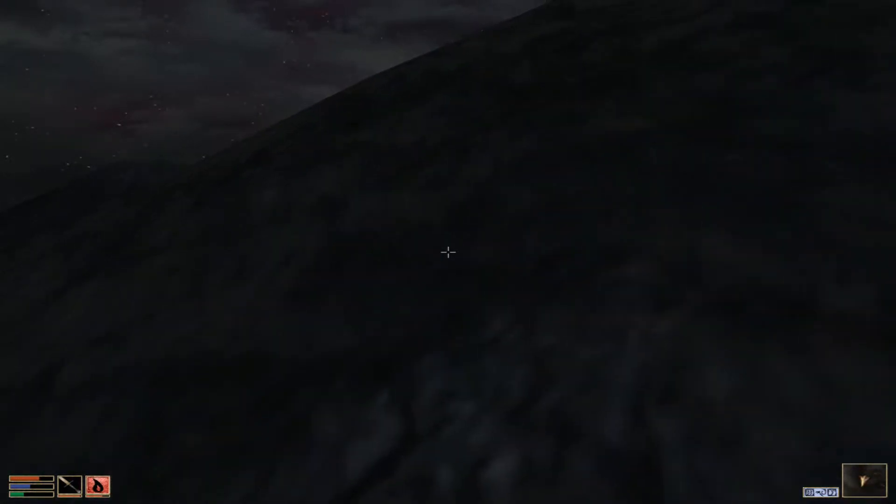
{"action": "mouse_move", "coordinate": [448, 252]}
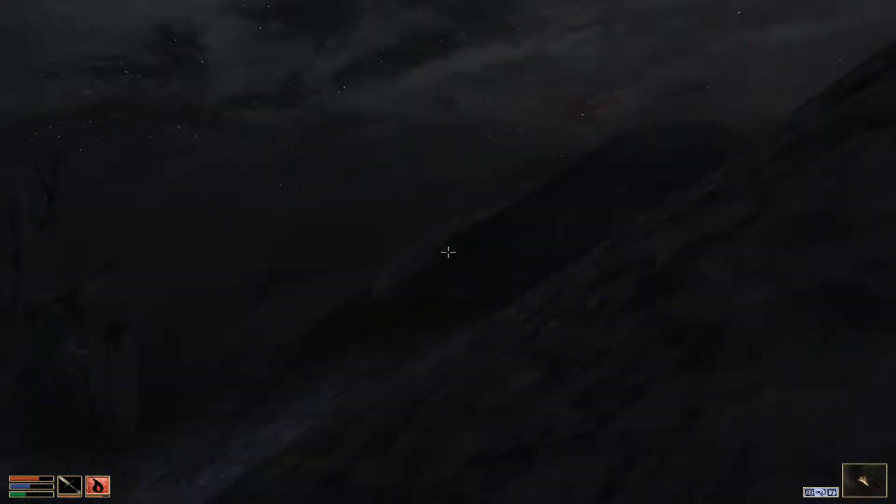
{"action": "mouse_move", "coordinate": [448, 252]}
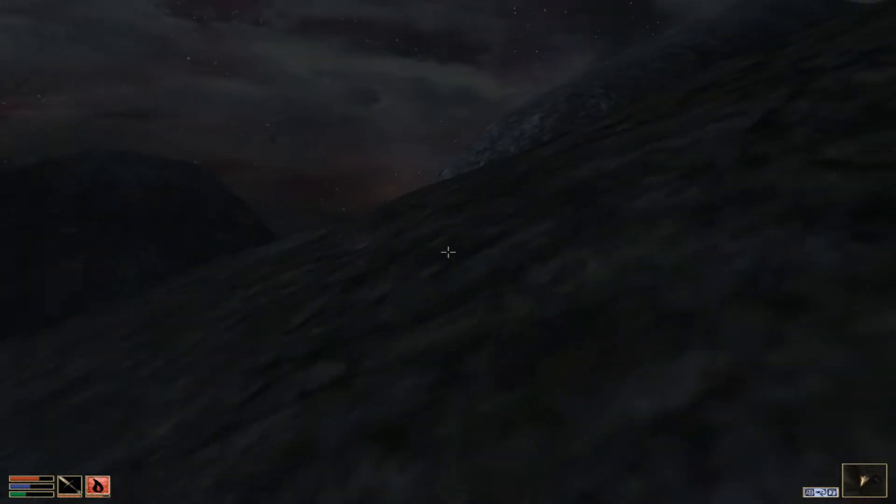
{"action": "mouse_move", "coordinate": [448, 252]}
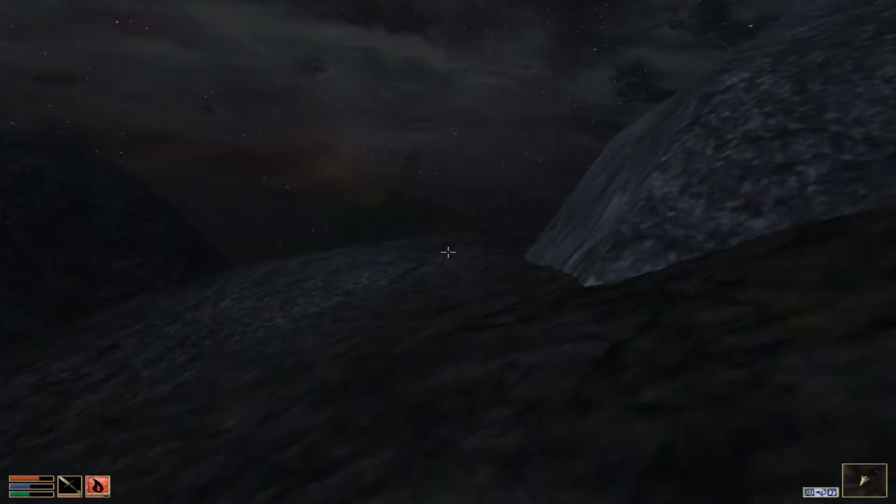
{"action": "mouse_move", "coordinate": [448, 252]}
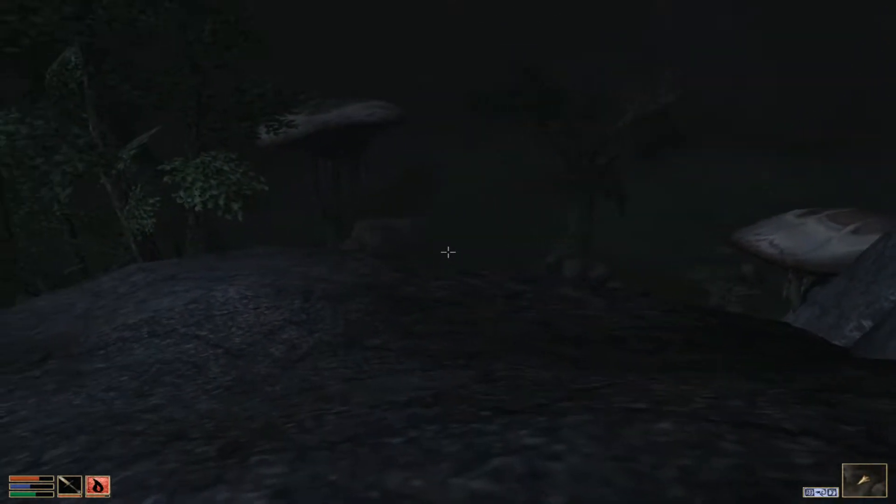
{"action": "mouse_move", "coordinate": [448, 252]}
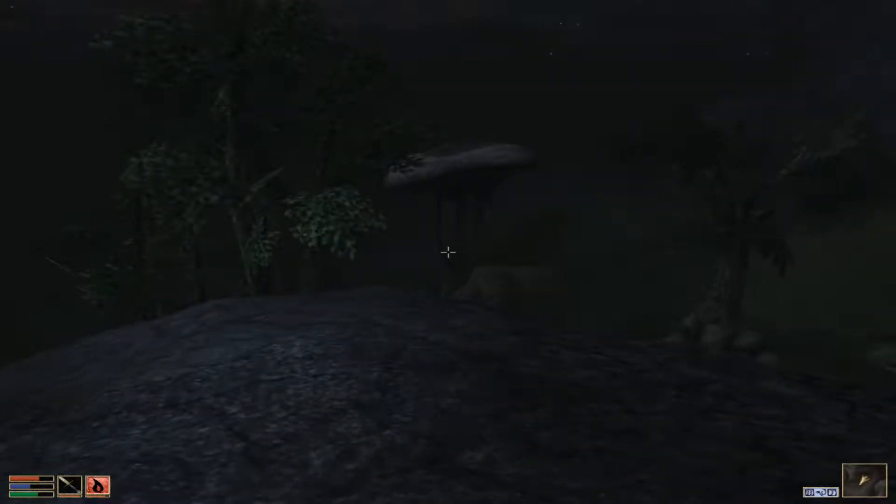
Walk through the night forest past boulders and trees to overlook the mushroom lowland.
{"action": "key", "text": "Tab"}
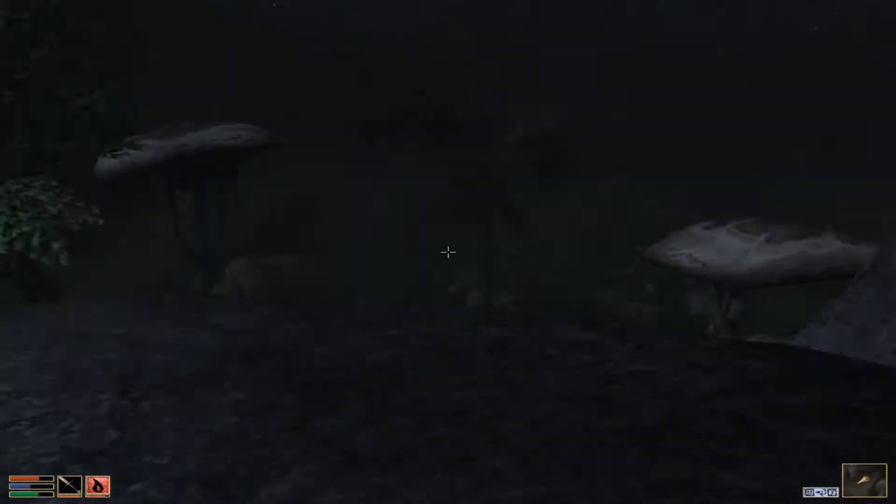
{"action": "mouse_move", "coordinate": [448, 252]}
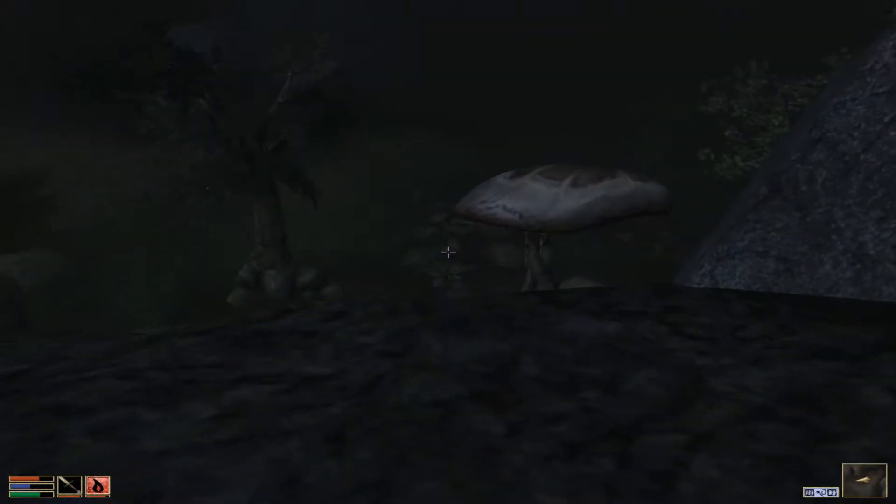
{"action": "mouse_move", "coordinate": [447, 252]}
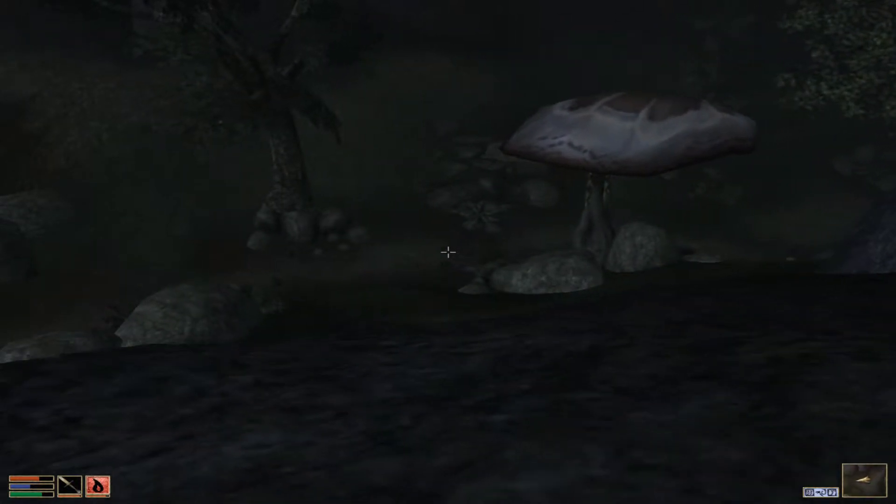
{"action": "mouse_move", "coordinate": [448, 252]}
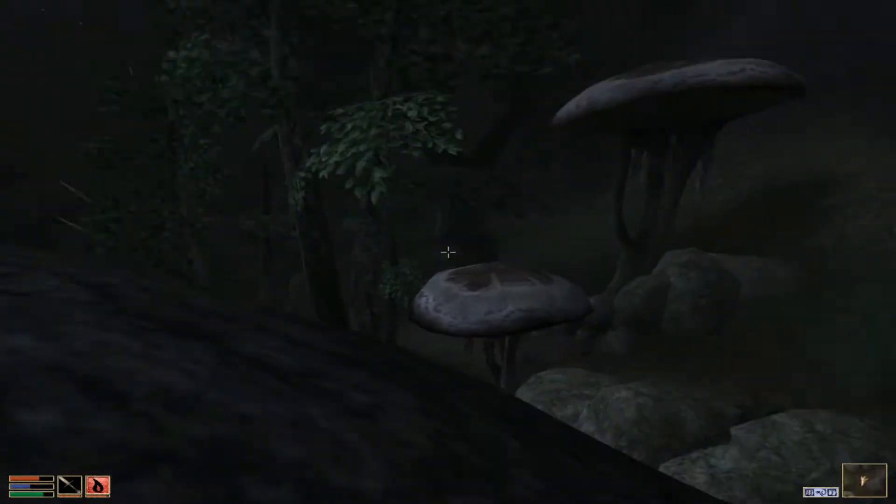
{"action": "mouse_move", "coordinate": [447, 252]}
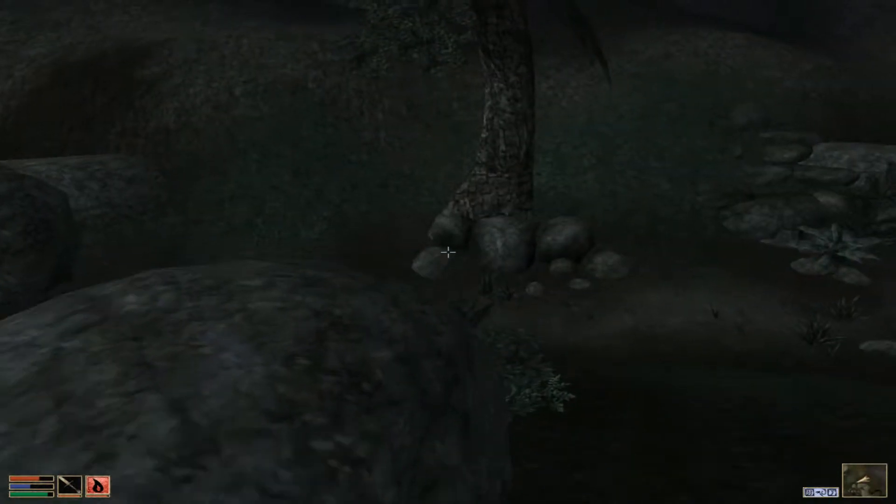
{"action": "mouse_move", "coordinate": [448, 252]}
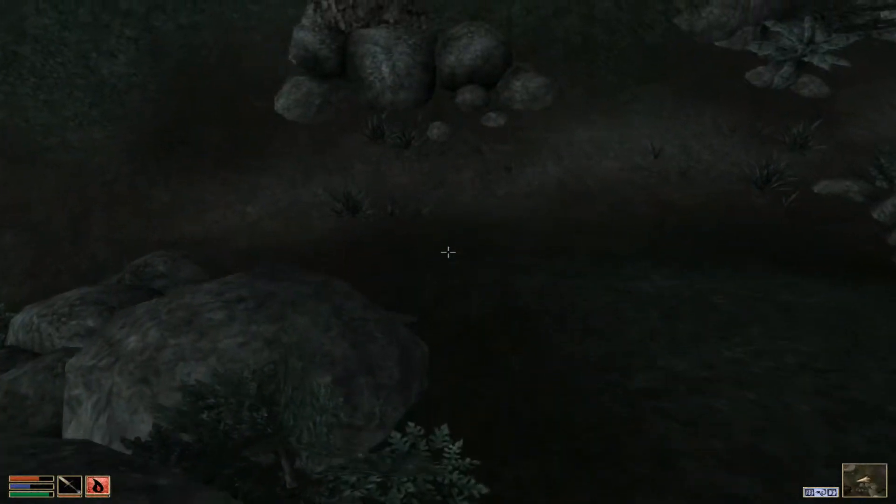
{"action": "mouse_move", "coordinate": [448, 252]}
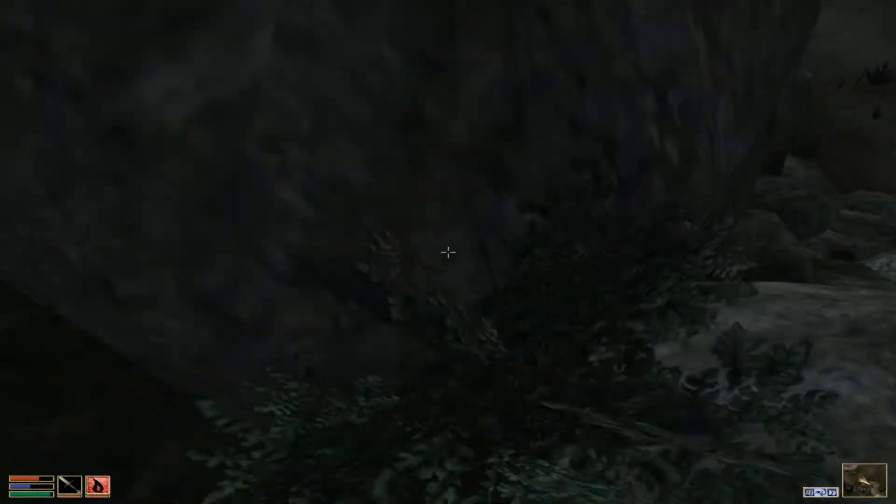
{"action": "mouse_move", "coordinate": [447, 252]}
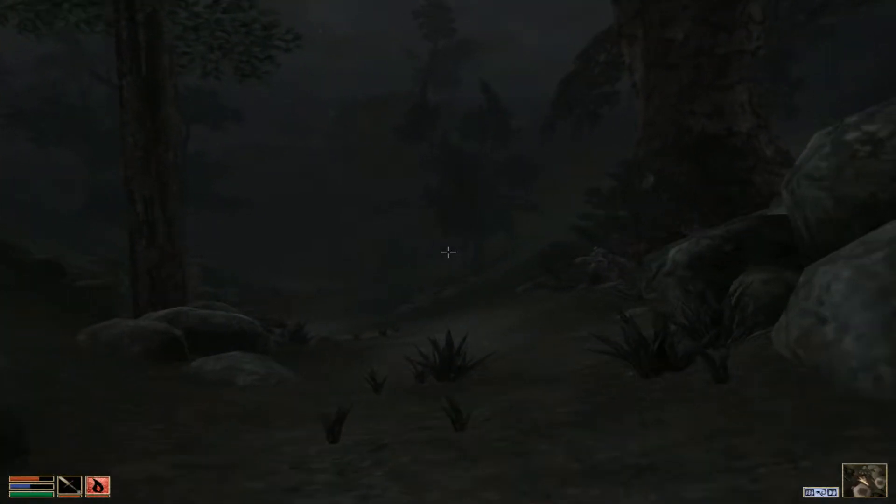
{"action": "mouse_move", "coordinate": [448, 252]}
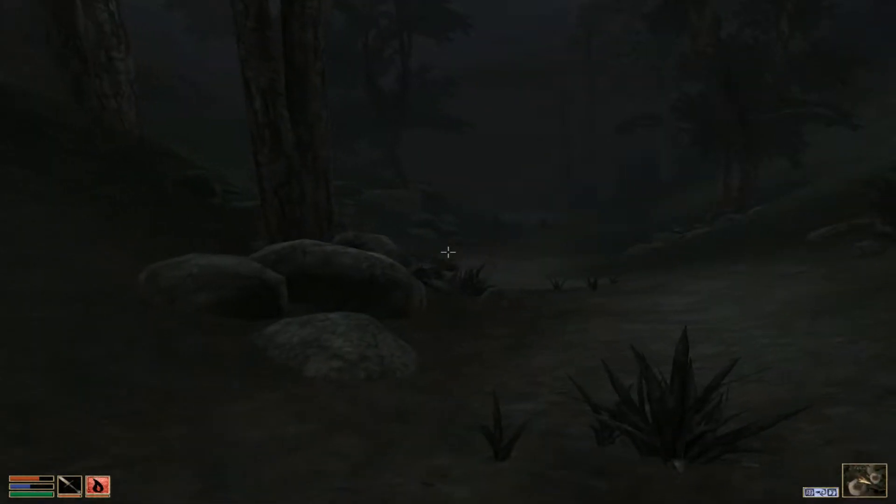
{"action": "mouse_move", "coordinate": [448, 252]}
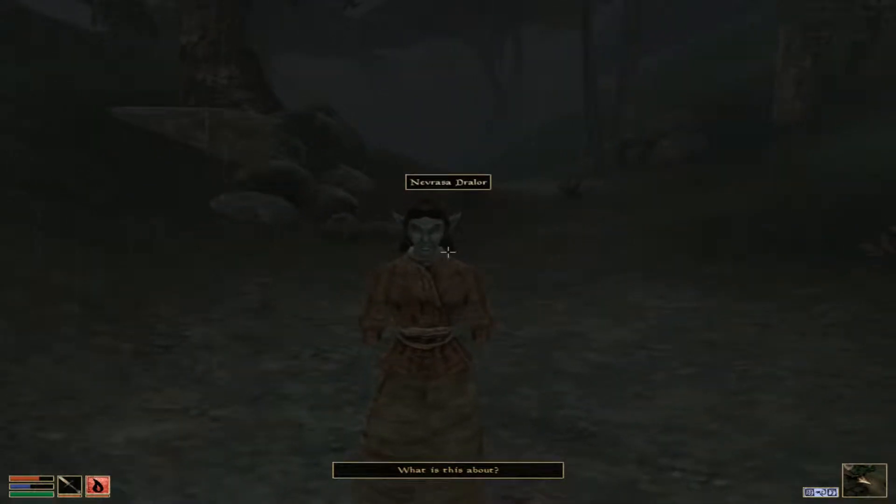
Ask pilgrim Nevrasa Dralor about the holy place and agree to lead her to Kummu.
{"action": "left_click", "coordinate": [448, 469]}
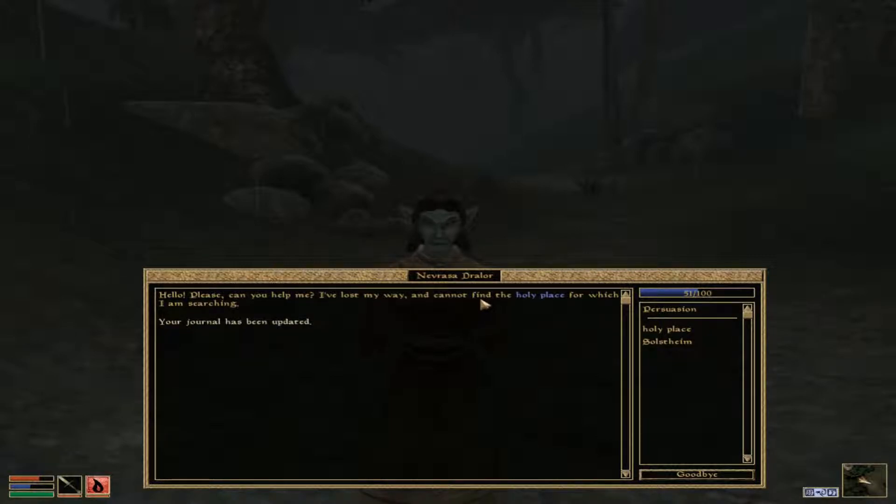
{"action": "mouse_move", "coordinate": [288, 320]}
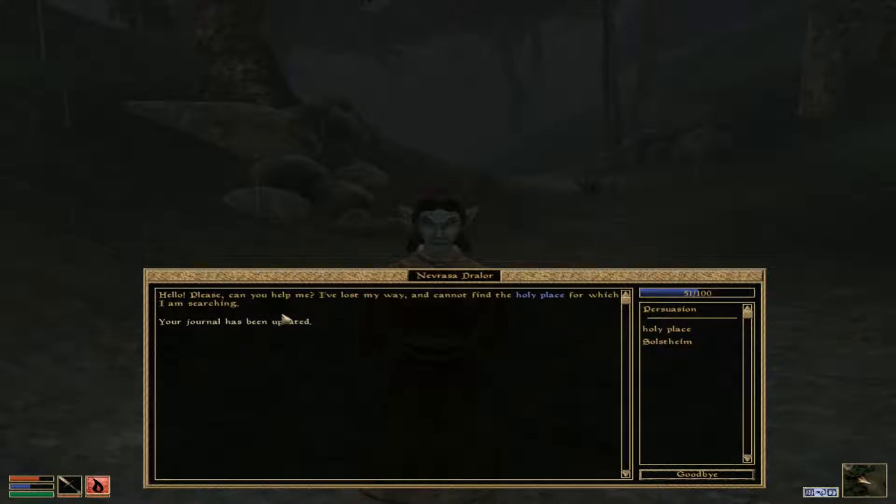
{"action": "left_click", "coordinate": [666, 328]}
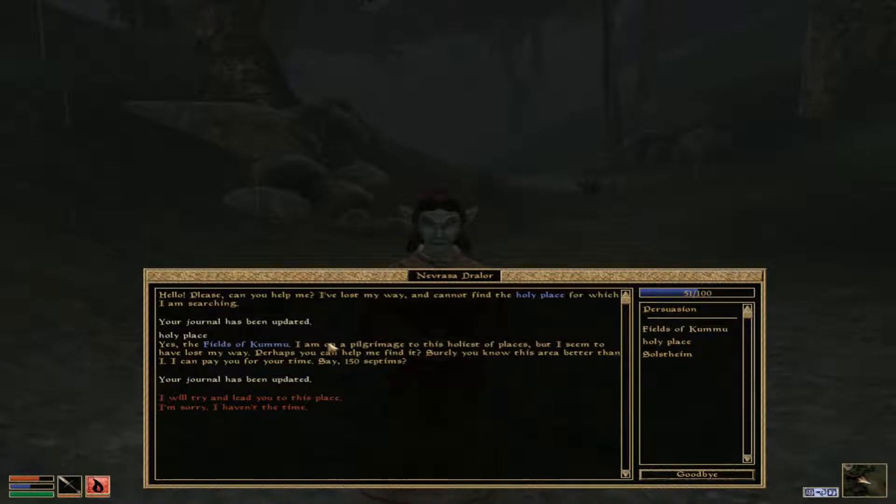
{"action": "mouse_move", "coordinate": [531, 382]}
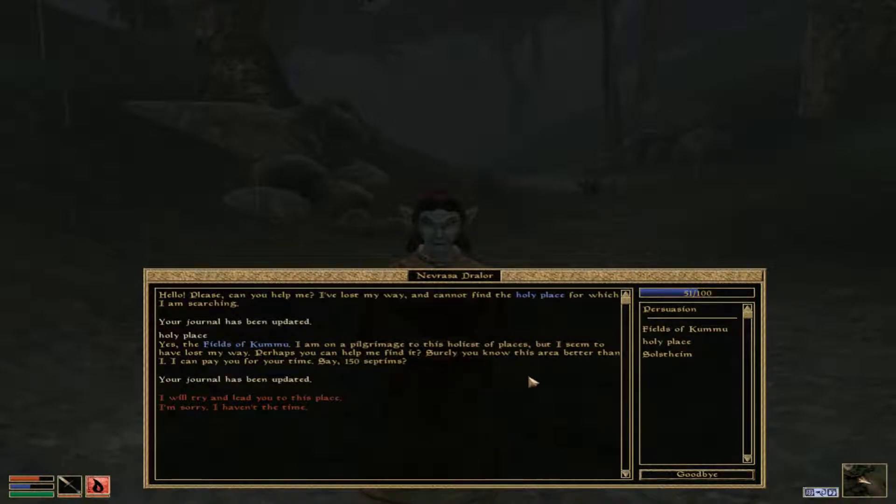
{"action": "mouse_move", "coordinate": [462, 366]}
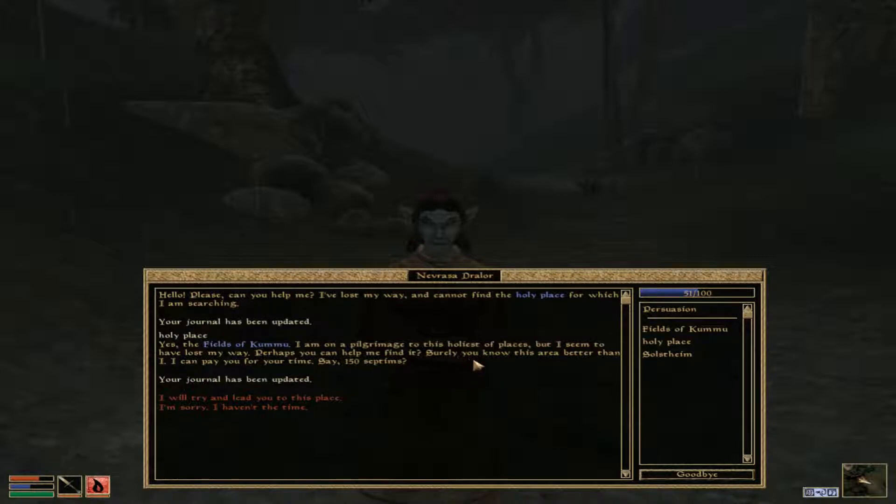
{"action": "mouse_move", "coordinate": [323, 381]}
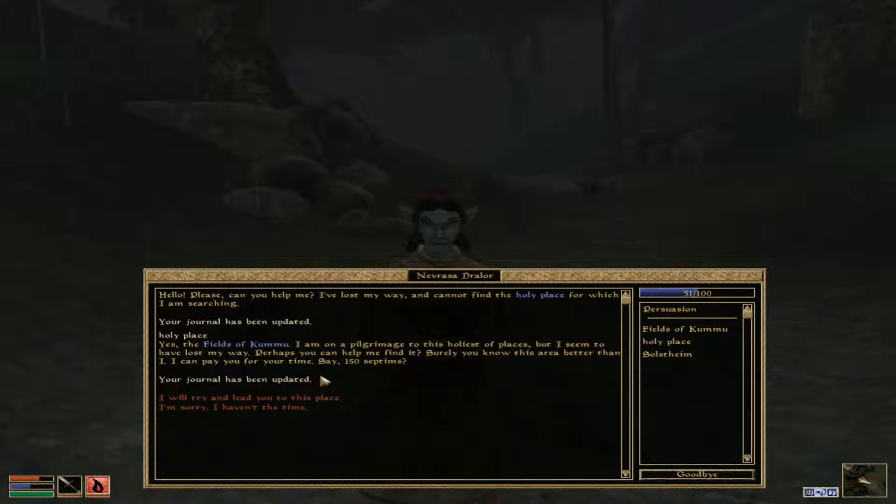
{"action": "mouse_move", "coordinate": [400, 364]}
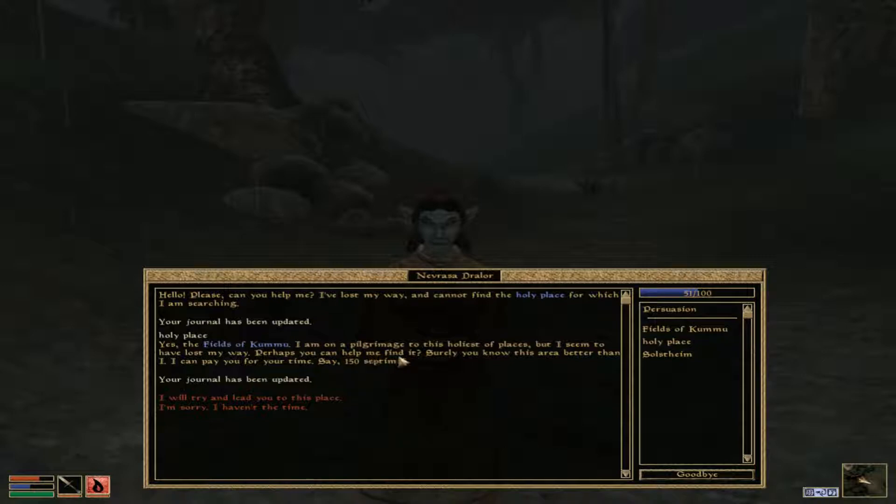
{"action": "mouse_move", "coordinate": [563, 382]}
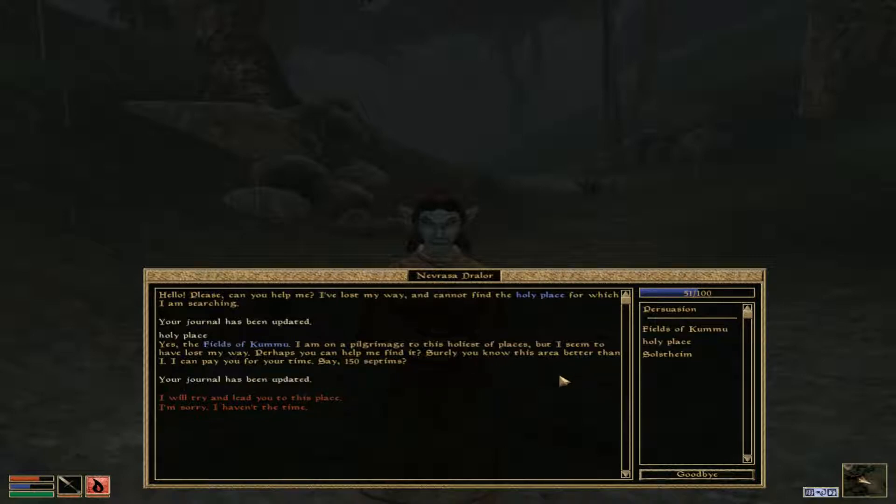
{"action": "mouse_move", "coordinate": [721, 474]}
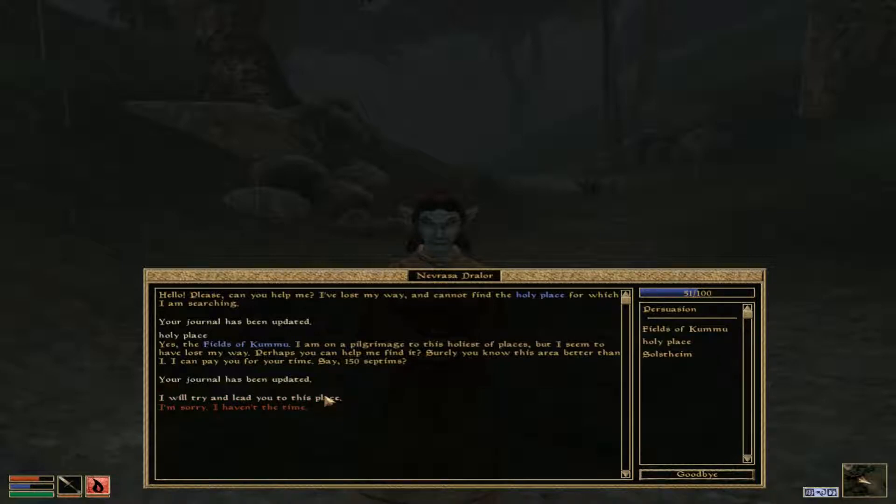
{"action": "left_click", "coordinate": [249, 397]}
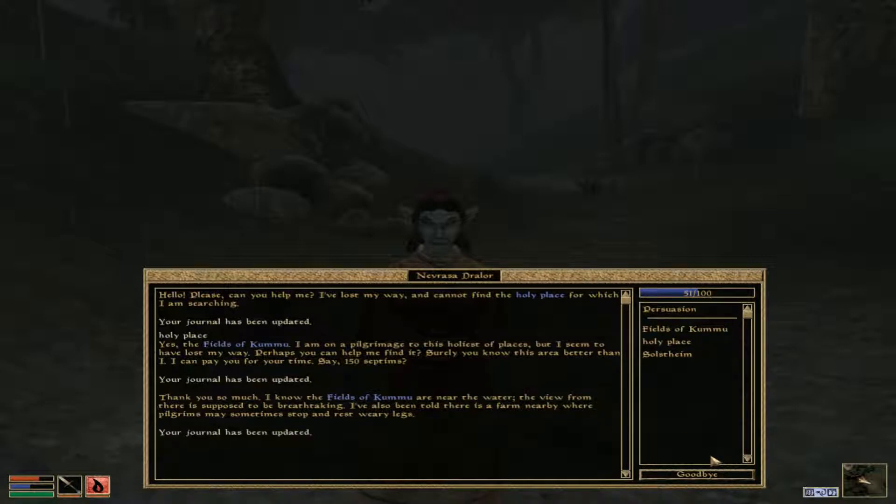
{"action": "mouse_move", "coordinate": [646, 479]}
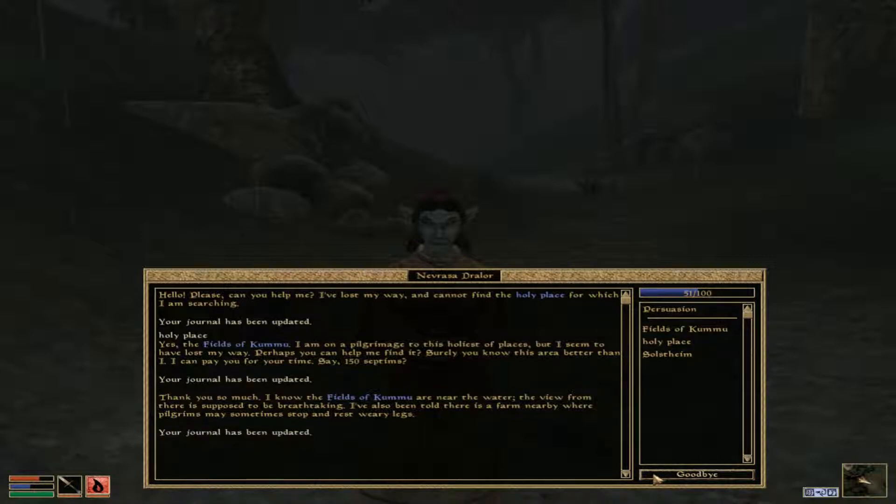
Say goodbye to Nevrasa Dralor and follow the trail toward the arched stone door.
{"action": "left_click", "coordinate": [693, 475]}
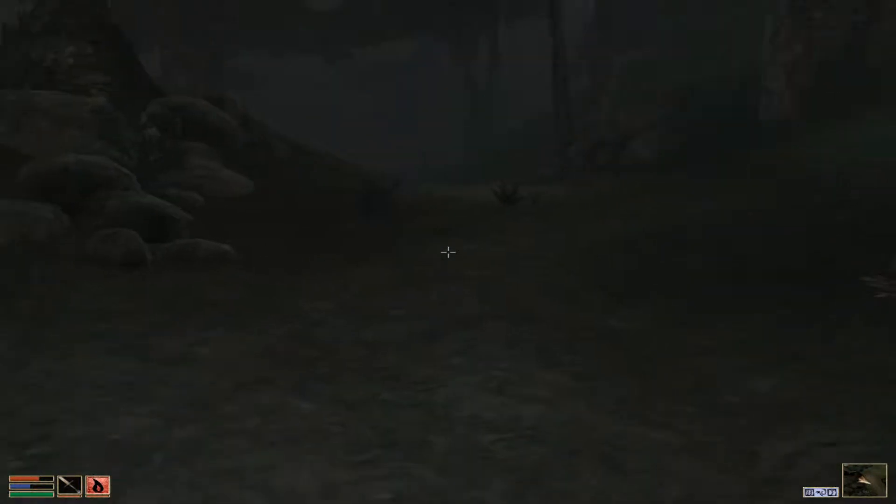
{"action": "mouse_move", "coordinate": [448, 252]}
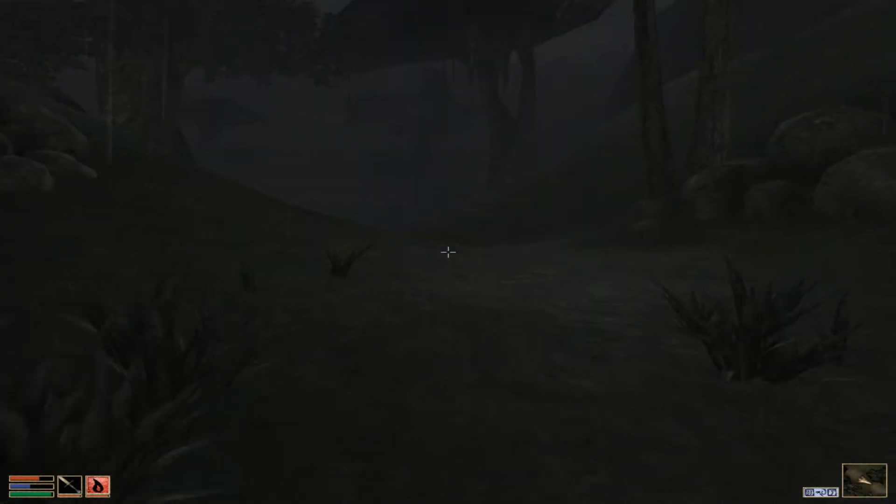
{"action": "mouse_move", "coordinate": [448, 252]}
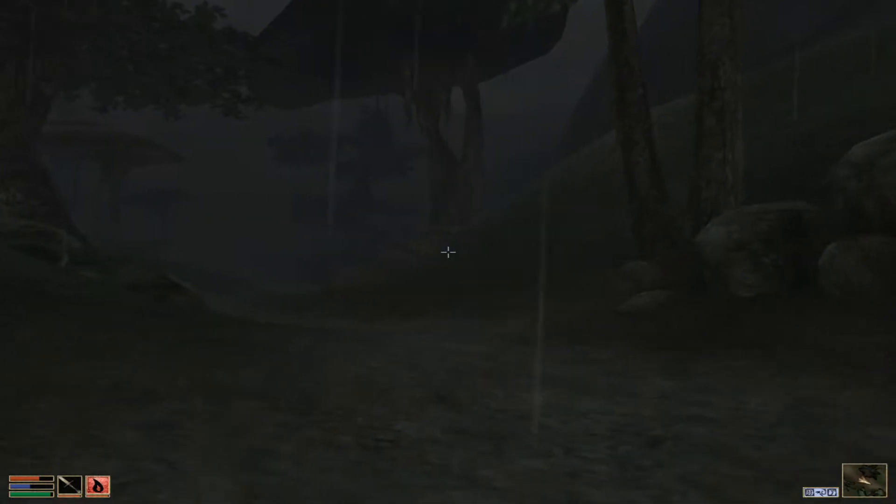
{"action": "mouse_move", "coordinate": [448, 253]}
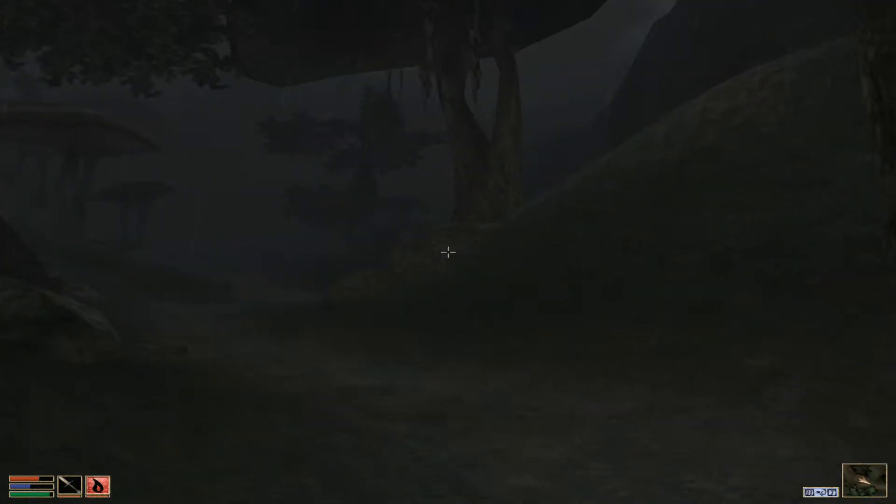
{"action": "mouse_move", "coordinate": [447, 252]}
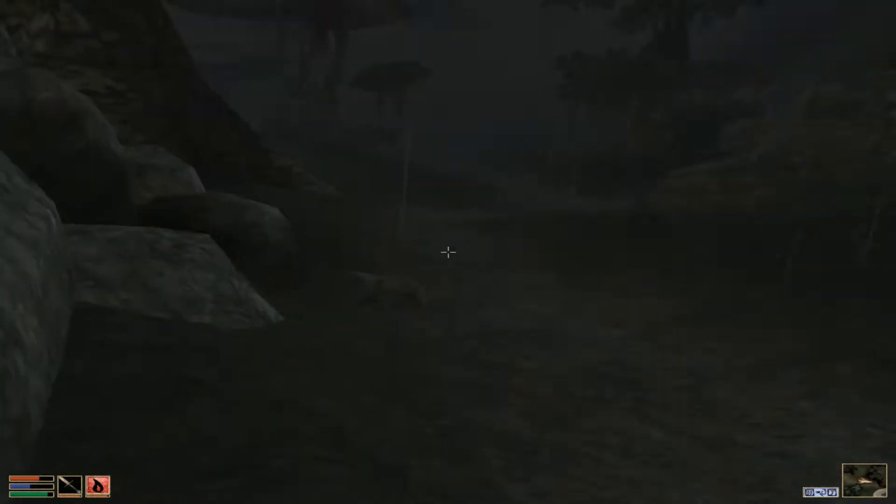
{"action": "mouse_move", "coordinate": [448, 252]}
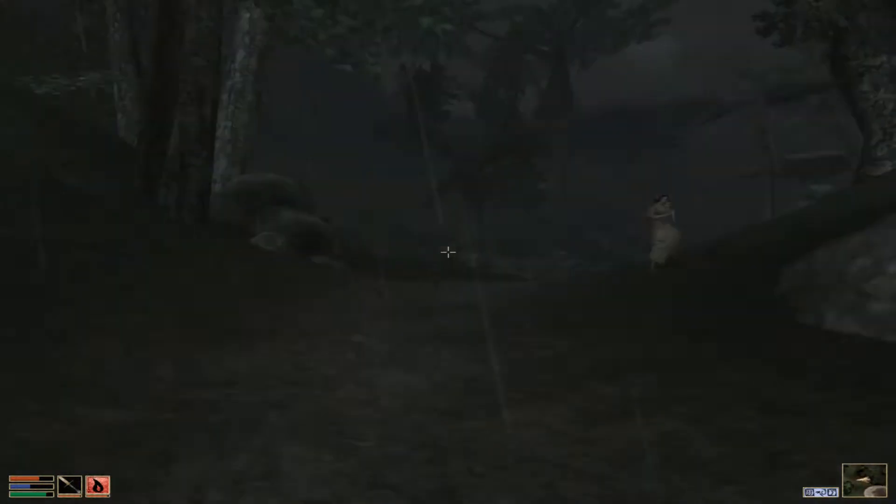
{"action": "mouse_move", "coordinate": [448, 253]}
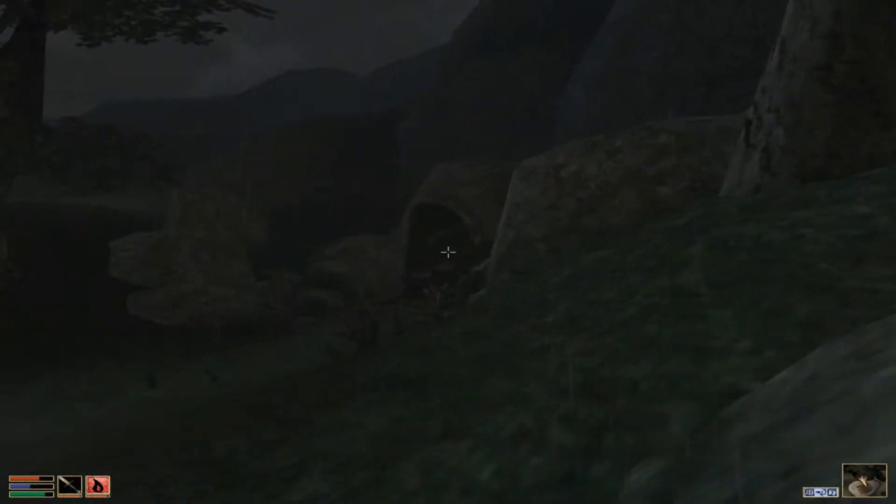
{"action": "mouse_move", "coordinate": [447, 252]}
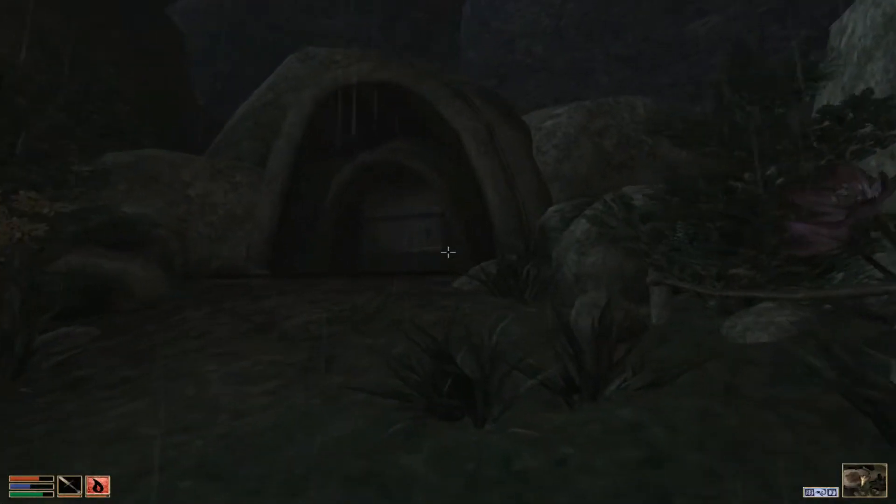
Lead the pilgrim past the arched stone doorway toward the giant mushroom trees.
{"action": "key", "text": "w"}
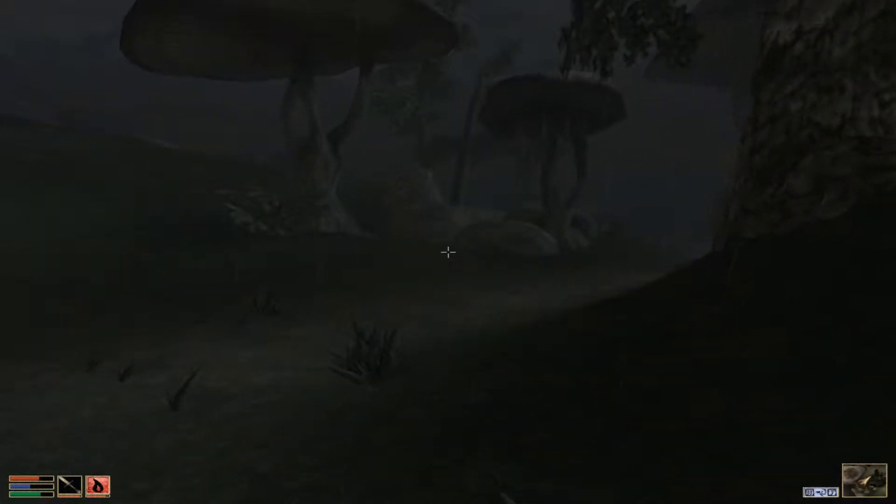
{"action": "mouse_move", "coordinate": [448, 252]}
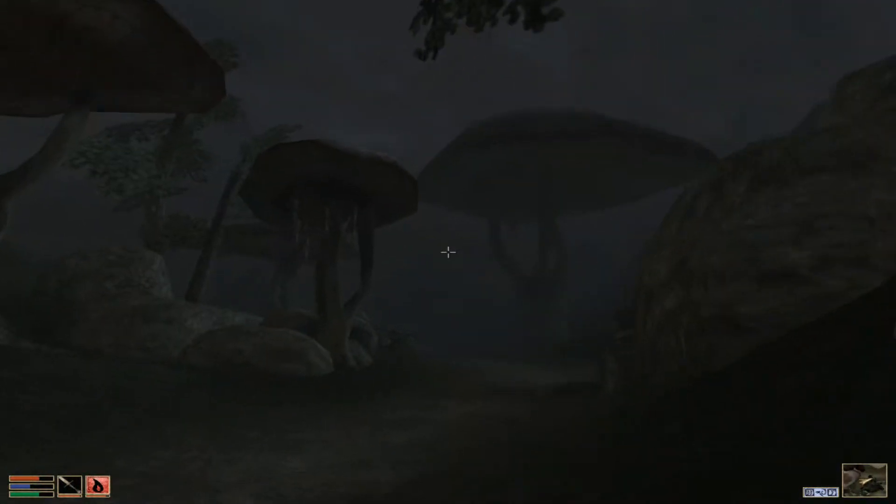
{"action": "mouse_move", "coordinate": [448, 252]}
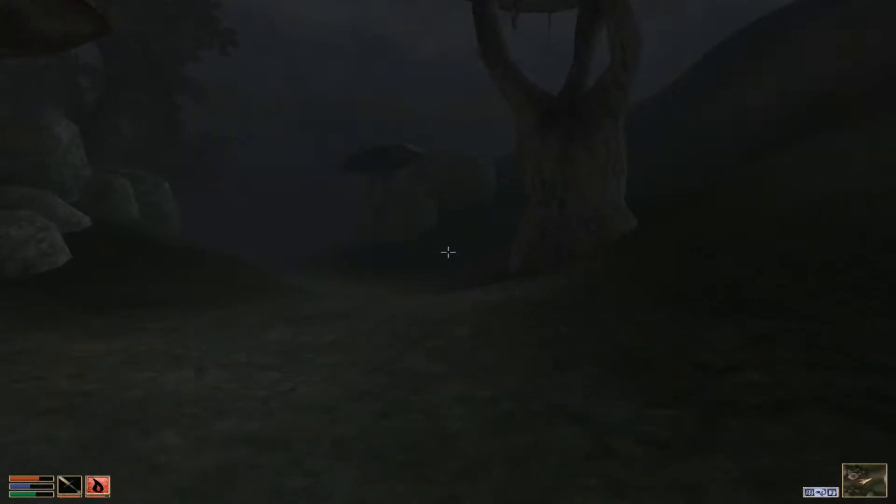
{"action": "mouse_move", "coordinate": [447, 252]}
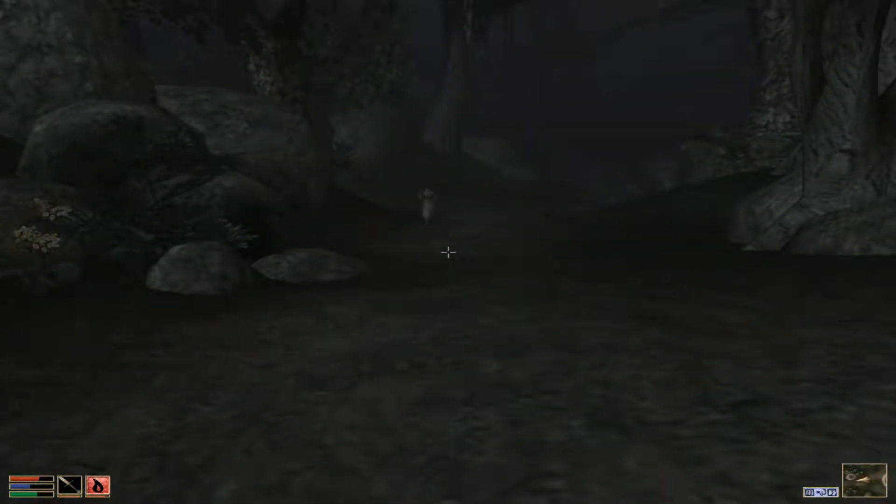
{"action": "mouse_move", "coordinate": [448, 252]}
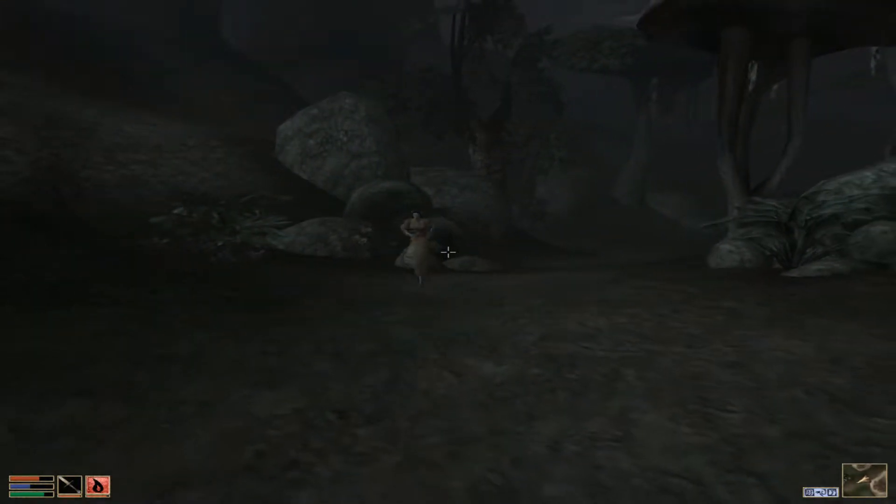
{"action": "mouse_move", "coordinate": [448, 252]}
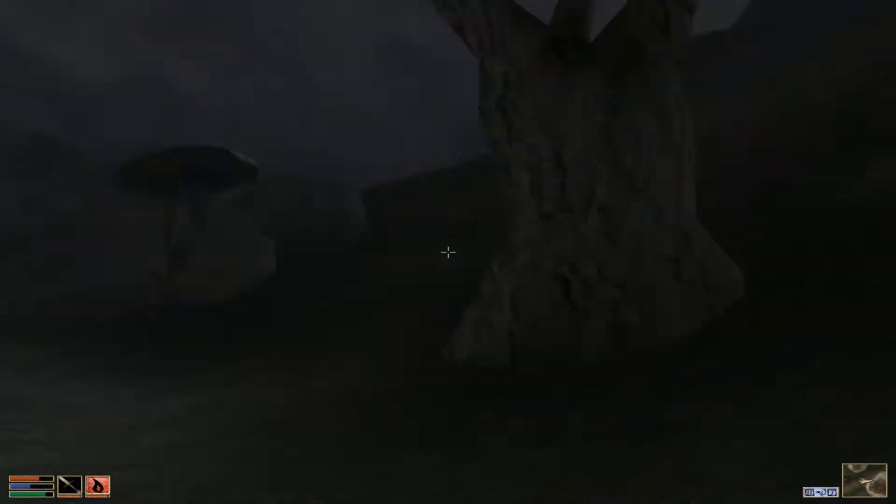
{"action": "mouse_move", "coordinate": [448, 252]}
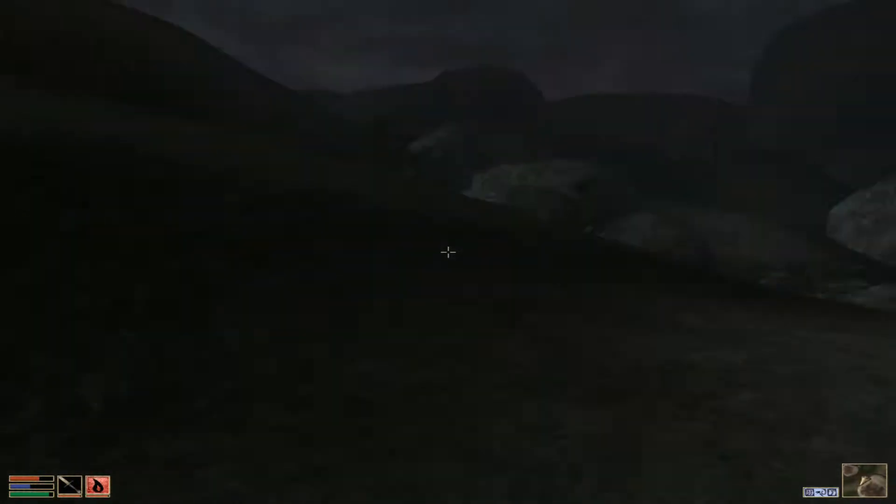
{"action": "mouse_move", "coordinate": [448, 251]}
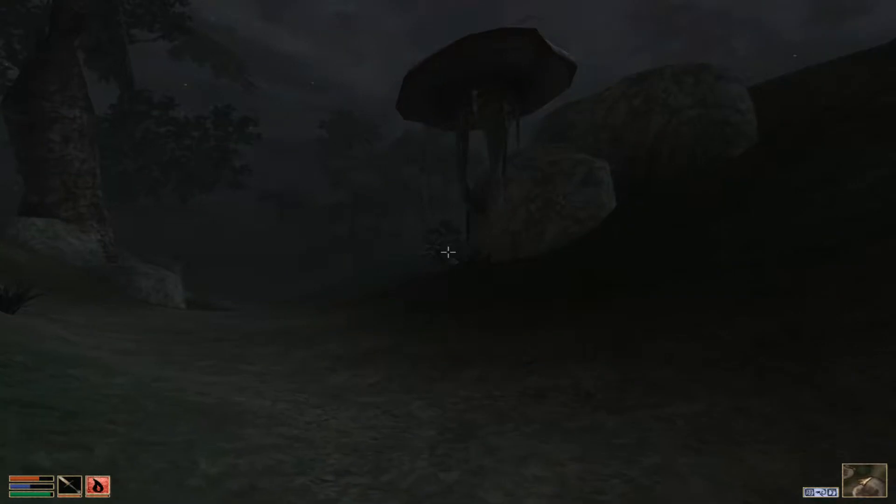
Walk the pilgrim past the mushroom trees over dark hills to Ulummusa's cavern door.
{"action": "key", "text": "Tab"}
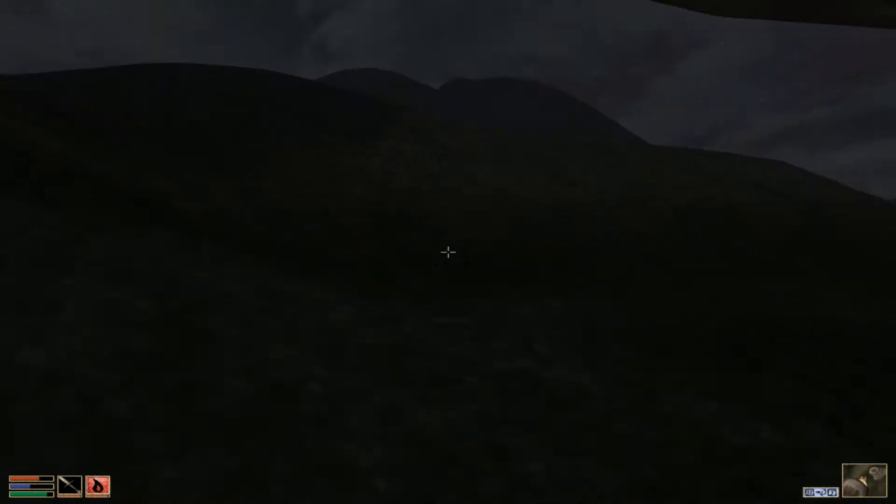
{"action": "mouse_move", "coordinate": [448, 252]}
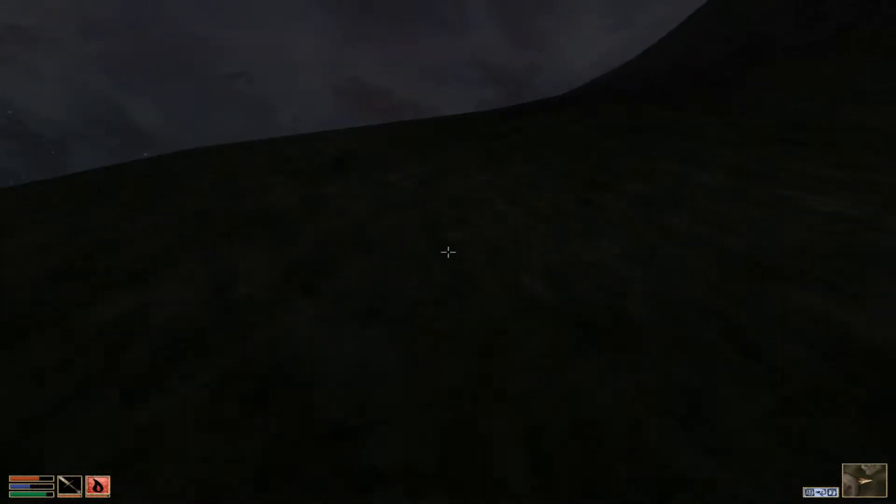
{"action": "mouse_move", "coordinate": [448, 252]}
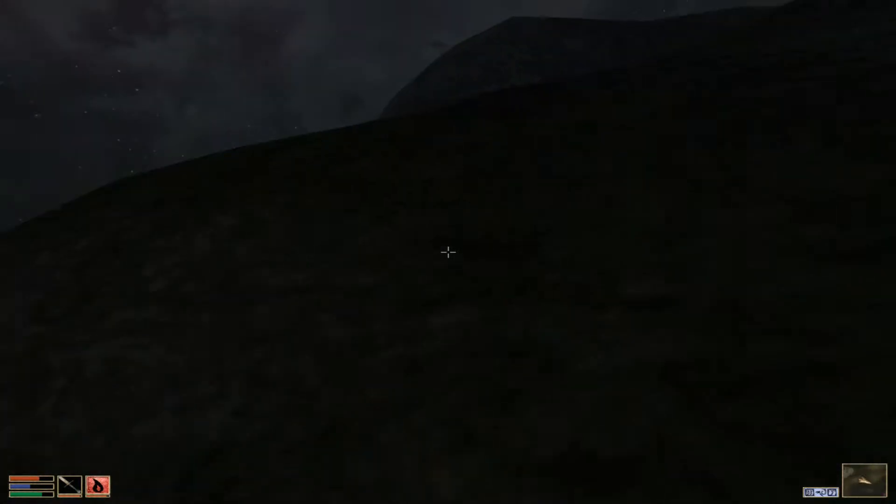
{"action": "mouse_move", "coordinate": [448, 252]}
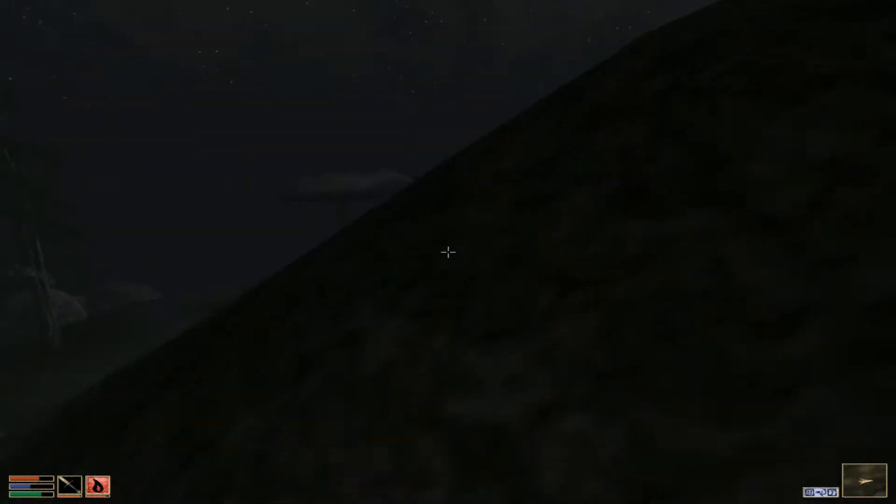
{"action": "mouse_move", "coordinate": [448, 252]}
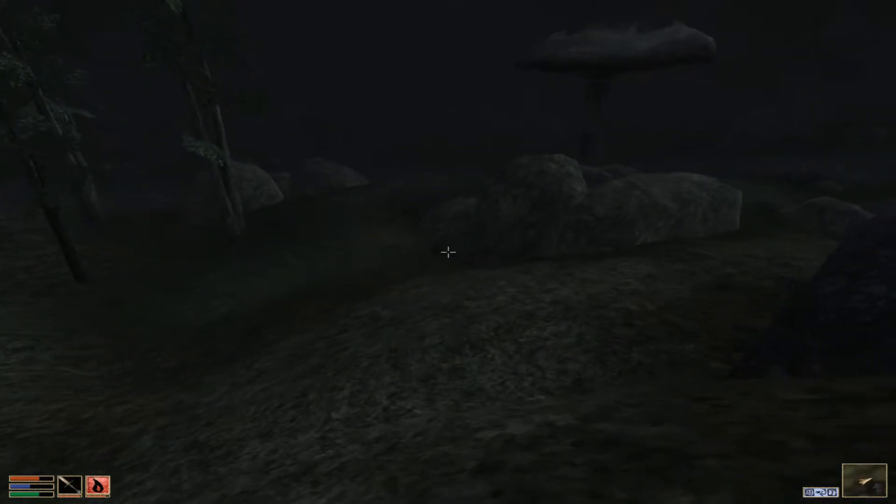
{"action": "mouse_move", "coordinate": [448, 253]}
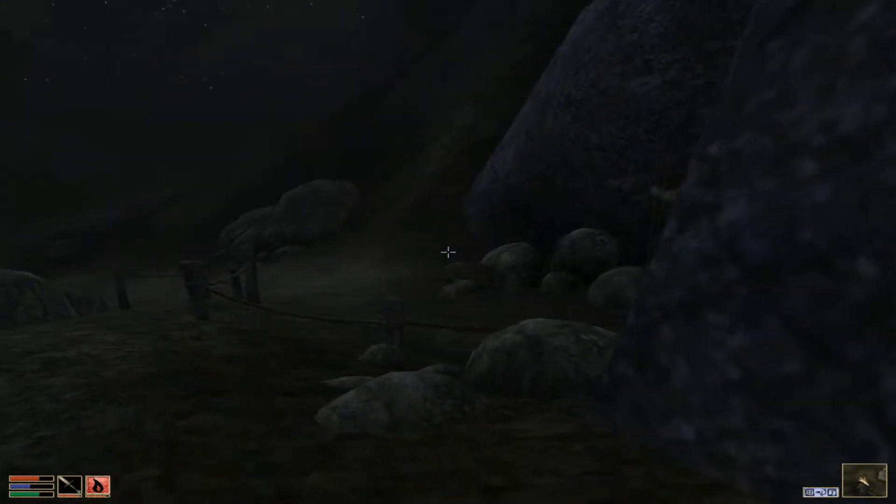
{"action": "mouse_move", "coordinate": [447, 252]}
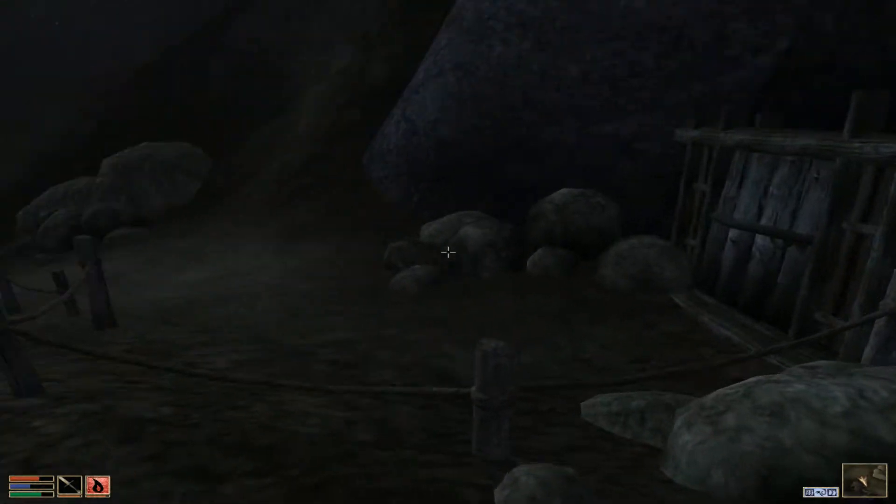
{"action": "mouse_move", "coordinate": [448, 253]}
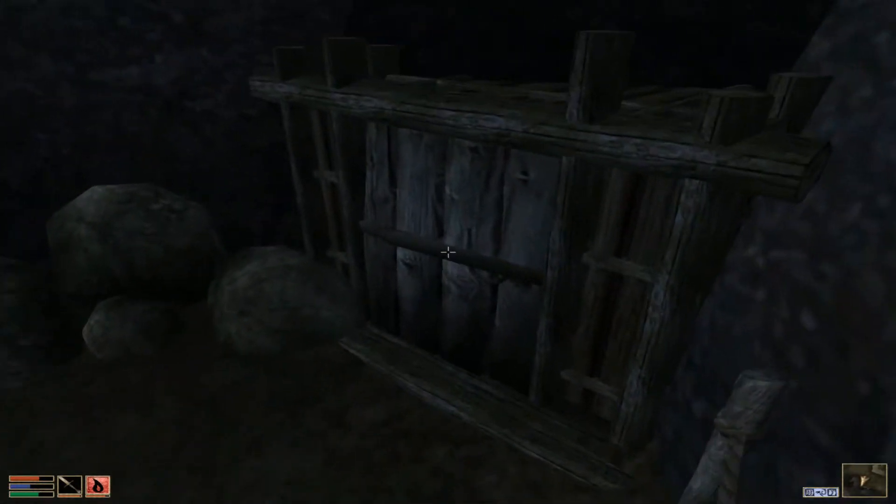
{"action": "mouse_move", "coordinate": [448, 251]}
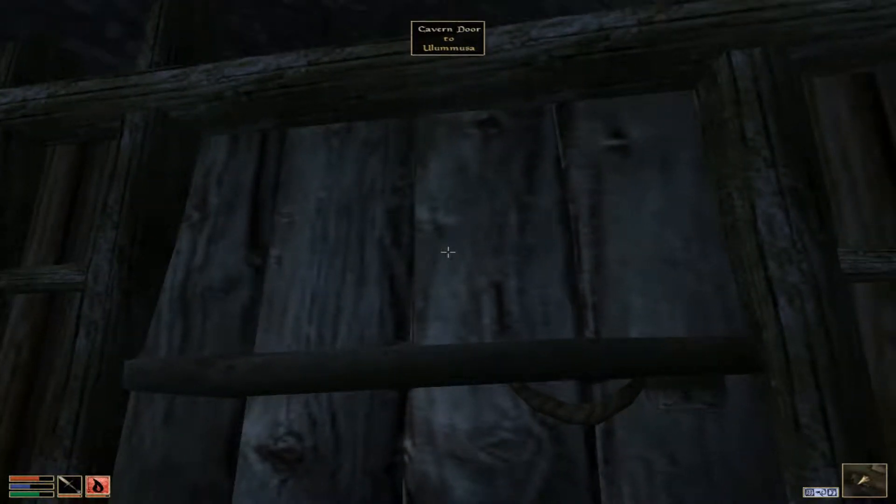
Follow the roped path from the Ulummusa door past a Corkbulb to the Balmora signpost.
{"action": "left_click", "coordinate": [447, 252]}
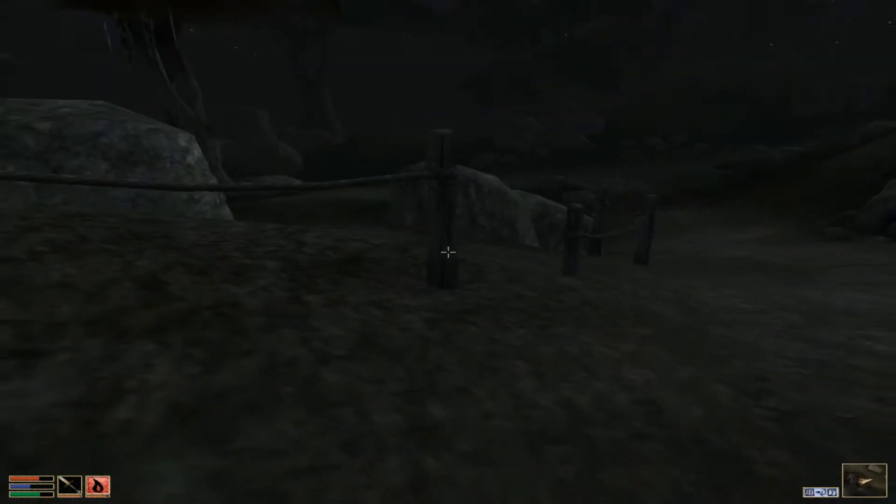
{"action": "mouse_move", "coordinate": [448, 253]}
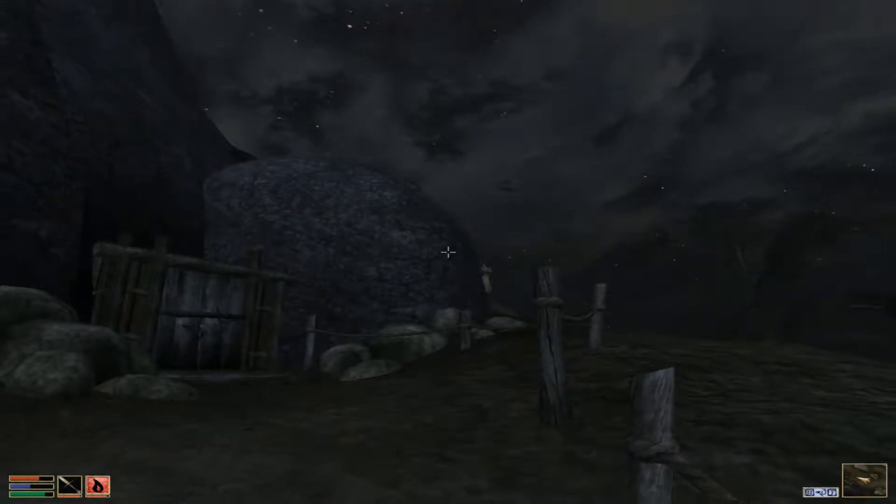
{"action": "mouse_move", "coordinate": [448, 252]}
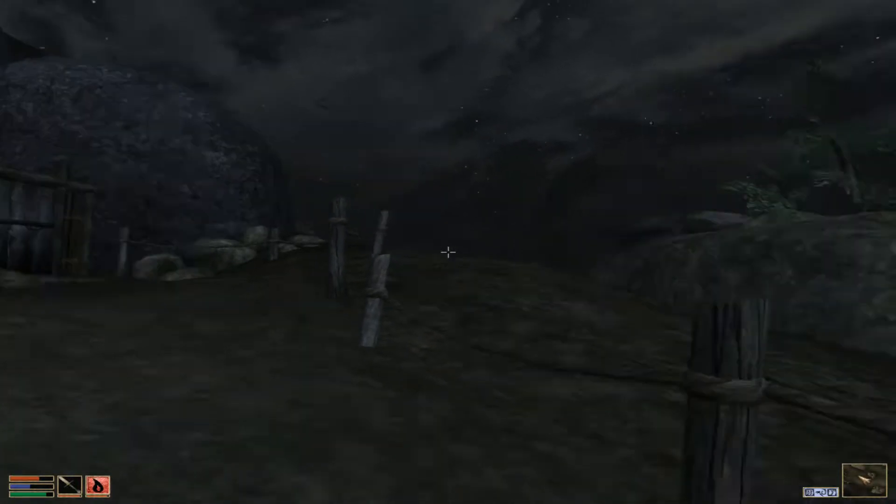
{"action": "mouse_move", "coordinate": [448, 252]}
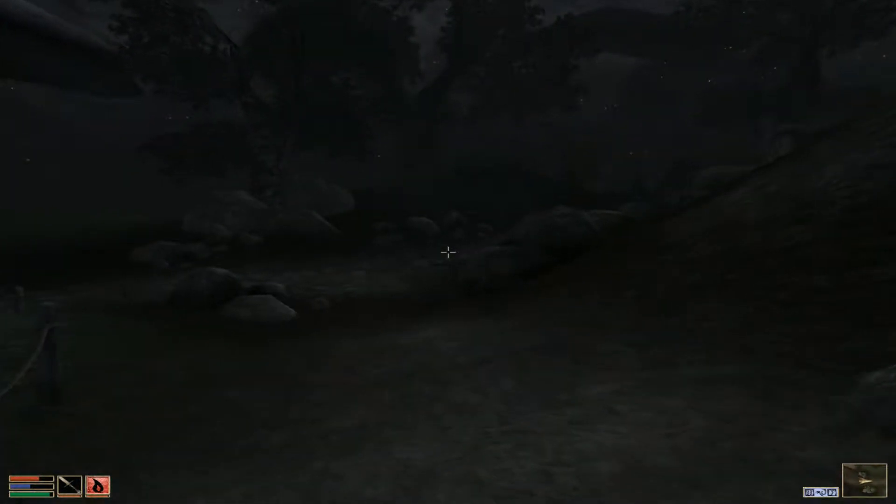
{"action": "mouse_move", "coordinate": [448, 252]}
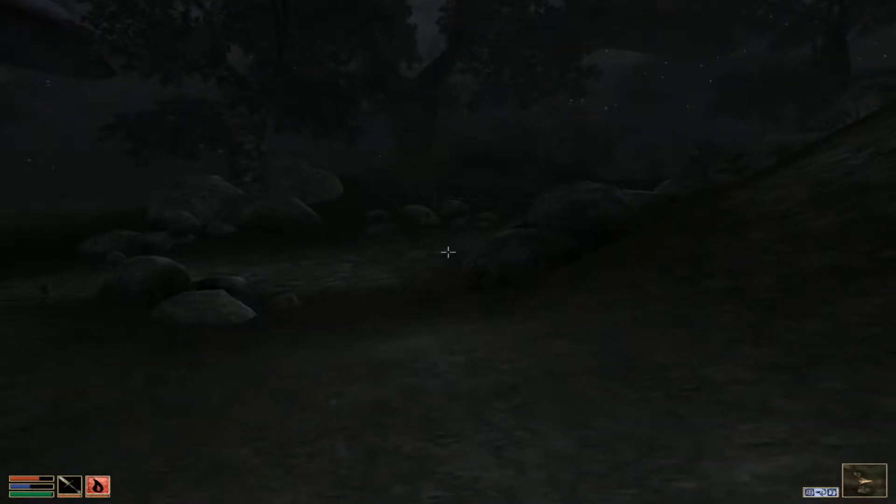
{"action": "mouse_move", "coordinate": [448, 252]}
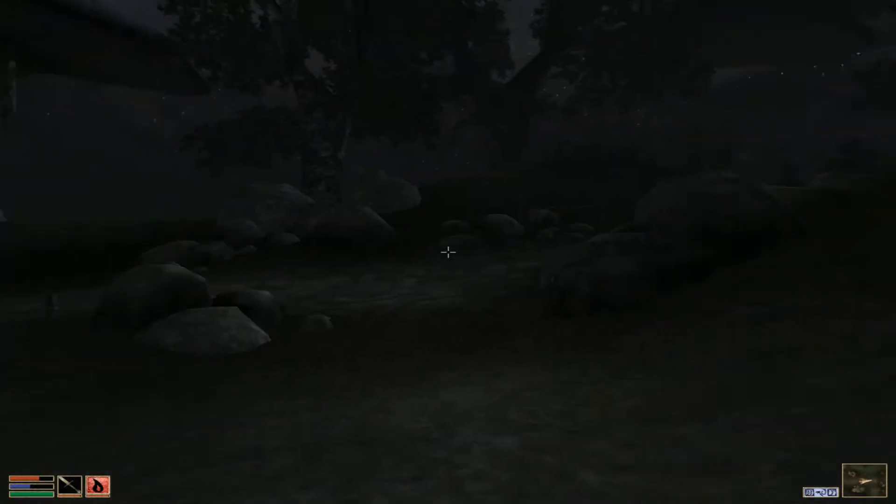
{"action": "mouse_move", "coordinate": [448, 253]}
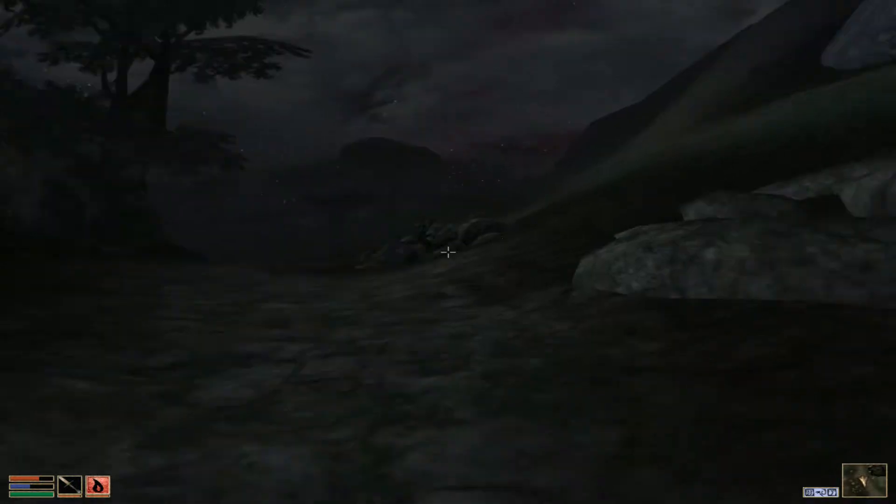
{"action": "mouse_move", "coordinate": [448, 252]}
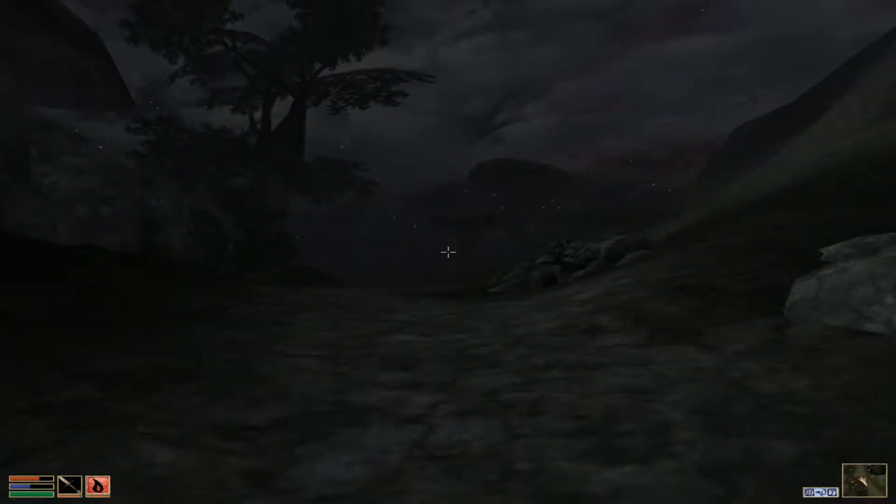
{"action": "mouse_move", "coordinate": [448, 252]}
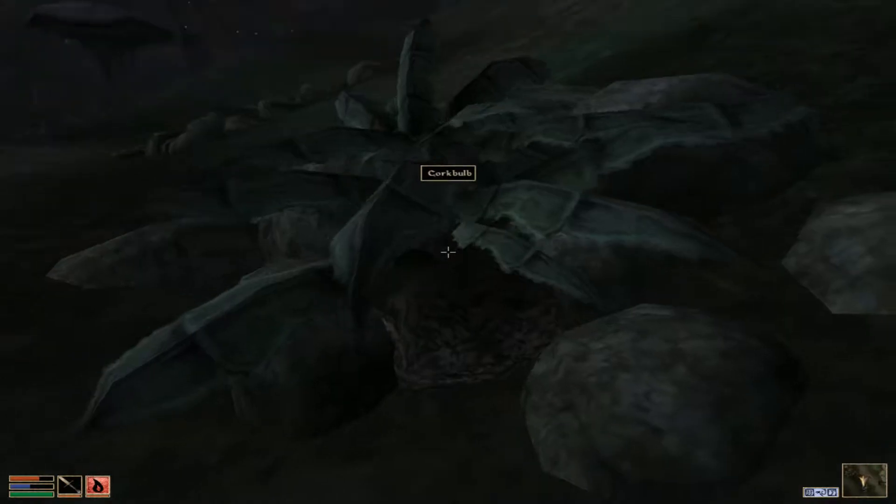
{"action": "mouse_move", "coordinate": [447, 252]}
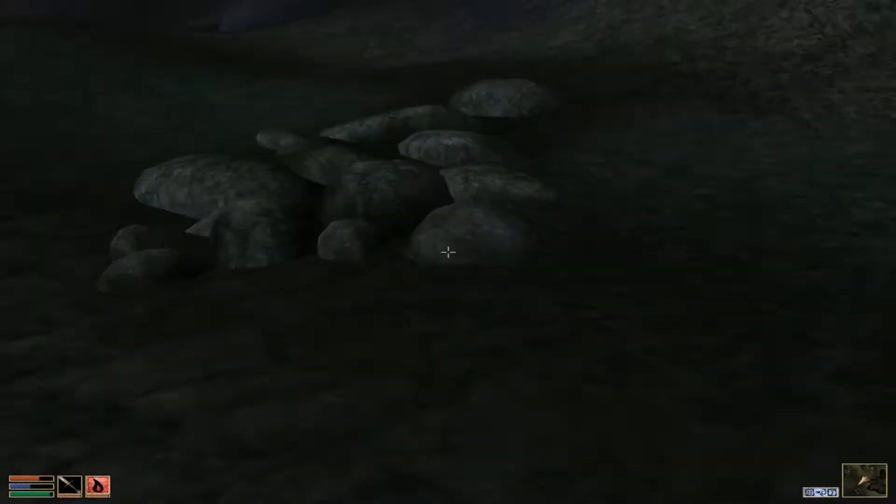
{"action": "mouse_move", "coordinate": [448, 252]}
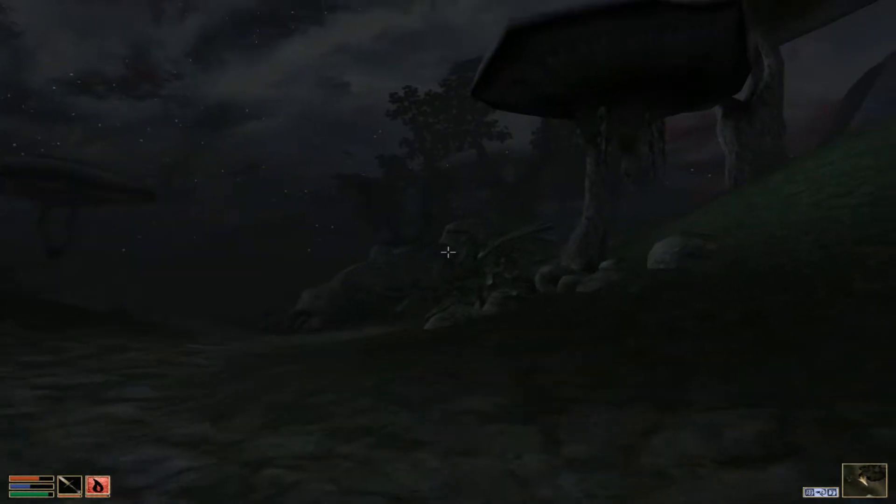
{"action": "mouse_move", "coordinate": [448, 252]}
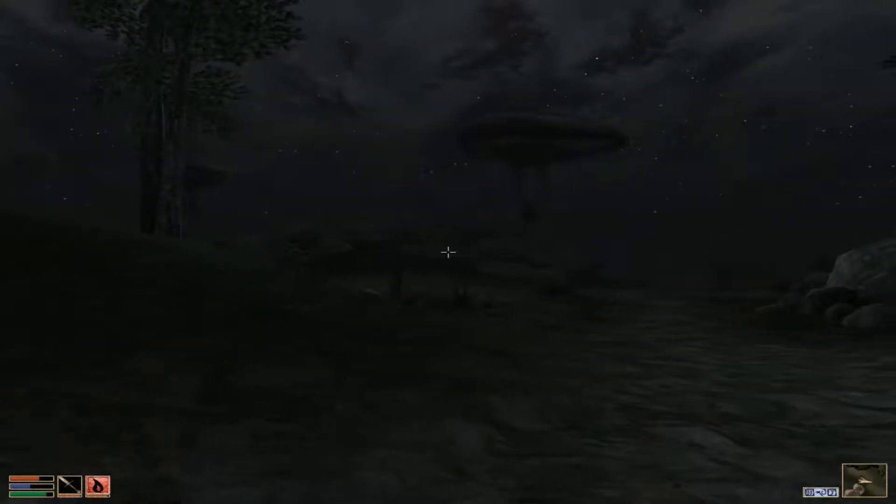
{"action": "mouse_move", "coordinate": [448, 252]}
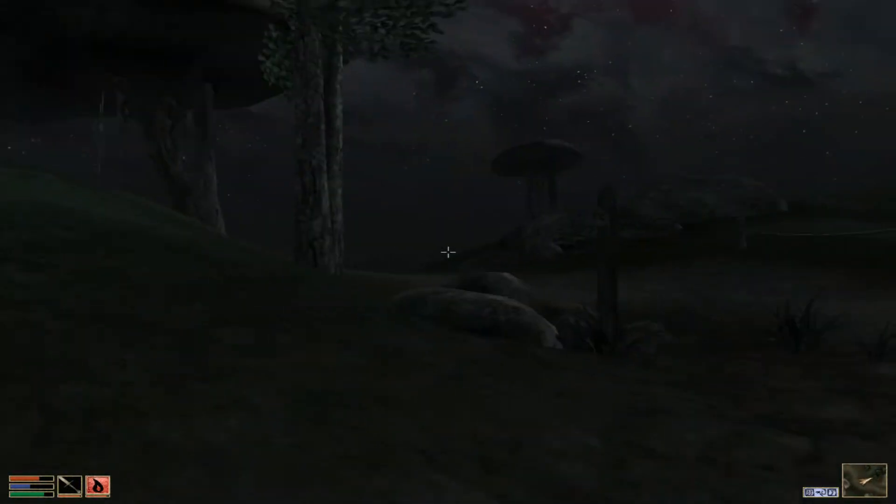
{"action": "mouse_move", "coordinate": [448, 252]}
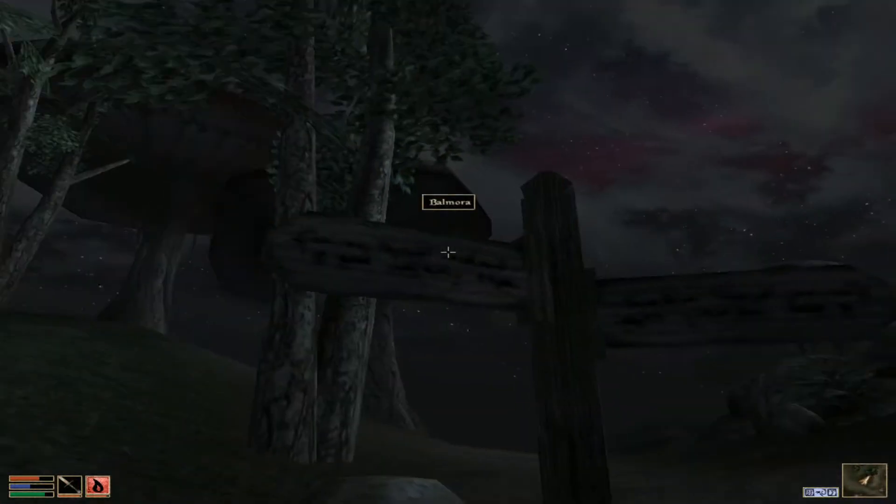
{"action": "mouse_move", "coordinate": [448, 252]}
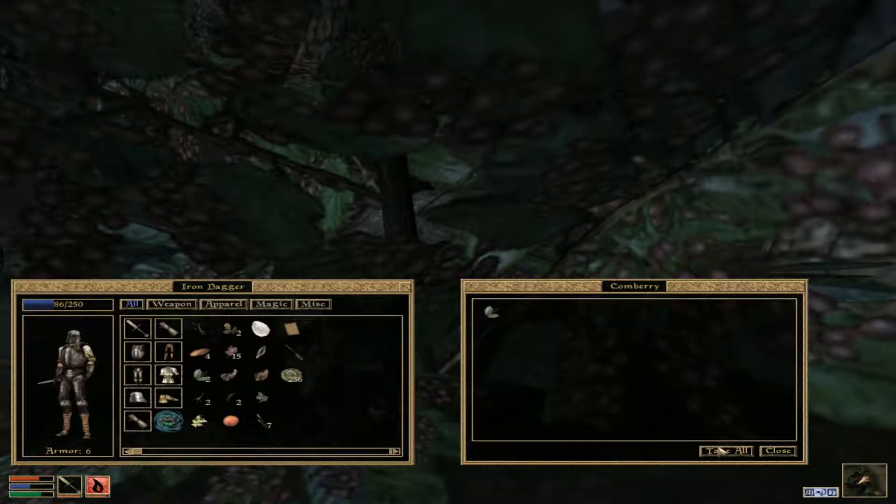
Take all from the Comberry bush and keep walking through the woods.
{"action": "left_click", "coordinate": [777, 451]}
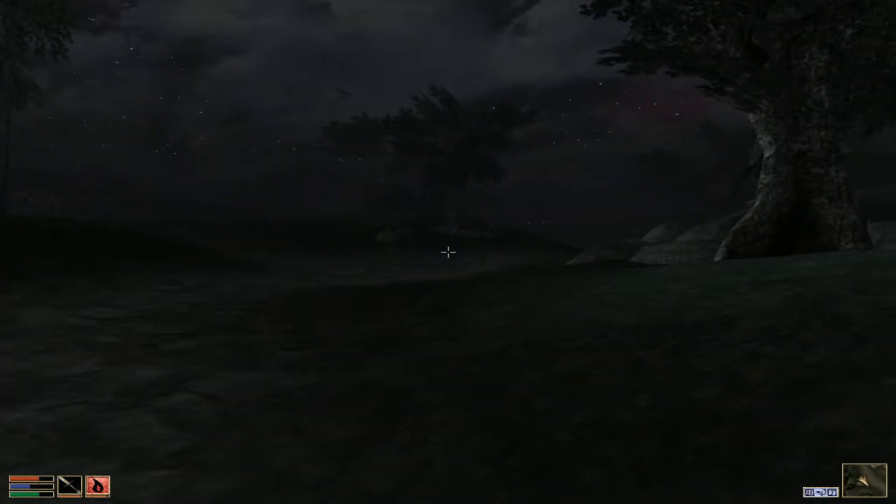
{"action": "mouse_move", "coordinate": [448, 252]}
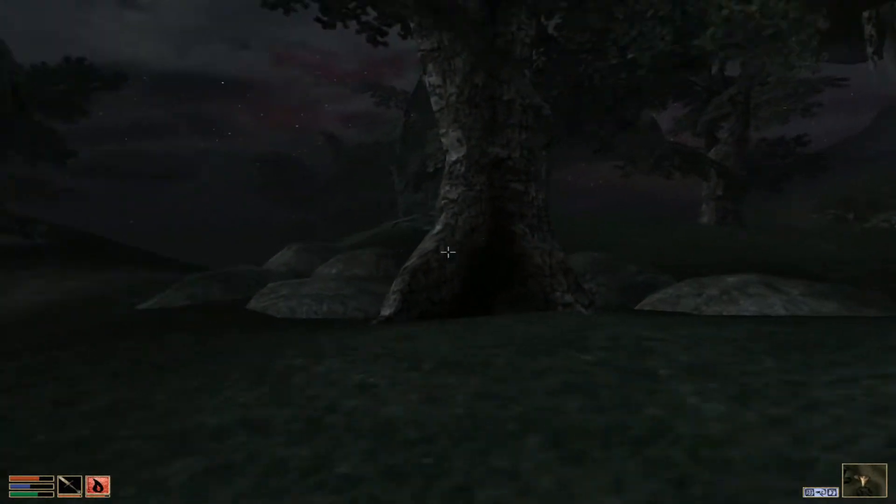
{"action": "mouse_move", "coordinate": [448, 252]}
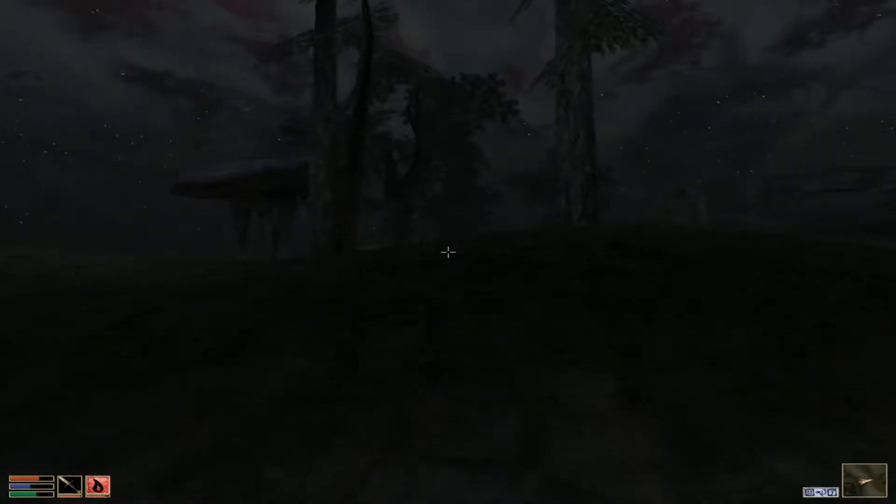
{"action": "mouse_move", "coordinate": [448, 252]}
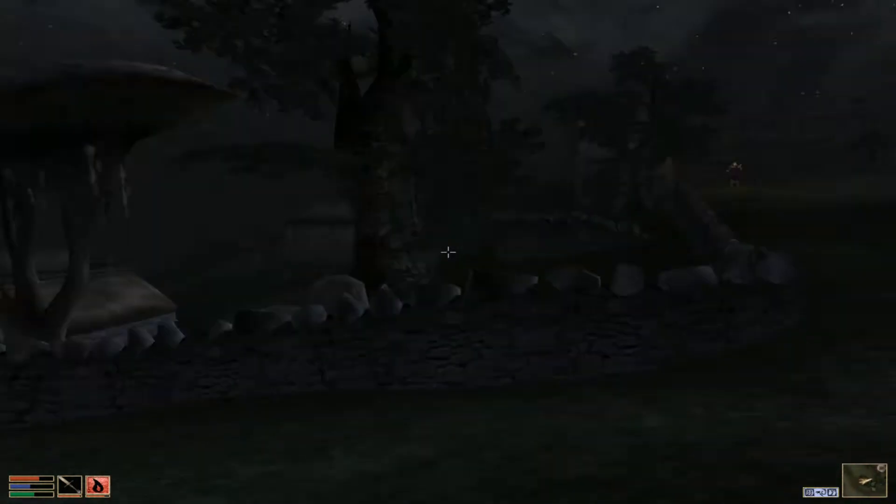
{"action": "mouse_move", "coordinate": [448, 252]}
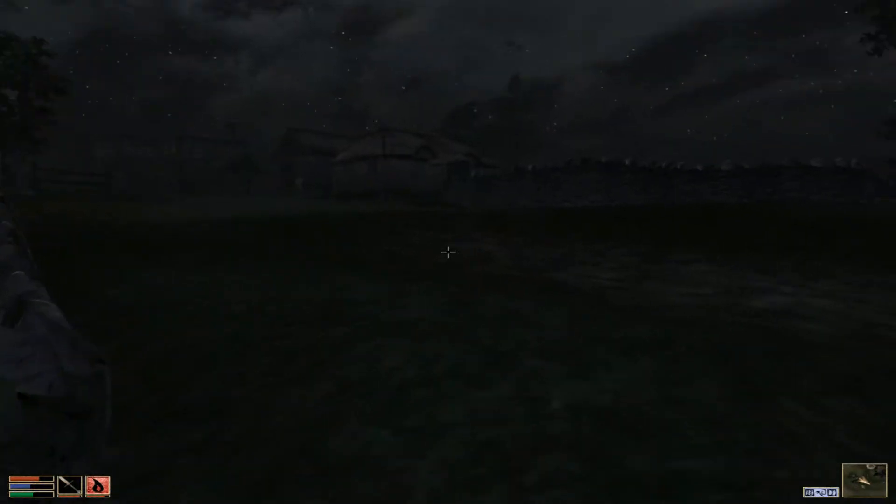
{"action": "mouse_move", "coordinate": [447, 252]}
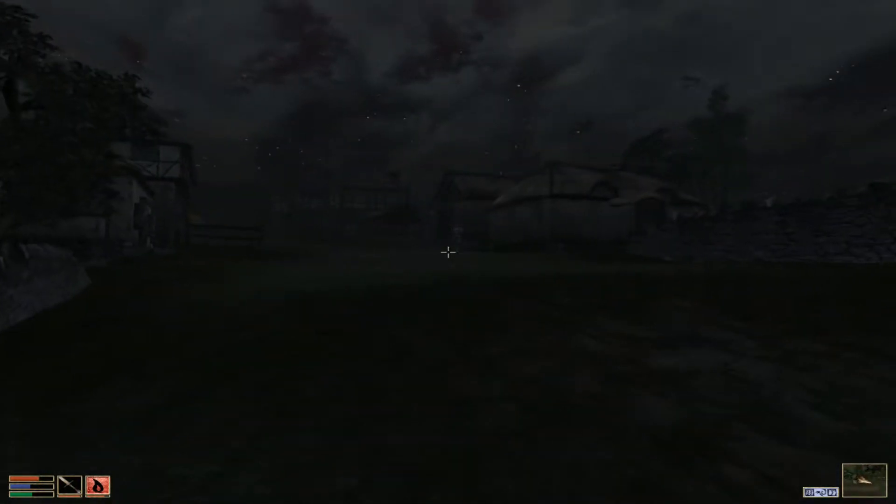
{"action": "mouse_move", "coordinate": [448, 252]}
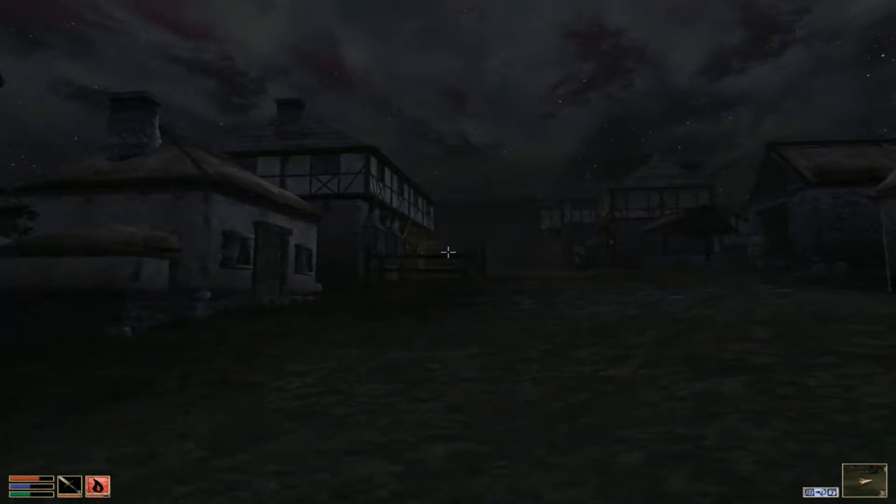
{"action": "mouse_move", "coordinate": [448, 252]}
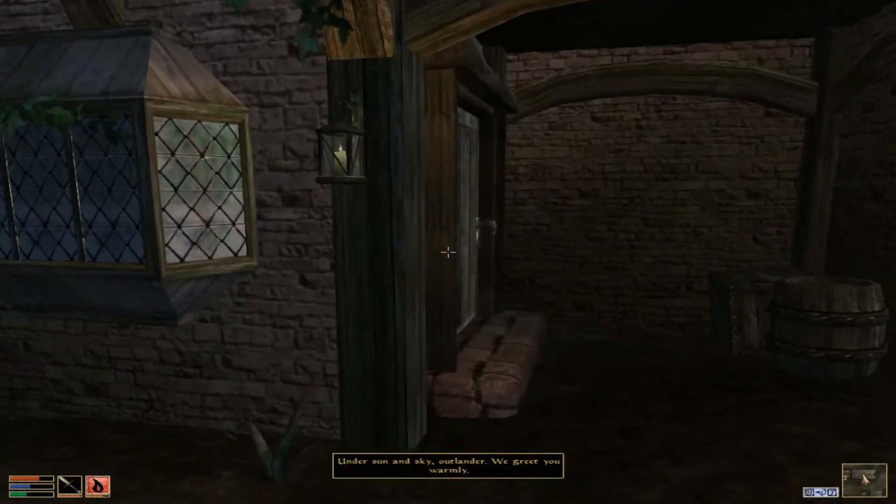
{"action": "mouse_move", "coordinate": [448, 252]}
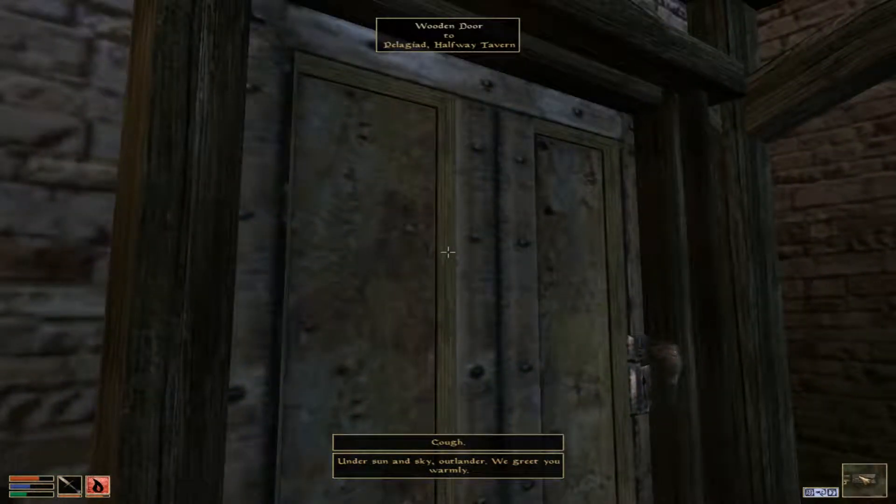
Dismiss the illegal-resting notice and enter Mebestien Ence's shop in Pelagiad.
{"action": "left_click", "coordinate": [448, 246]}
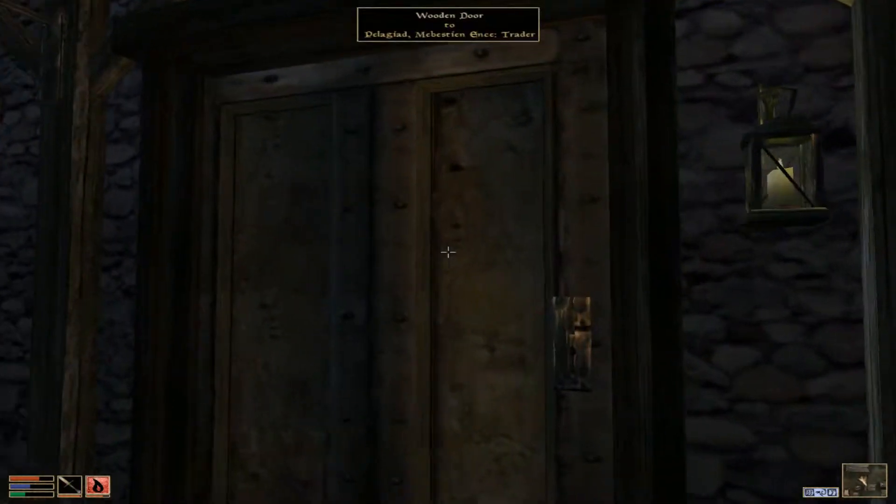
{"action": "left_click", "coordinate": [448, 252]}
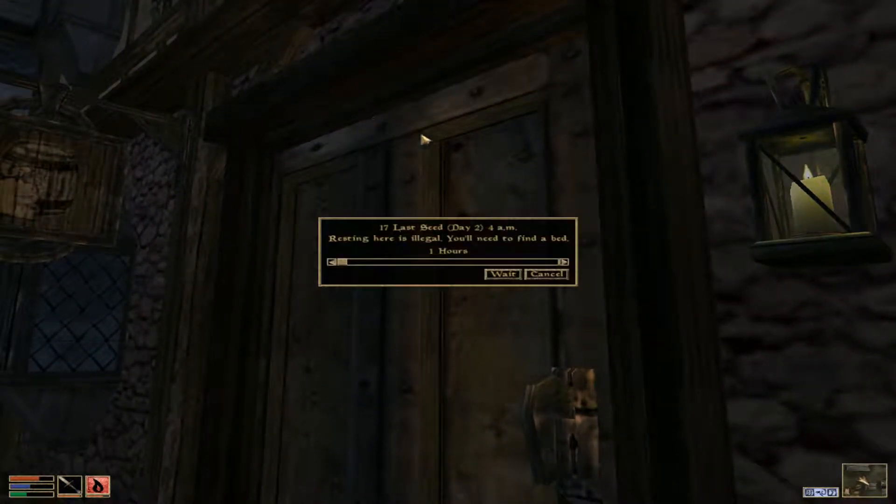
{"action": "left_click", "coordinate": [545, 274]}
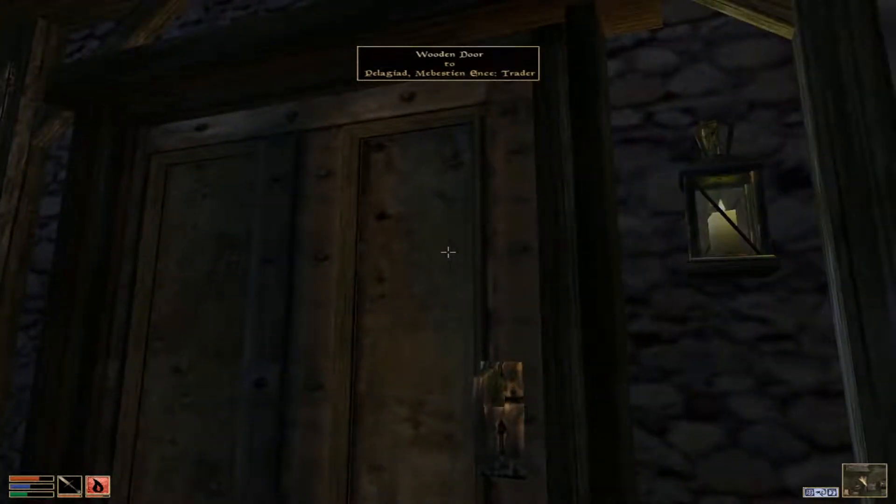
{"action": "mouse_move", "coordinate": [448, 252]}
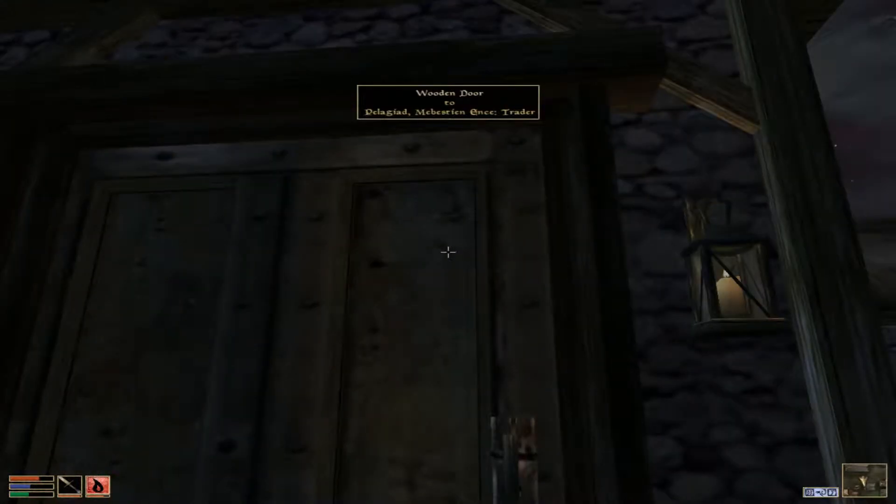
{"action": "left_click", "coordinate": [448, 252]}
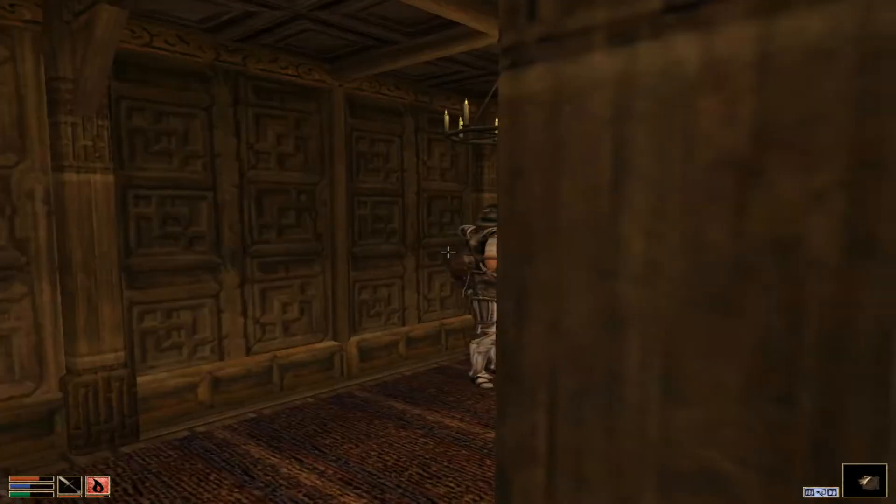
{"action": "mouse_move", "coordinate": [447, 252]}
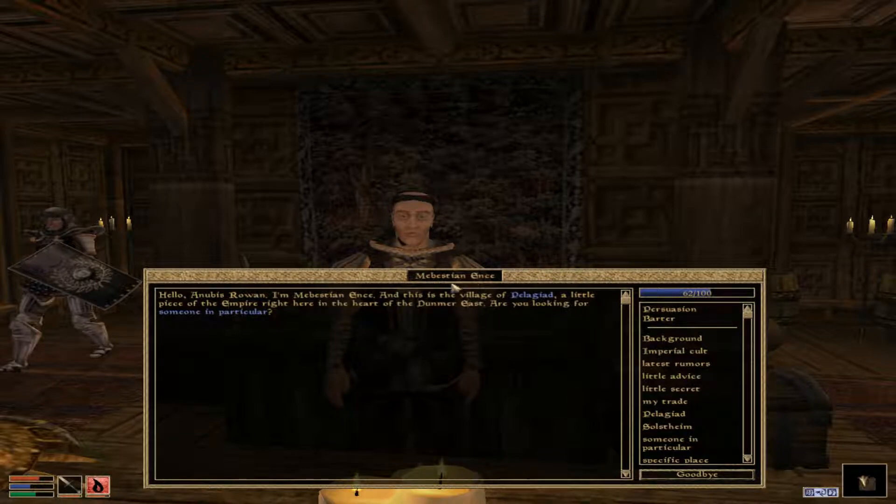
{"action": "mouse_move", "coordinate": [526, 364]}
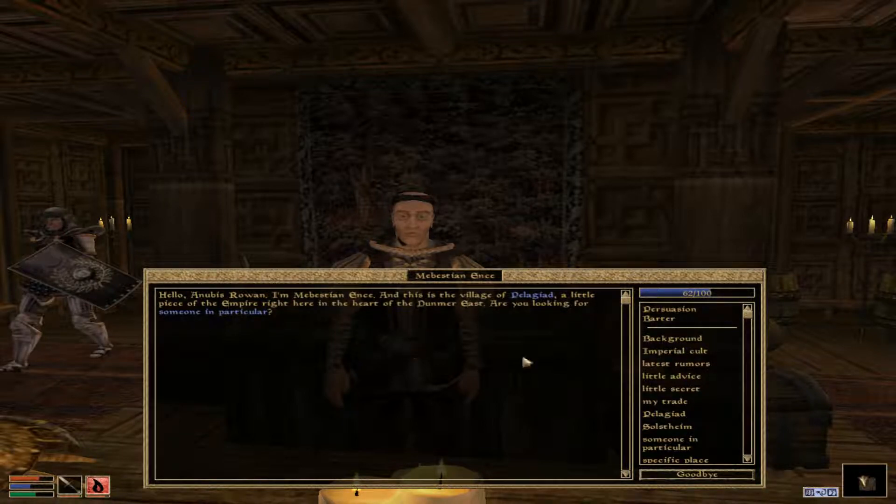
Approach Mebestien Ence and open a conversation with him.
{"action": "scroll", "scroll_direction": "down", "scroll_amount": 3}
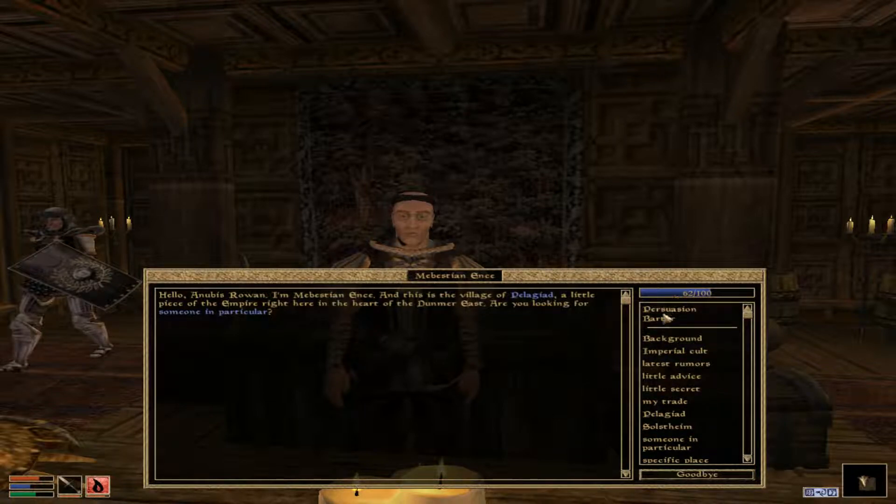
Barter with Mebestien Ence, lower a weapon's price to 40 gold, and offer.
{"action": "left_click", "coordinate": [656, 318]}
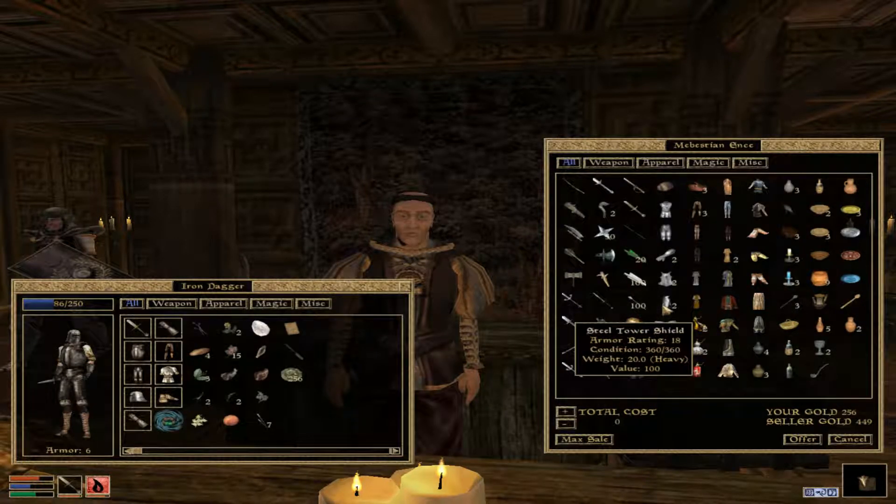
{"action": "mouse_move", "coordinate": [596, 200]}
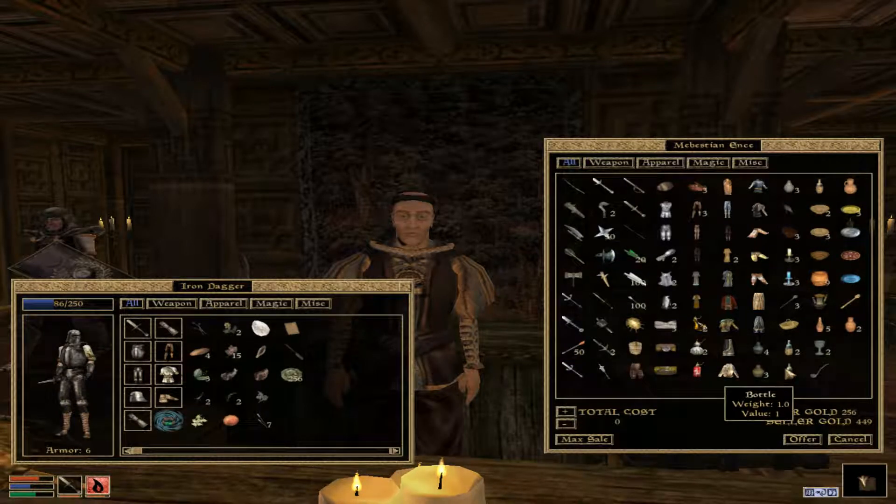
{"action": "mouse_move", "coordinate": [768, 300]}
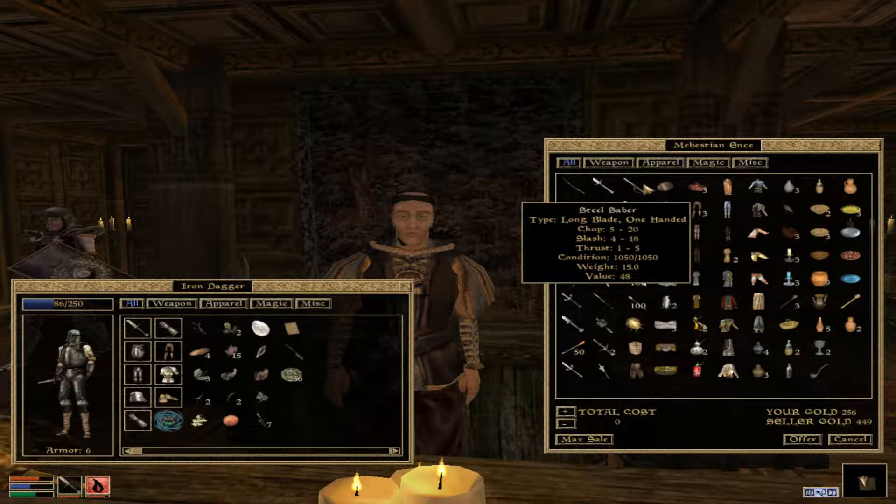
{"action": "left_click", "coordinate": [607, 163]}
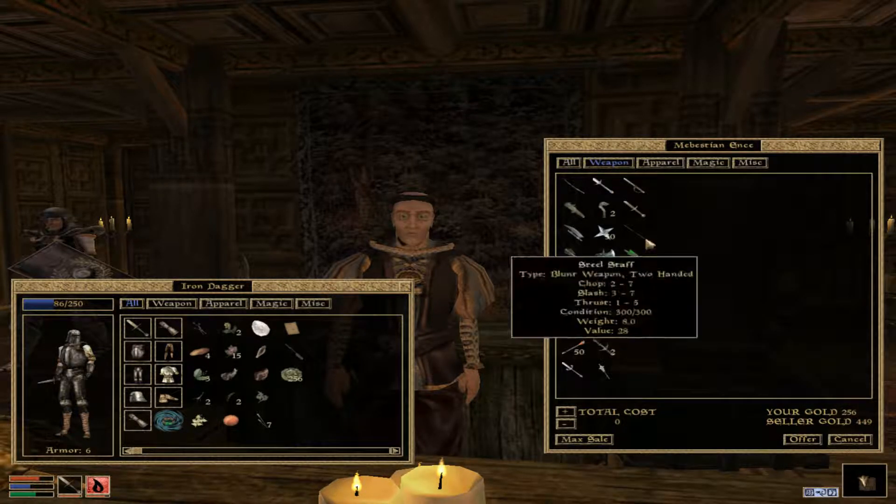
{"action": "mouse_move", "coordinate": [649, 217]}
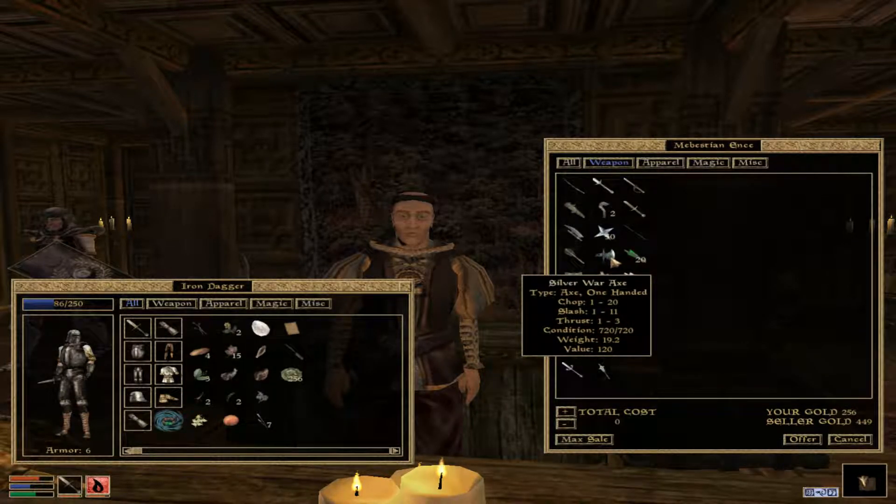
{"action": "mouse_move", "coordinate": [605, 263]}
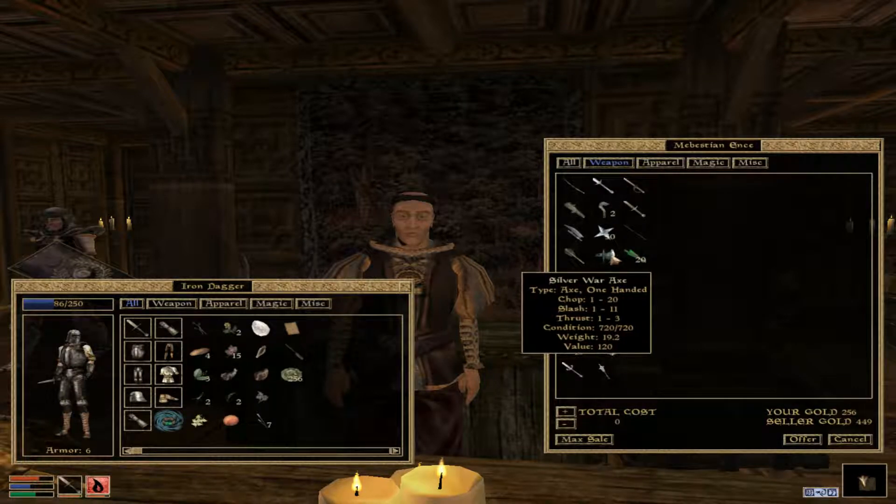
{"action": "mouse_move", "coordinate": [615, 233]}
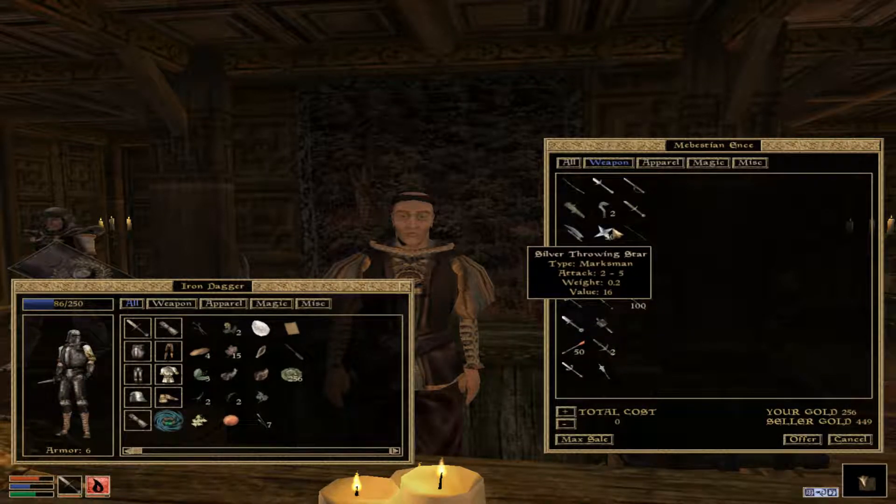
{"action": "mouse_move", "coordinate": [596, 224]}
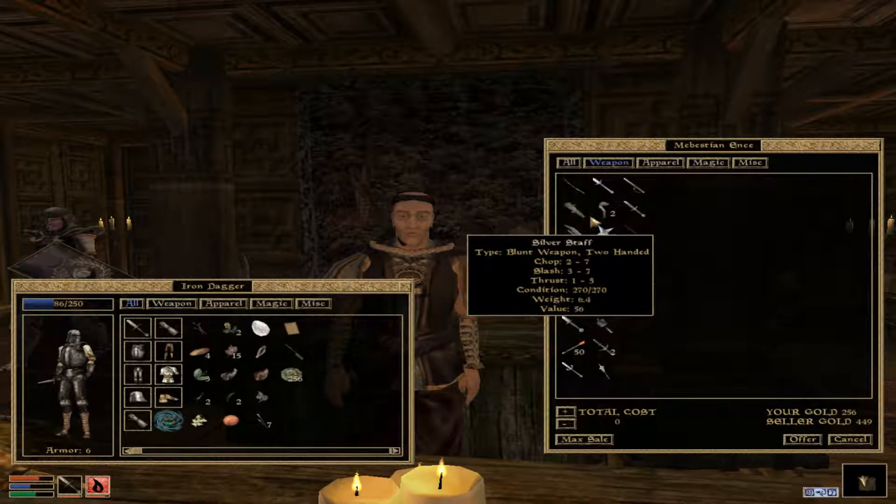
{"action": "mouse_move", "coordinate": [634, 203]}
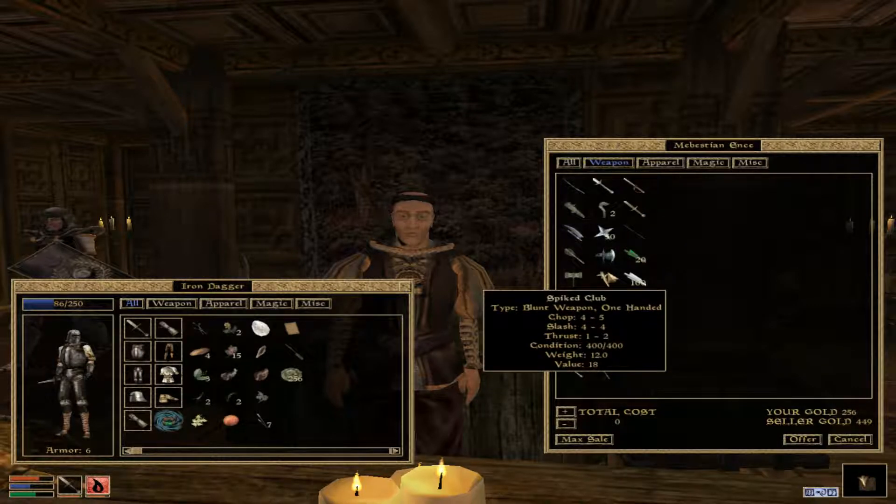
{"action": "mouse_move", "coordinate": [617, 214]}
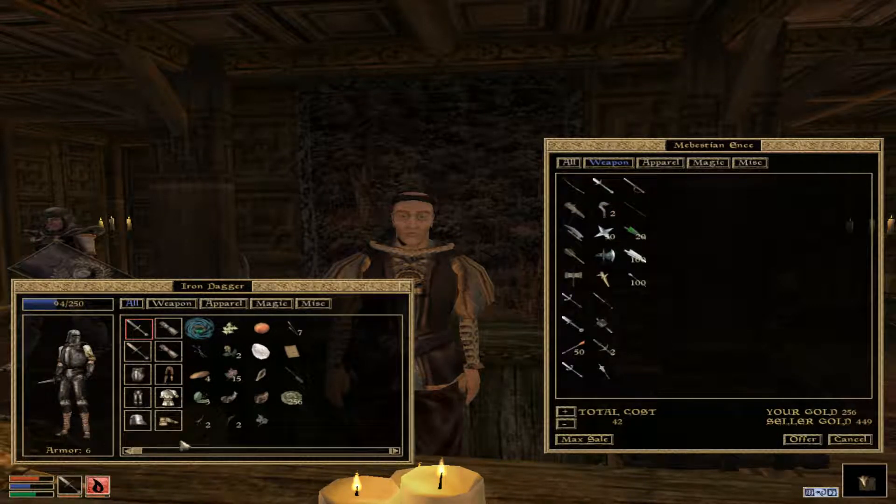
{"action": "left_click", "coordinate": [551, 424]}
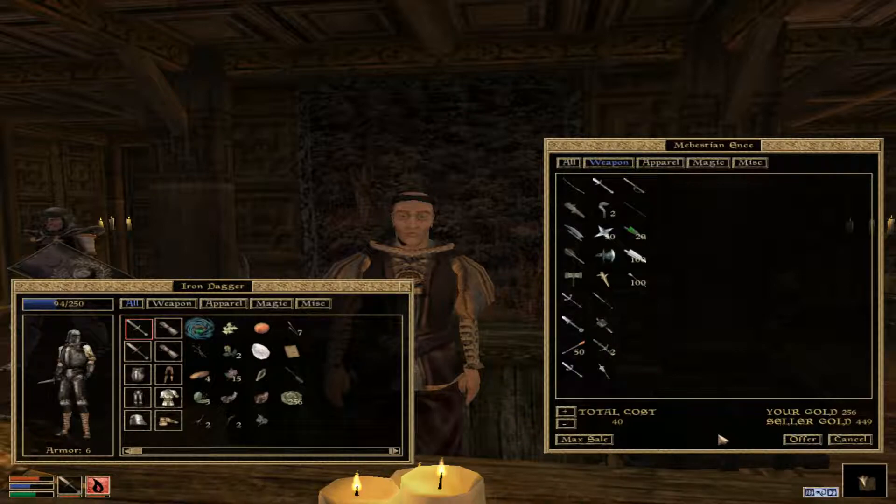
{"action": "left_click", "coordinate": [802, 439]}
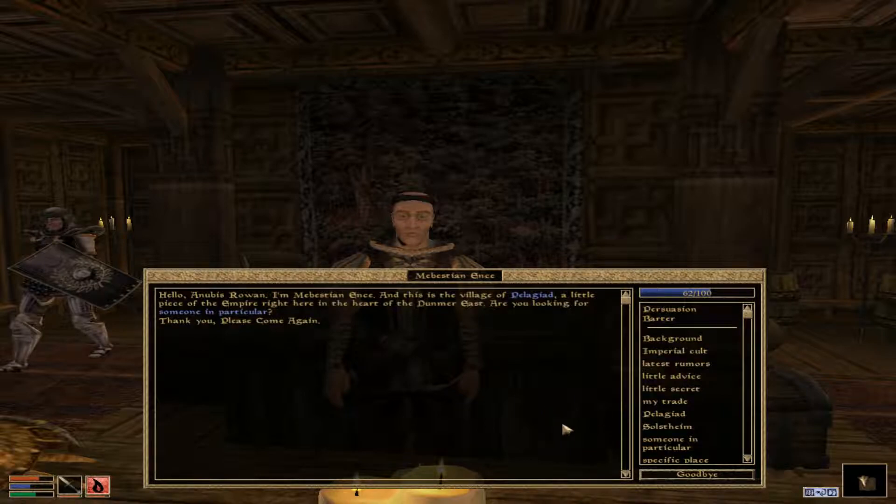
Say goodbye to the trader, exit into Pelagiad, and enter the Halfway Tavern.
{"action": "left_click", "coordinate": [690, 474]}
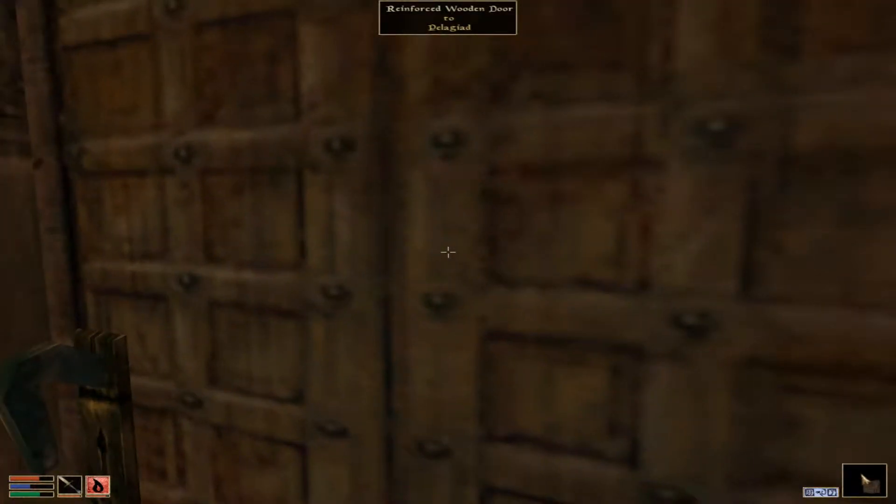
{"action": "left_click", "coordinate": [448, 252]}
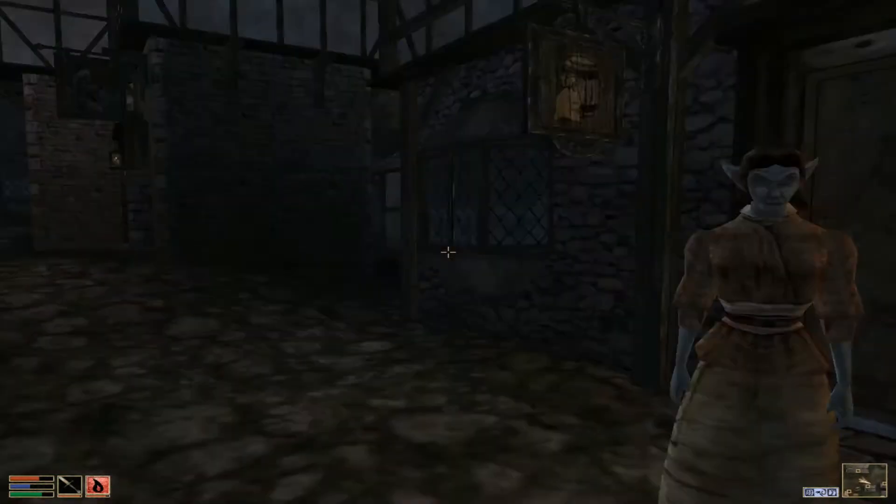
{"action": "mouse_move", "coordinate": [448, 251]}
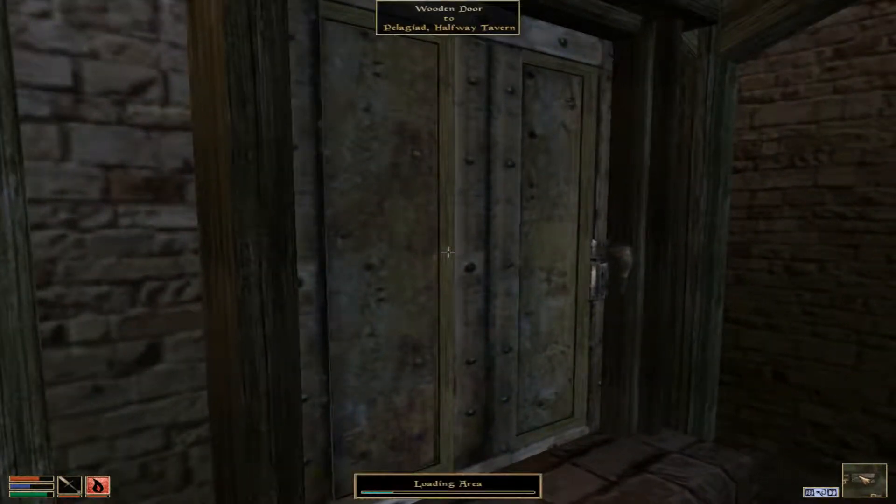
{"action": "left_click", "coordinate": [448, 252]}
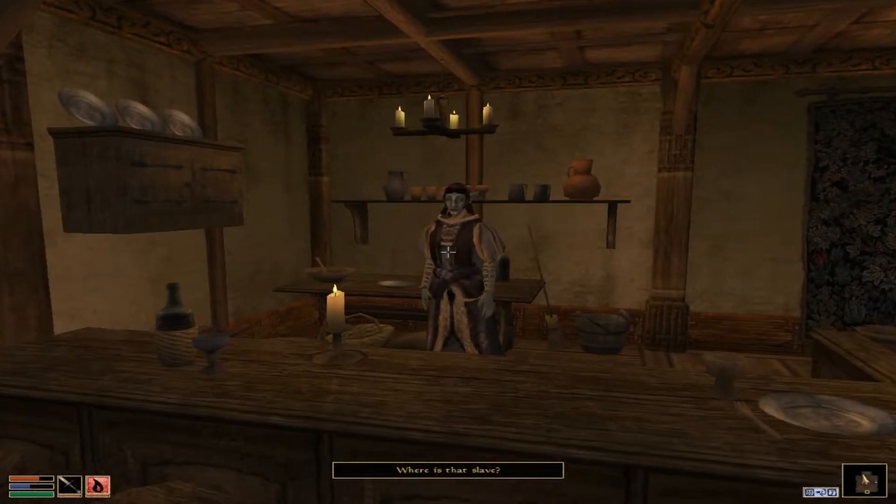
Rent a bed from publican Drelasa Ramothran for 10 gold, then say goodbye.
{"action": "left_click", "coordinate": [448, 255]}
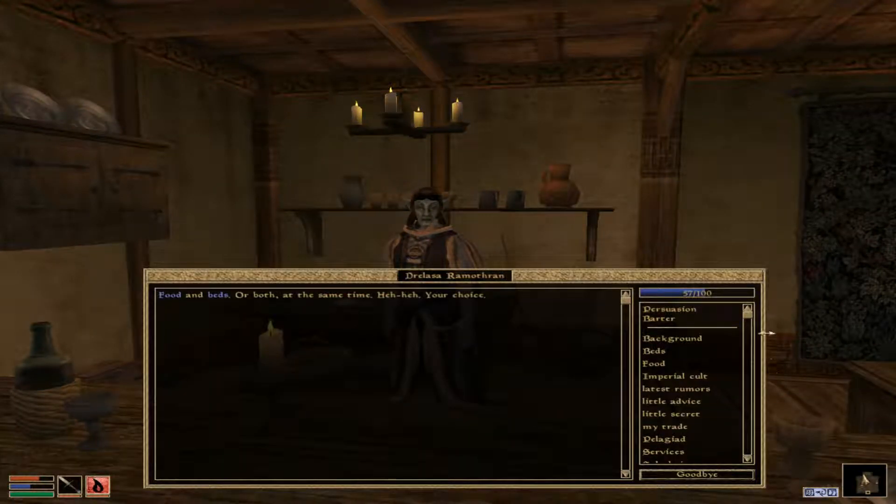
{"action": "left_click", "coordinate": [651, 350]}
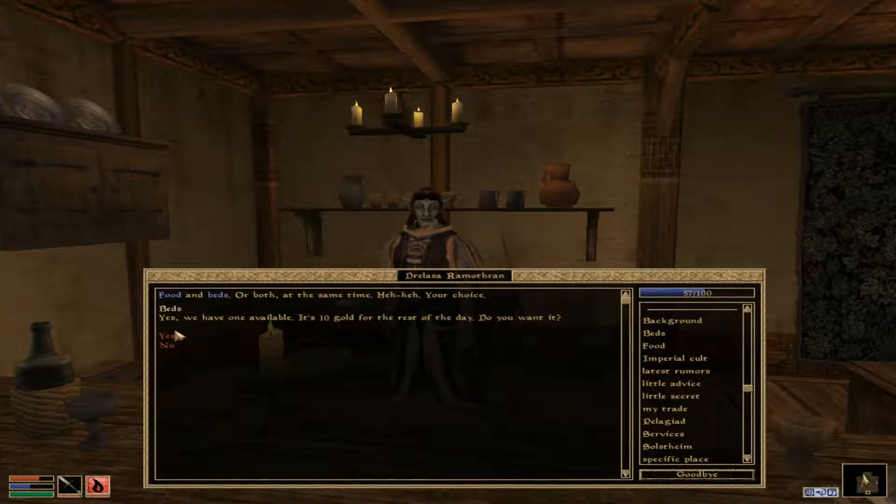
{"action": "left_click", "coordinate": [166, 333]}
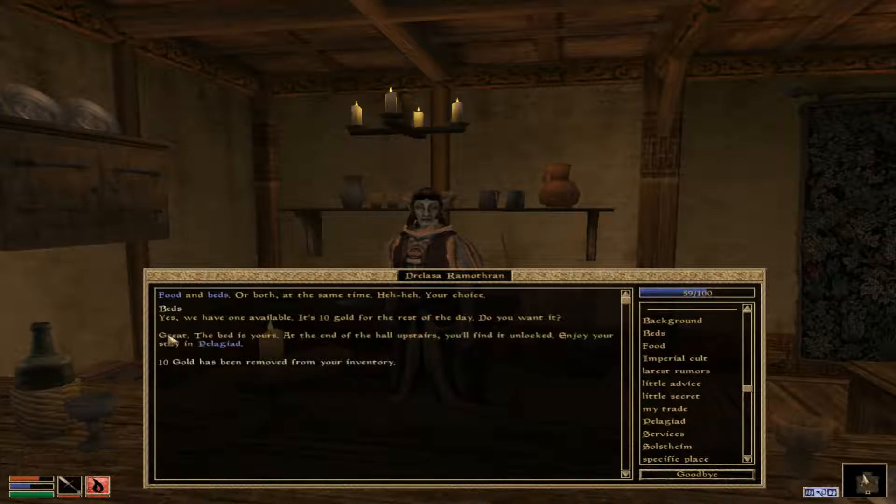
{"action": "left_click", "coordinate": [693, 474]}
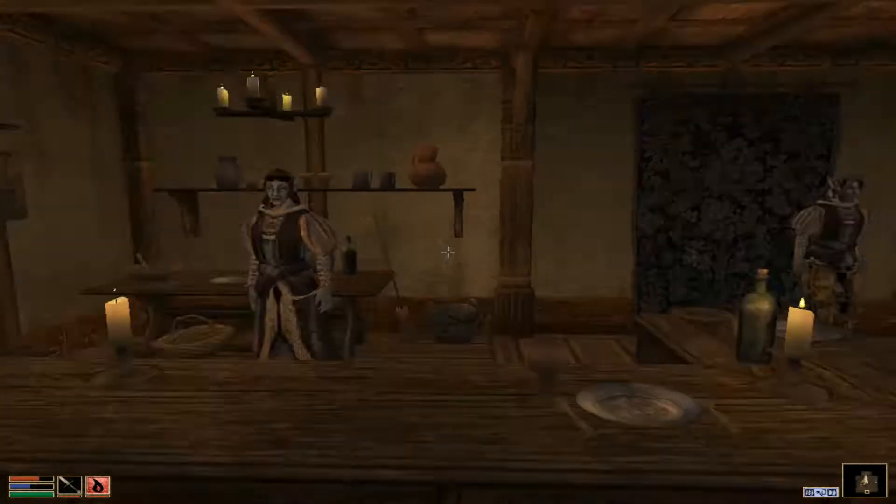
{"action": "mouse_move", "coordinate": [448, 252]}
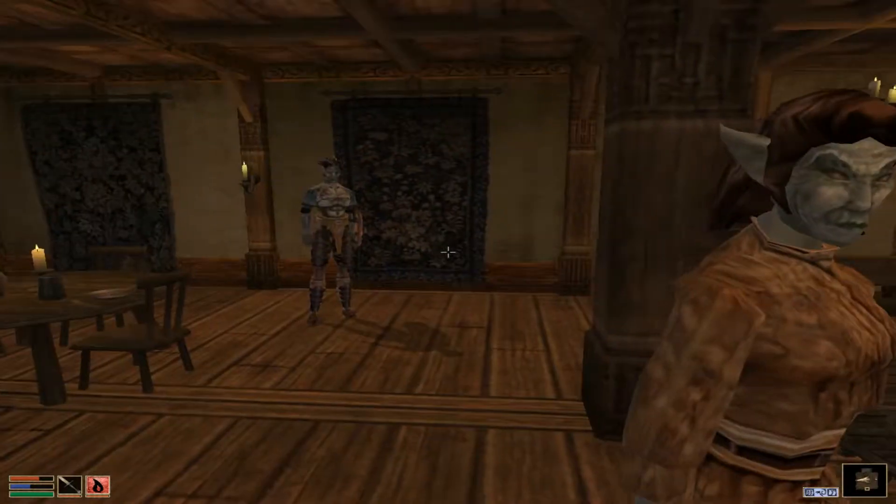
{"action": "mouse_move", "coordinate": [448, 252]}
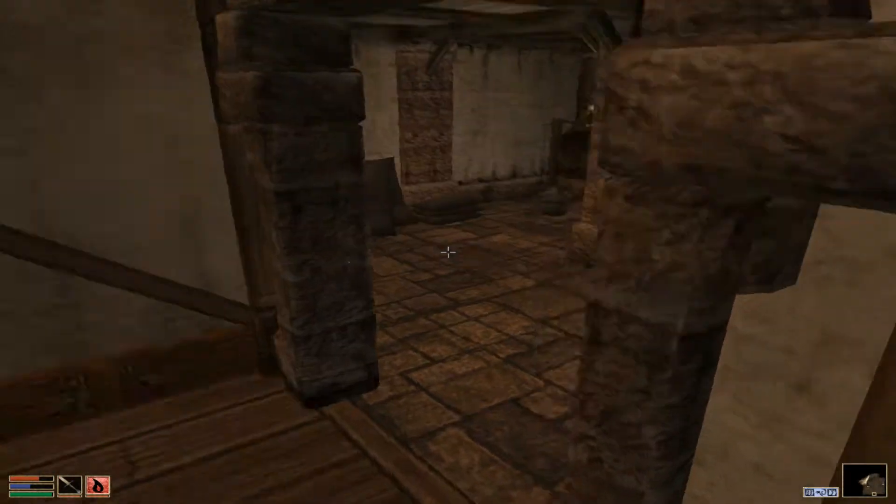
{"action": "mouse_move", "coordinate": [448, 252]}
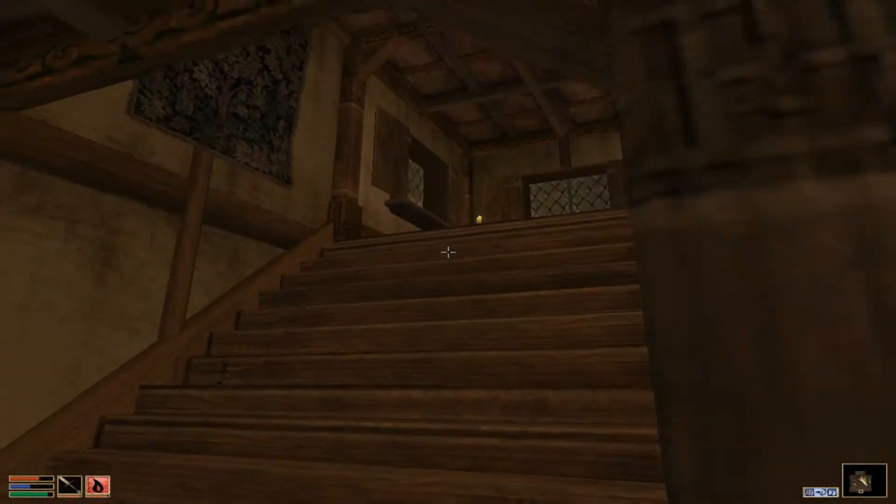
Climb the tavern stairs to the upstairs Room Door marked Unlocked.
{"action": "key", "text": "w"}
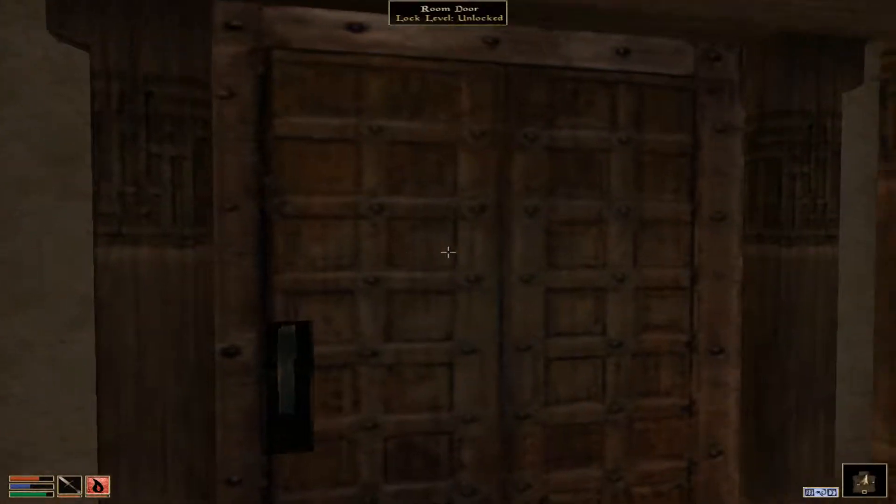
Enter the rented room and rest on the bed for three hours, then two more.
{"action": "left_click", "coordinate": [448, 252]}
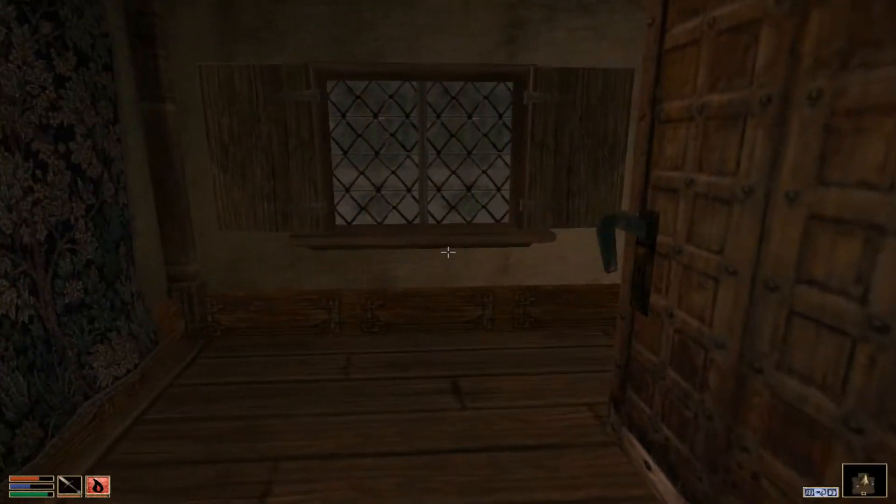
{"action": "mouse_move", "coordinate": [448, 252]}
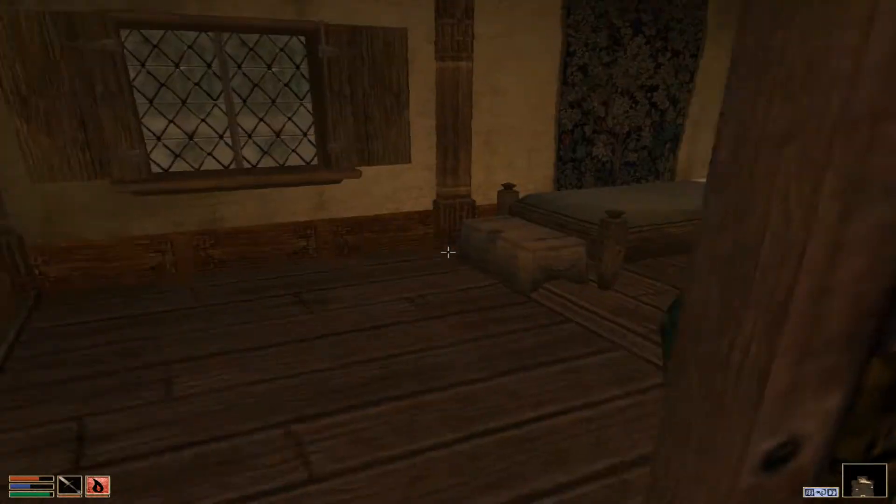
{"action": "mouse_move", "coordinate": [447, 252]}
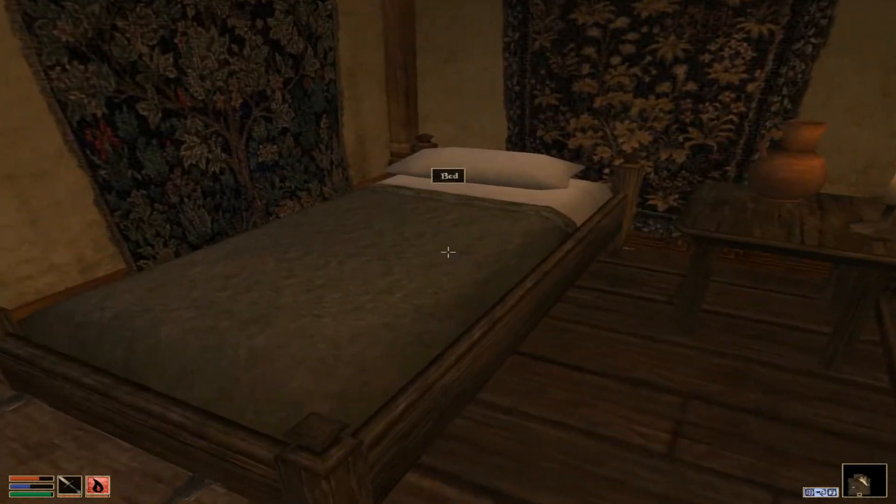
{"action": "left_click", "coordinate": [447, 252]}
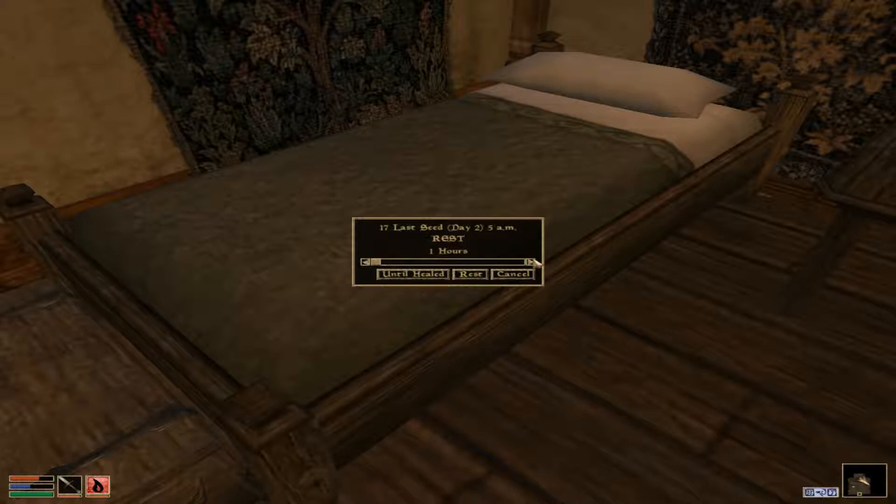
{"action": "left_click", "coordinate": [533, 262]}
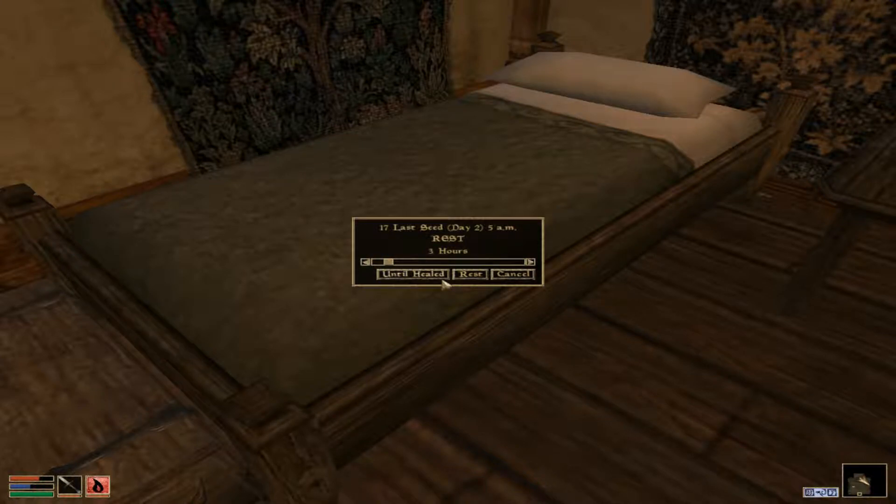
{"action": "left_click", "coordinate": [470, 274]}
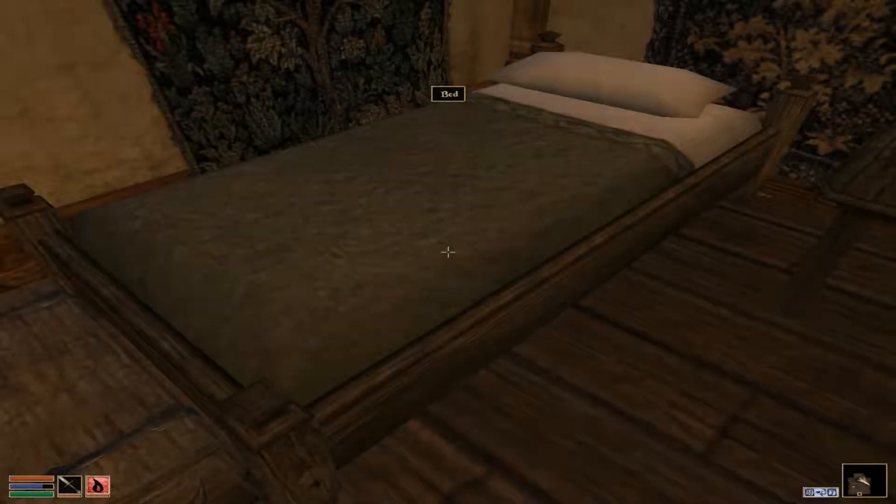
{"action": "left_click", "coordinate": [447, 251]}
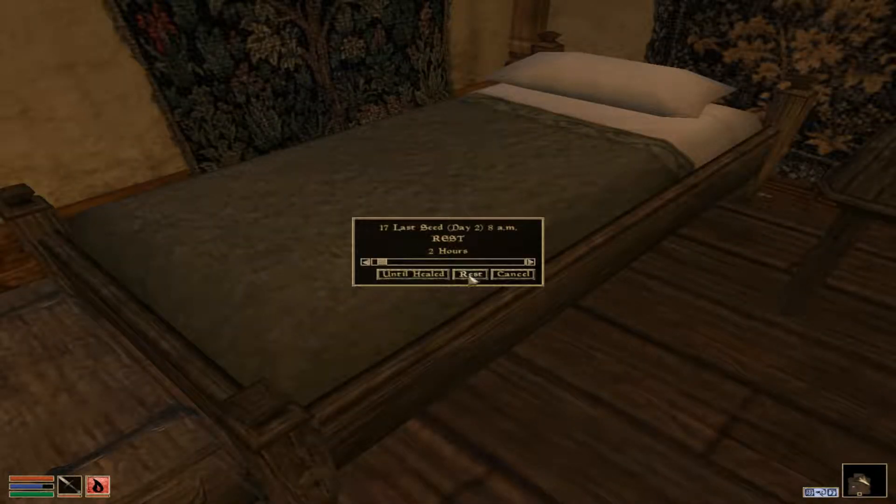
{"action": "left_click", "coordinate": [470, 274]}
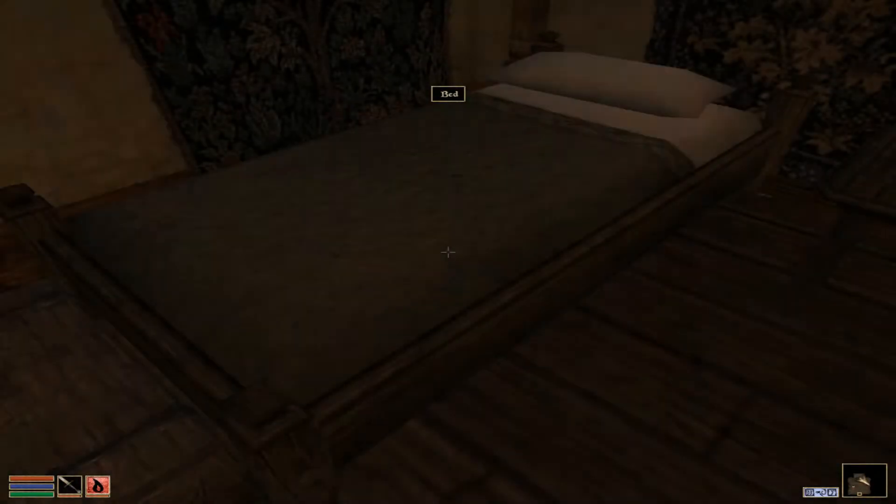
{"action": "mouse_move", "coordinate": [448, 252]}
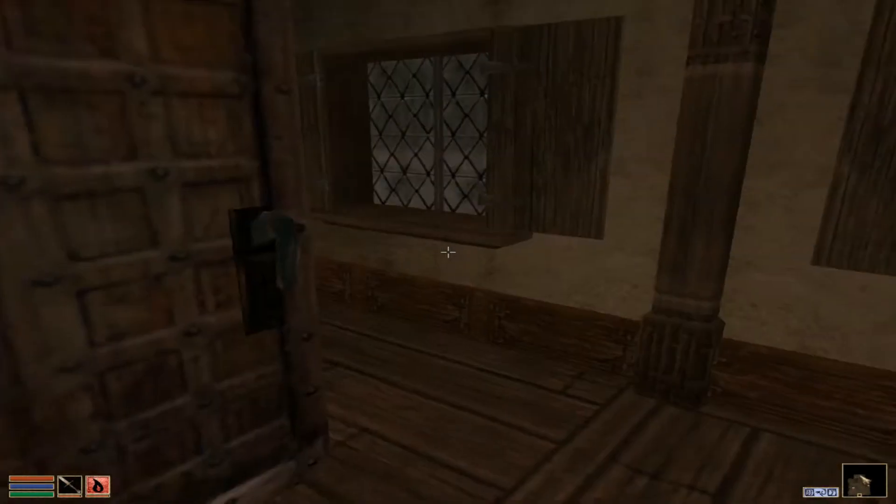
{"action": "mouse_move", "coordinate": [447, 252]}
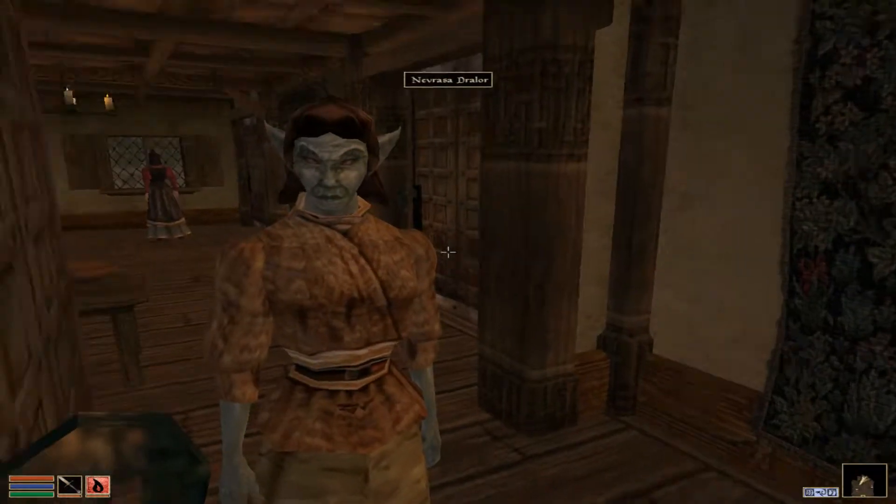
{"action": "mouse_move", "coordinate": [448, 252]}
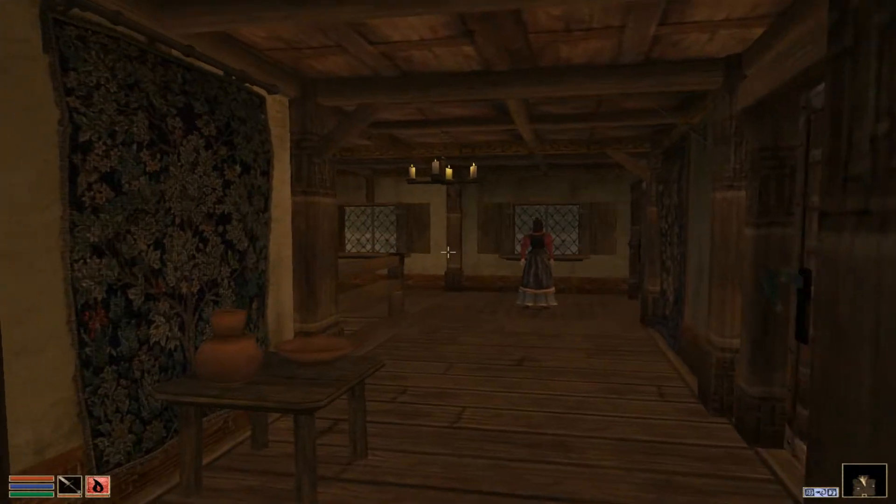
{"action": "mouse_move", "coordinate": [448, 252]}
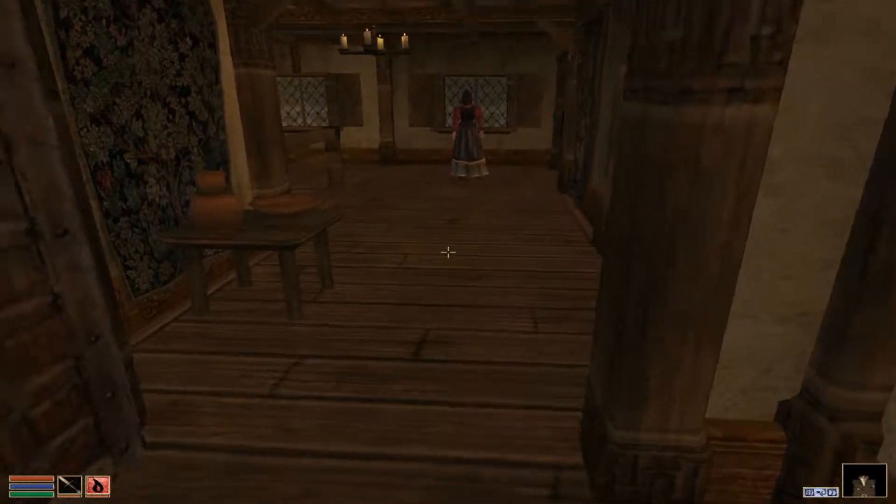
Walk down the hallway into the windowed room and bring up the character menus.
{"action": "key", "text": "w"}
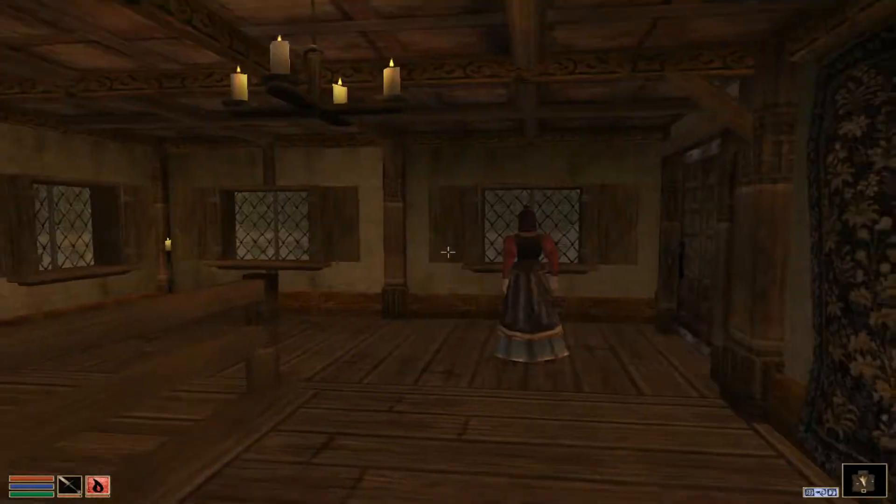
{"action": "mouse_move", "coordinate": [448, 252]}
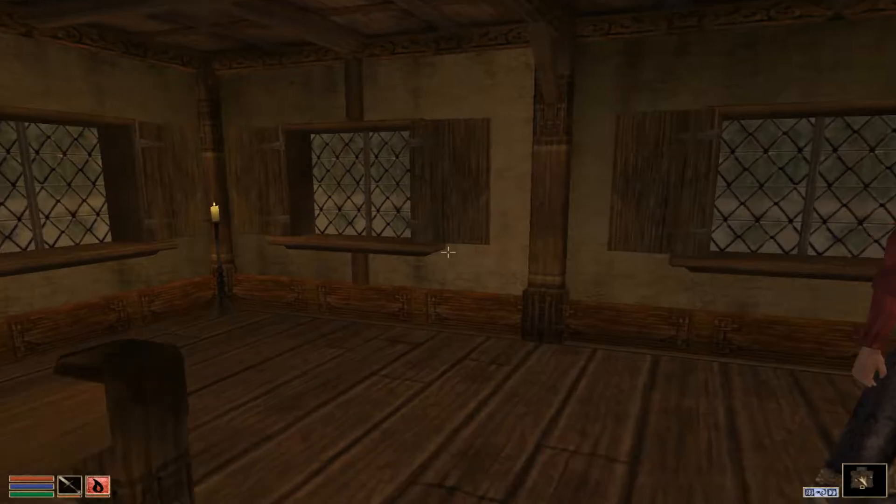
{"action": "key", "text": "Tab"}
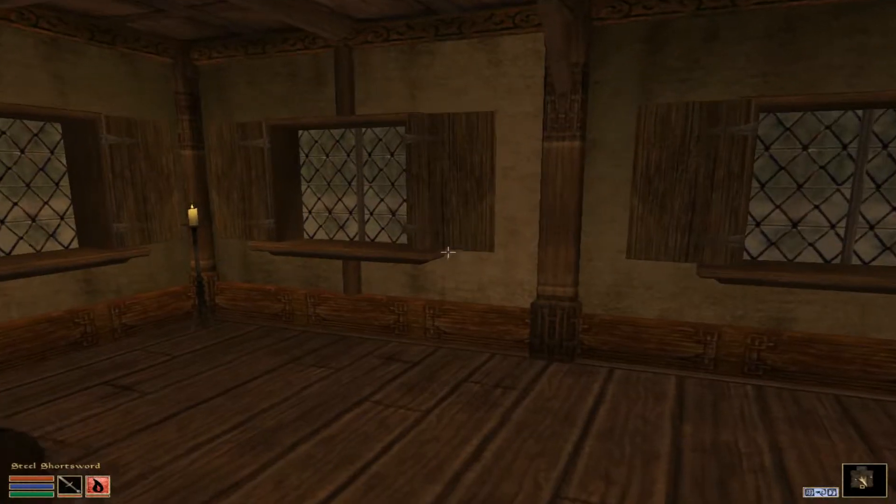
{"action": "key", "text": "Tab"}
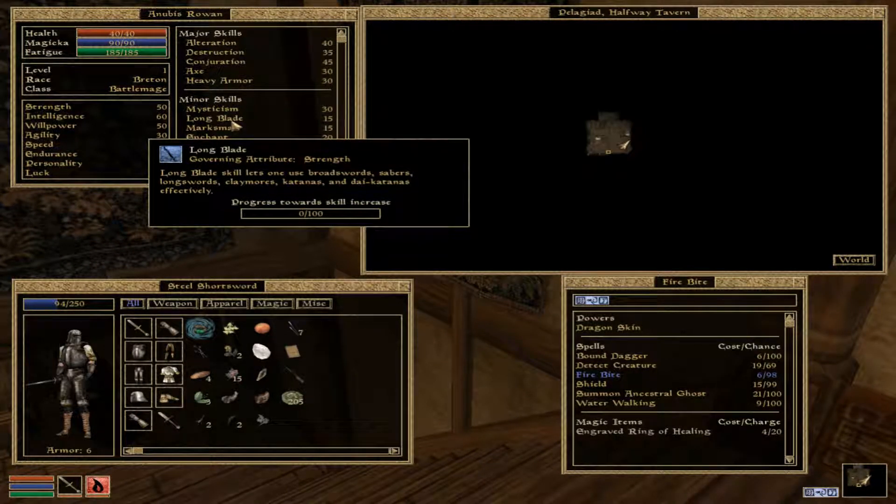
{"action": "mouse_move", "coordinate": [214, 127]}
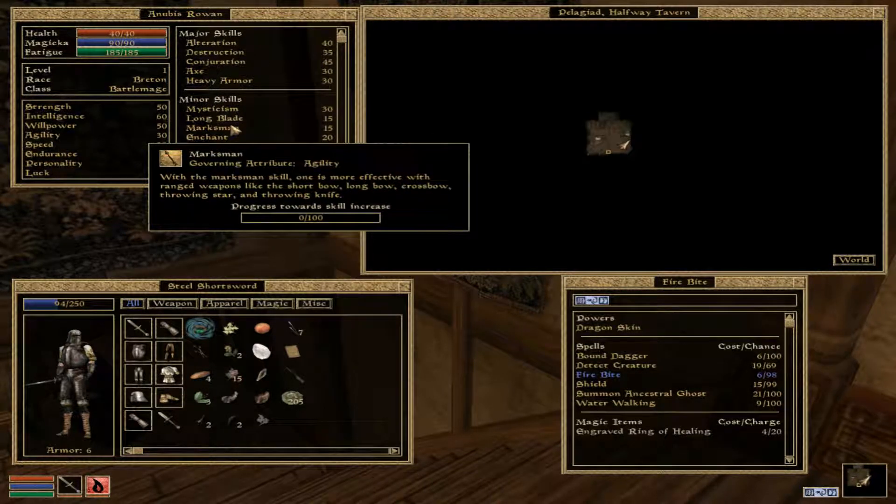
{"action": "mouse_move", "coordinate": [212, 117]}
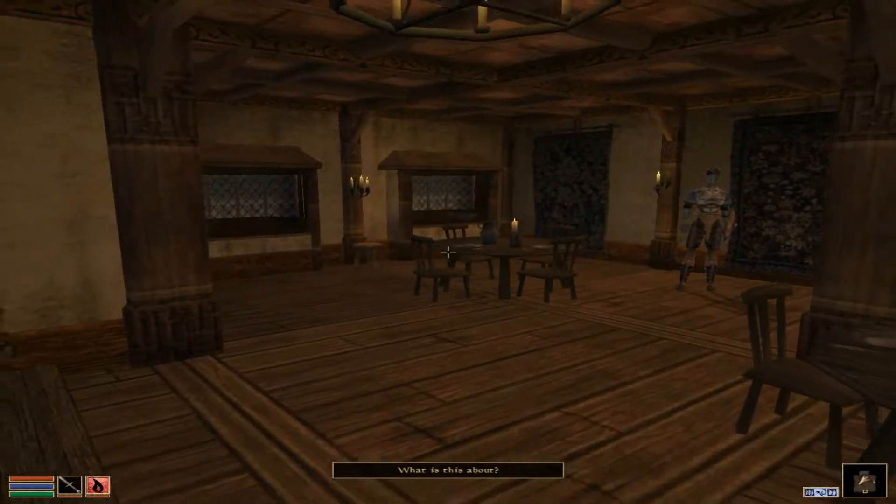
{"action": "mouse_move", "coordinate": [448, 252]}
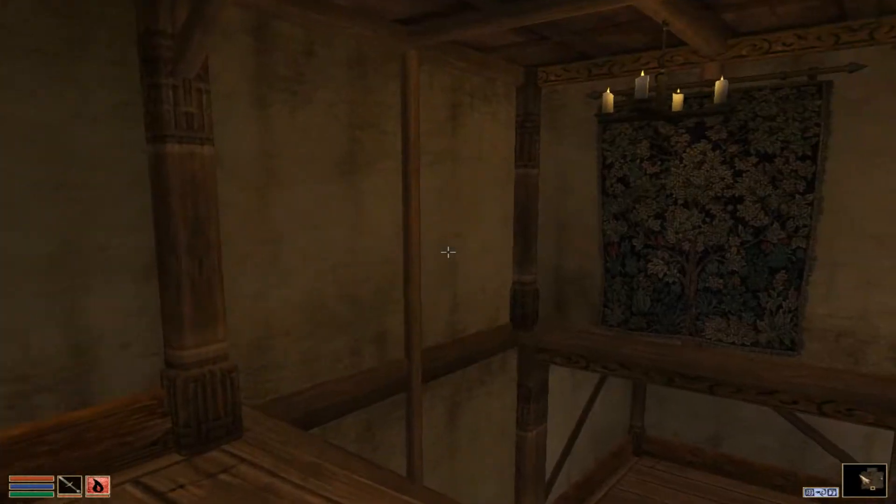
{"action": "mouse_move", "coordinate": [448, 252]}
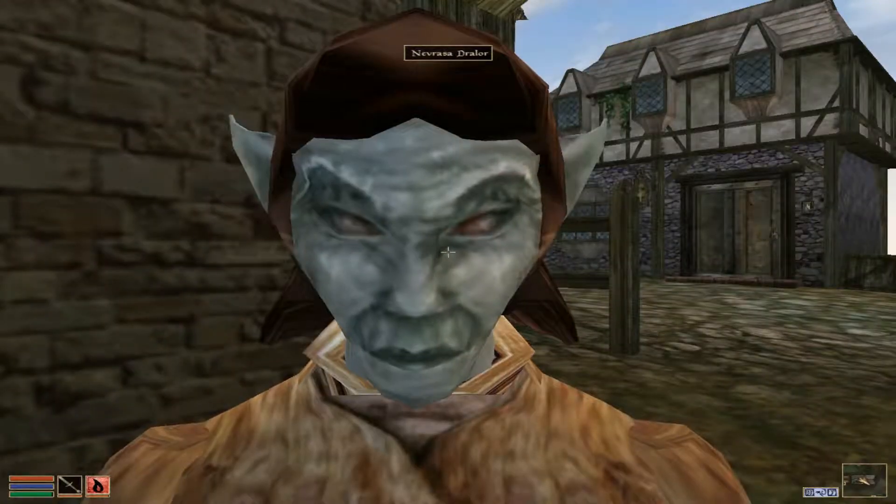
{"action": "mouse_move", "coordinate": [448, 252]}
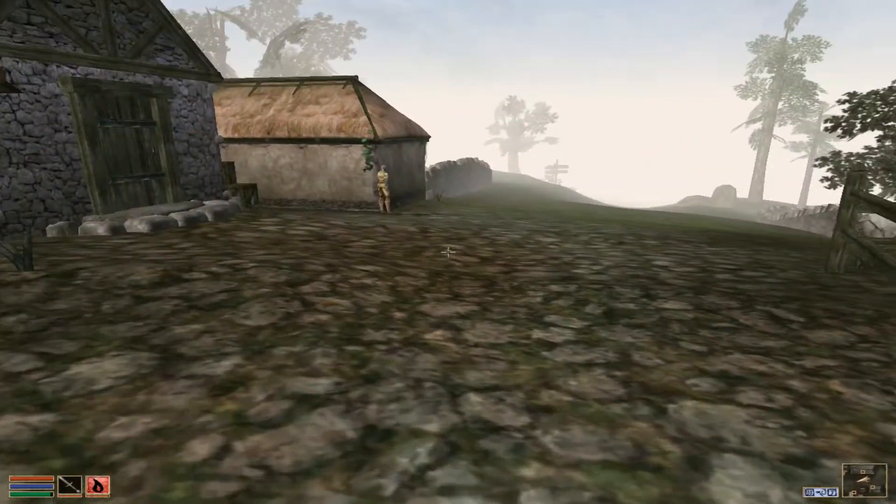
{"action": "mouse_move", "coordinate": [448, 252]}
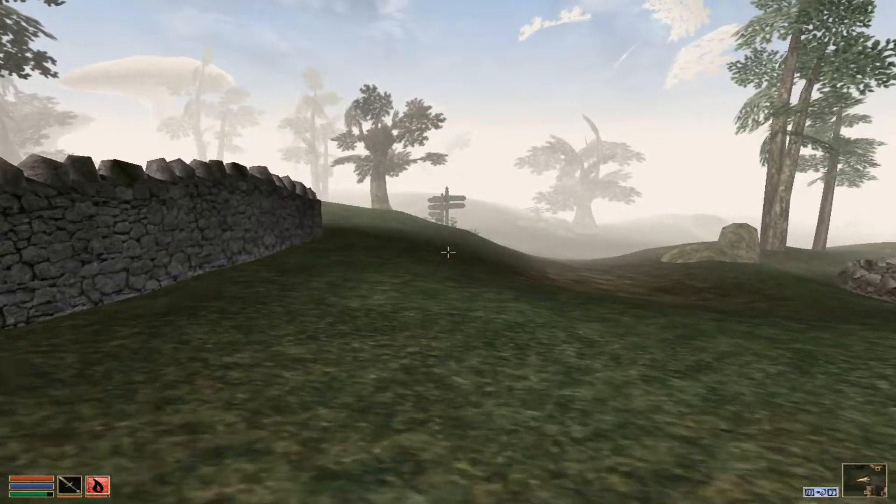
{"action": "mouse_move", "coordinate": [448, 252]}
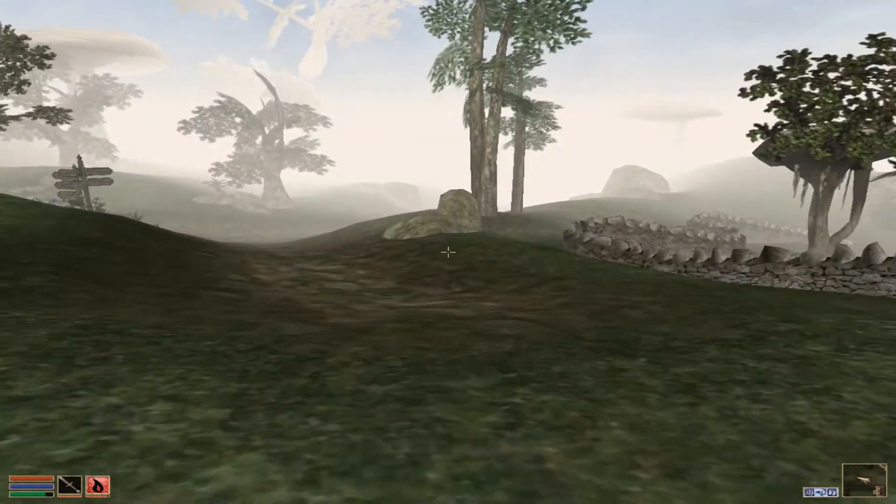
{"action": "mouse_move", "coordinate": [448, 252]}
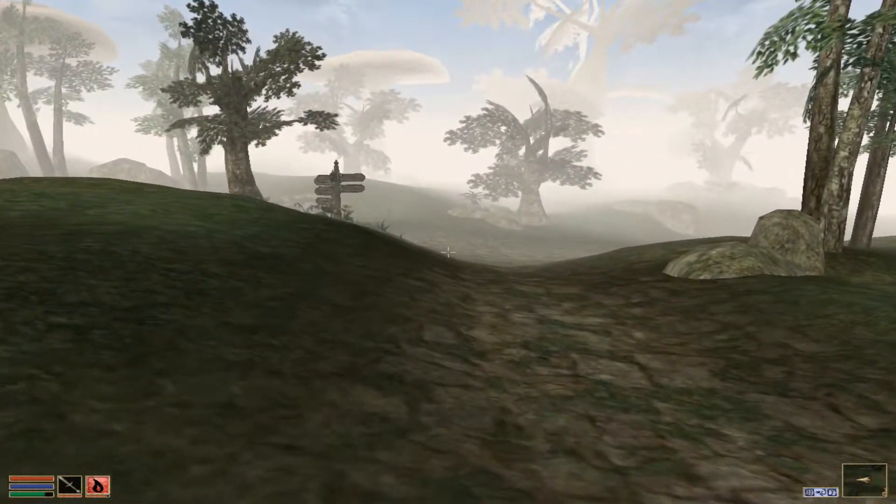
{"action": "mouse_move", "coordinate": [447, 252]}
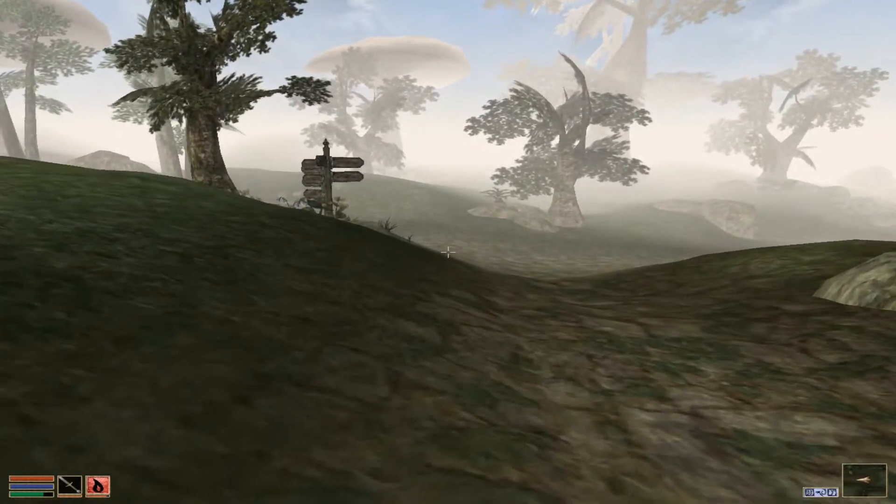
{"action": "mouse_move", "coordinate": [448, 252]}
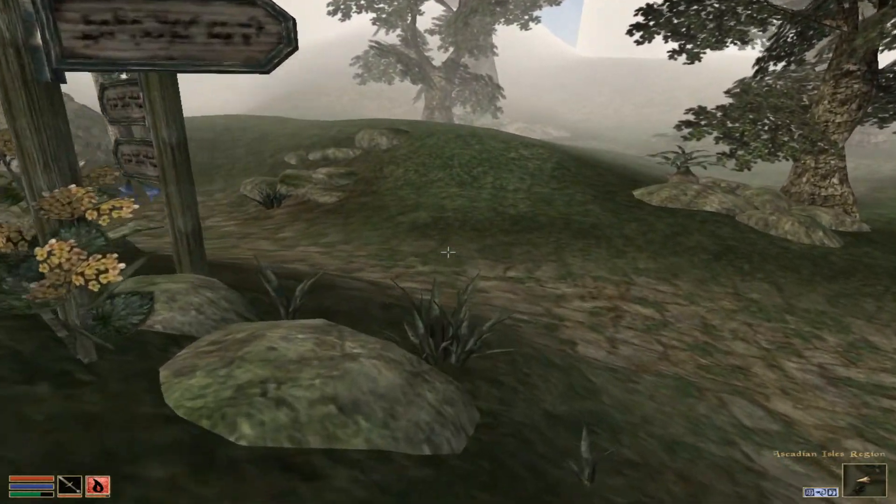
{"action": "mouse_move", "coordinate": [447, 252]}
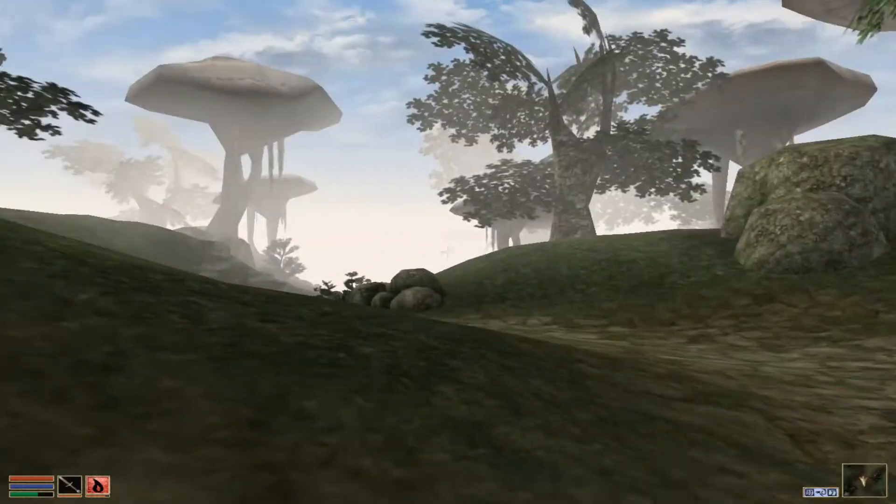
{"action": "mouse_move", "coordinate": [448, 251]}
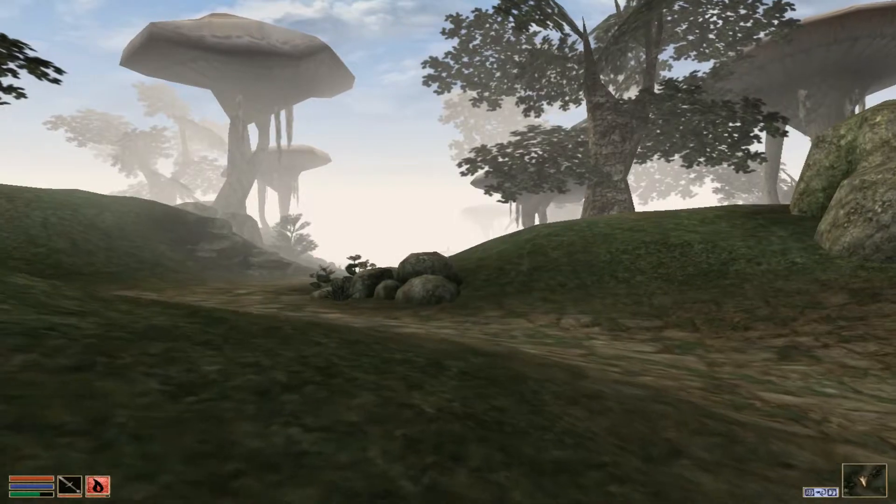
{"action": "mouse_move", "coordinate": [448, 252]}
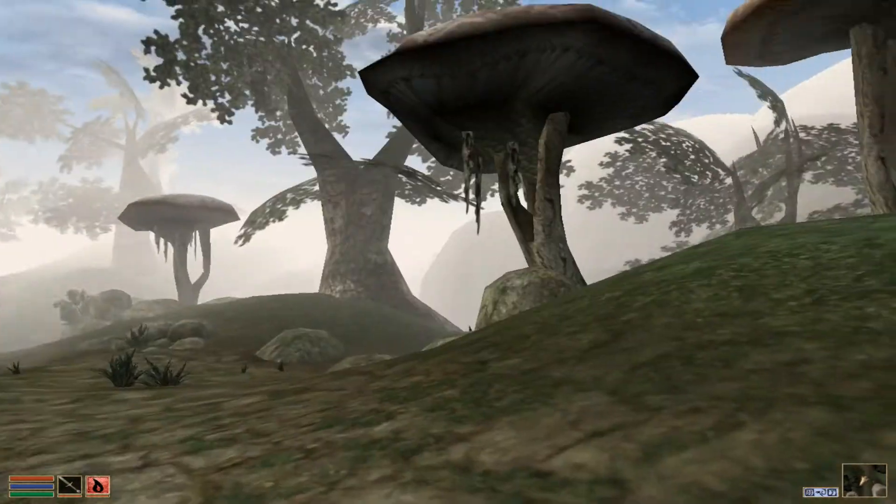
{"action": "mouse_move", "coordinate": [448, 252]}
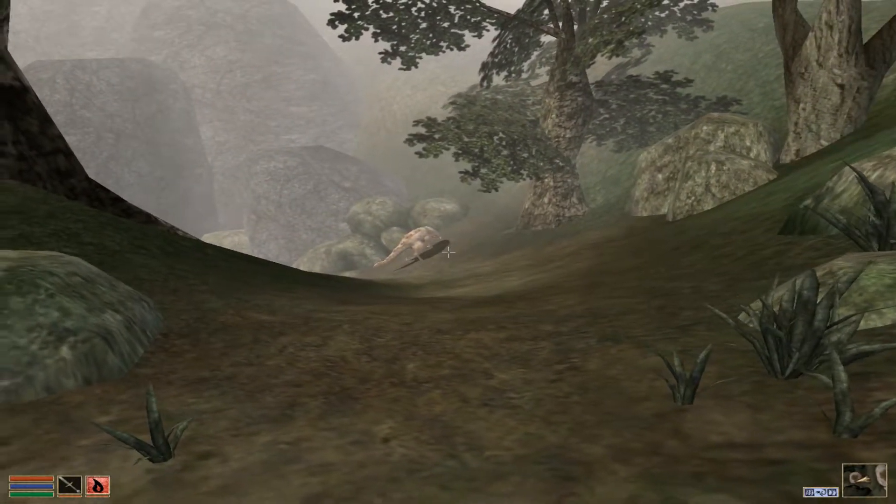
{"action": "mouse_move", "coordinate": [448, 252]}
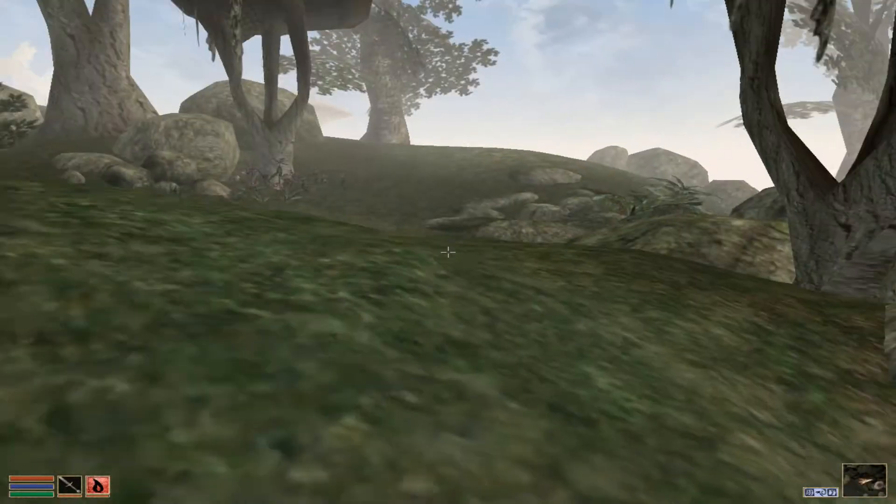
{"action": "mouse_move", "coordinate": [448, 252]}
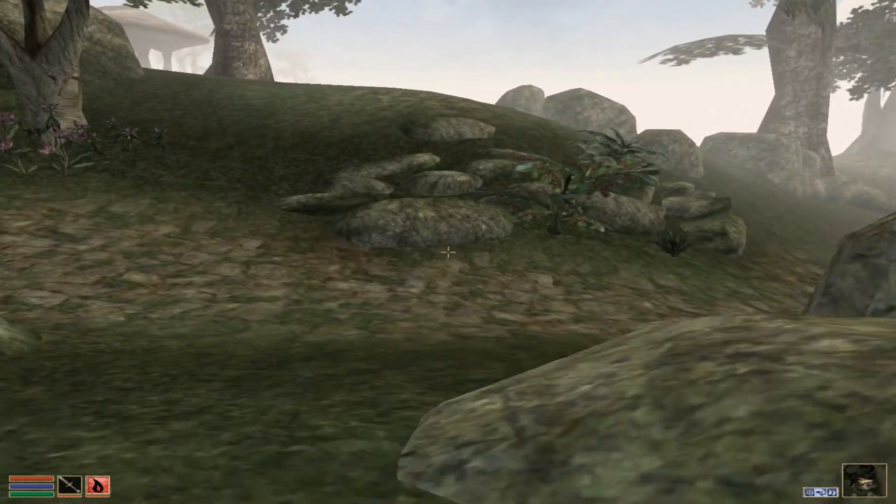
{"action": "mouse_move", "coordinate": [448, 251]}
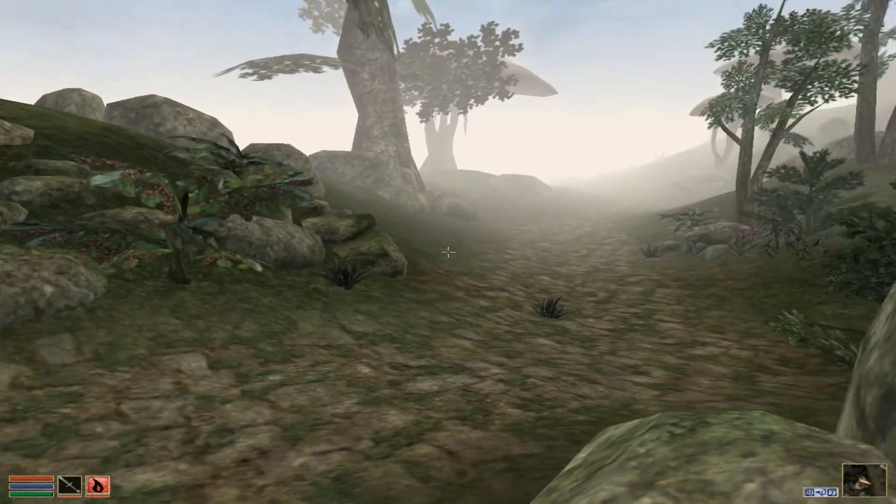
{"action": "mouse_move", "coordinate": [448, 252]}
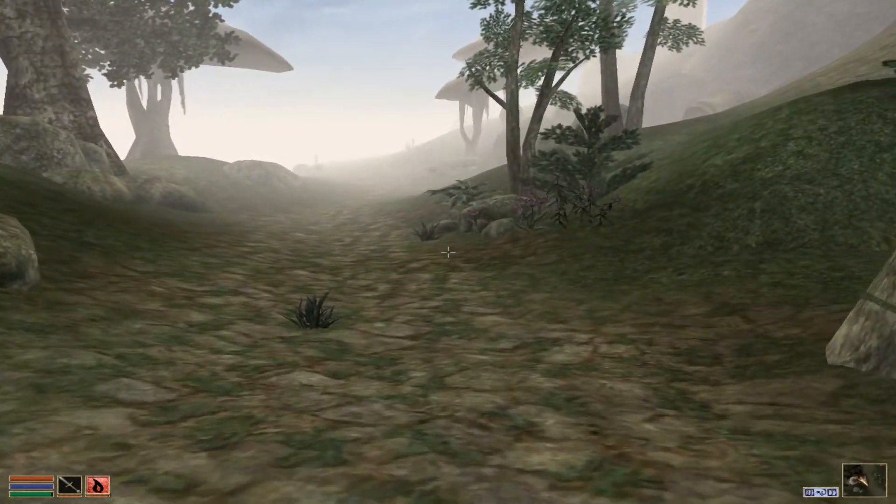
Walk the misty dirt trail to the wooden cavern door in the hillside.
{"action": "key", "text": "W"}
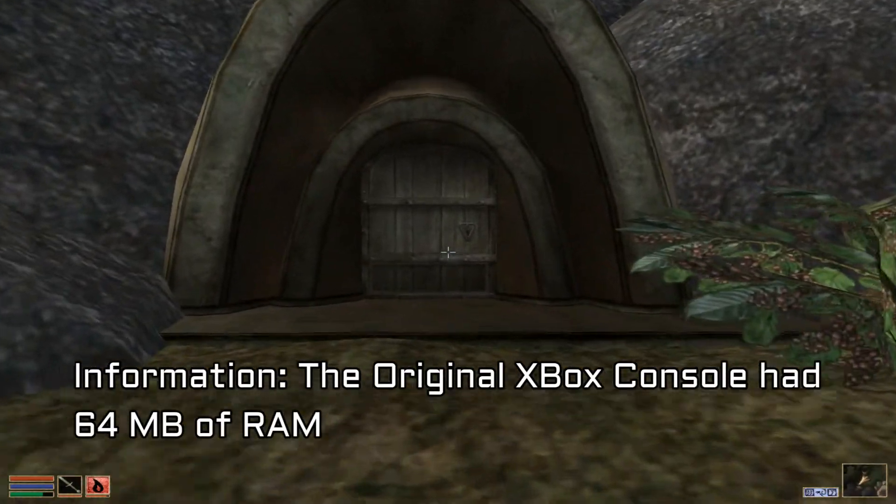
{"action": "mouse_move", "coordinate": [448, 252]}
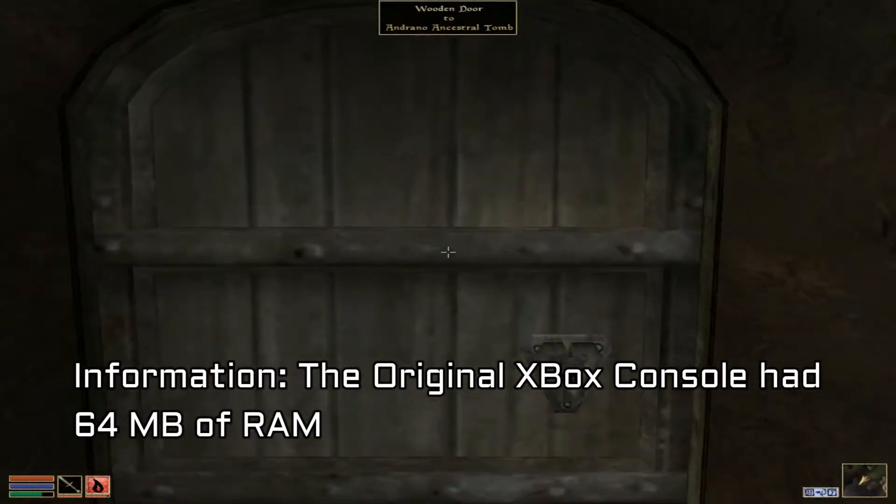
Activate the Andrano Ancestral Tomb door, then head back across the grassy hills.
{"action": "left_click", "coordinate": [448, 252]}
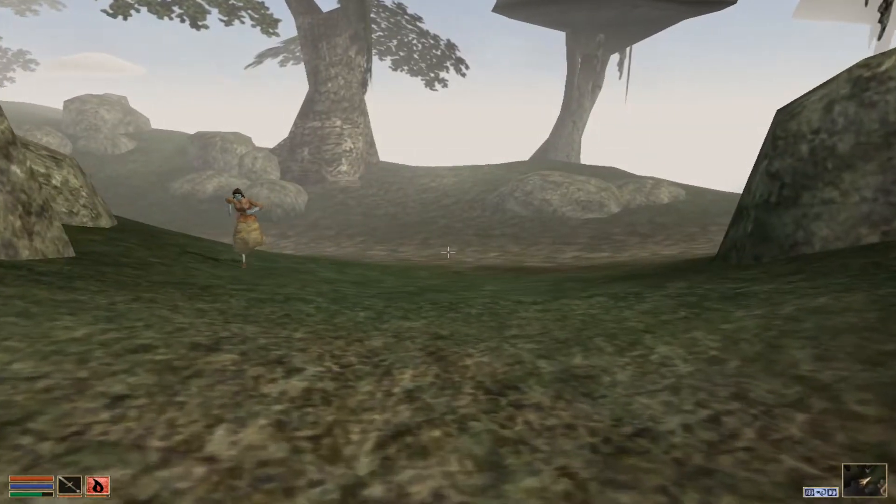
{"action": "mouse_move", "coordinate": [448, 252]}
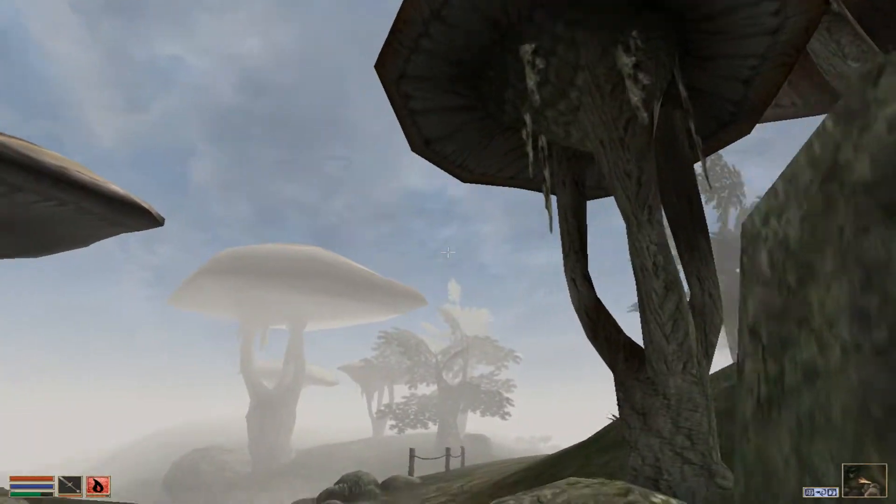
{"action": "mouse_move", "coordinate": [447, 252]}
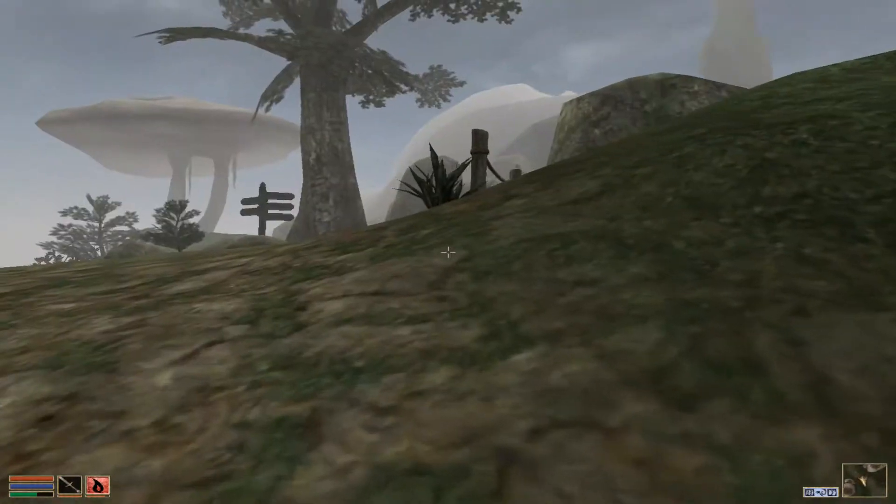
{"action": "mouse_move", "coordinate": [448, 252]}
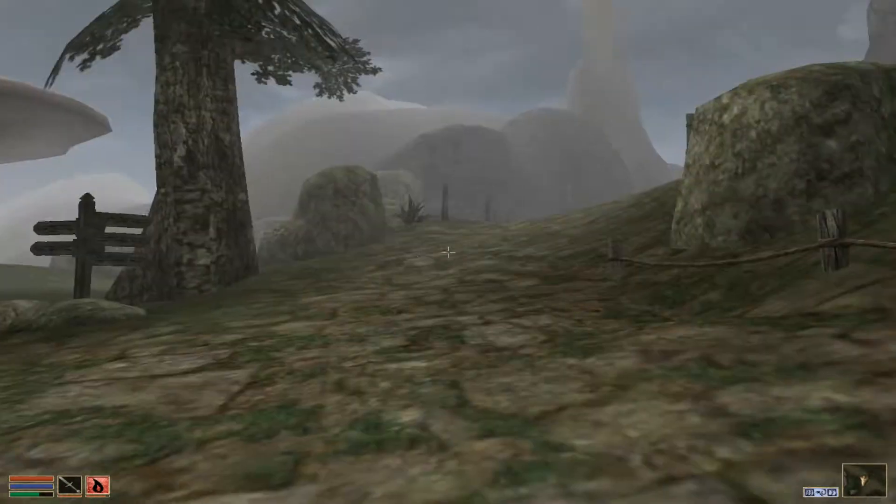
Climb the grassy slopes past roped fences to the crossroads signpost by the tree.
{"action": "key", "text": "Tab"}
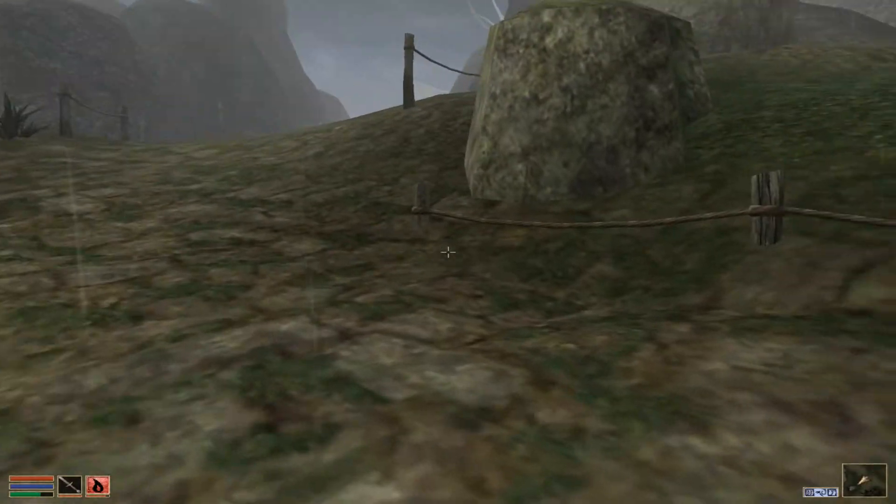
{"action": "key", "text": "Tab"}
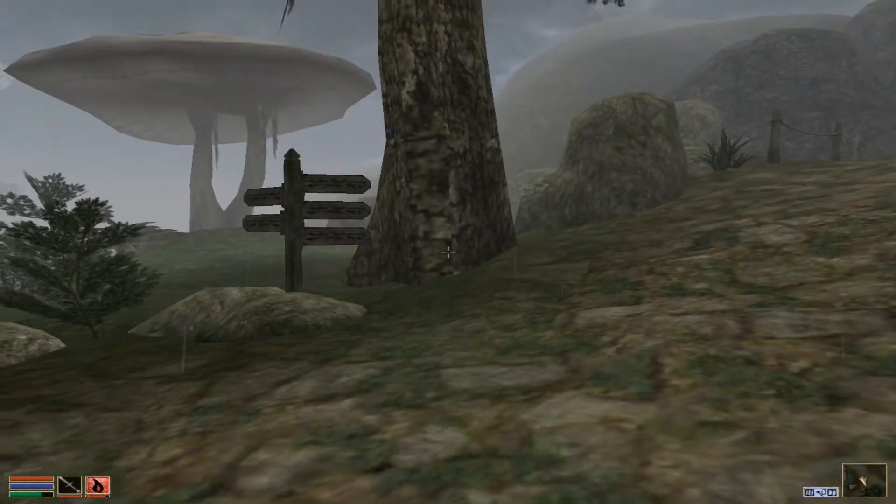
{"action": "key", "text": "Tab"}
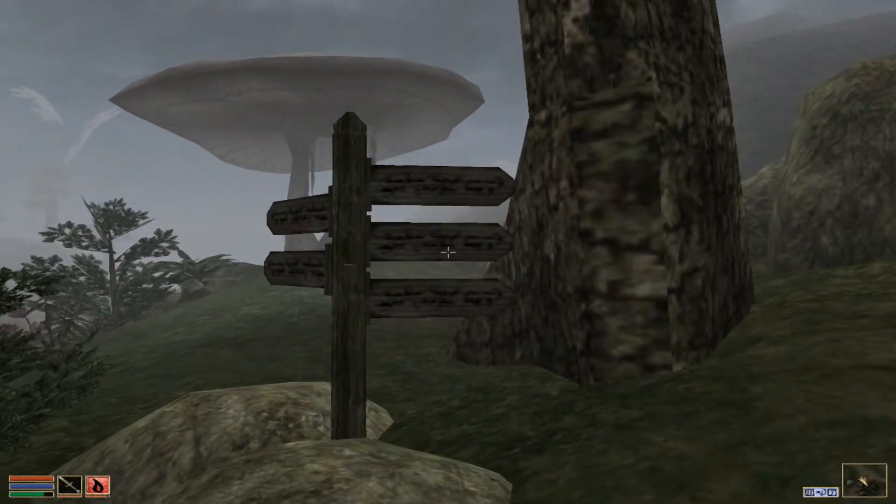
{"action": "mouse_move", "coordinate": [448, 252]}
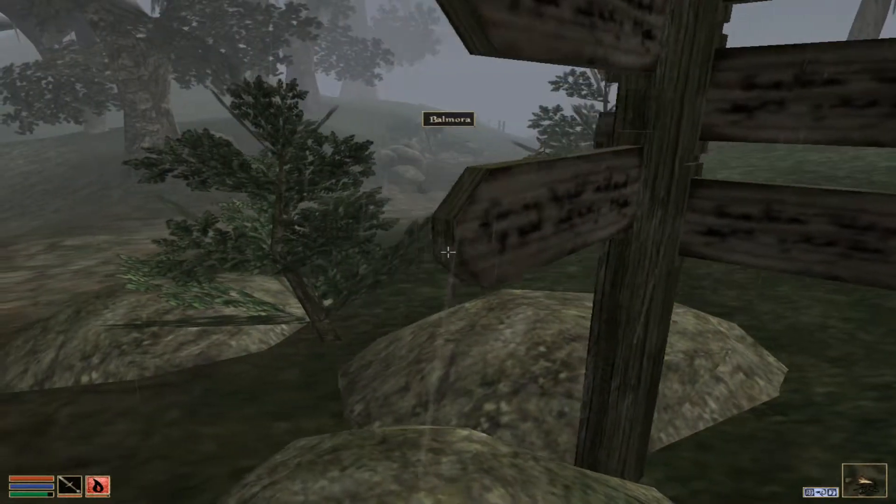
{"action": "mouse_move", "coordinate": [448, 252]}
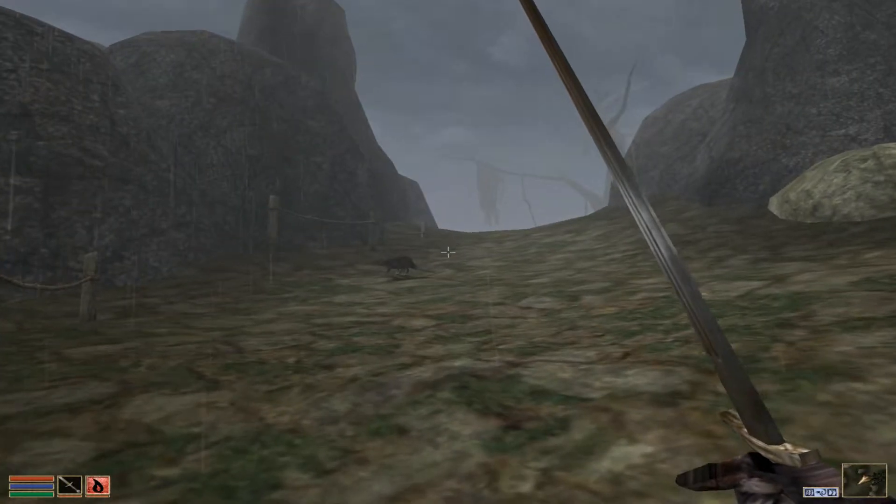
{"action": "mouse_move", "coordinate": [448, 252]}
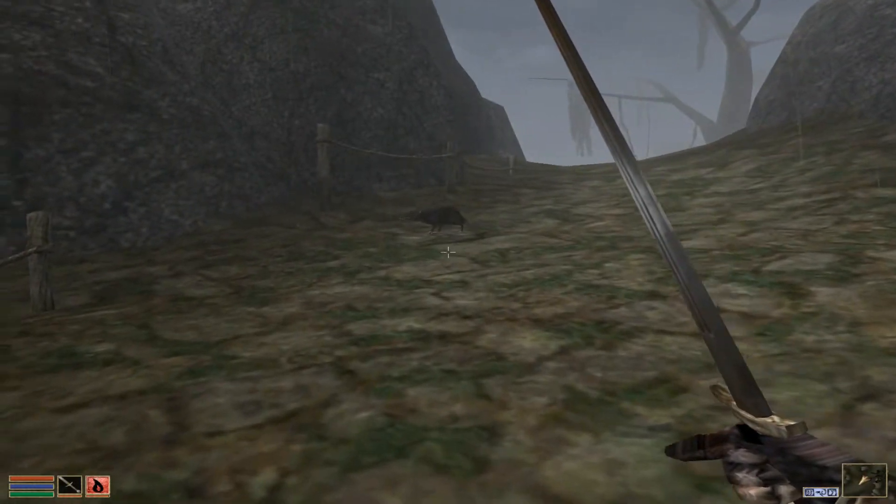
{"action": "mouse_move", "coordinate": [447, 252]}
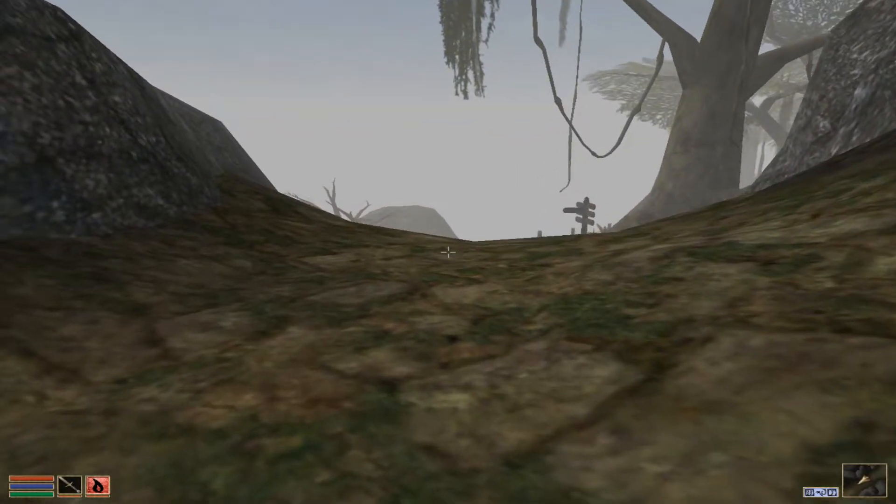
{"action": "mouse_move", "coordinate": [448, 252]}
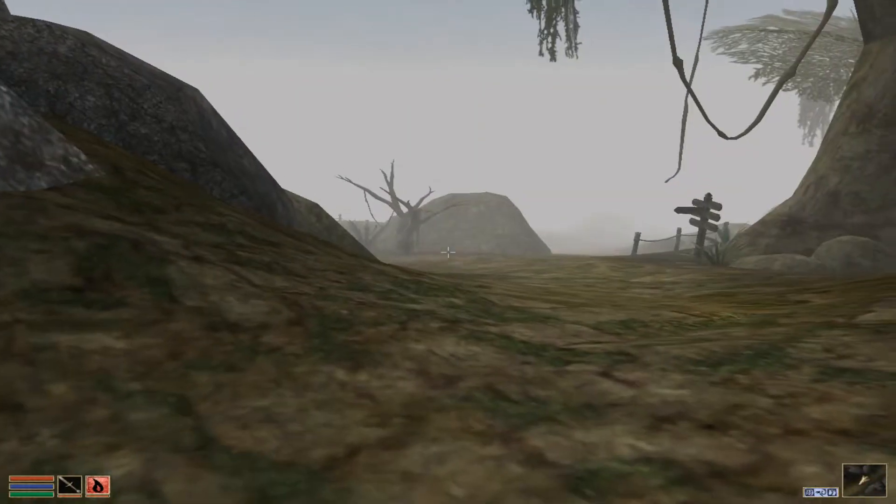
{"action": "mouse_move", "coordinate": [447, 252]}
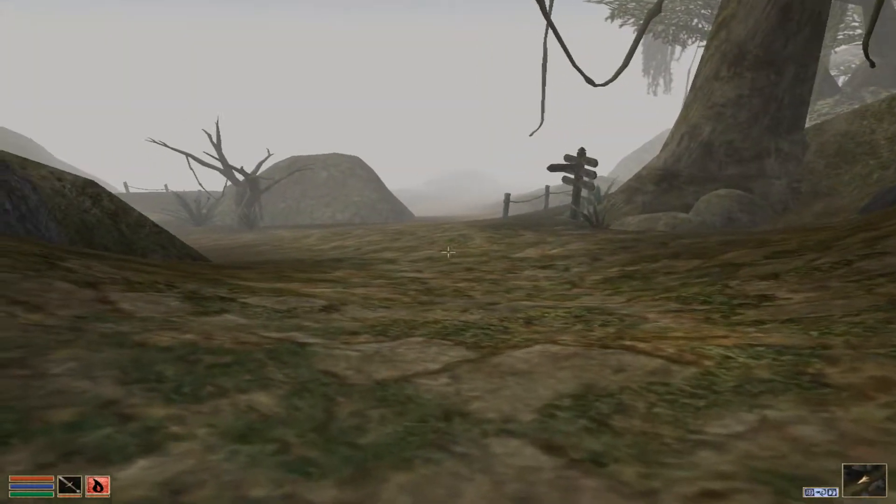
{"action": "mouse_move", "coordinate": [448, 252]}
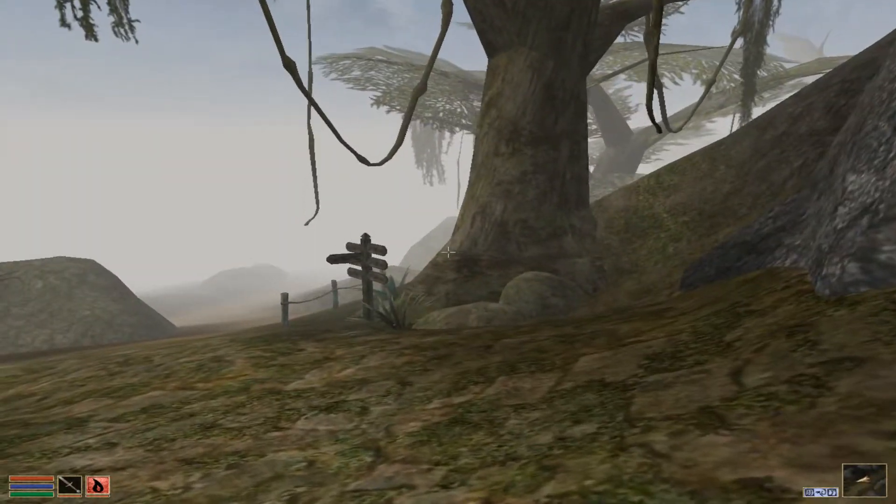
{"action": "mouse_move", "coordinate": [448, 252]}
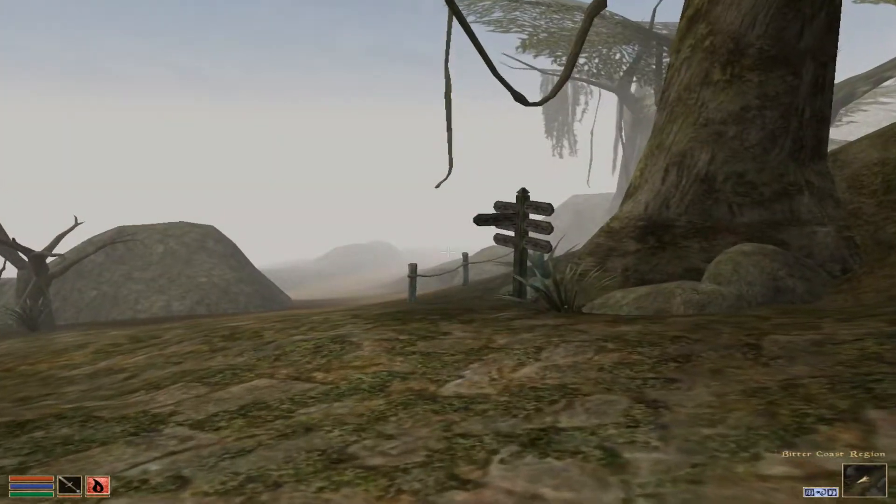
{"action": "mouse_move", "coordinate": [448, 252]}
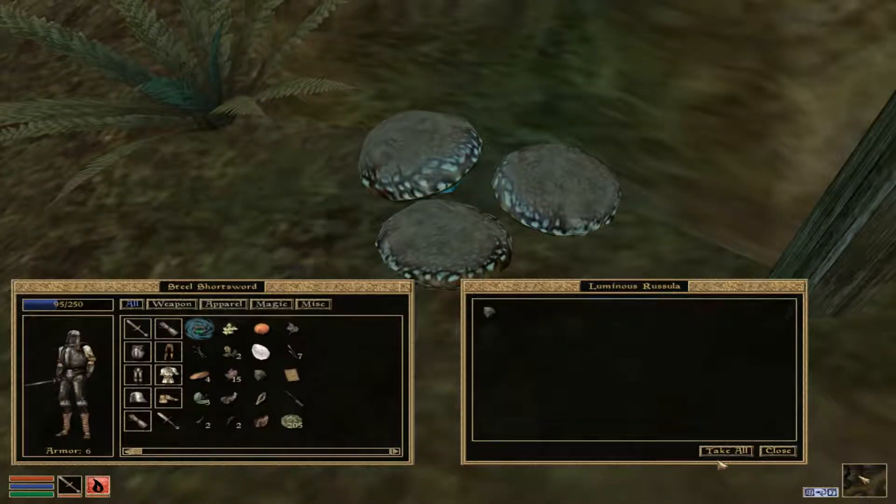
Take the Luminous Russula, then harvest Hypha Facia from the tree trunk.
{"action": "left_click", "coordinate": [777, 451]}
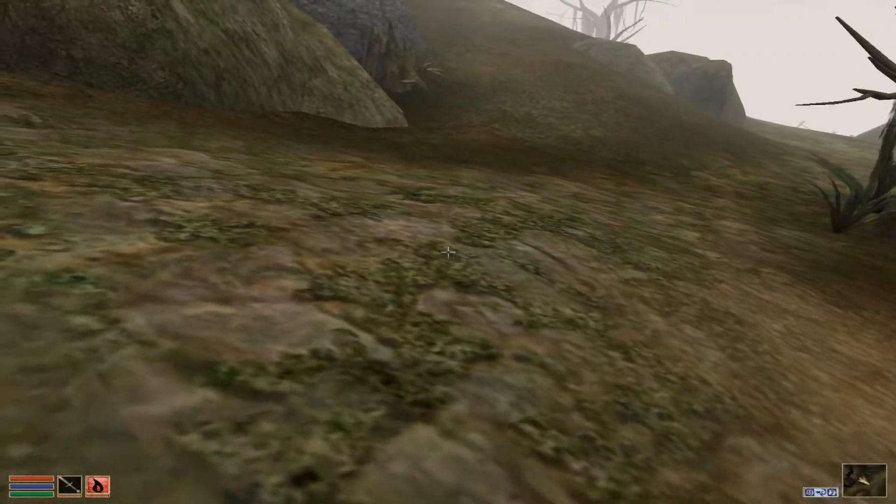
{"action": "mouse_move", "coordinate": [448, 252]}
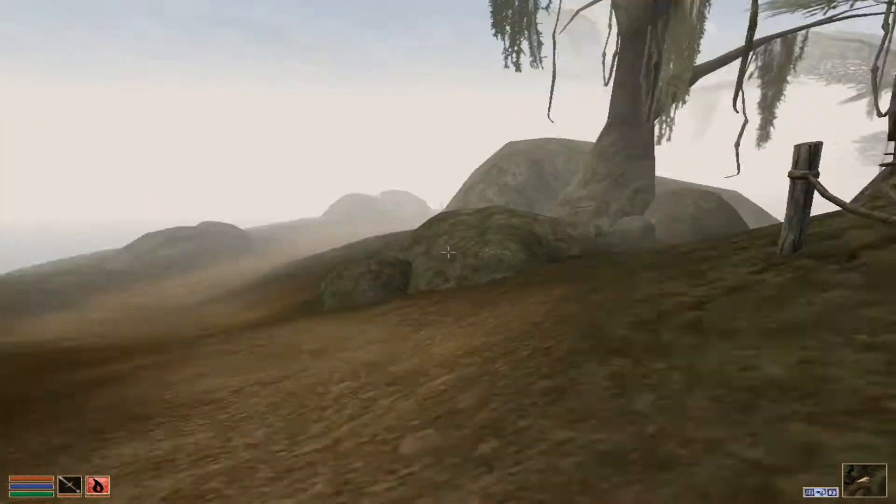
{"action": "mouse_move", "coordinate": [448, 252]}
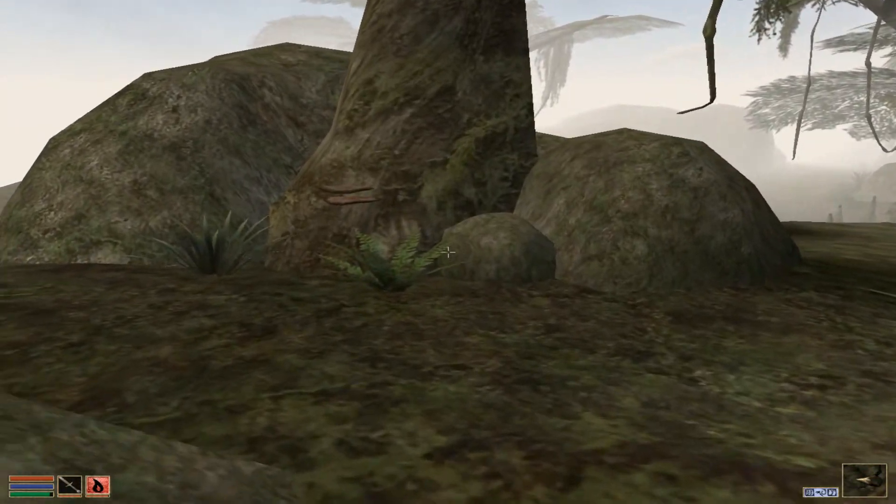
{"action": "mouse_move", "coordinate": [448, 252]}
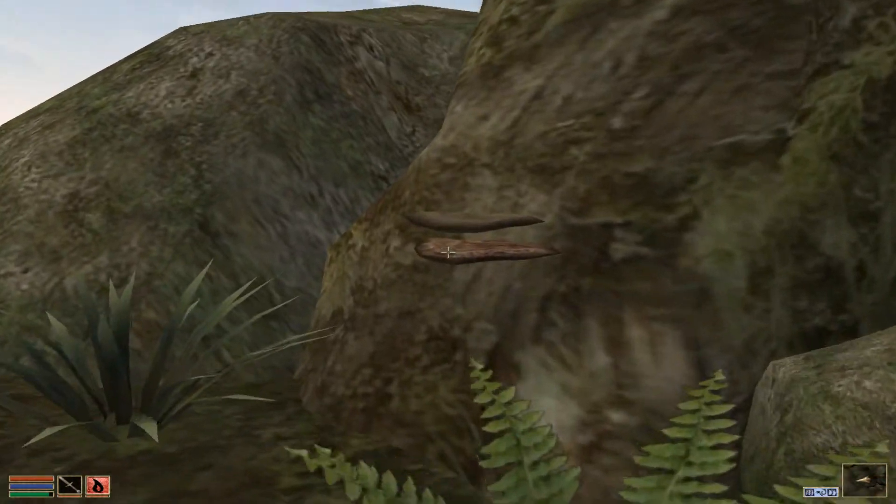
{"action": "left_click", "coordinate": [448, 251]}
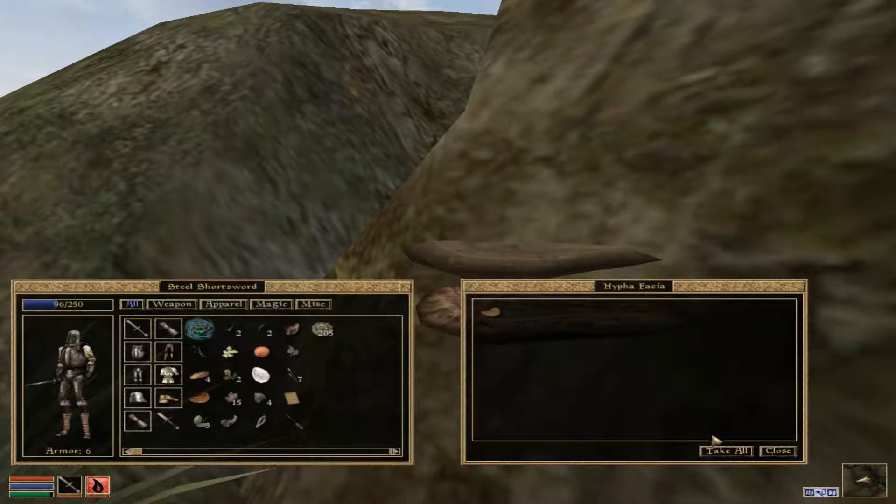
{"action": "left_click", "coordinate": [776, 450]}
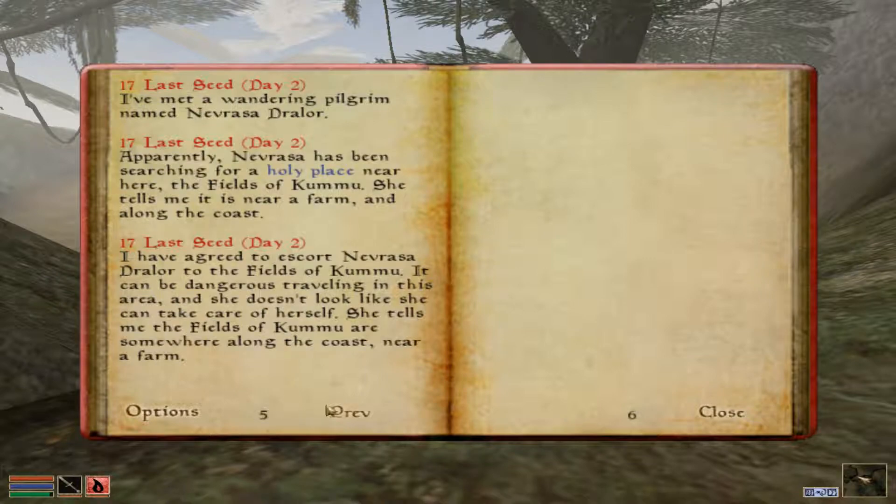
Browse the journal's quest list and read Ajira's 'Mages Guild: Four Types of Mushrooms' entry.
{"action": "left_click", "coordinate": [347, 412]}
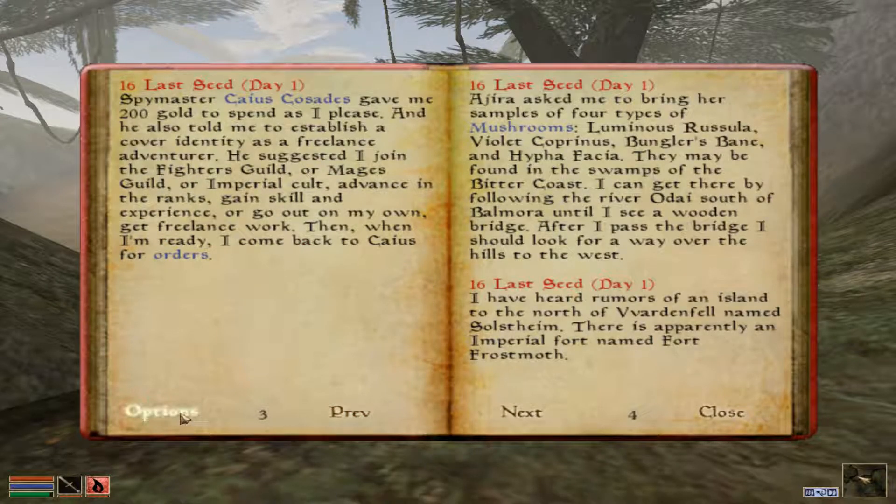
{"action": "left_click", "coordinate": [160, 411]}
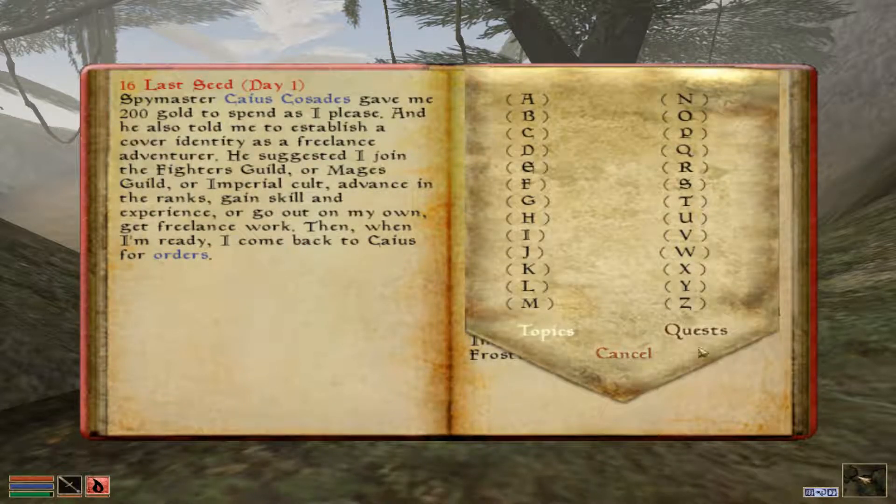
{"action": "left_click", "coordinate": [695, 331]}
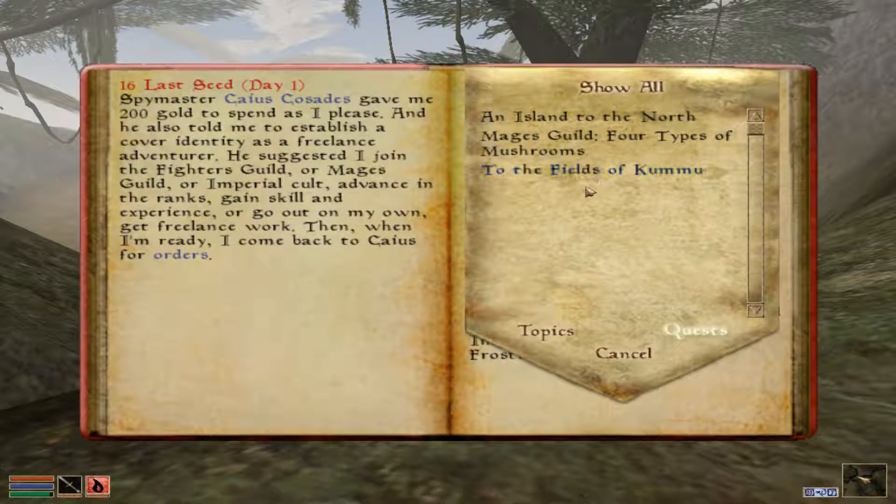
{"action": "mouse_move", "coordinate": [620, 352]}
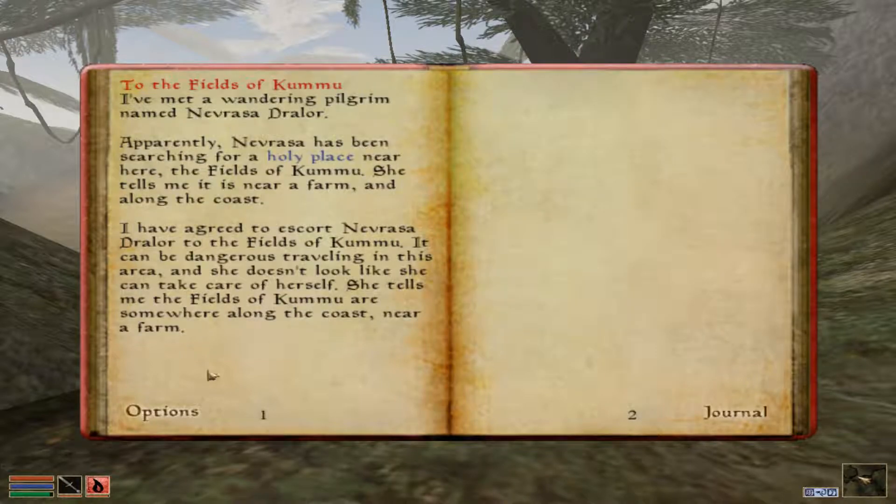
{"action": "left_click", "coordinate": [742, 410]}
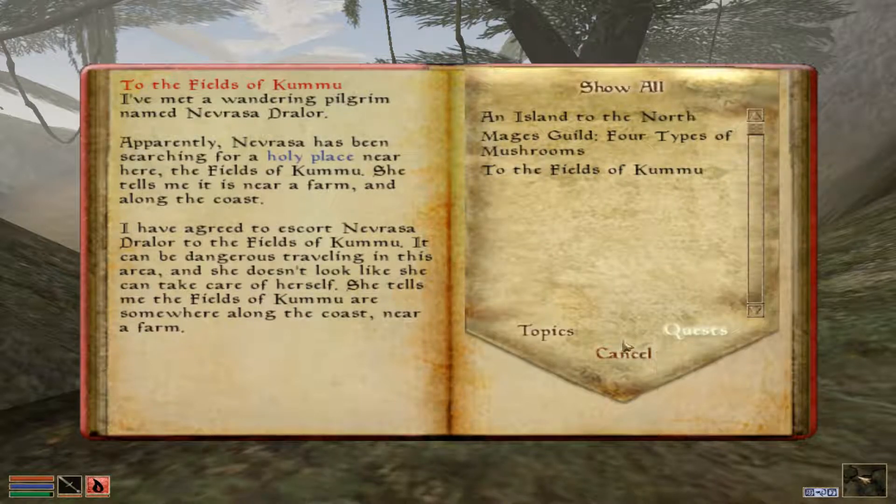
{"action": "left_click", "coordinate": [622, 353]}
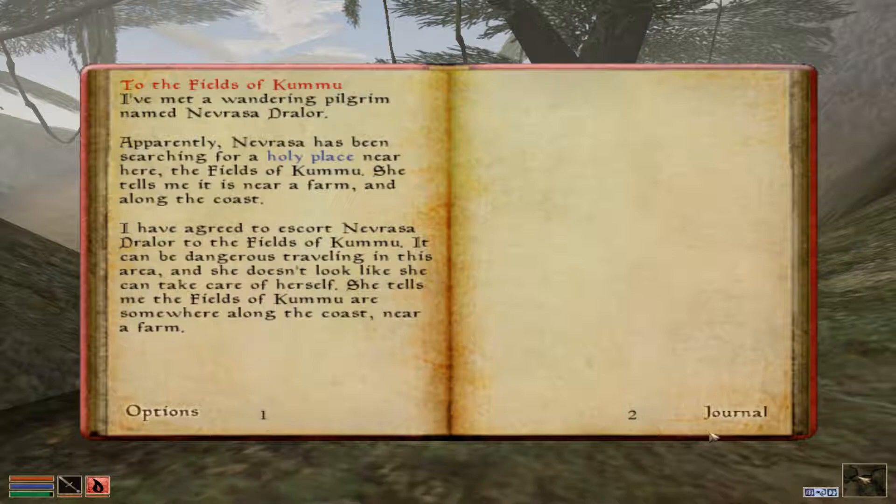
{"action": "mouse_move", "coordinate": [122, 393]}
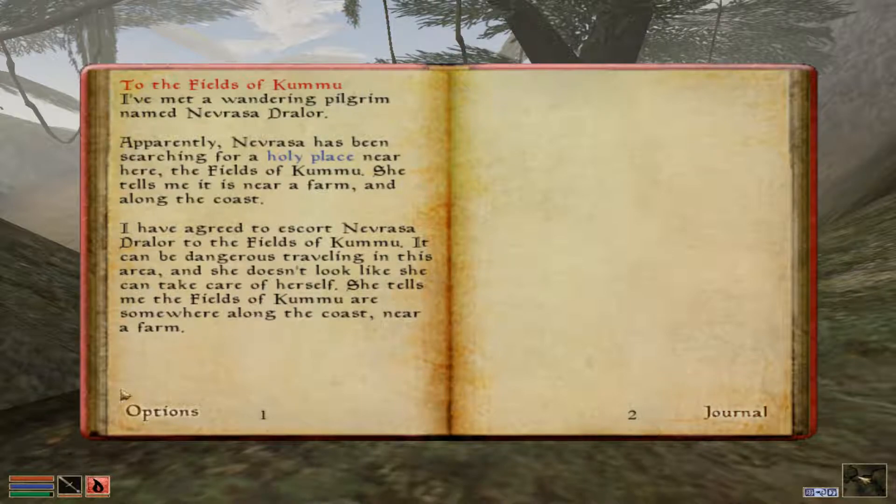
{"action": "left_click", "coordinate": [741, 412]}
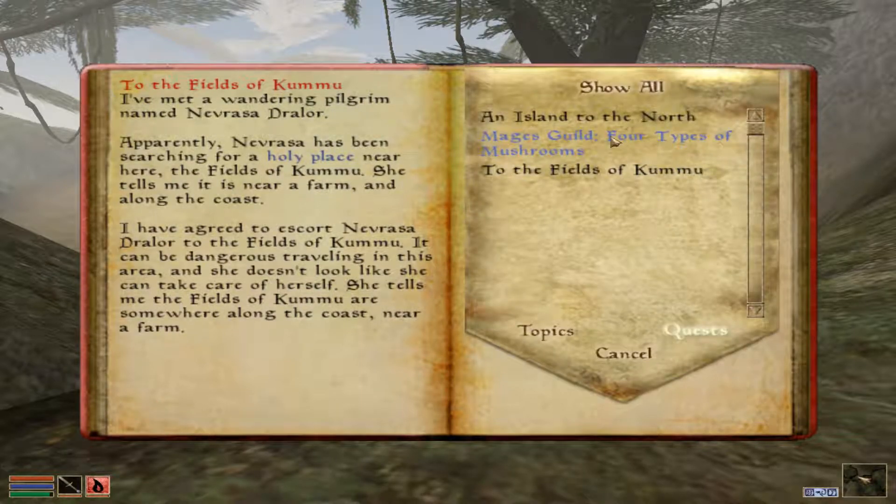
{"action": "left_click", "coordinate": [603, 144]}
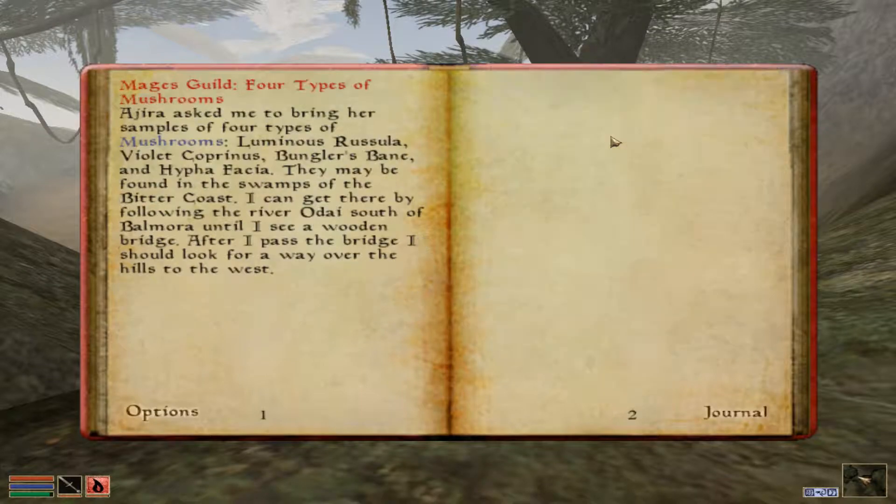
{"action": "mouse_move", "coordinate": [275, 245]}
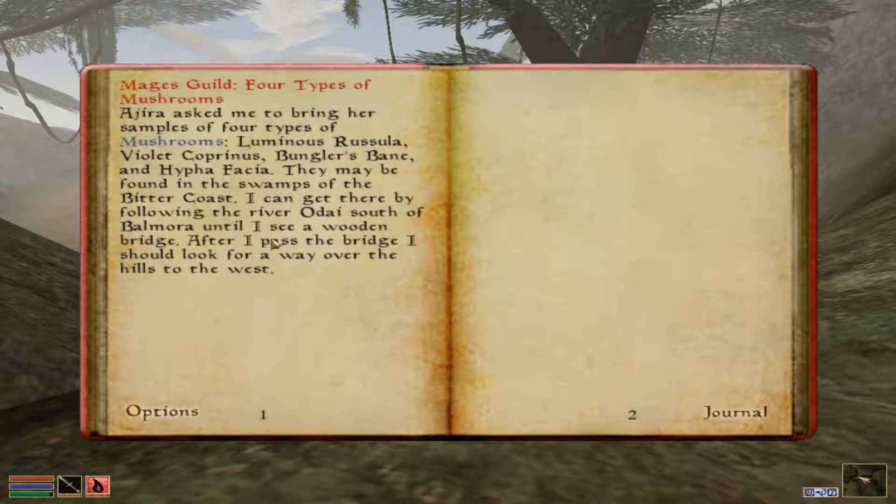
{"action": "mouse_move", "coordinate": [214, 174]}
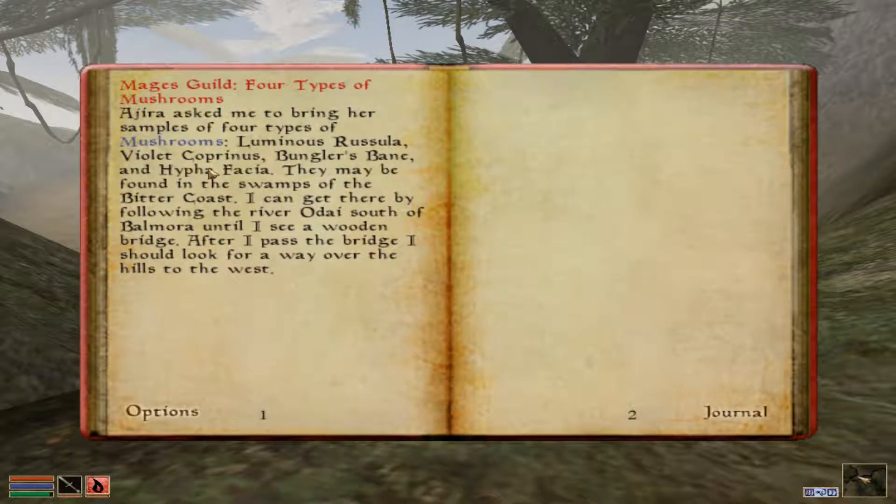
{"action": "mouse_move", "coordinate": [379, 143]}
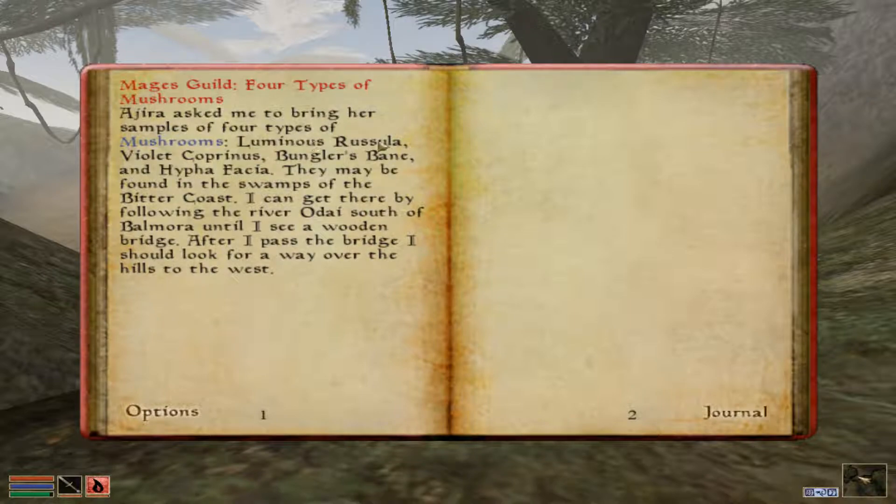
{"action": "mouse_move", "coordinate": [774, 388]}
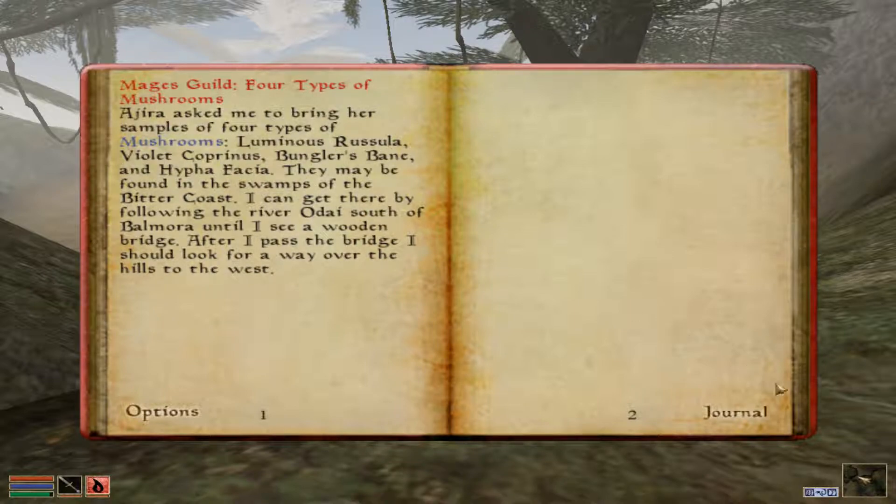
{"action": "mouse_move", "coordinate": [359, 410]}
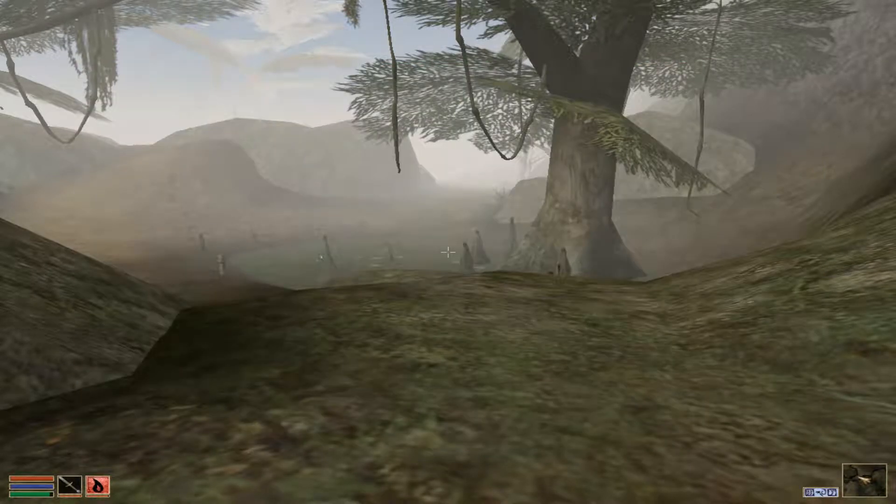
{"action": "mouse_move", "coordinate": [447, 252]}
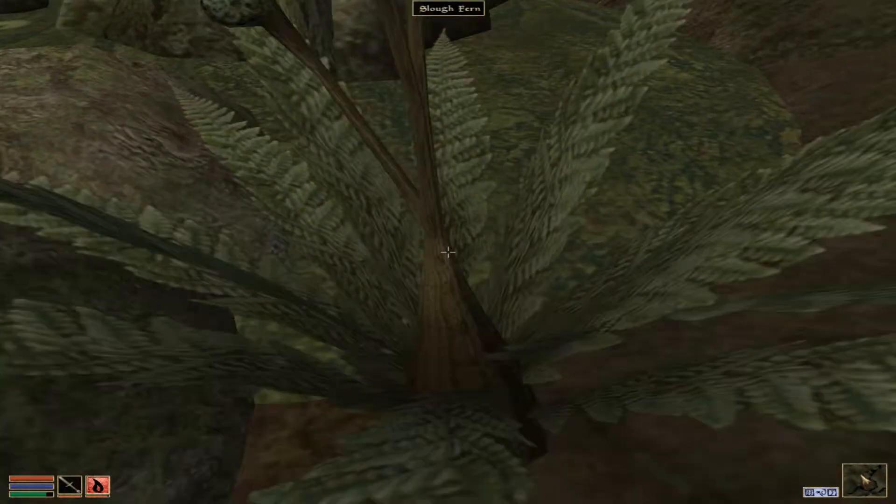
Search the Slough Fern and close its empty contents window.
{"action": "left_click", "coordinate": [447, 252]}
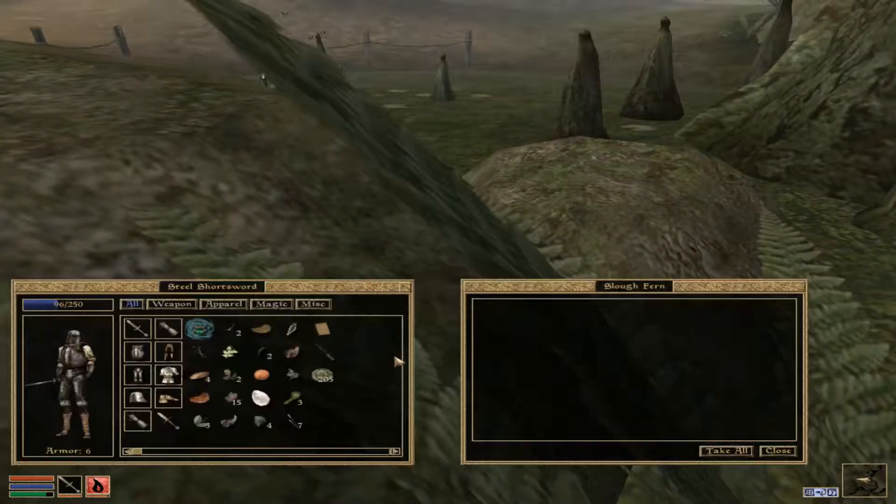
{"action": "left_click", "coordinate": [777, 451]}
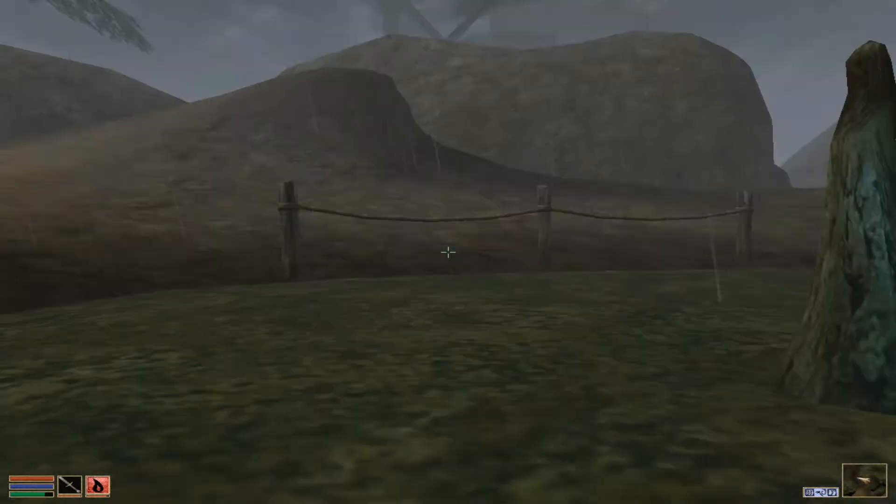
{"action": "mouse_move", "coordinate": [448, 252]}
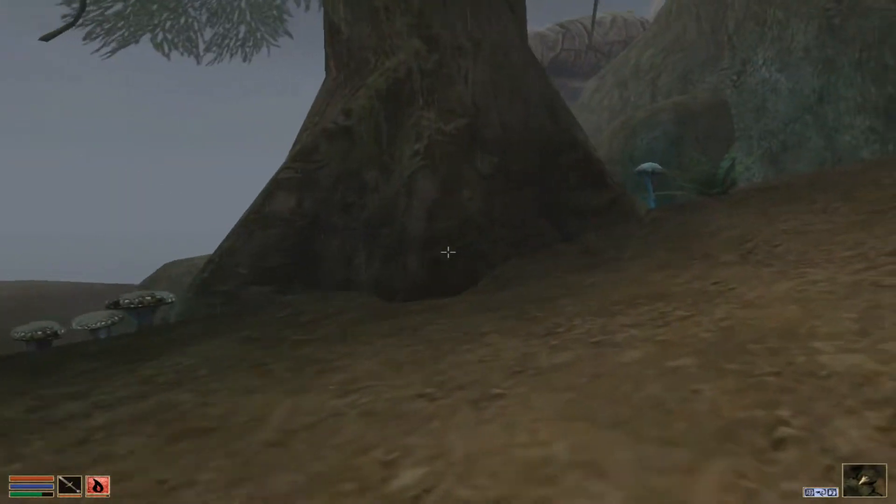
{"action": "mouse_move", "coordinate": [448, 252]}
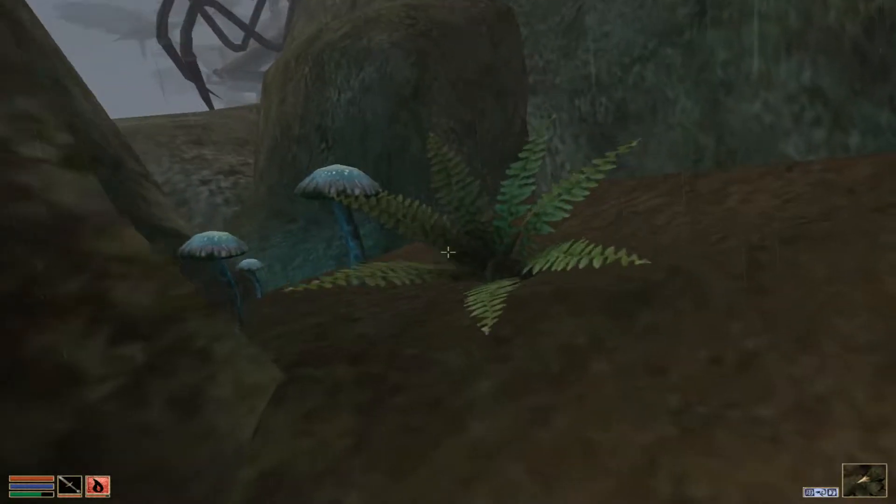
{"action": "left_click", "coordinate": [340, 183]}
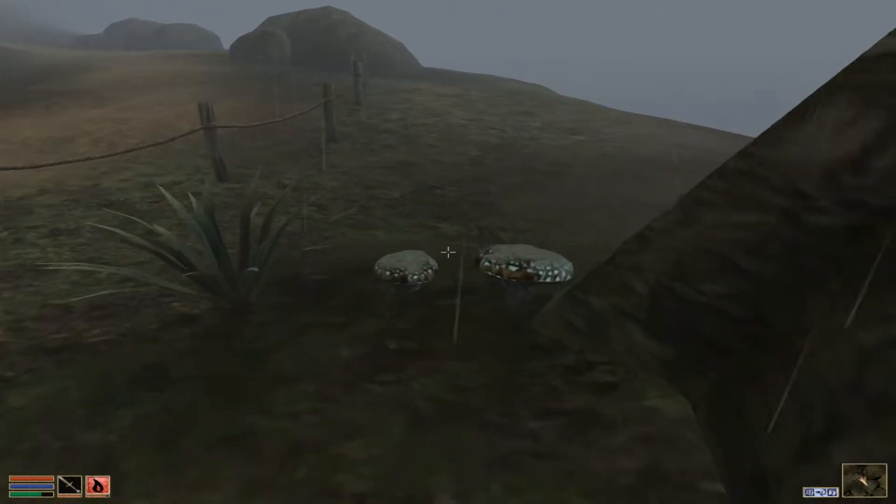
Harvest Luminous Russula ingredients from two mushrooms.
{"action": "left_click", "coordinate": [514, 268]}
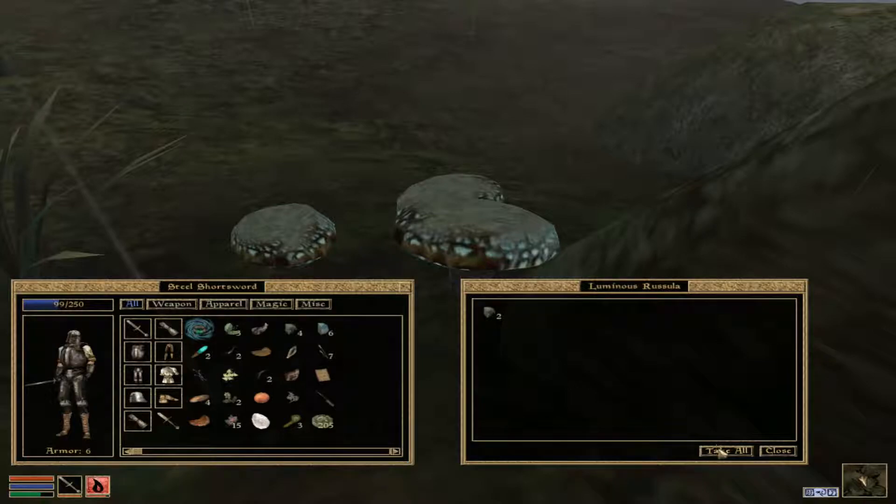
{"action": "left_click", "coordinate": [778, 450]}
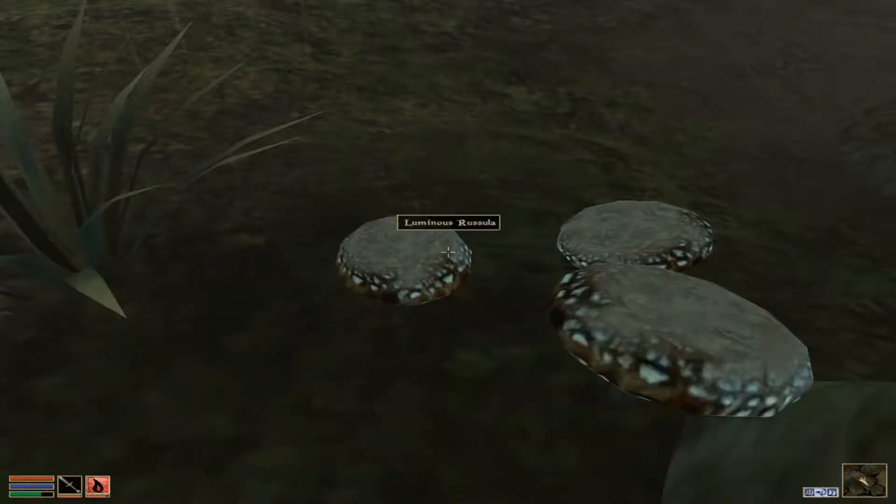
{"action": "left_click", "coordinate": [448, 254]}
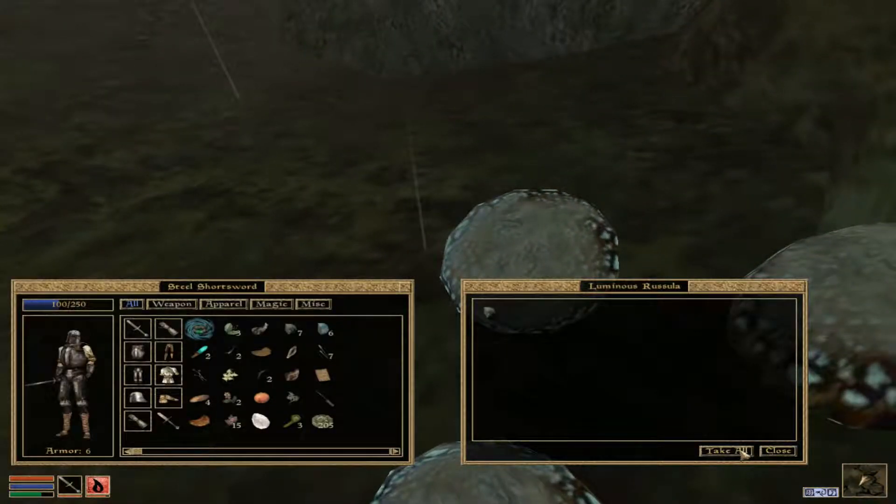
{"action": "left_click", "coordinate": [776, 450]}
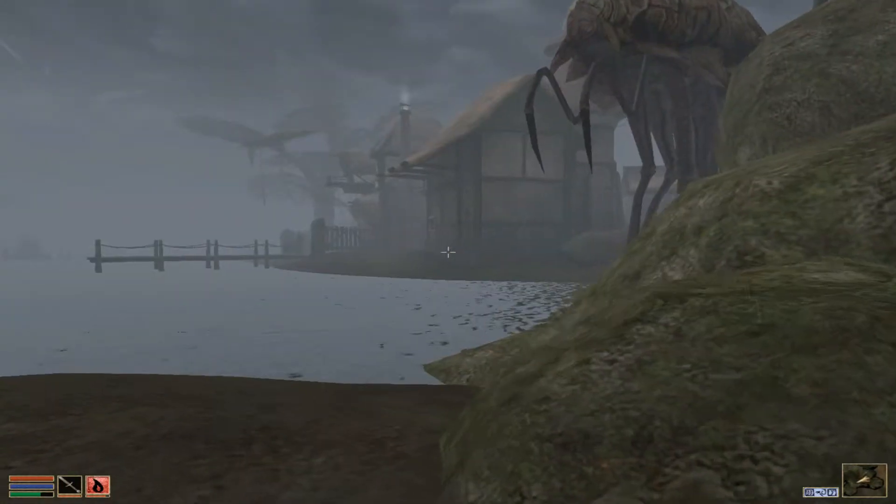
{"action": "key", "text": "Tab"}
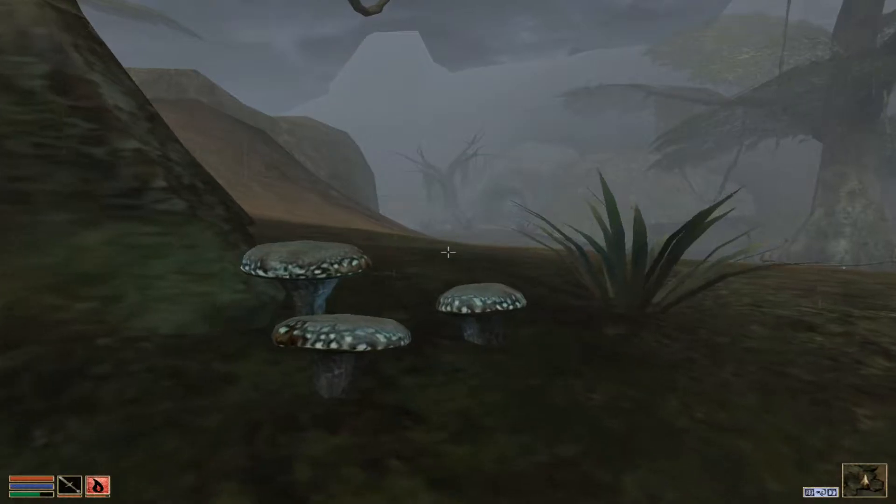
{"action": "mouse_move", "coordinate": [448, 252]}
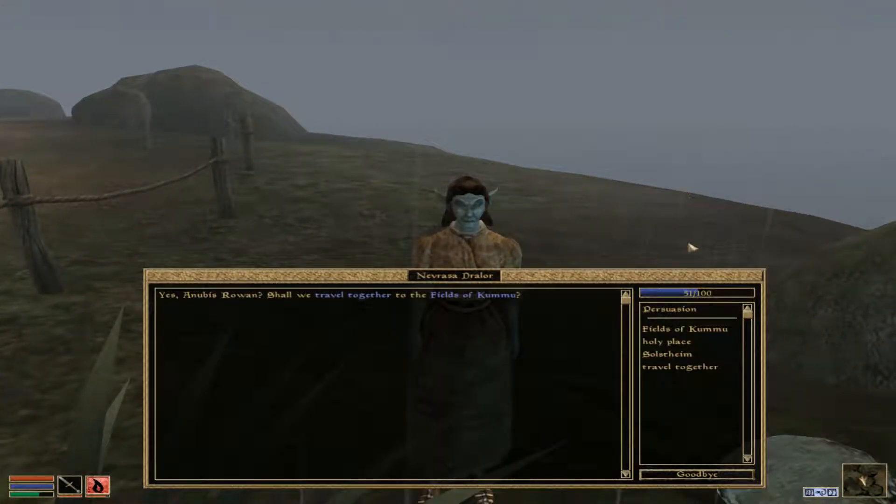
Ask Nevrasa Dralor about the Fields of Kummu and the holy place, then have her keep following.
{"action": "left_click", "coordinate": [669, 341]}
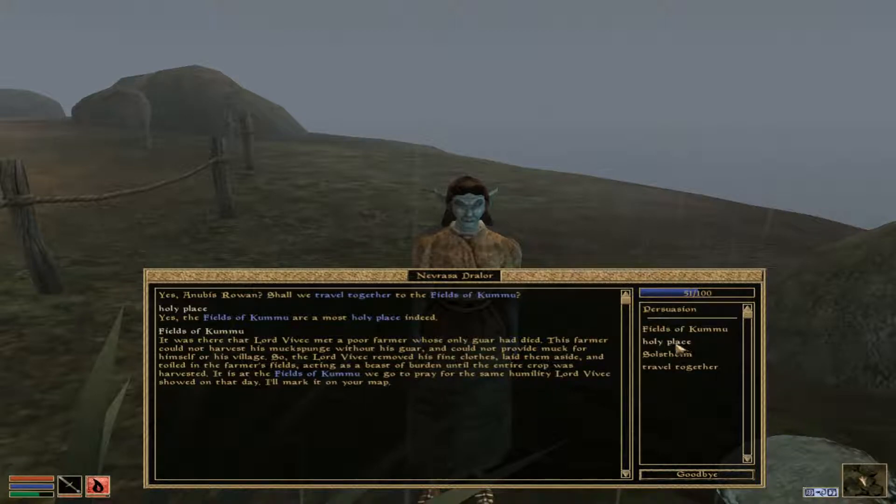
{"action": "left_click", "coordinate": [679, 366]}
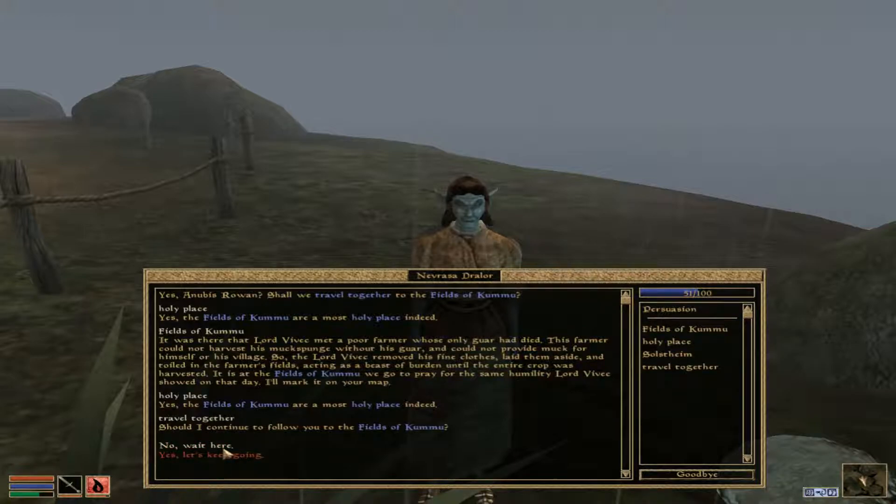
{"action": "left_click", "coordinate": [211, 454]}
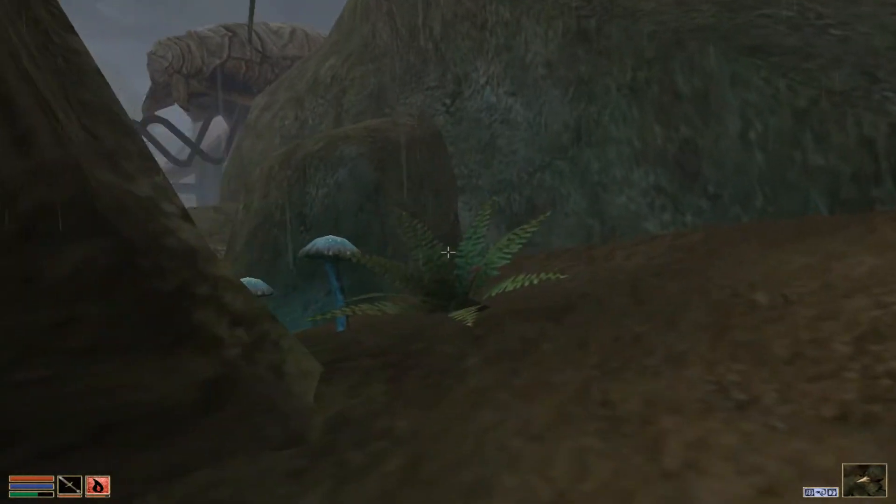
{"action": "mouse_move", "coordinate": [448, 252]}
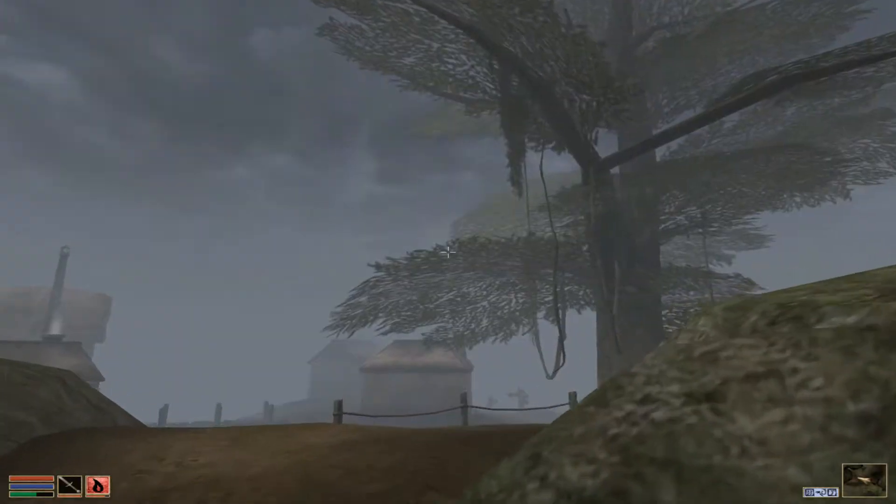
Walk past the foggy huts up the mossy hillside toward the stone house.
{"action": "key", "text": "Tab"}
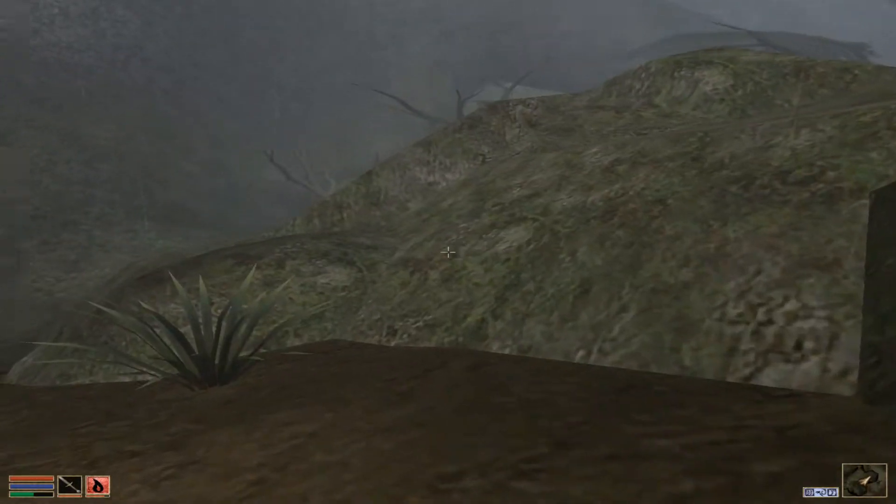
{"action": "mouse_move", "coordinate": [448, 252]}
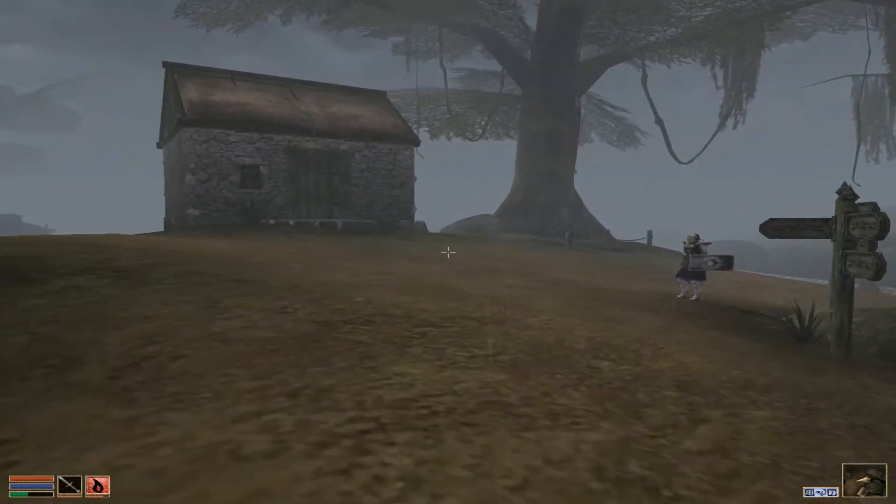
{"action": "mouse_move", "coordinate": [448, 252]}
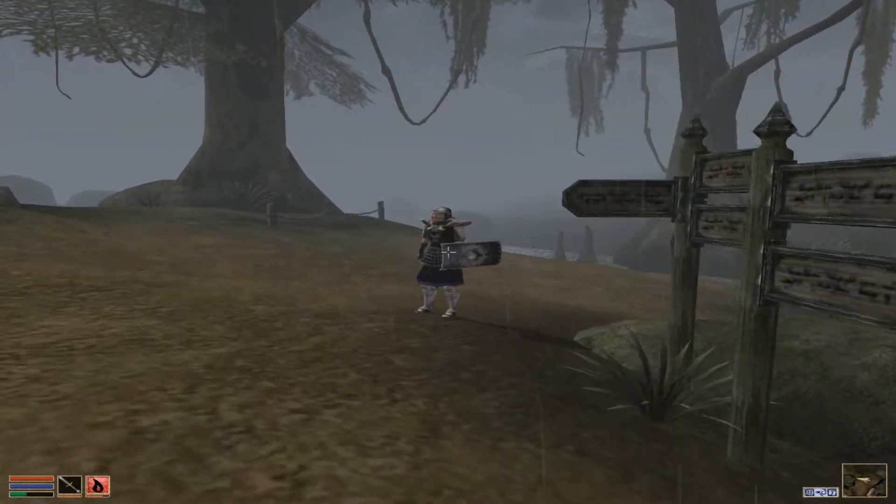
Hear the guard's 'little advice' about Divine Intervention scrolls, then say Goodbye.
{"action": "left_click", "coordinate": [445, 257]}
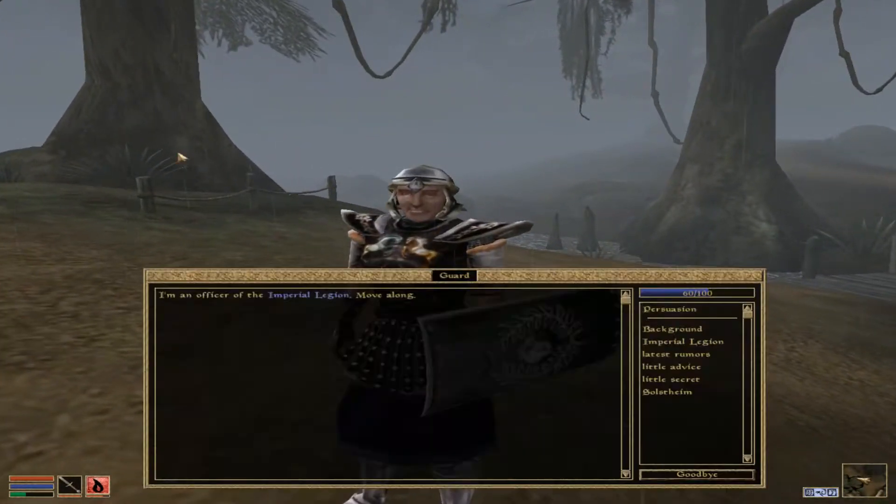
{"action": "mouse_move", "coordinate": [693, 374]}
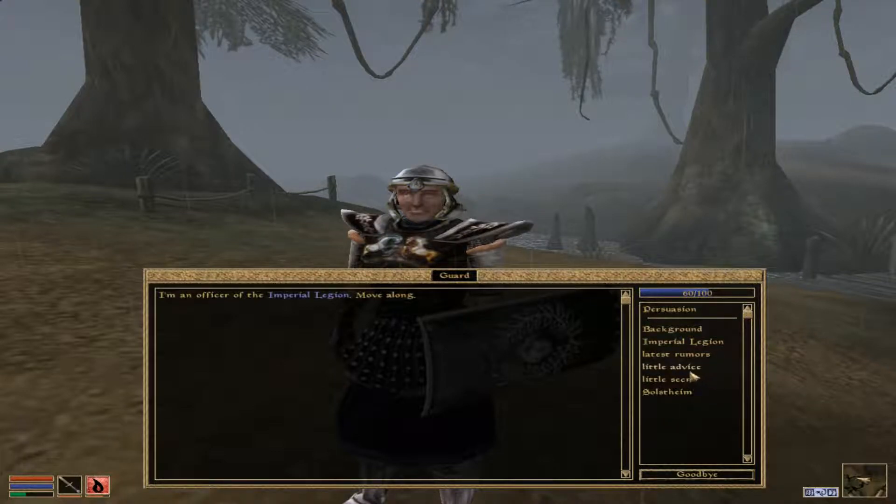
{"action": "left_click", "coordinate": [672, 366]}
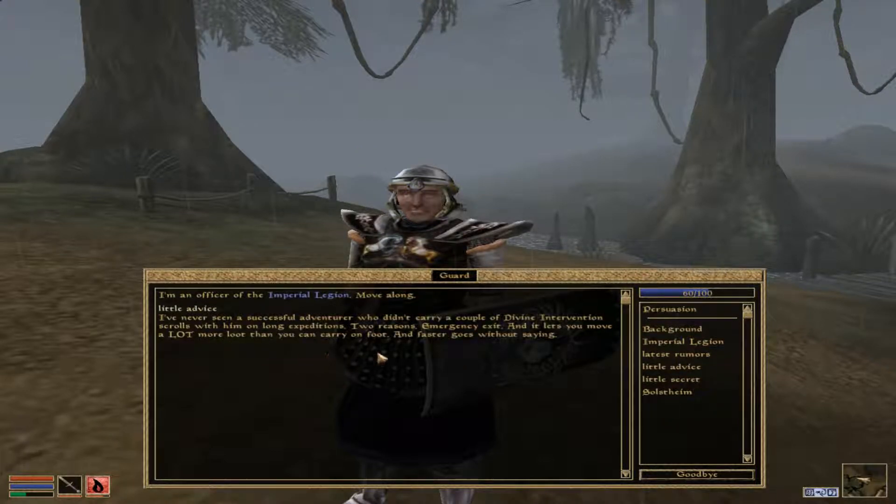
{"action": "mouse_move", "coordinate": [726, 474]}
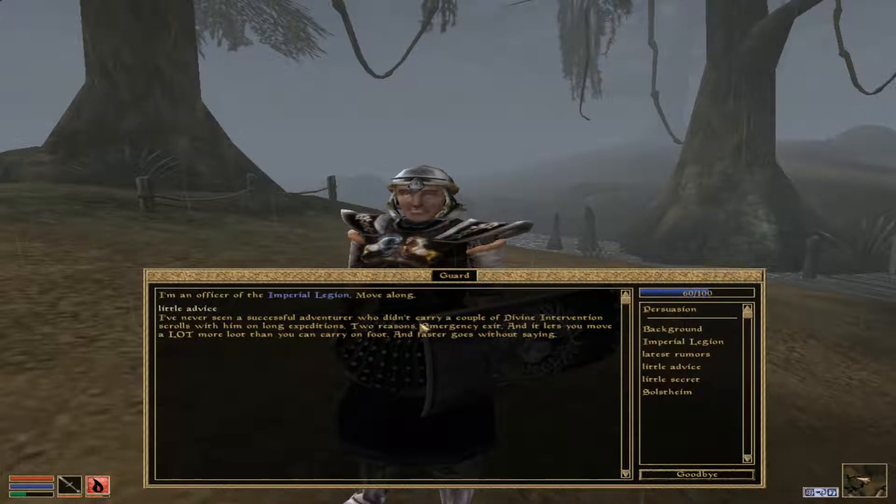
{"action": "mouse_move", "coordinate": [180, 354]}
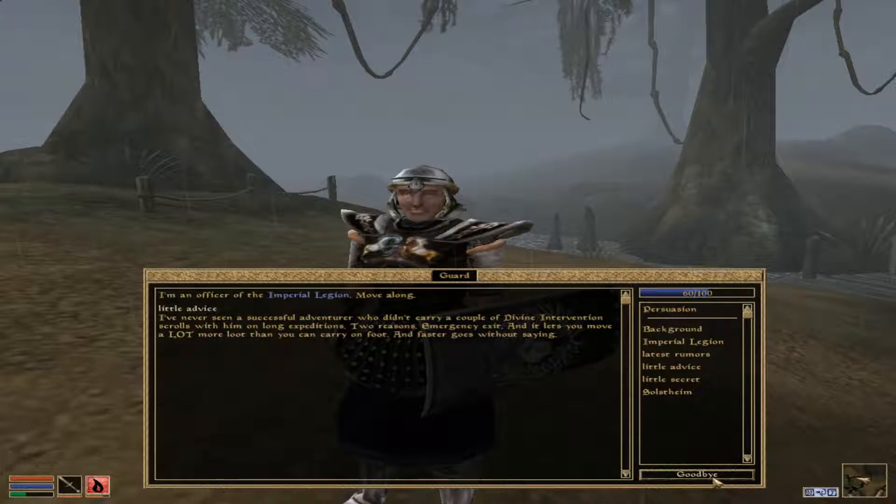
{"action": "left_click", "coordinate": [693, 473]}
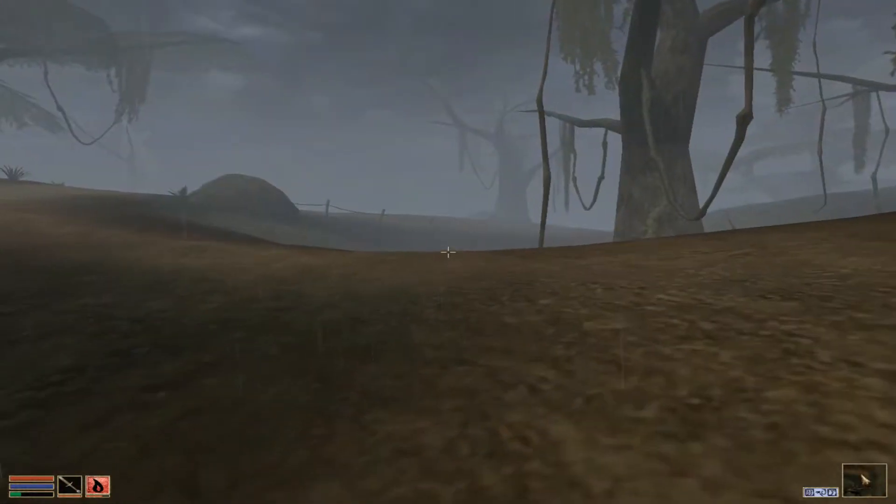
{"action": "mouse_move", "coordinate": [448, 252]}
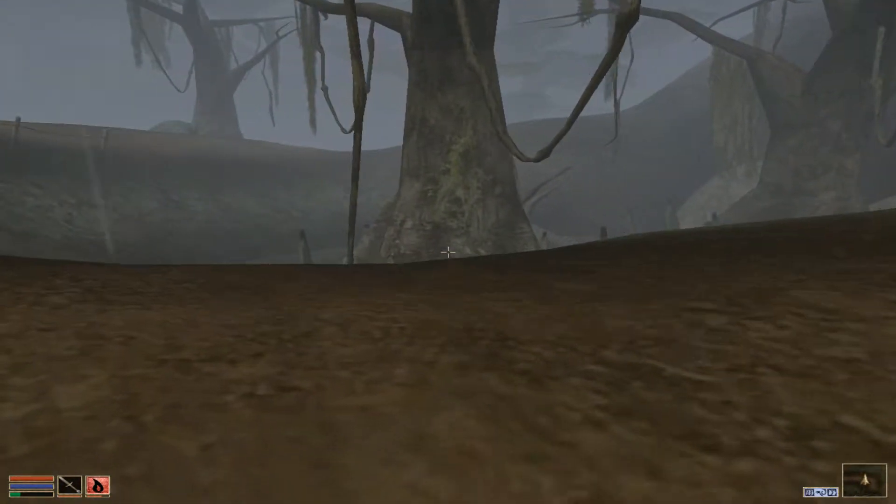
{"action": "mouse_move", "coordinate": [448, 252]}
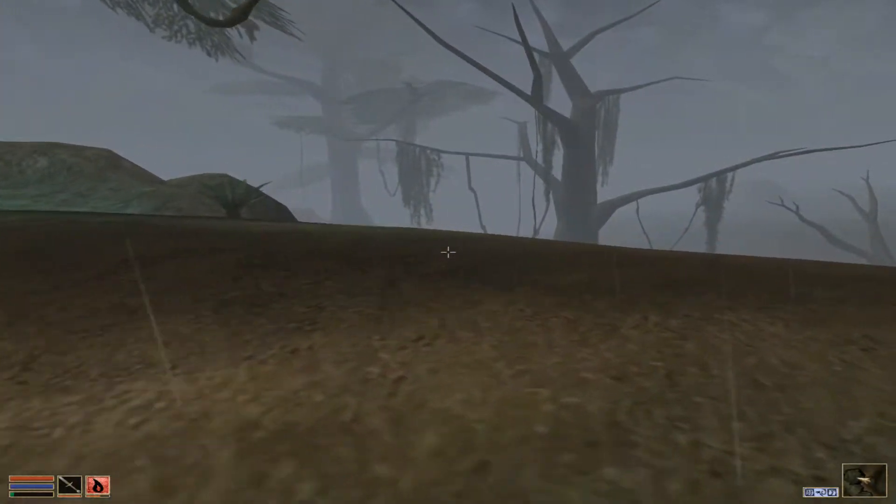
{"action": "mouse_move", "coordinate": [448, 252]}
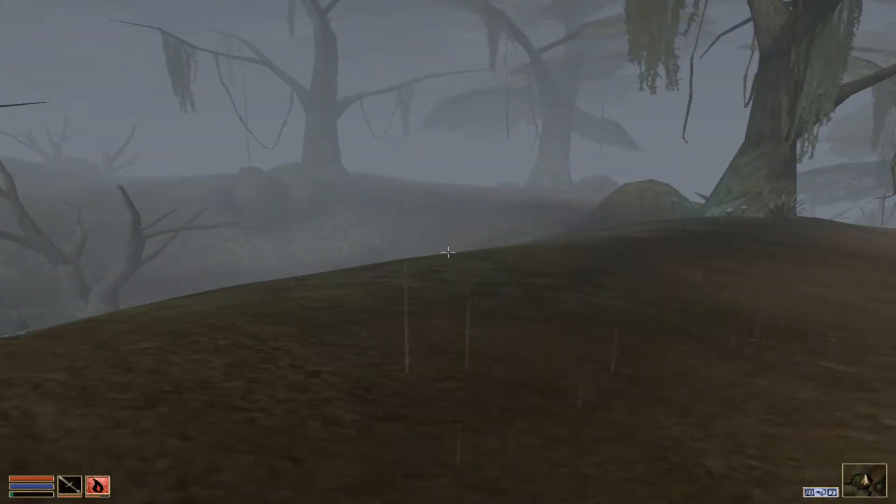
{"action": "mouse_move", "coordinate": [448, 252]}
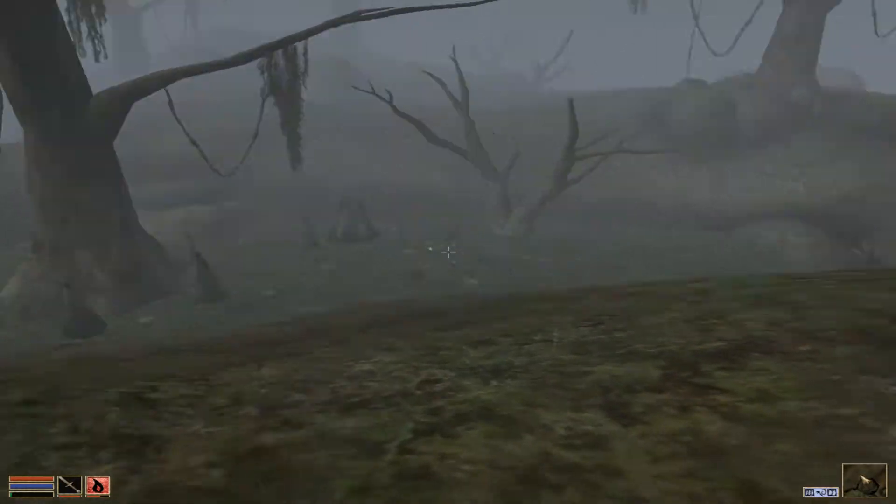
{"action": "mouse_move", "coordinate": [448, 252]}
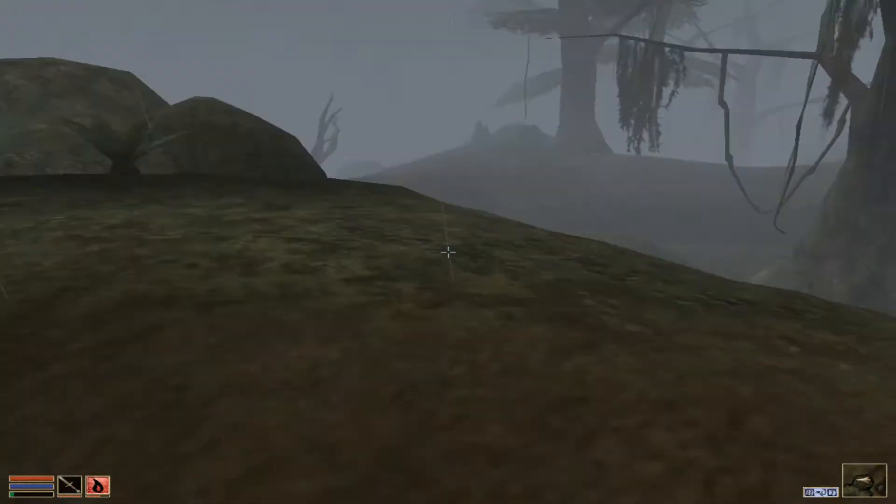
{"action": "mouse_move", "coordinate": [447, 252]}
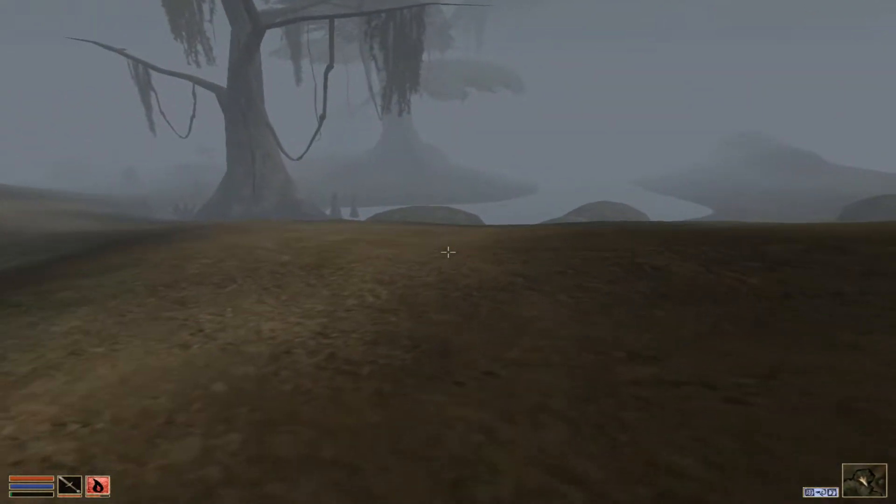
{"action": "mouse_move", "coordinate": [448, 252]}
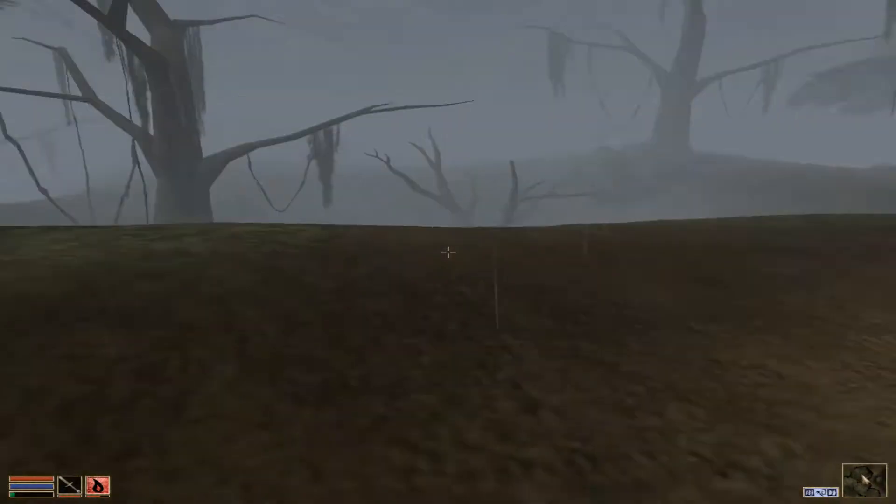
{"action": "mouse_move", "coordinate": [447, 253]}
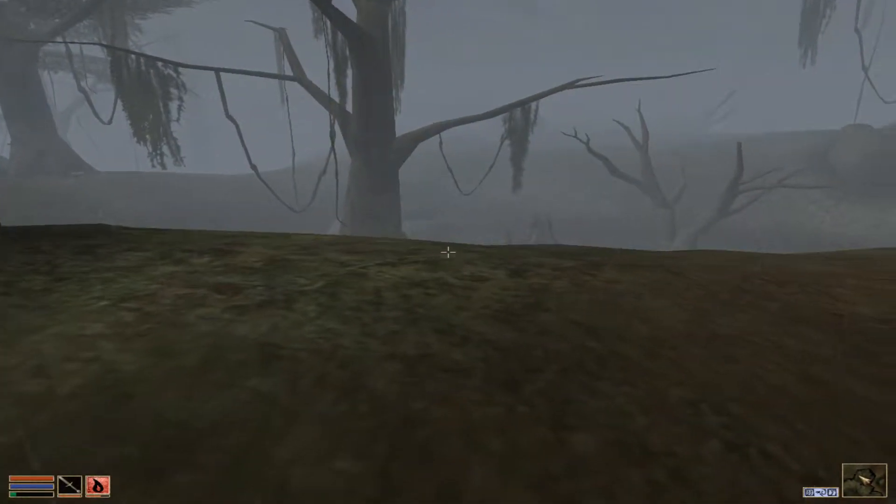
{"action": "mouse_move", "coordinate": [448, 252]}
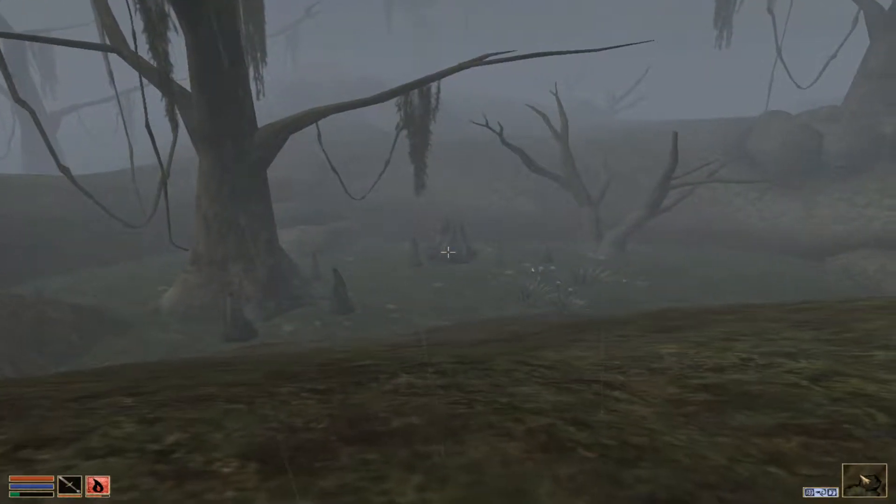
{"action": "mouse_move", "coordinate": [448, 252]}
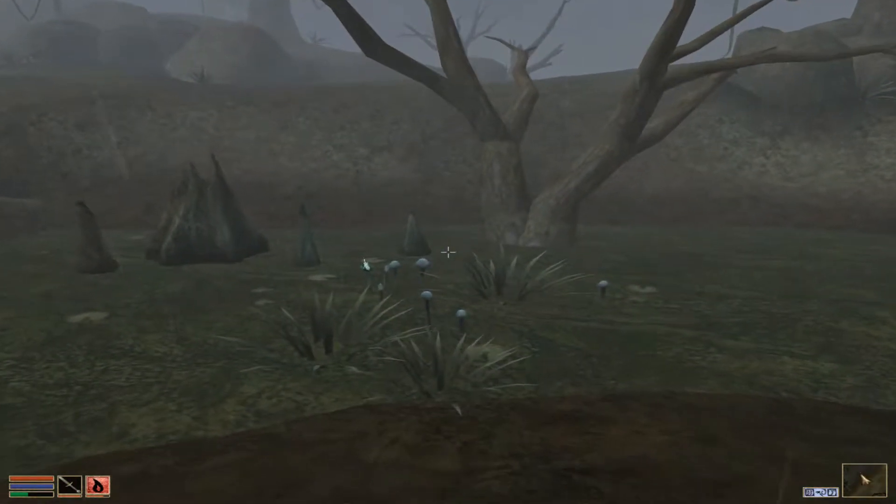
Reach the blue mushroom patch and activate a Violet Coprinus.
{"action": "key", "text": "w"}
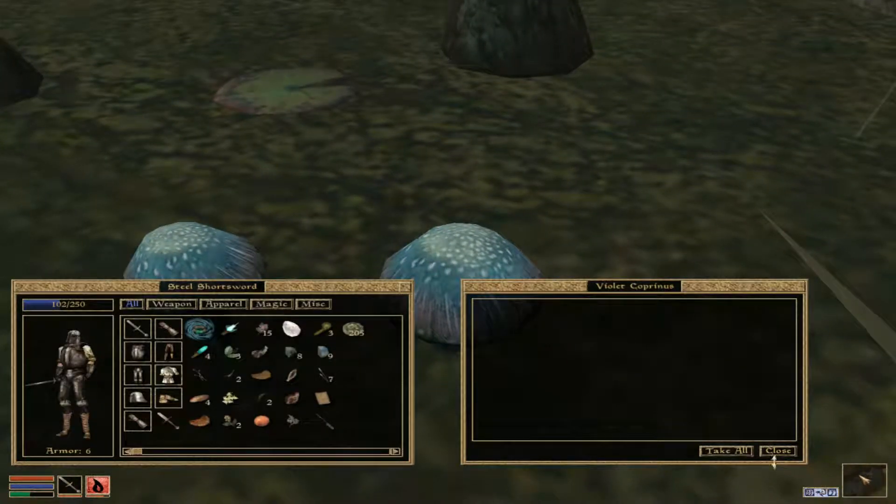
Close the empty Violet Coprinus window and watch the screaming figure fall.
{"action": "left_click", "coordinate": [776, 451]}
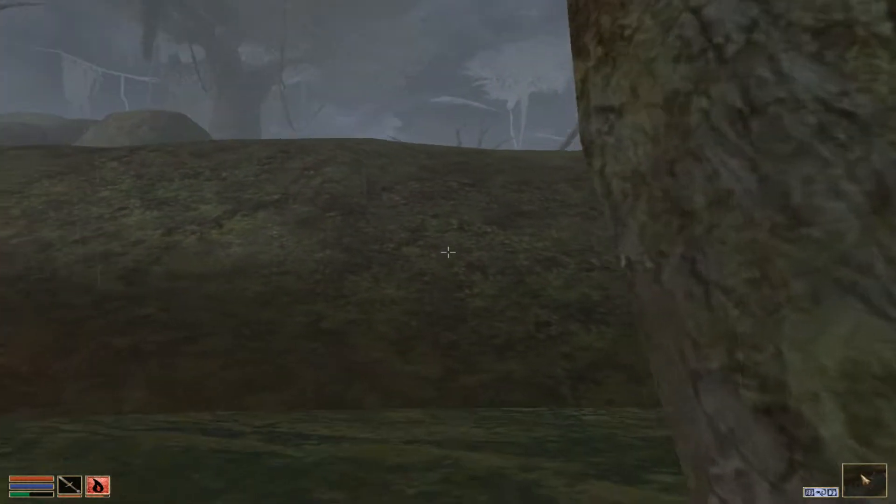
{"action": "mouse_move", "coordinate": [448, 253]}
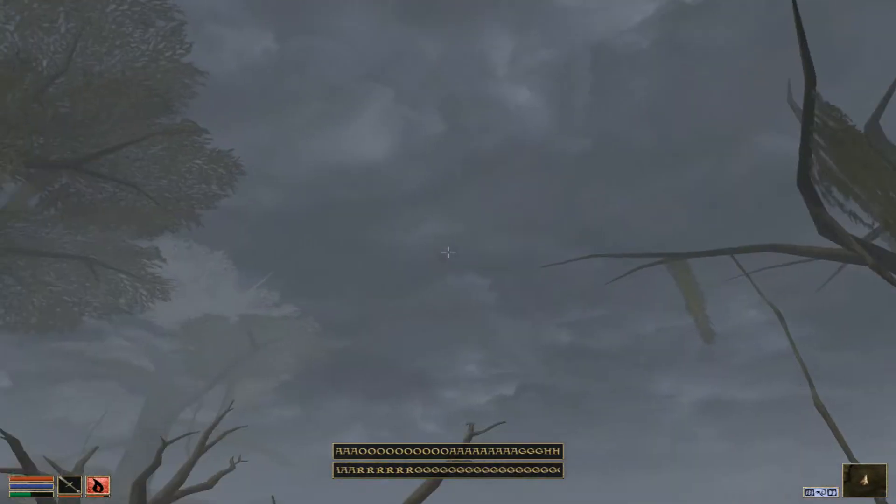
{"action": "mouse_move", "coordinate": [448, 252]}
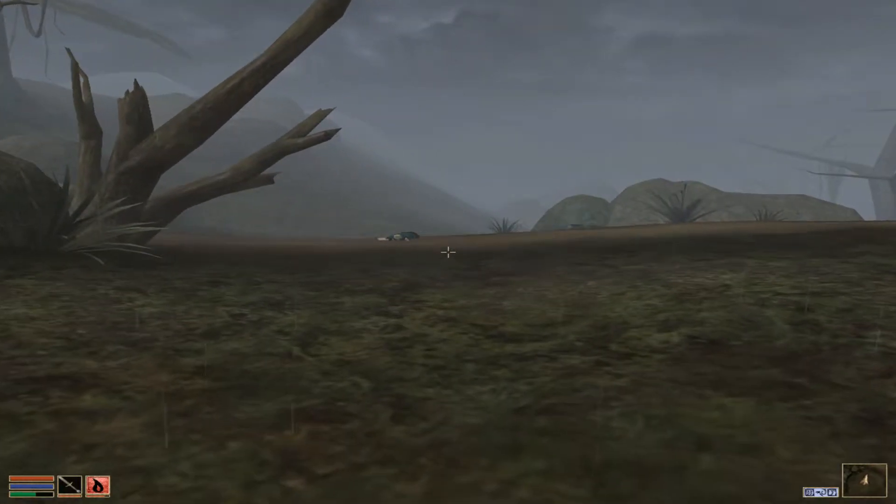
{"action": "mouse_move", "coordinate": [447, 252]}
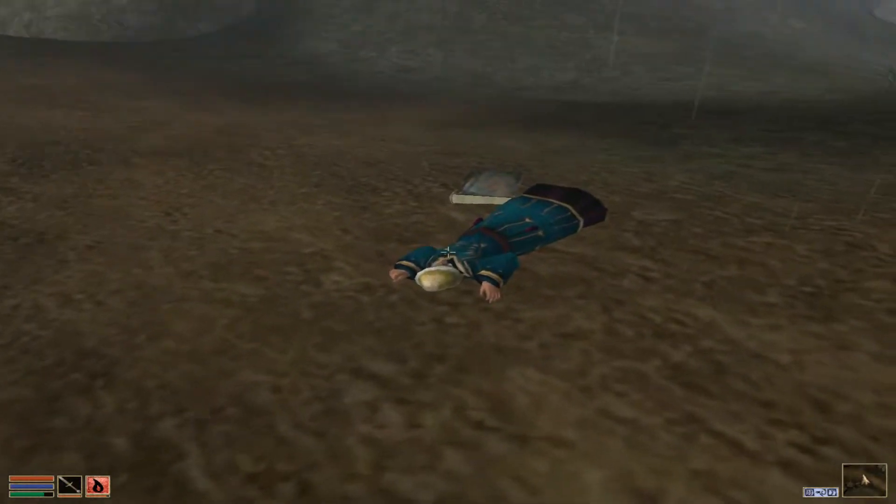
{"action": "mouse_move", "coordinate": [448, 252]}
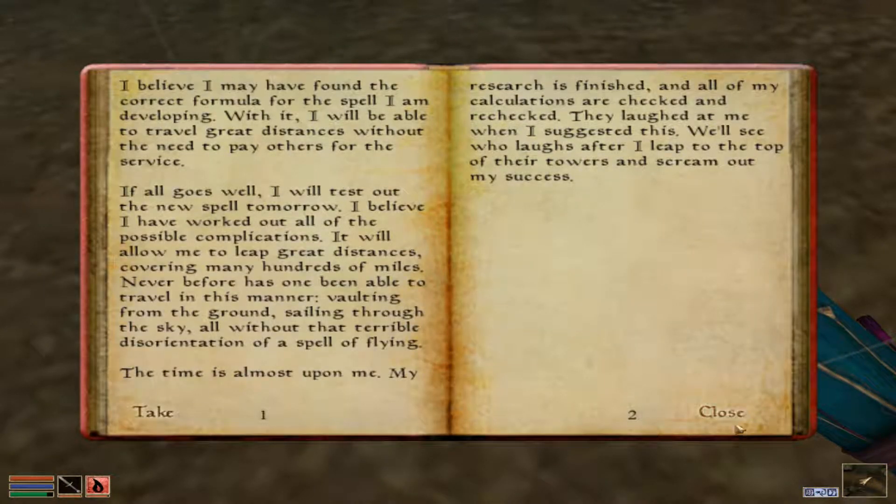
Read Tarhiel's journal, take the Icarian Flight scrolls, gold and Colovian Fur Helm, then dispose of the corpse.
{"action": "left_click", "coordinate": [721, 411]}
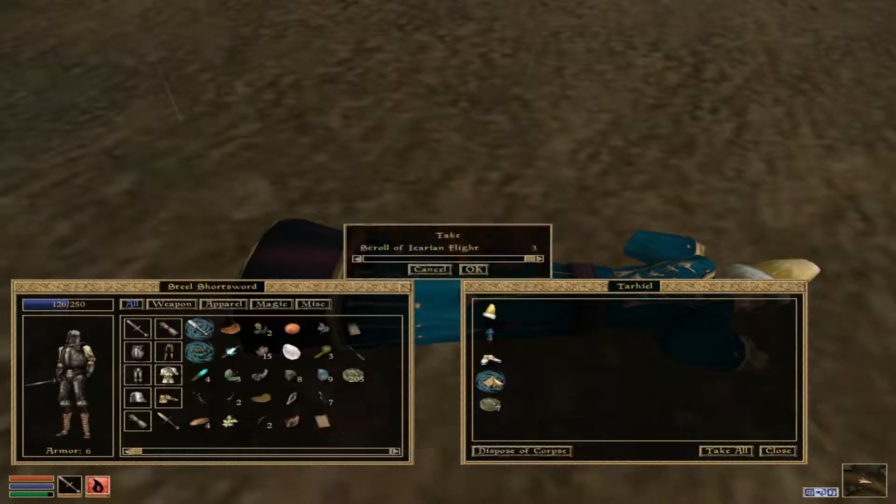
{"action": "left_click", "coordinate": [473, 269]}
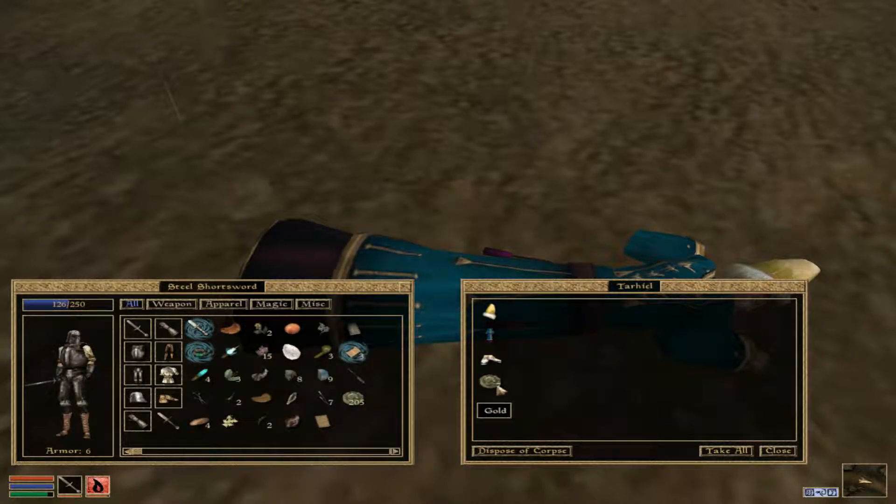
{"action": "left_click", "coordinate": [492, 379]}
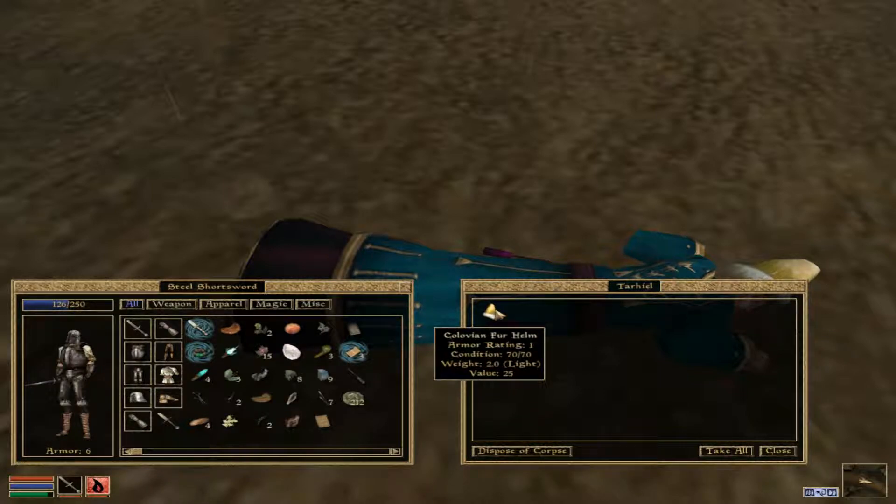
{"action": "left_click", "coordinate": [486, 311]}
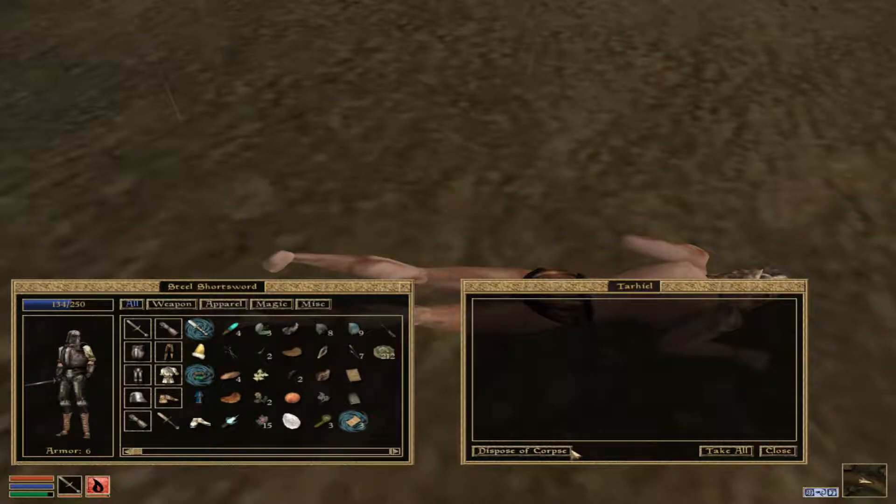
{"action": "left_click", "coordinate": [777, 450]}
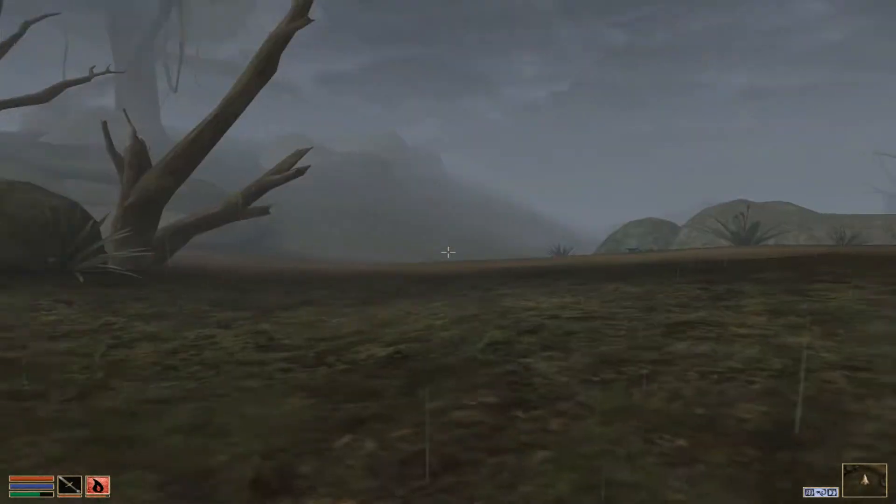
{"action": "mouse_move", "coordinate": [448, 252]}
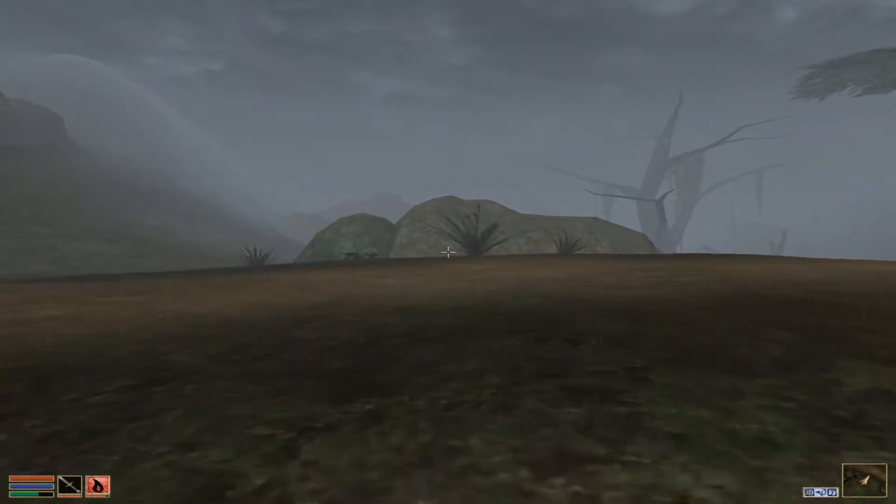
{"action": "mouse_move", "coordinate": [448, 252]}
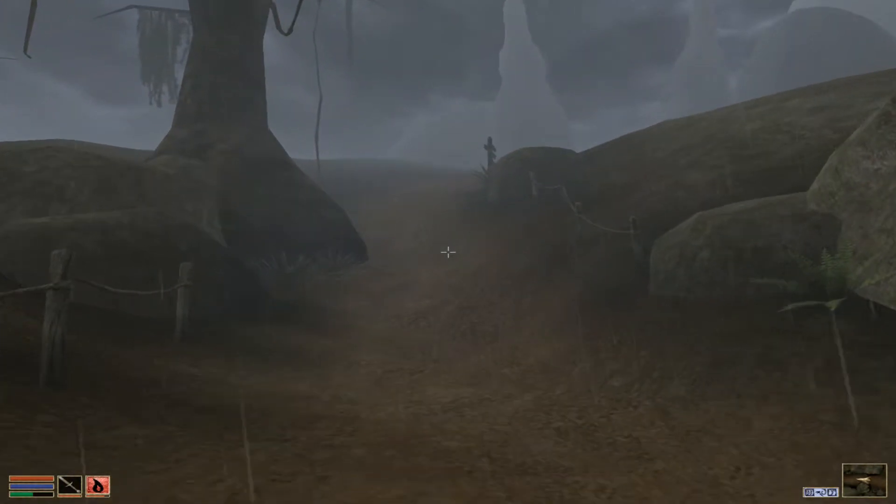
{"action": "mouse_move", "coordinate": [448, 252]}
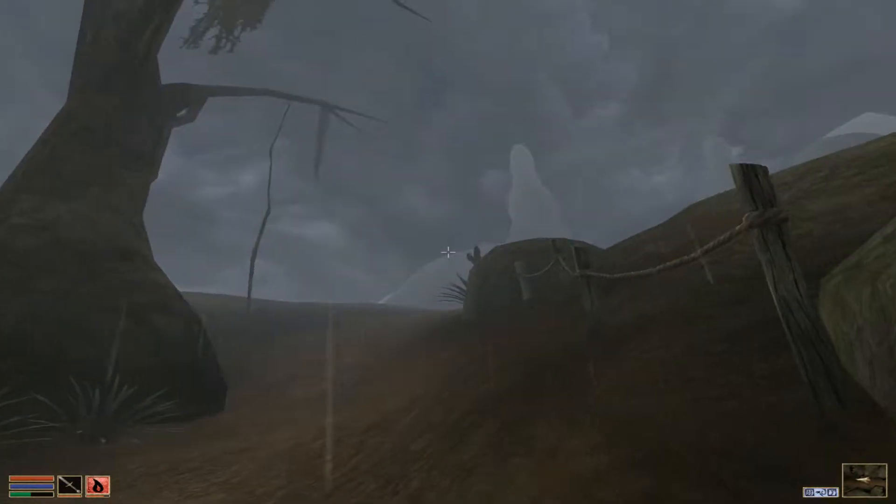
{"action": "mouse_move", "coordinate": [448, 251]}
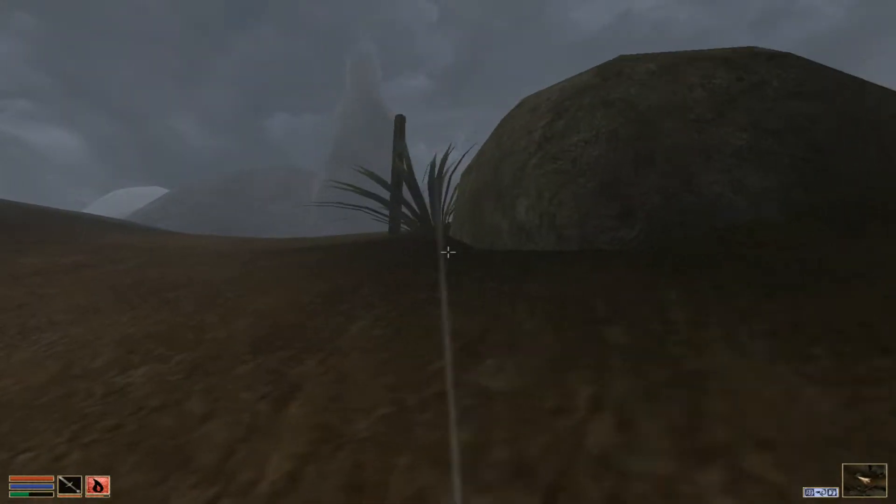
{"action": "mouse_move", "coordinate": [448, 252]}
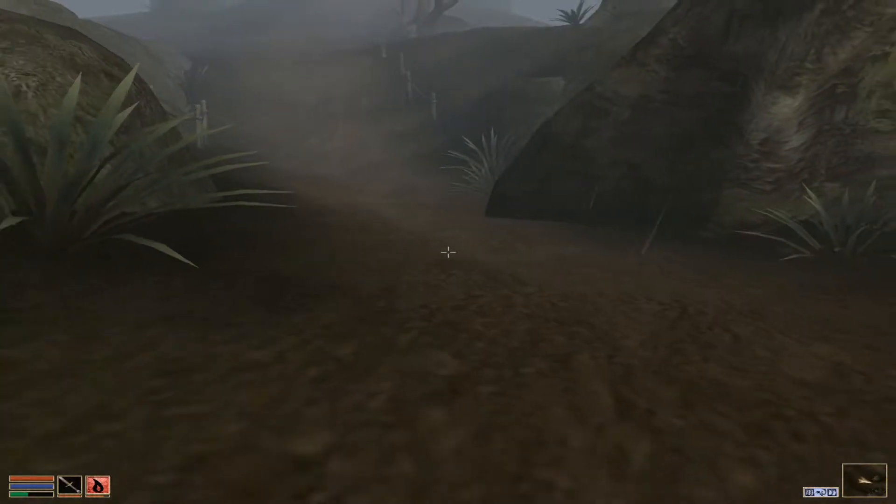
{"action": "mouse_move", "coordinate": [448, 252]}
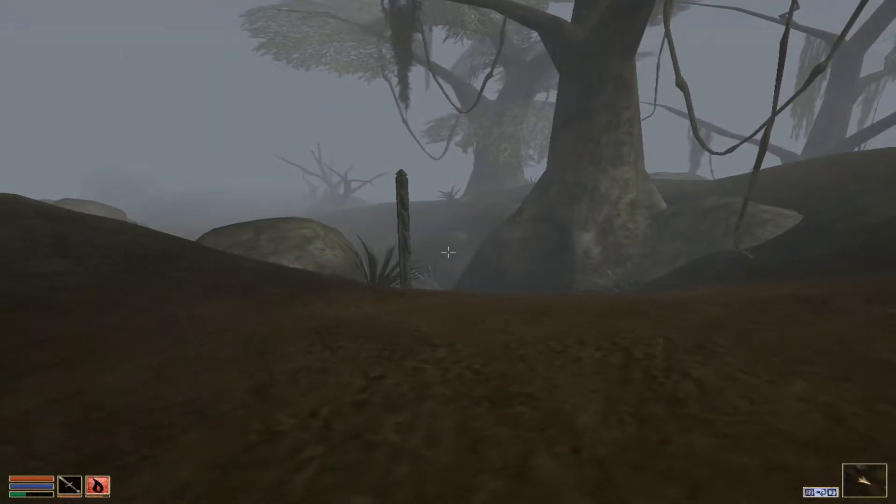
{"action": "mouse_move", "coordinate": [448, 253]}
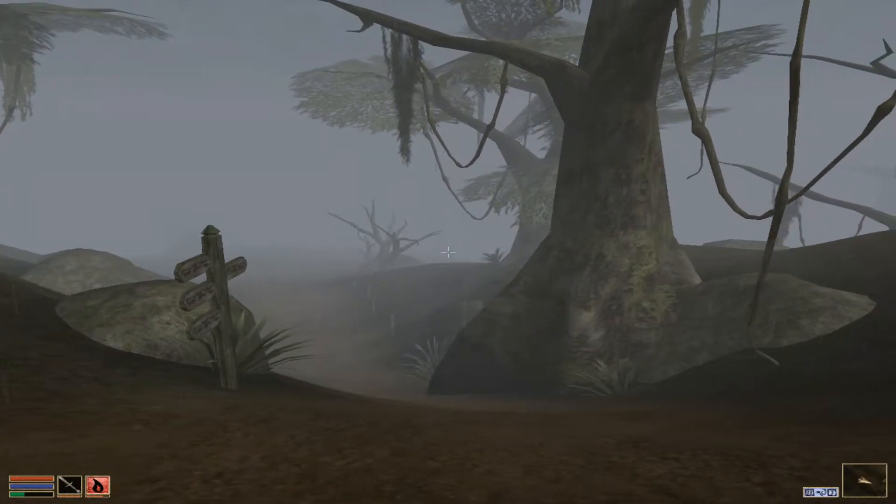
{"action": "mouse_move", "coordinate": [447, 252]}
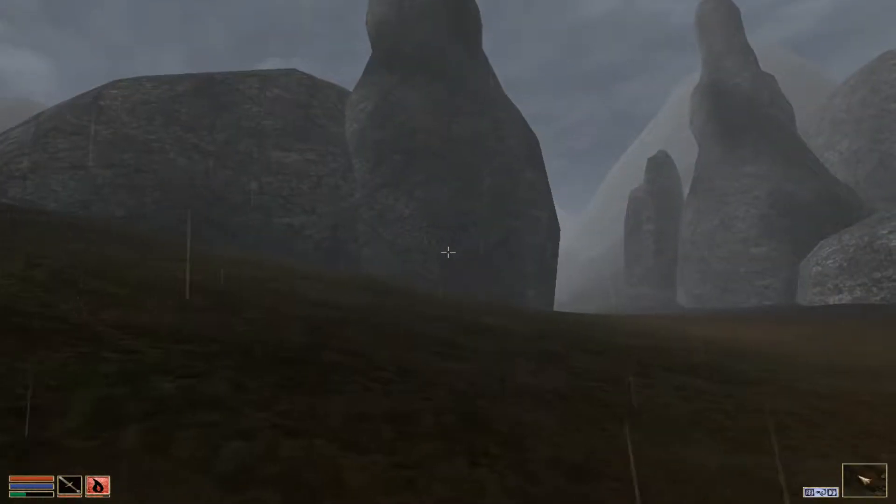
{"action": "mouse_move", "coordinate": [448, 253]}
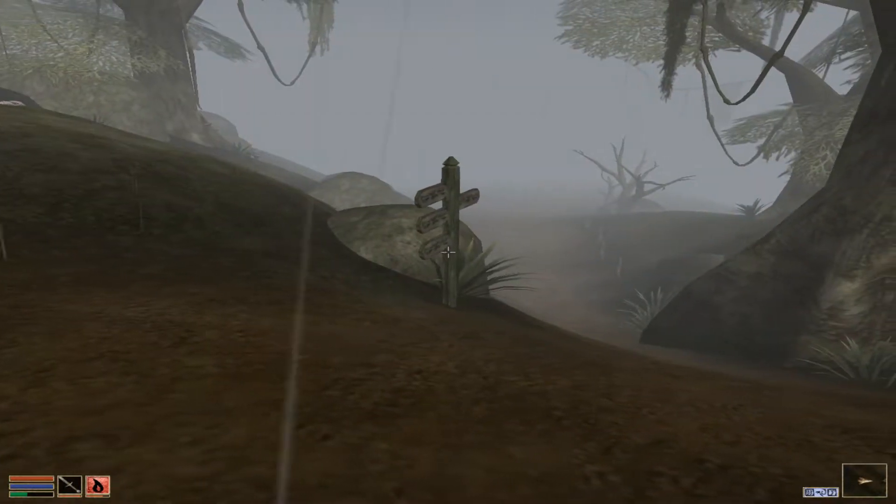
{"action": "mouse_move", "coordinate": [448, 252]}
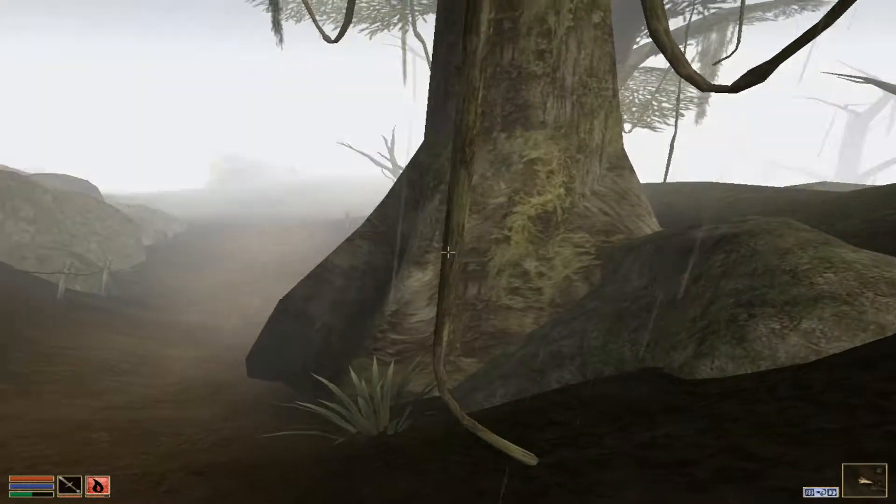
{"action": "mouse_move", "coordinate": [448, 251]}
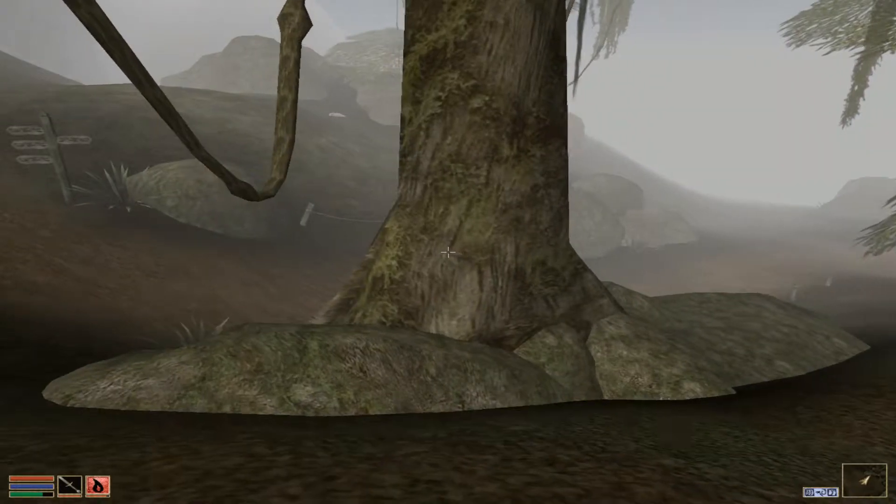
{"action": "mouse_move", "coordinate": [447, 252]}
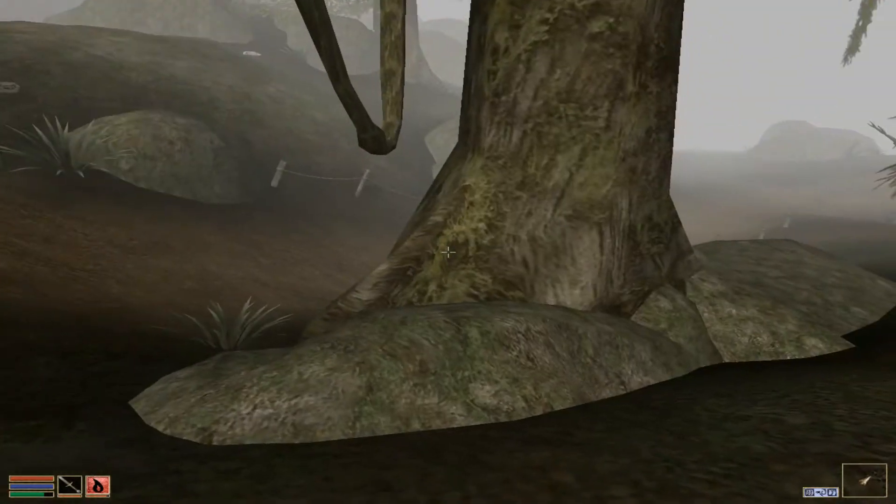
{"action": "mouse_move", "coordinate": [448, 252]}
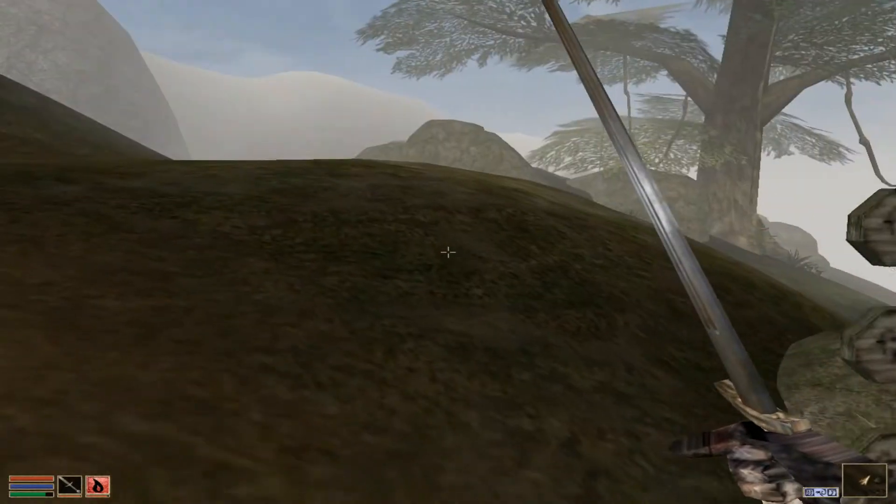
Trek past the big swamp trees and view the Iron Sparksword's stats.
{"action": "key", "text": "Tab"}
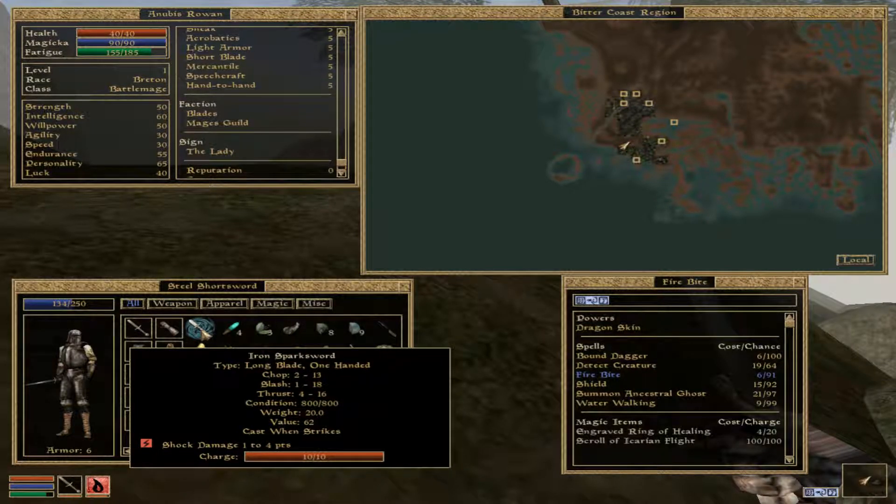
Leave the character menu, slay the scrib and close its empty corpse.
{"action": "key", "text": "escape"}
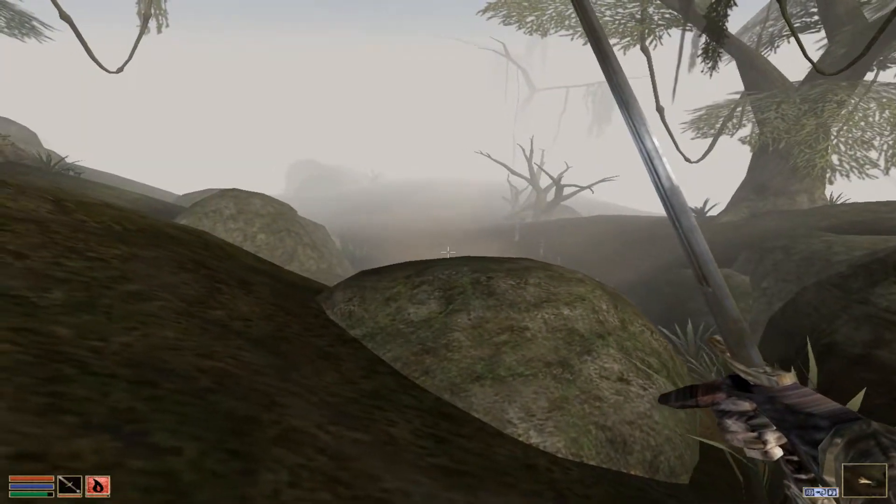
{"action": "mouse_move", "coordinate": [448, 251]}
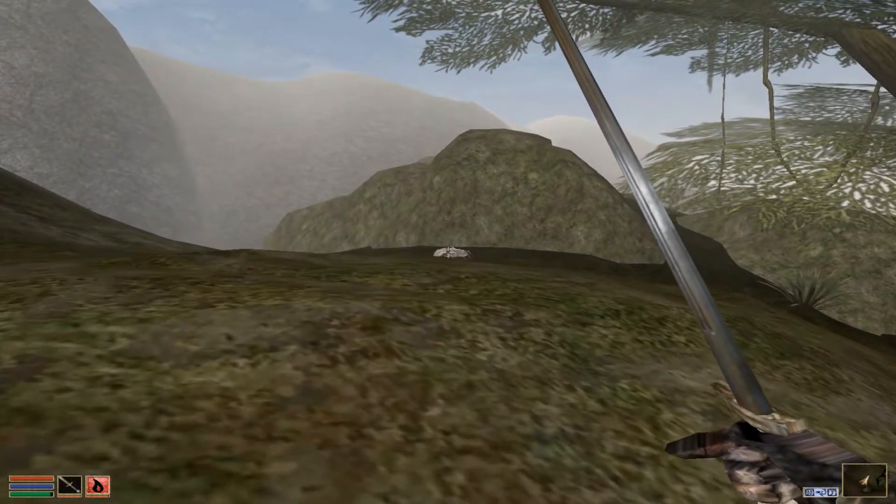
{"action": "mouse_move", "coordinate": [447, 252]}
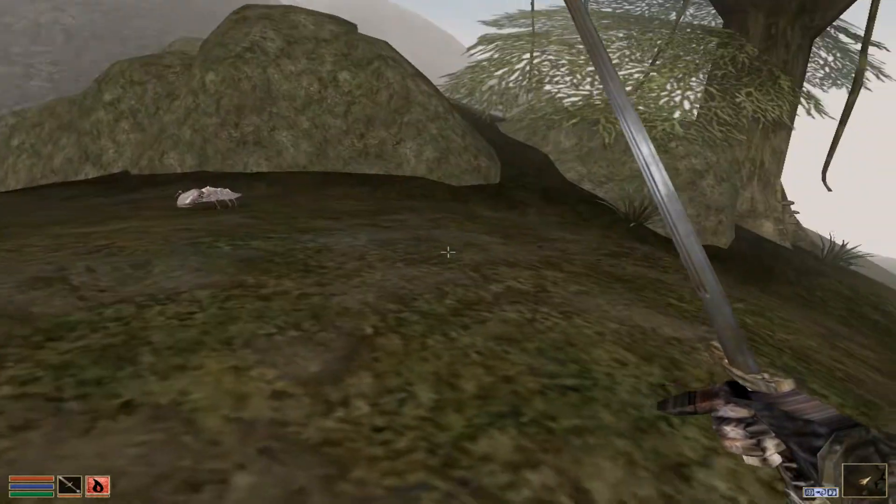
{"action": "mouse_move", "coordinate": [448, 251]}
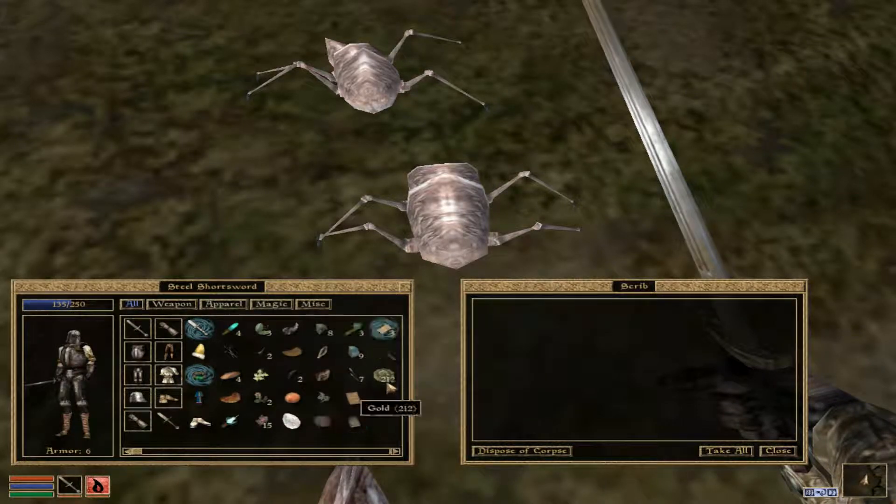
{"action": "left_click", "coordinate": [777, 451]}
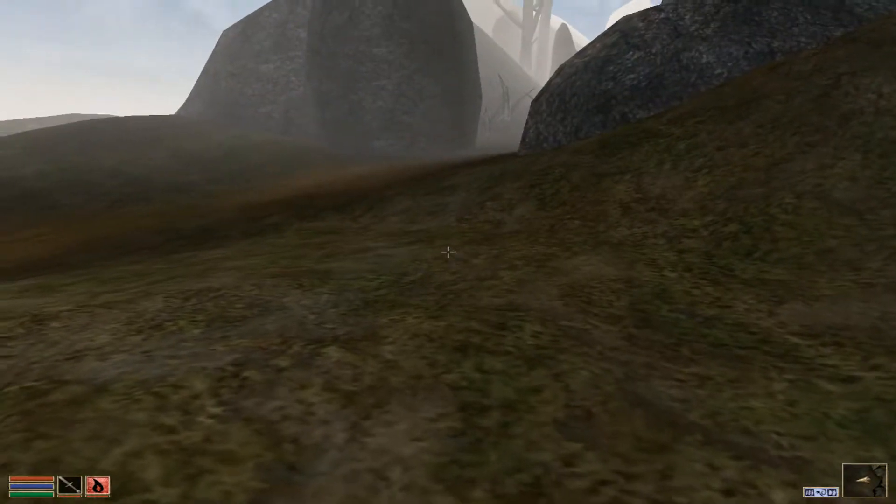
{"action": "mouse_move", "coordinate": [448, 252]}
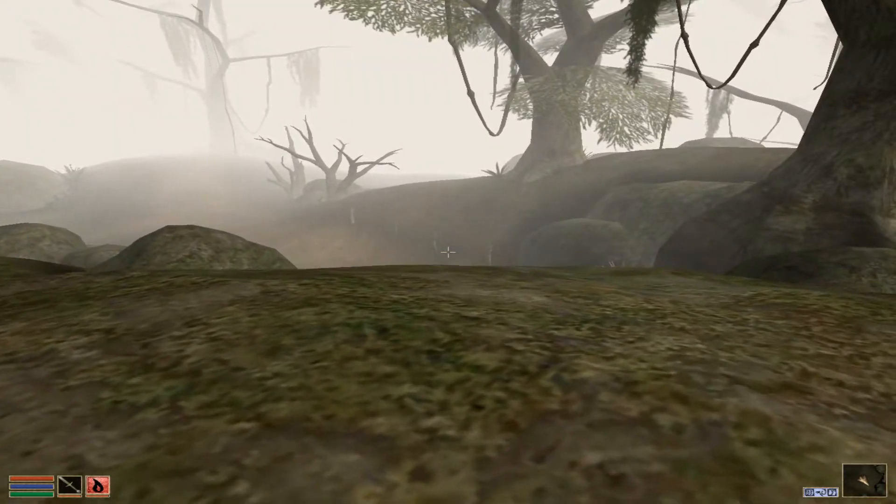
{"action": "mouse_move", "coordinate": [448, 251]}
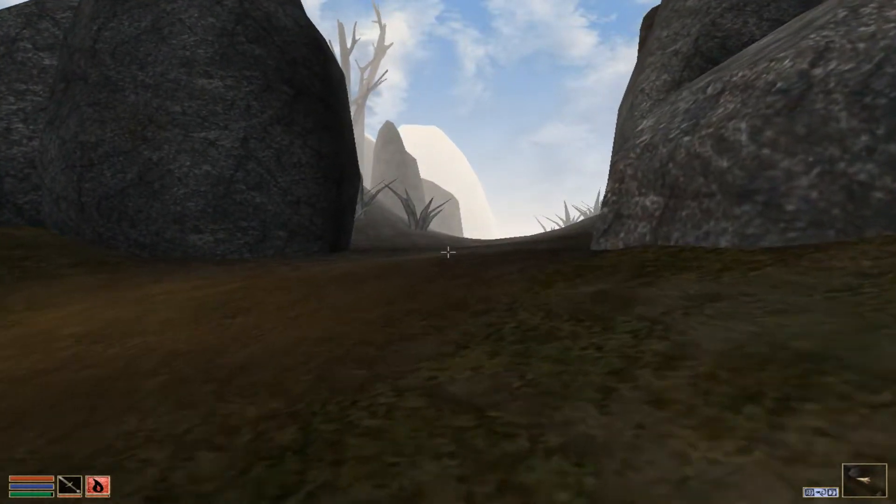
Climb the cracked rocky trail into the ashlands toward the striped larva.
{"action": "key", "text": "Tab"}
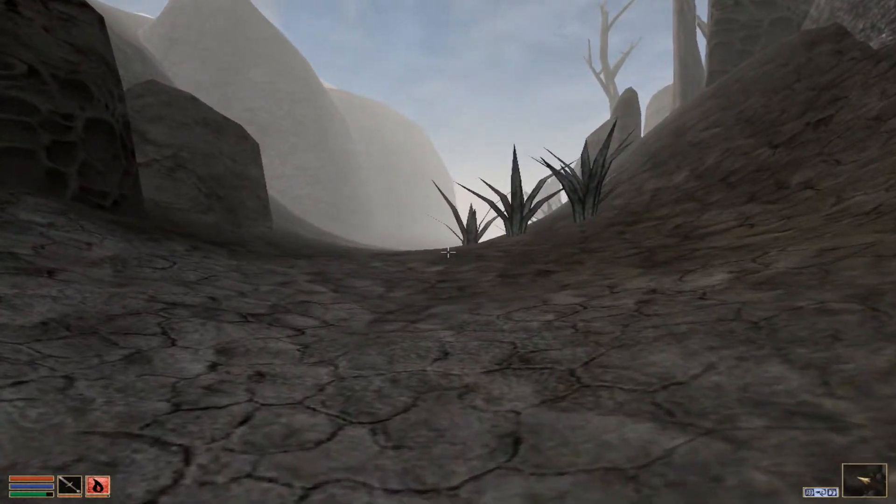
{"action": "mouse_move", "coordinate": [448, 252]}
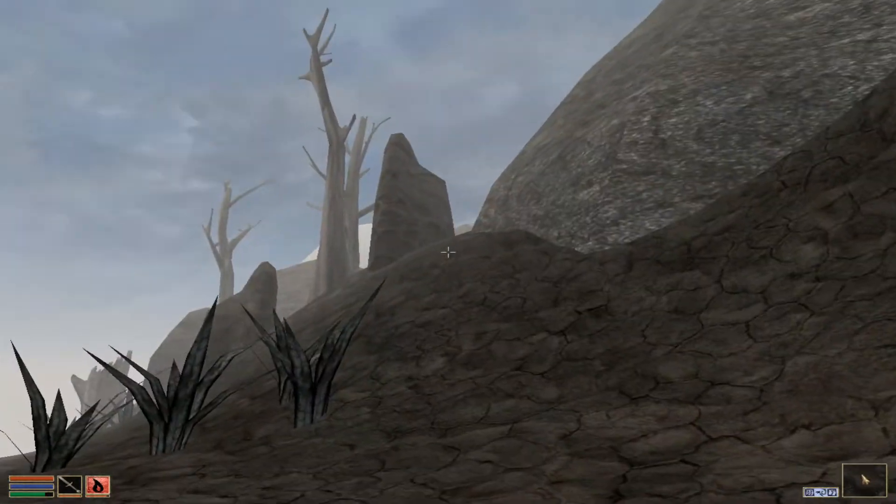
{"action": "mouse_move", "coordinate": [448, 252]}
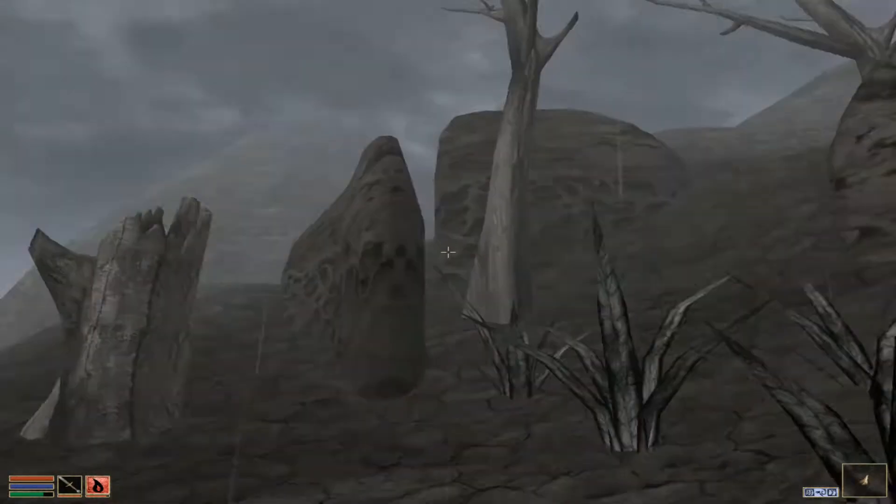
{"action": "mouse_move", "coordinate": [448, 252]}
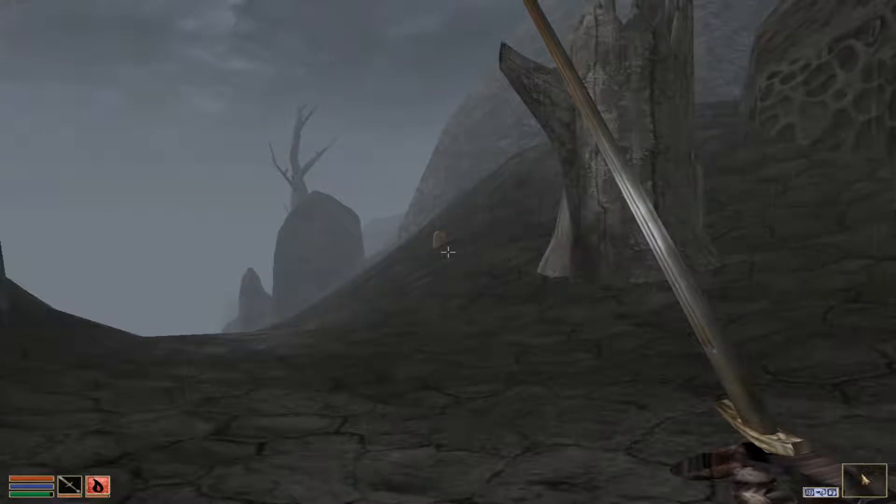
{"action": "mouse_move", "coordinate": [448, 251]}
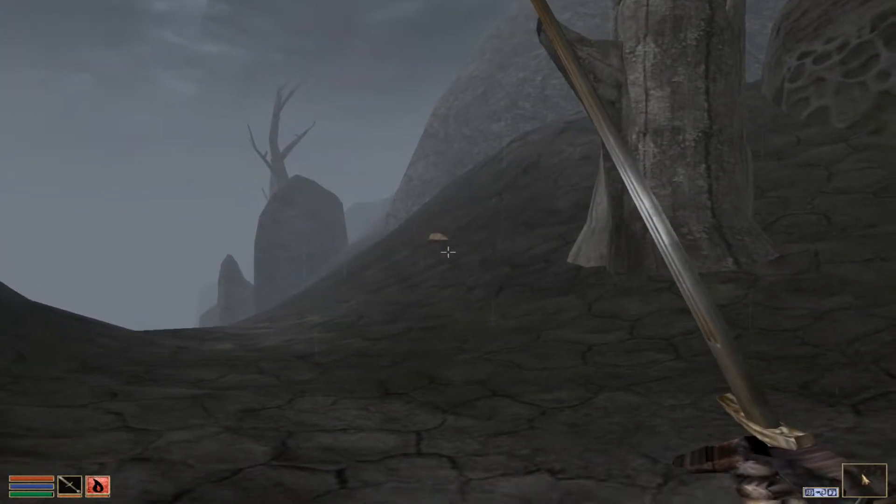
{"action": "mouse_move", "coordinate": [448, 252]}
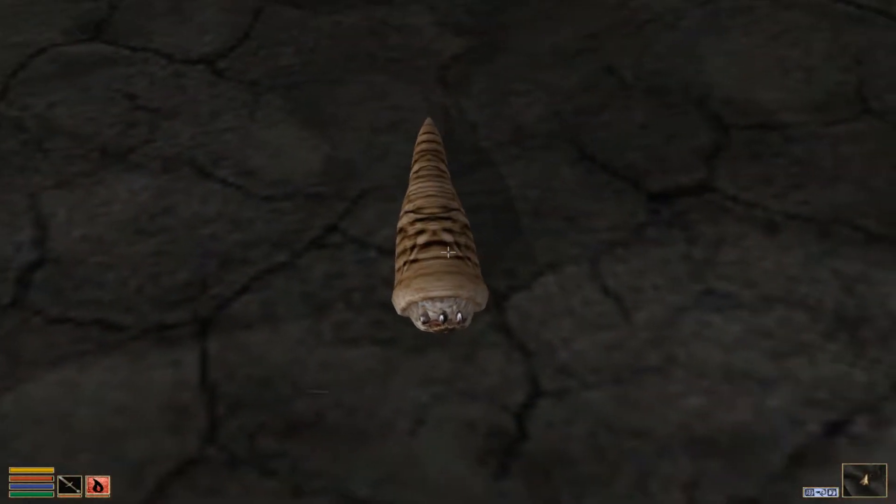
{"action": "left_click", "coordinate": [449, 251]}
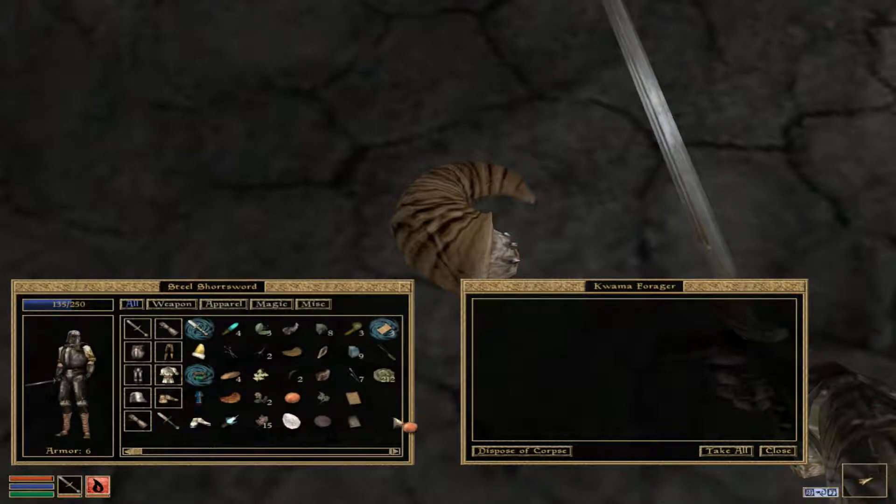
{"action": "left_click", "coordinate": [777, 451]}
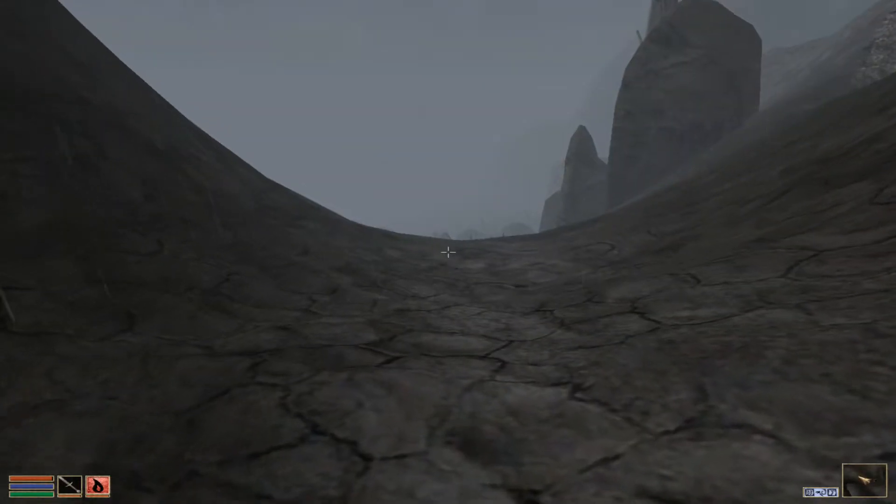
Walk down the misty ash valley past boulders and a scrib to the wooden cavern door.
{"action": "key", "text": "Tab"}
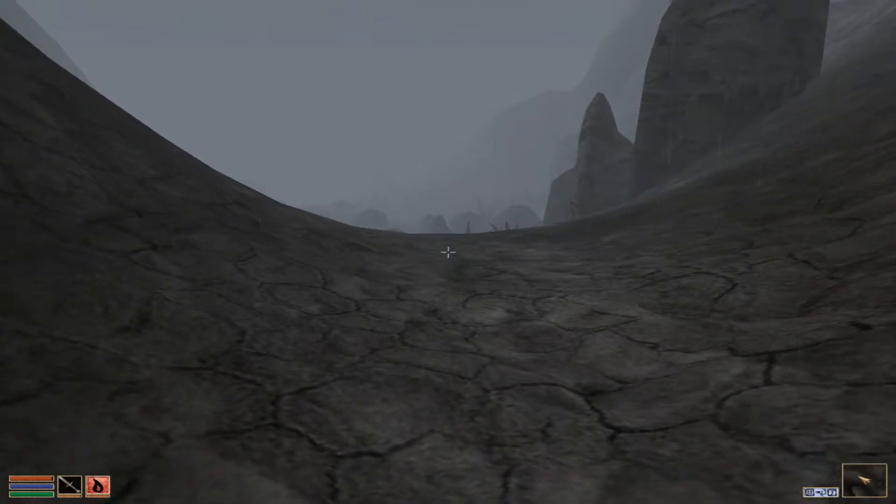
{"action": "key", "text": "w"}
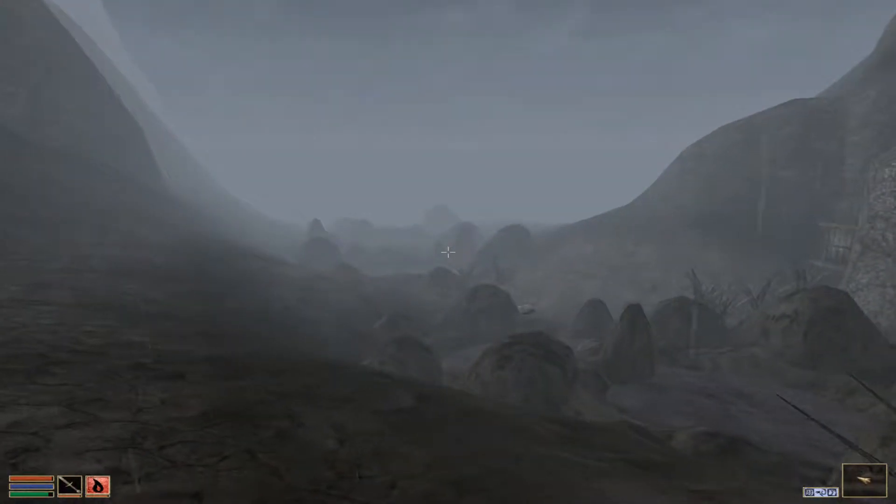
{"action": "mouse_move", "coordinate": [448, 251]}
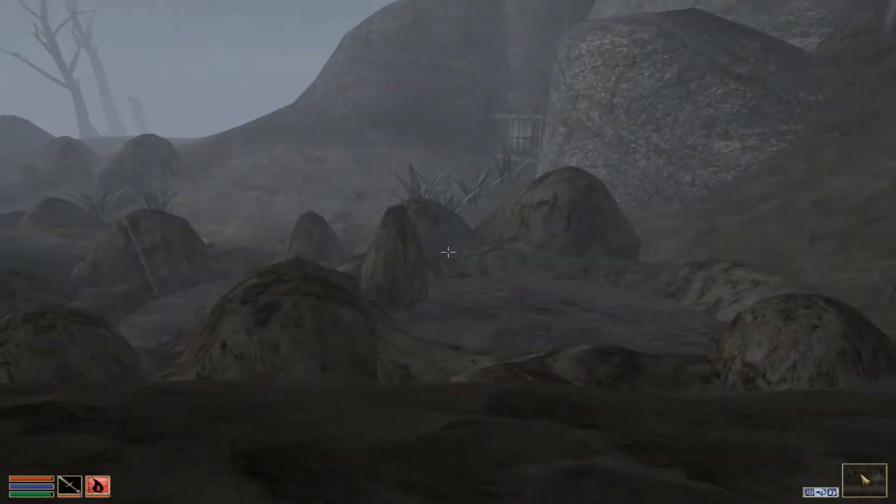
{"action": "mouse_move", "coordinate": [448, 252]}
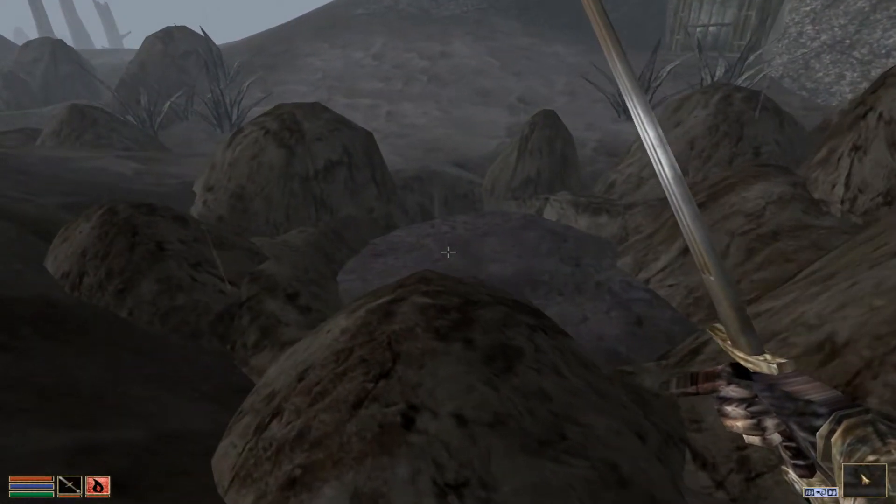
{"action": "mouse_move", "coordinate": [448, 253]}
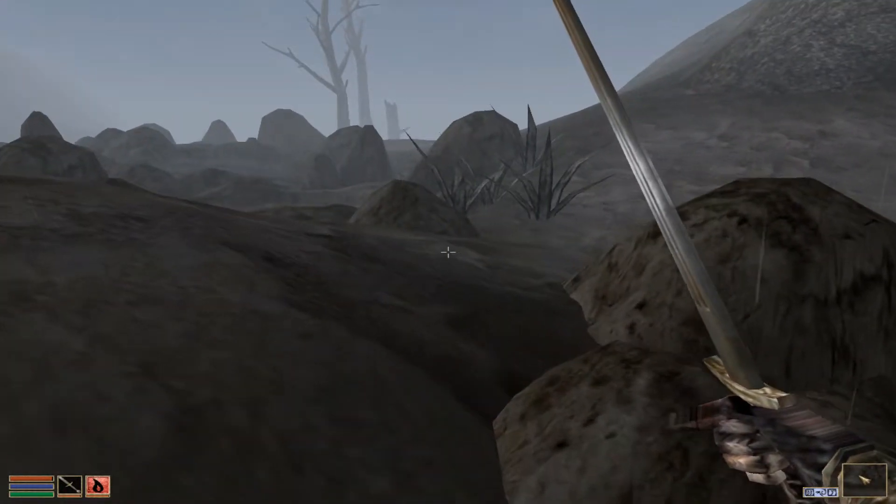
{"action": "mouse_move", "coordinate": [448, 252]}
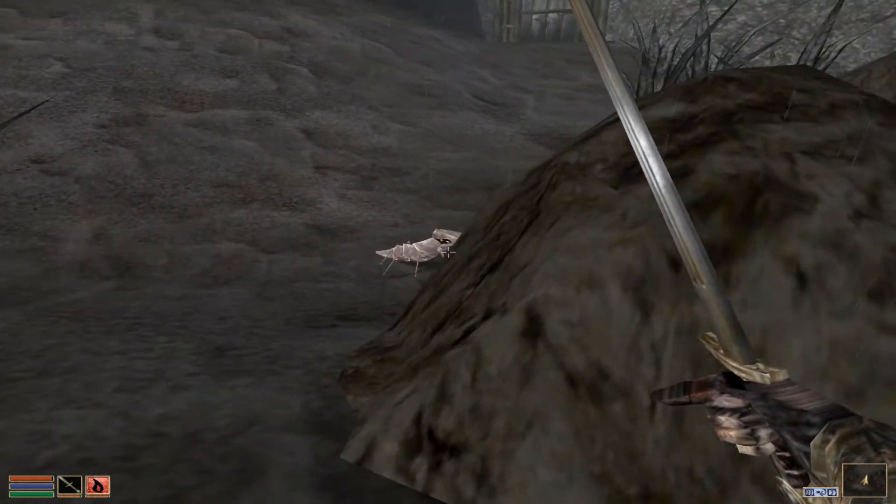
{"action": "mouse_move", "coordinate": [448, 252]}
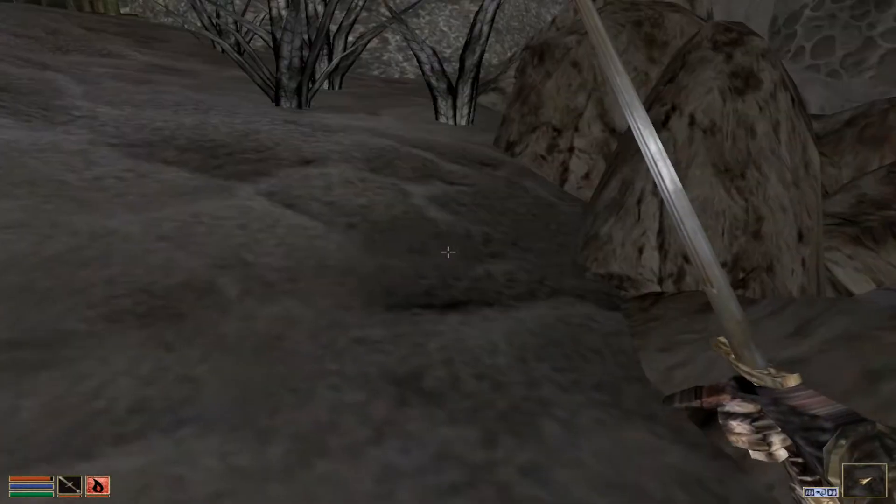
{"action": "mouse_move", "coordinate": [448, 252]}
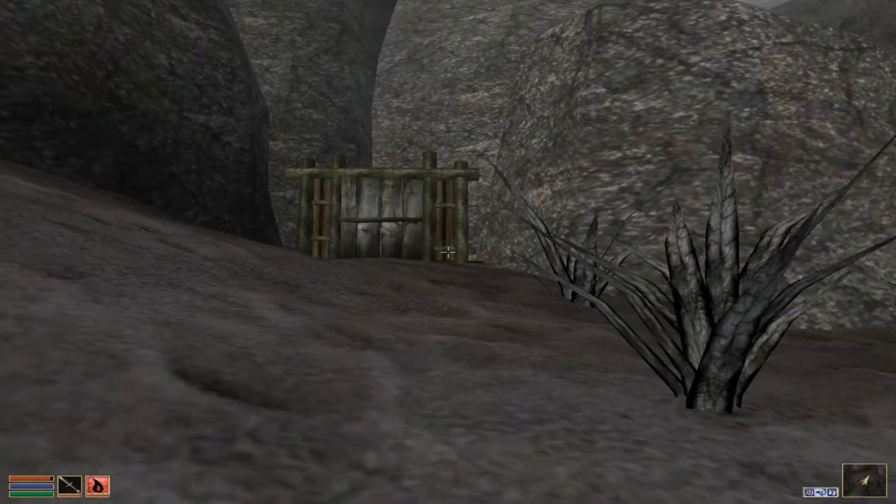
Enter the cavern door to Zainsipilu, then close the Nevrasa pilgrim escort journal.
{"action": "key", "text": "W"}
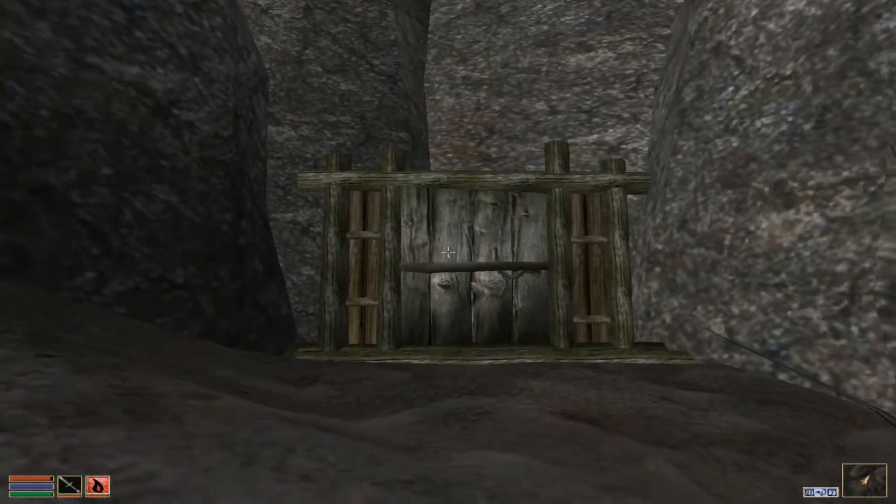
{"action": "key", "text": "w"}
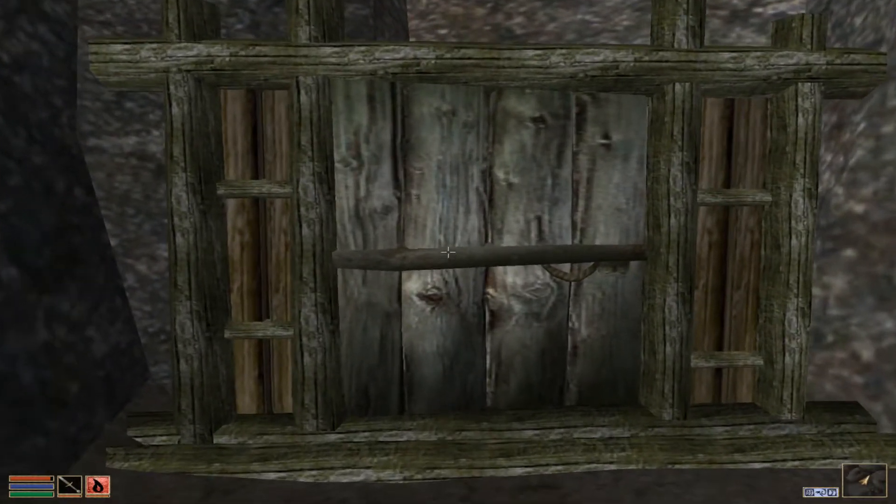
{"action": "left_click", "coordinate": [448, 252]}
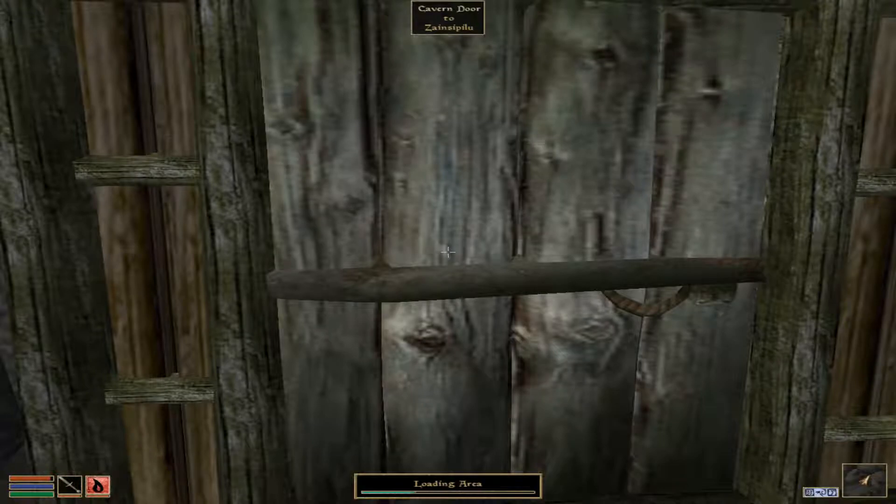
{"action": "left_click", "coordinate": [447, 252]}
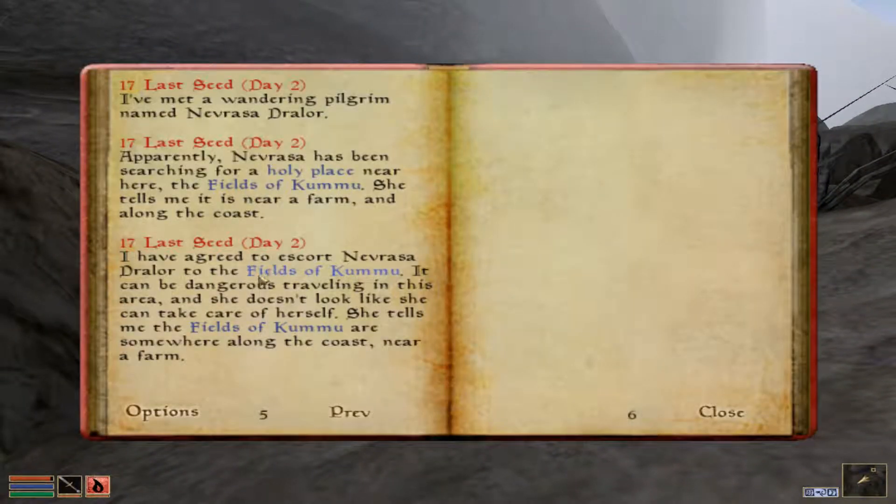
{"action": "mouse_move", "coordinate": [340, 376]}
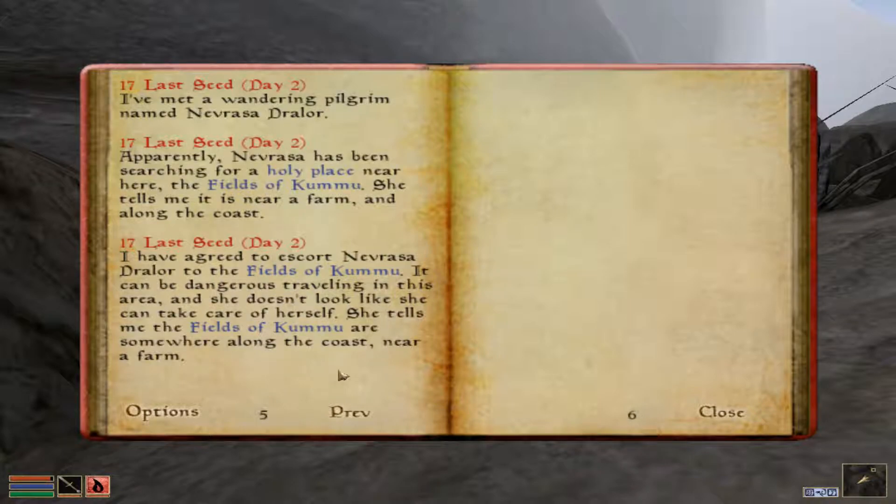
{"action": "left_click", "coordinate": [726, 410]}
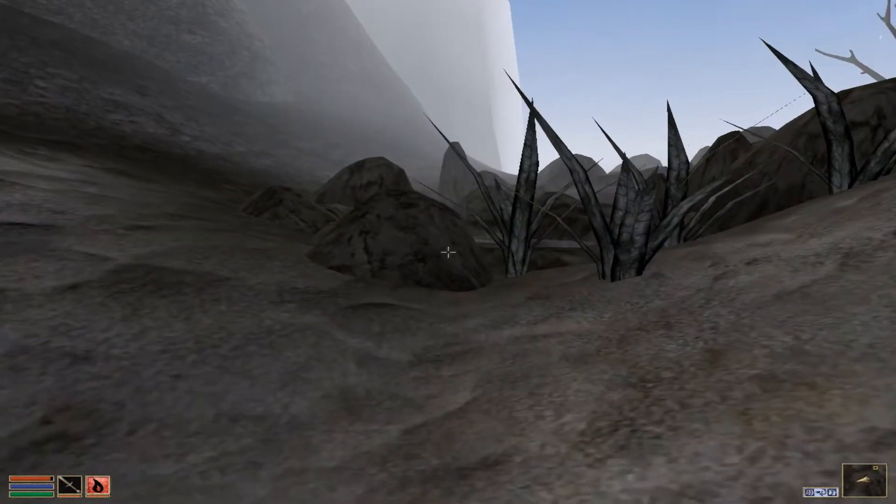
{"action": "mouse_move", "coordinate": [448, 251]}
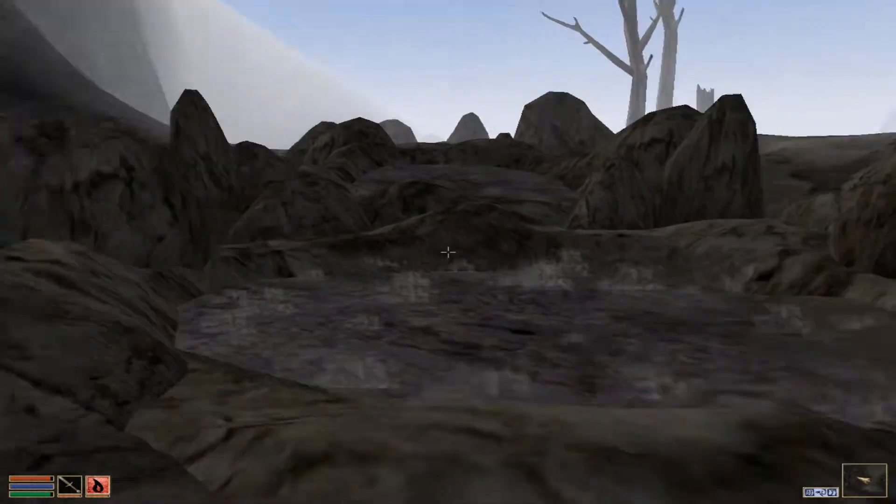
{"action": "mouse_move", "coordinate": [448, 252]}
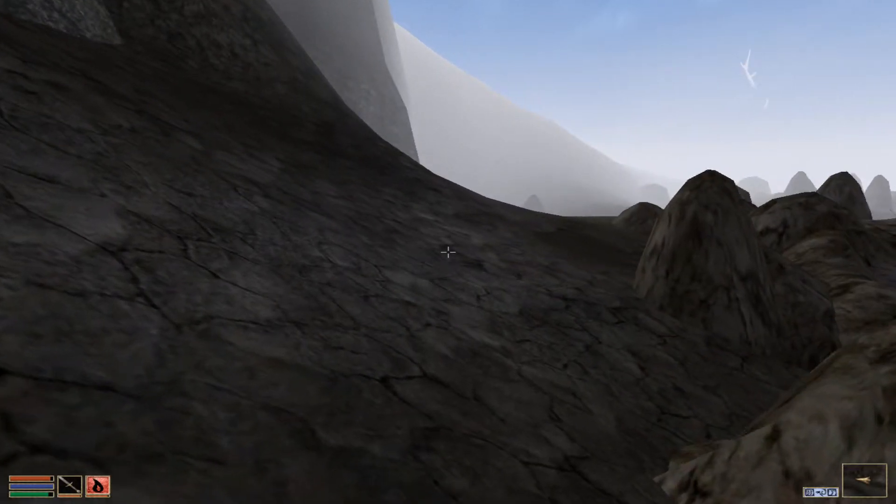
{"action": "mouse_move", "coordinate": [448, 252]}
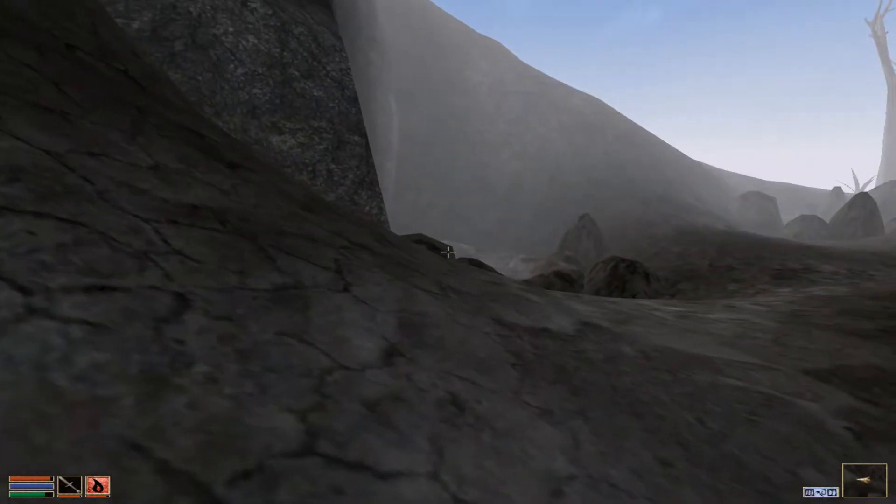
Leave the Zainsipilu entrance and cross the cracked ash plain among dead trees and boulders.
{"action": "key", "text": "tab"}
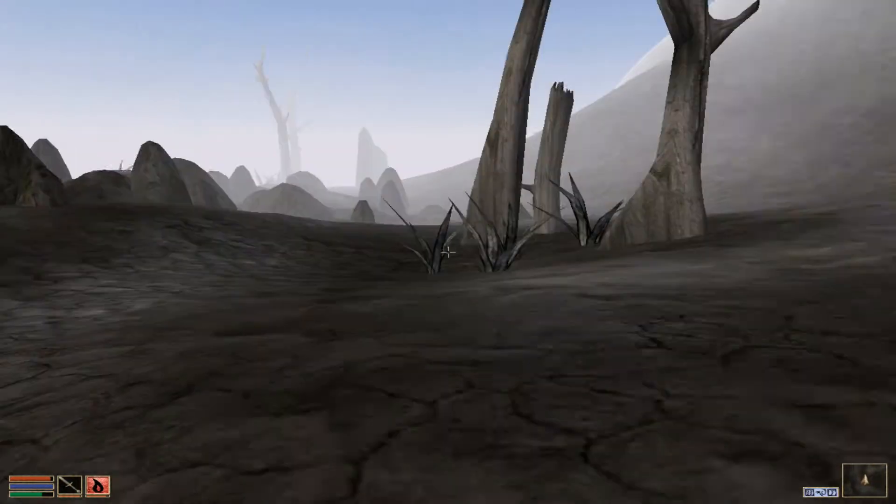
{"action": "key", "text": "Tab"}
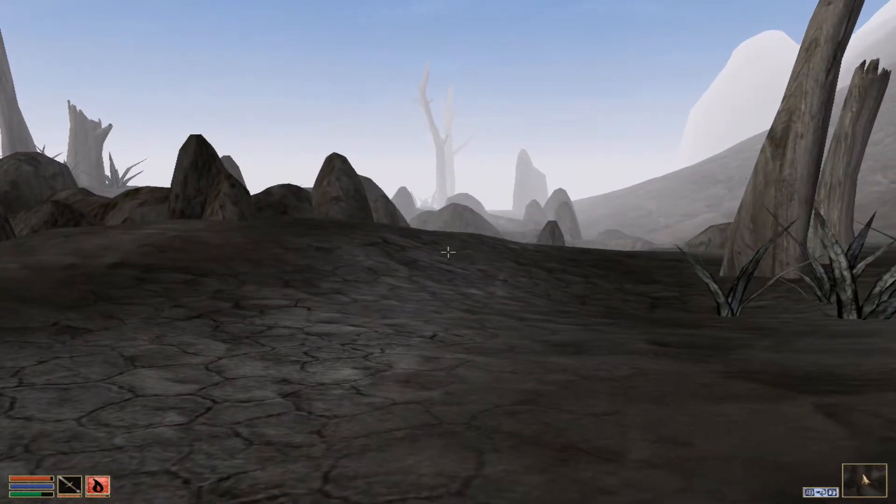
{"action": "mouse_move", "coordinate": [448, 252]}
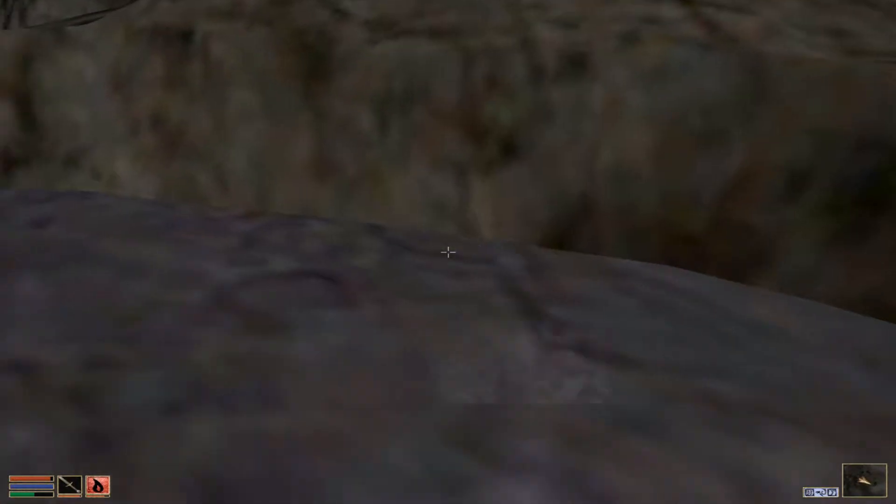
{"action": "mouse_move", "coordinate": [448, 252]}
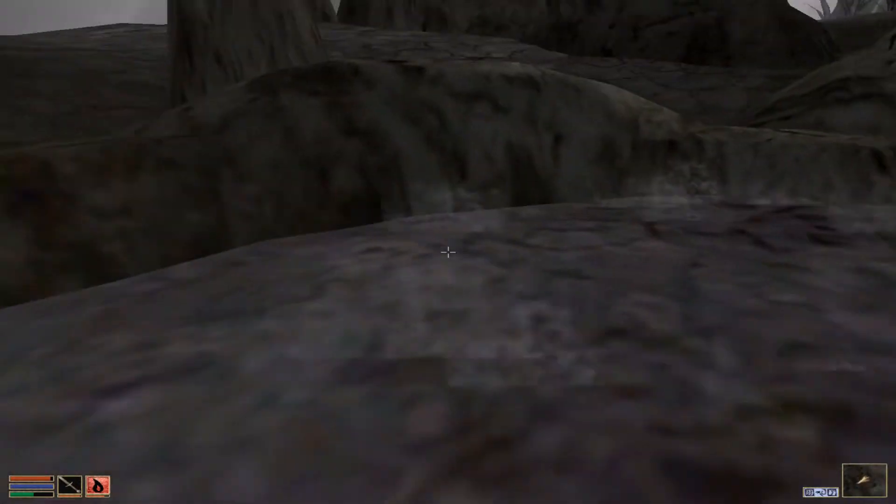
{"action": "mouse_move", "coordinate": [448, 252]}
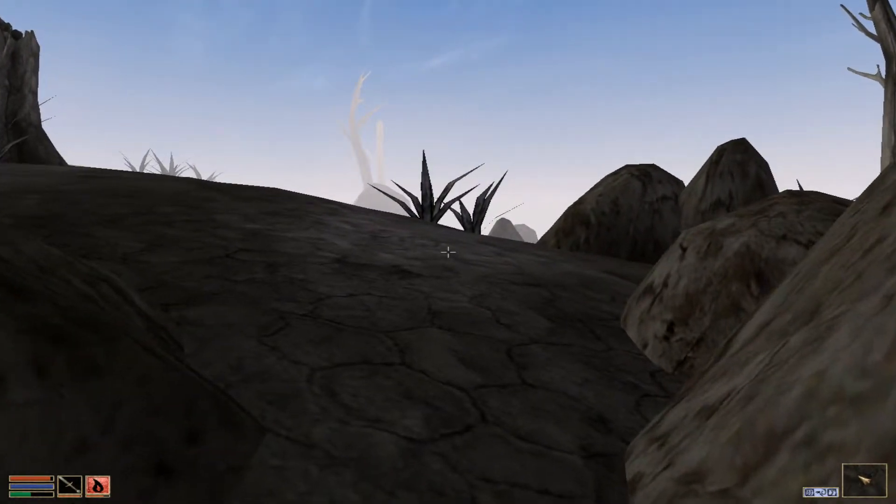
{"action": "mouse_move", "coordinate": [448, 252]}
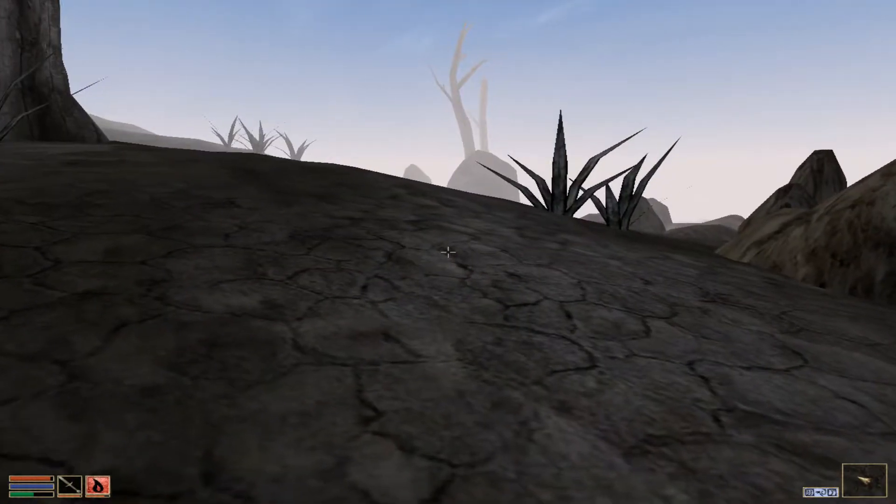
{"action": "mouse_move", "coordinate": [448, 250]}
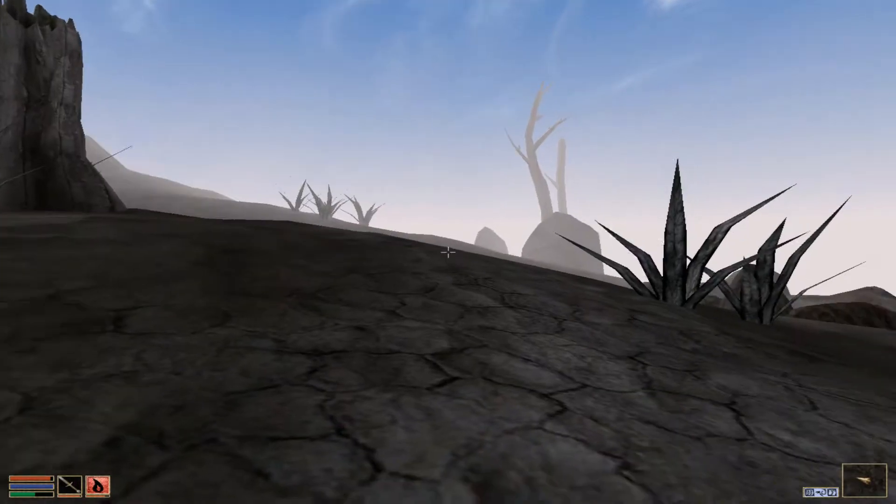
{"action": "mouse_move", "coordinate": [448, 251]}
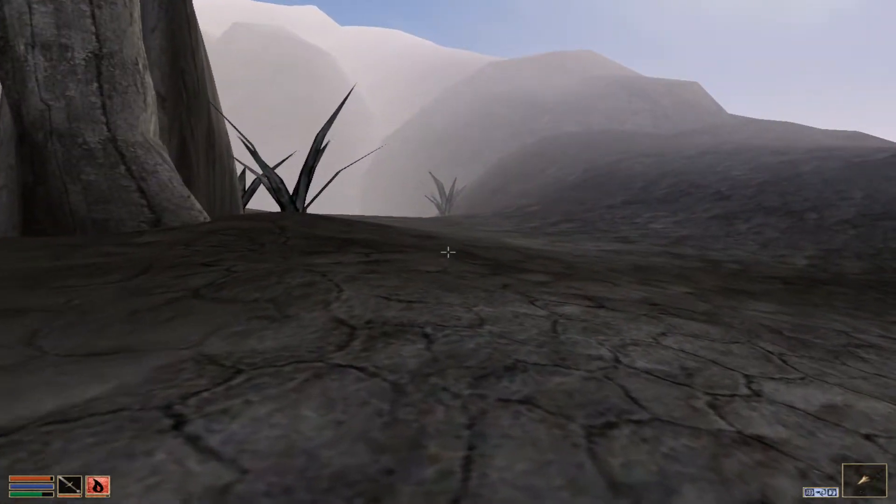
{"action": "mouse_move", "coordinate": [448, 252]}
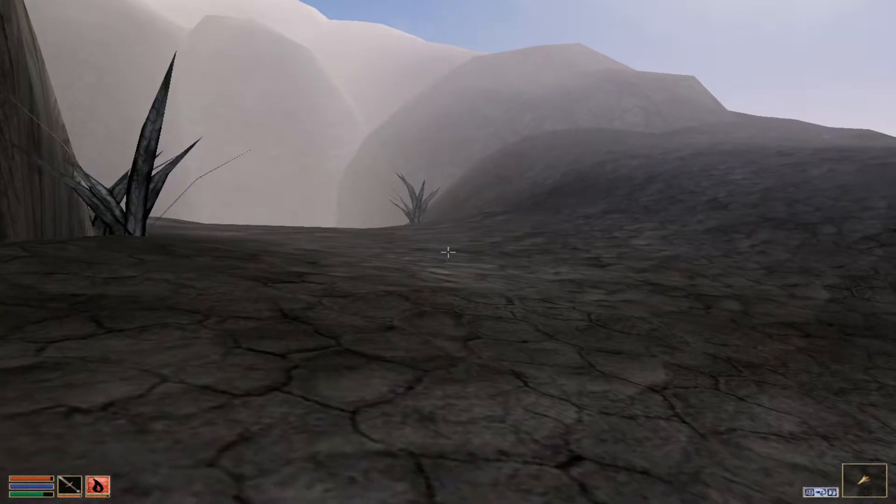
{"action": "mouse_move", "coordinate": [448, 252]}
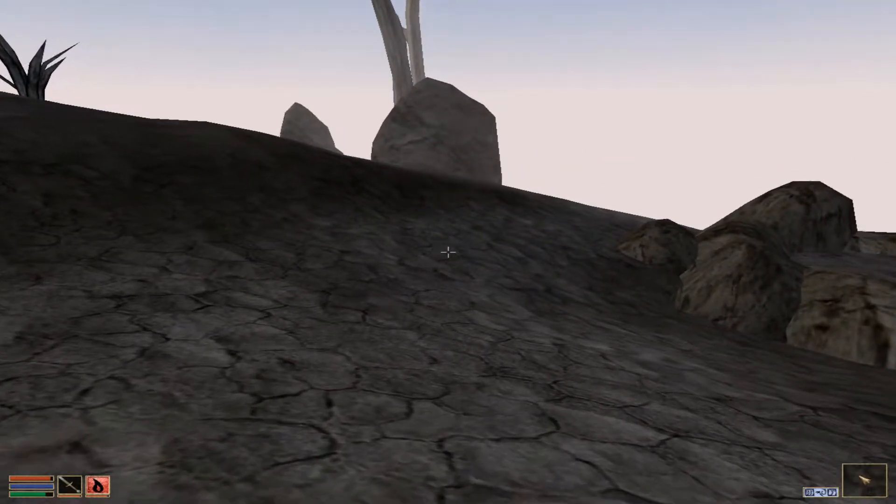
{"action": "mouse_move", "coordinate": [447, 253]}
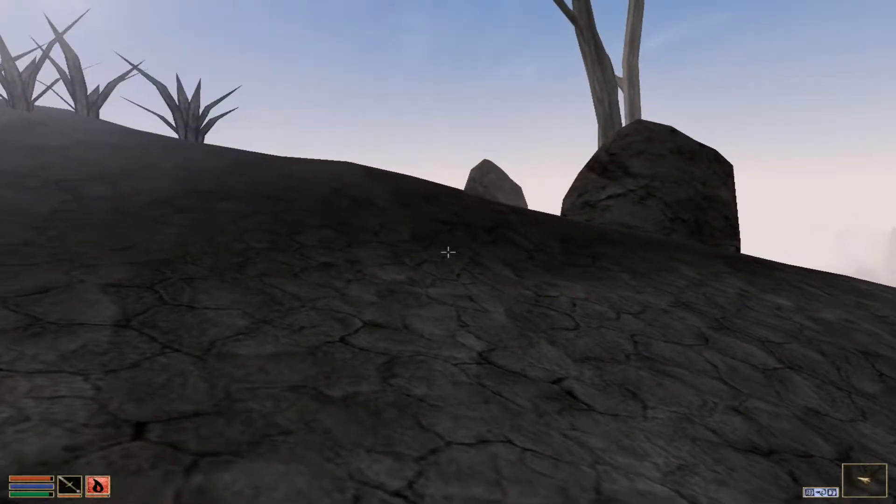
{"action": "mouse_move", "coordinate": [448, 252]}
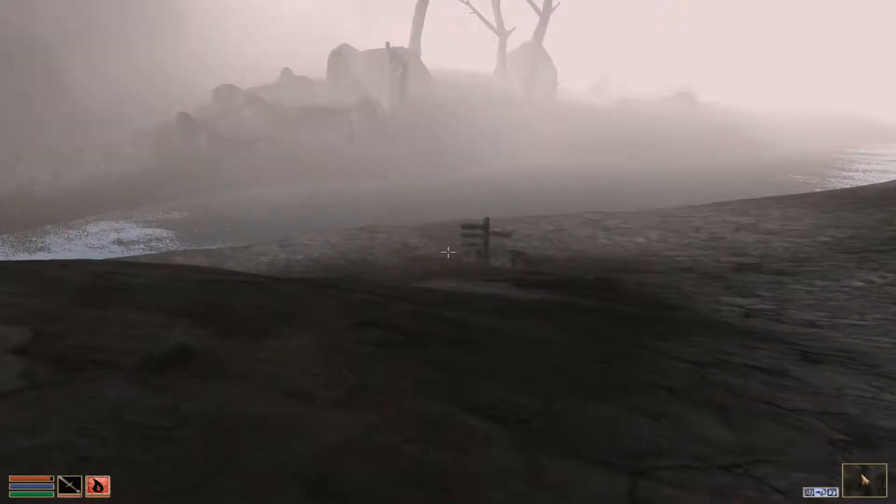
{"action": "mouse_move", "coordinate": [448, 252]}
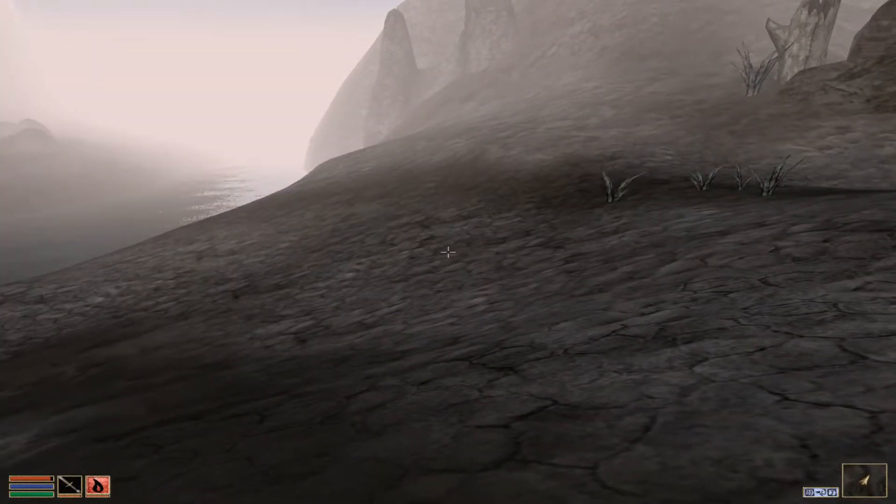
{"action": "mouse_move", "coordinate": [448, 252]}
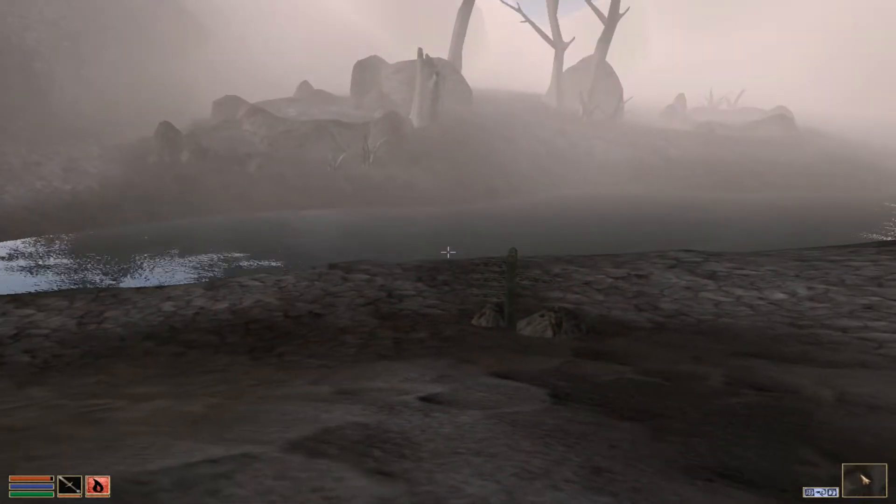
{"action": "mouse_move", "coordinate": [448, 250]}
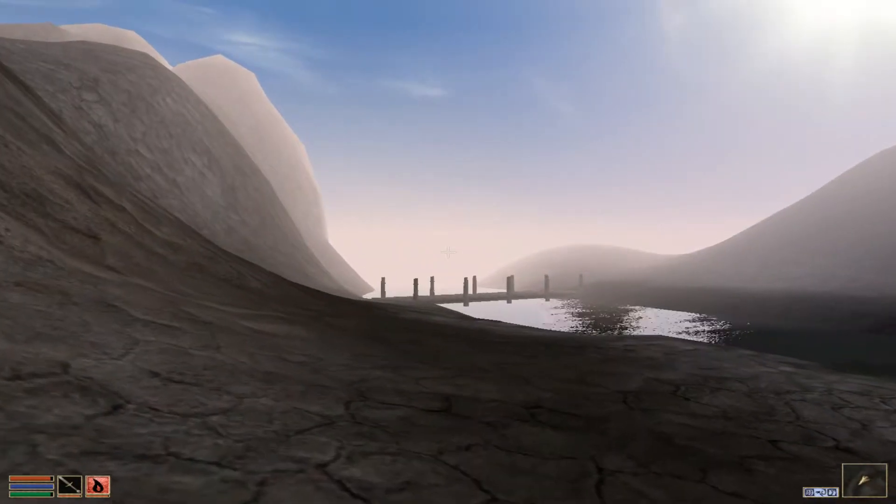
{"action": "mouse_move", "coordinate": [448, 252]}
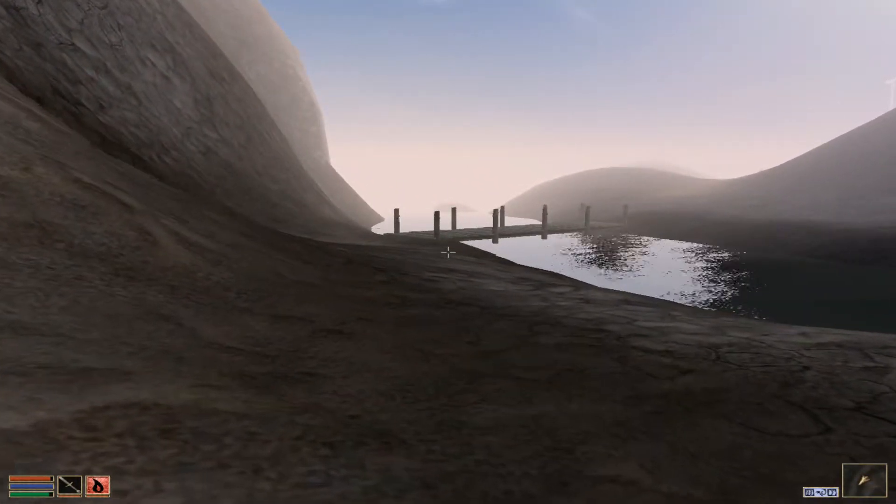
{"action": "mouse_move", "coordinate": [448, 252]}
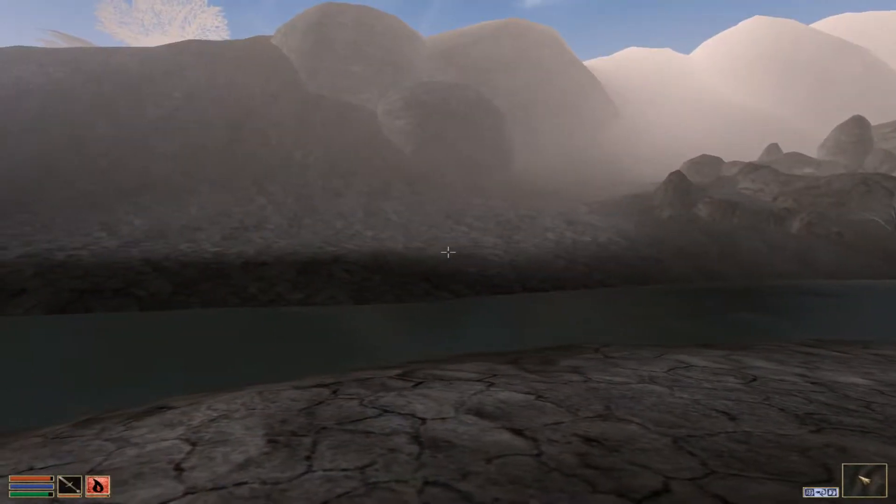
{"action": "mouse_move", "coordinate": [448, 252]}
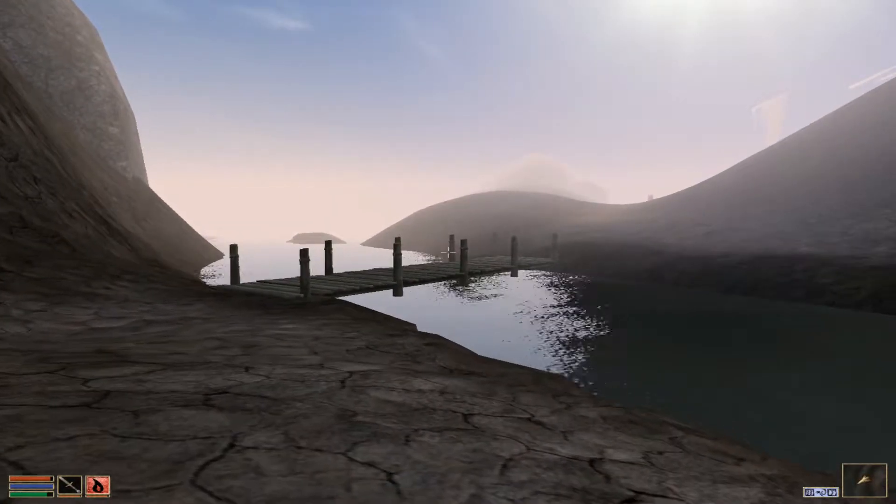
{"action": "mouse_move", "coordinate": [447, 252]}
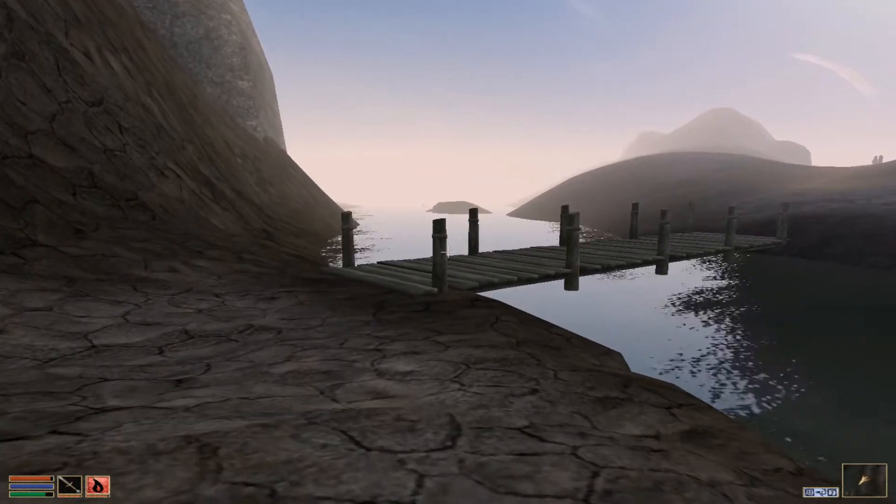
{"action": "mouse_move", "coordinate": [448, 252]}
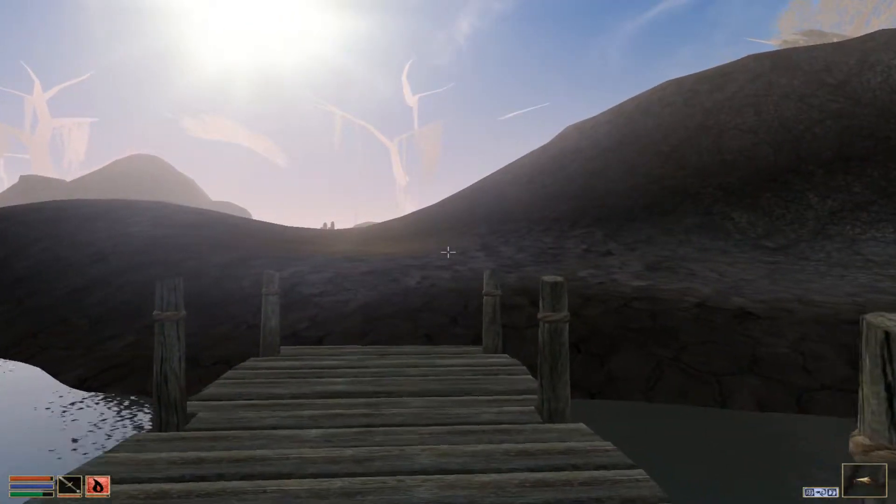
Walk along the misty shoreline onto the wooden dock facing the grey hills.
{"action": "key", "text": "tab"}
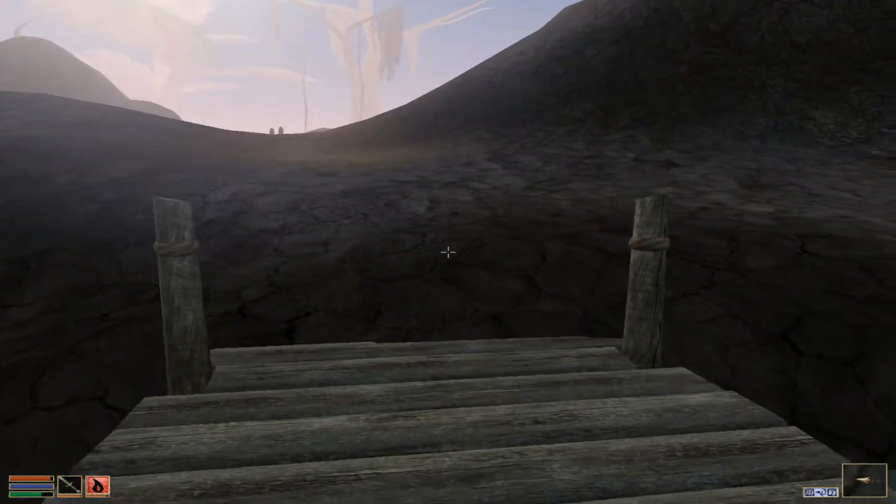
{"action": "mouse_move", "coordinate": [448, 252]}
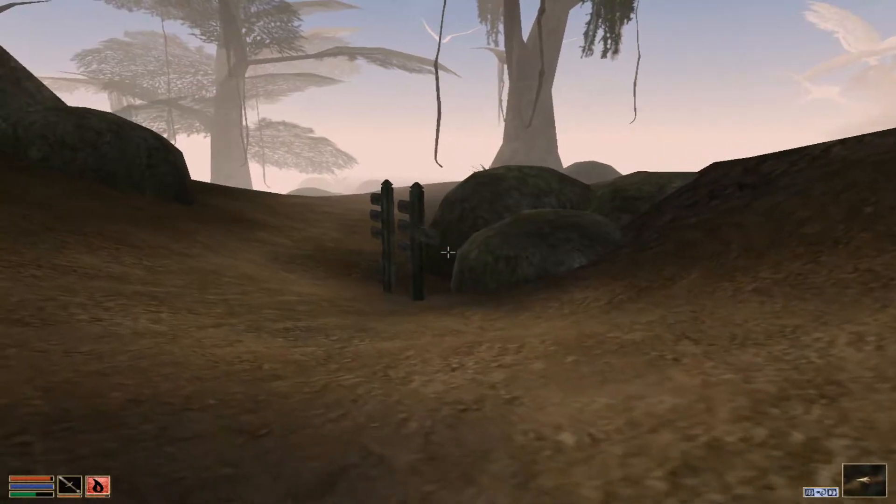
{"action": "key", "text": "w"}
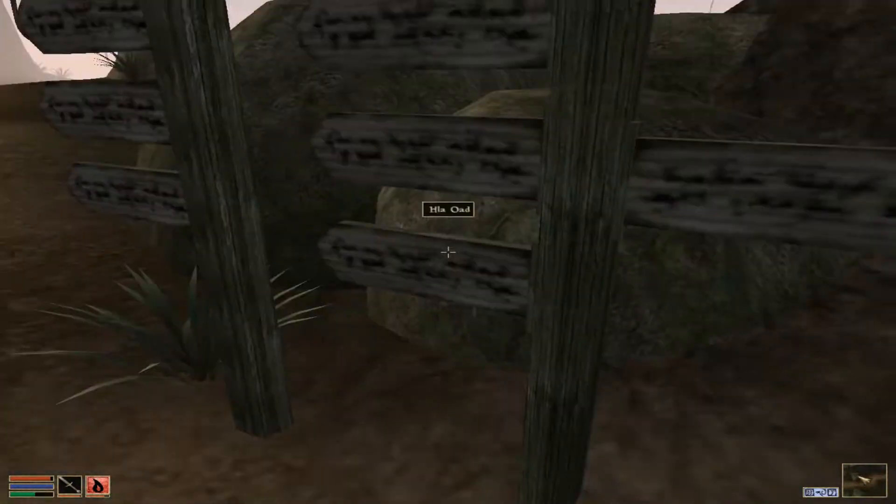
{"action": "mouse_move", "coordinate": [447, 252]}
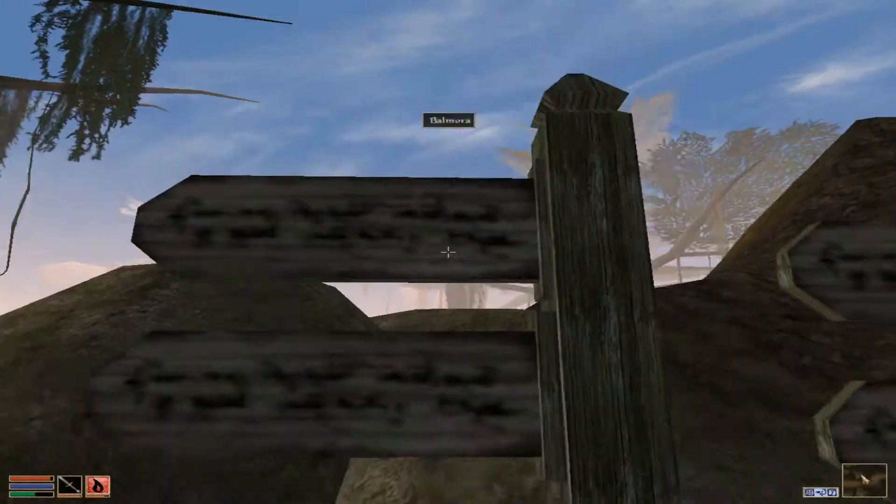
{"action": "mouse_move", "coordinate": [448, 251]}
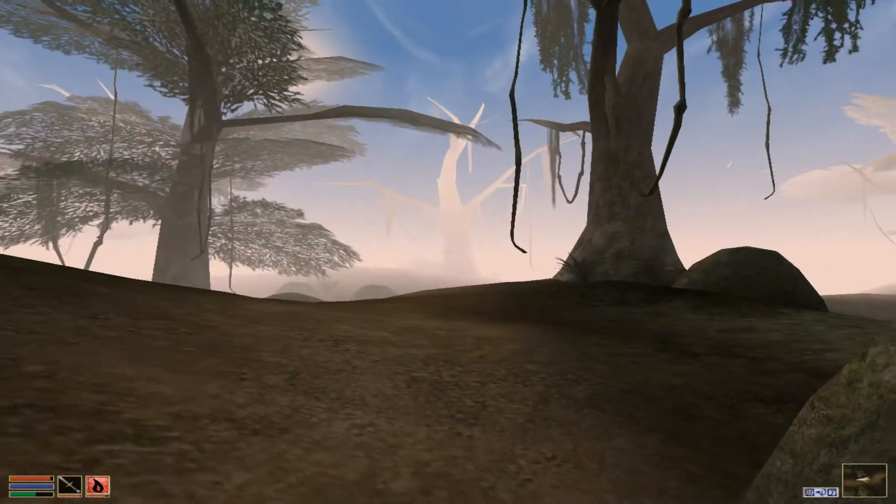
{"action": "mouse_move", "coordinate": [448, 251]}
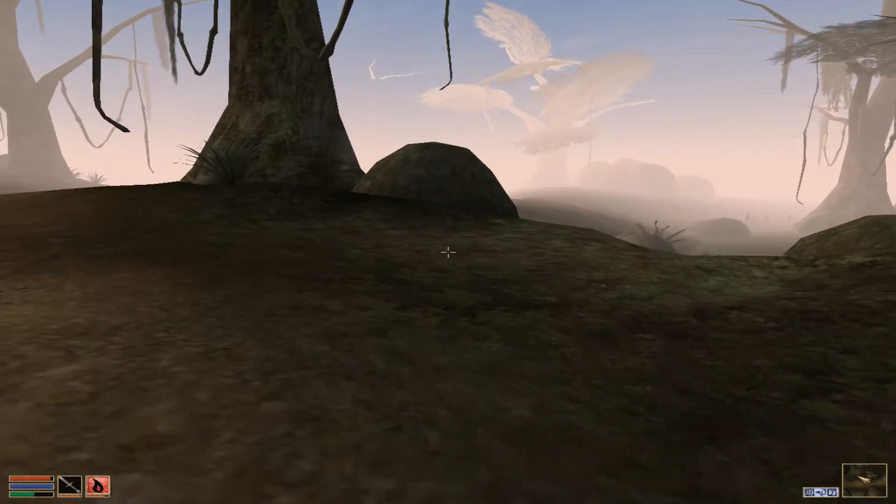
{"action": "mouse_move", "coordinate": [447, 252]}
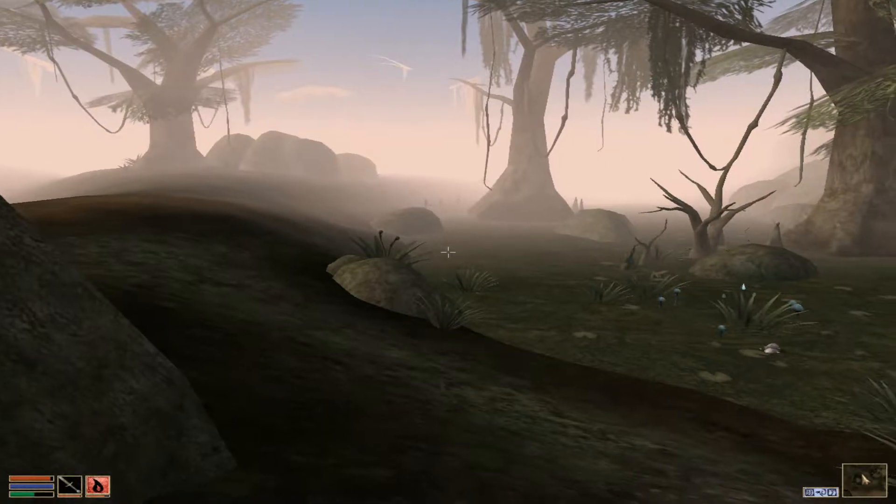
{"action": "mouse_move", "coordinate": [447, 251]}
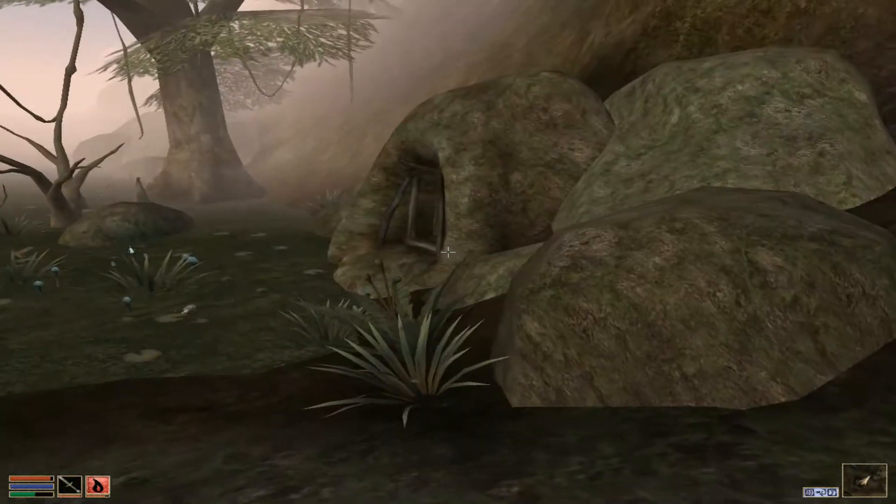
{"action": "mouse_move", "coordinate": [448, 252]}
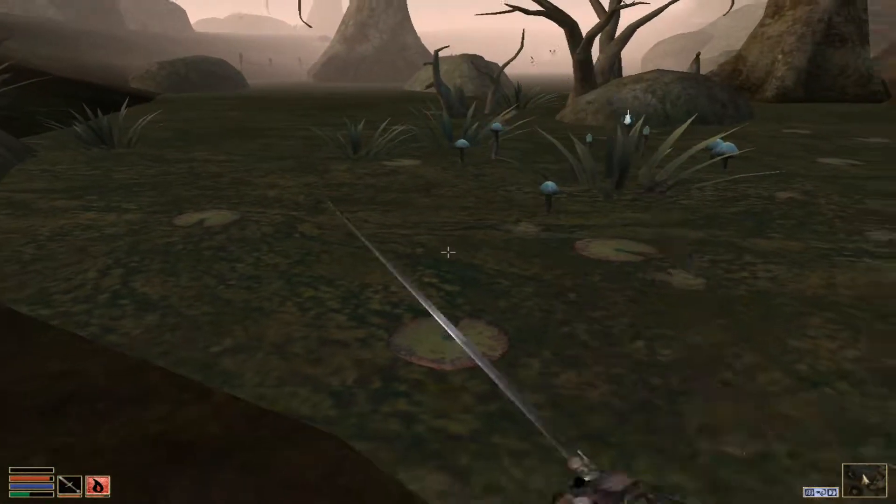
{"action": "mouse_move", "coordinate": [448, 252]}
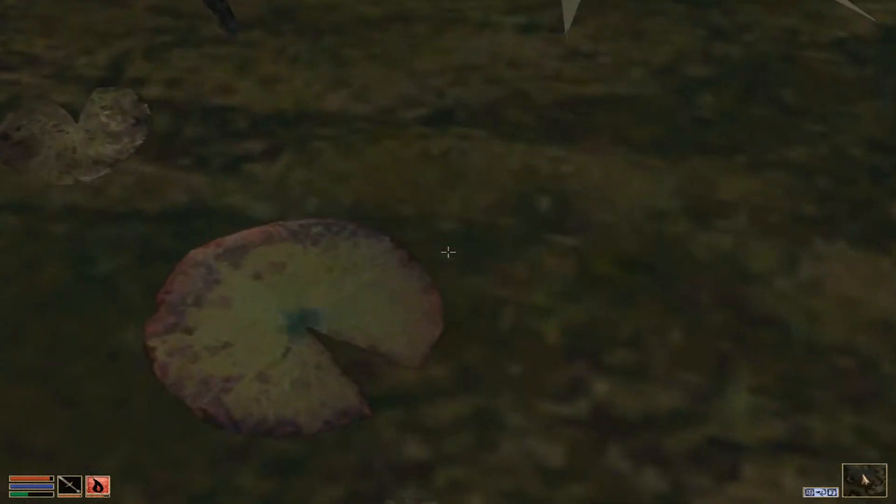
{"action": "mouse_move", "coordinate": [448, 252]}
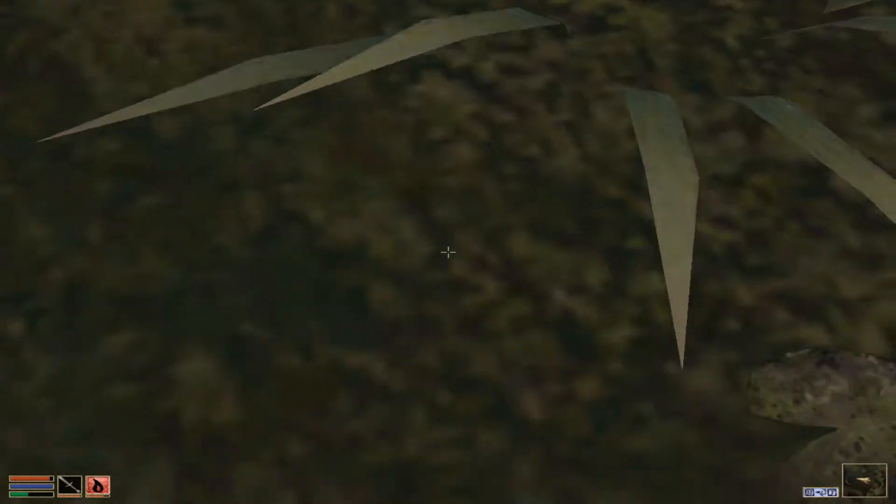
{"action": "mouse_move", "coordinate": [448, 252]}
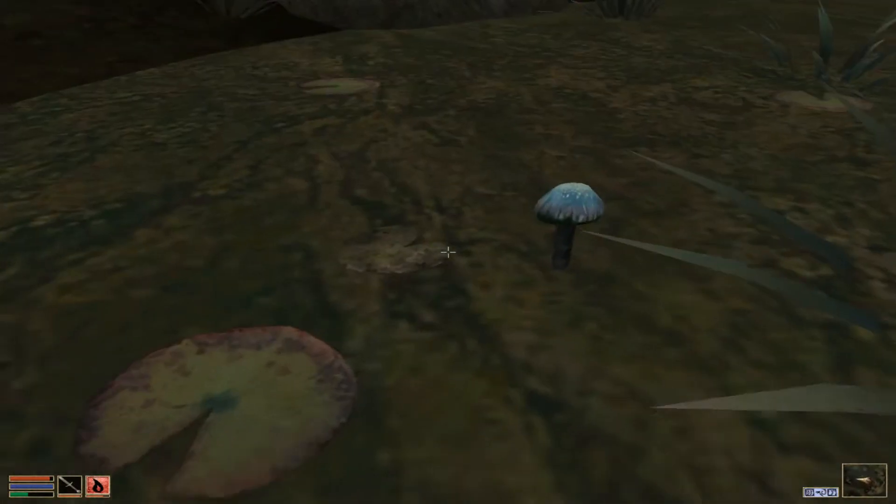
{"action": "mouse_move", "coordinate": [448, 253]}
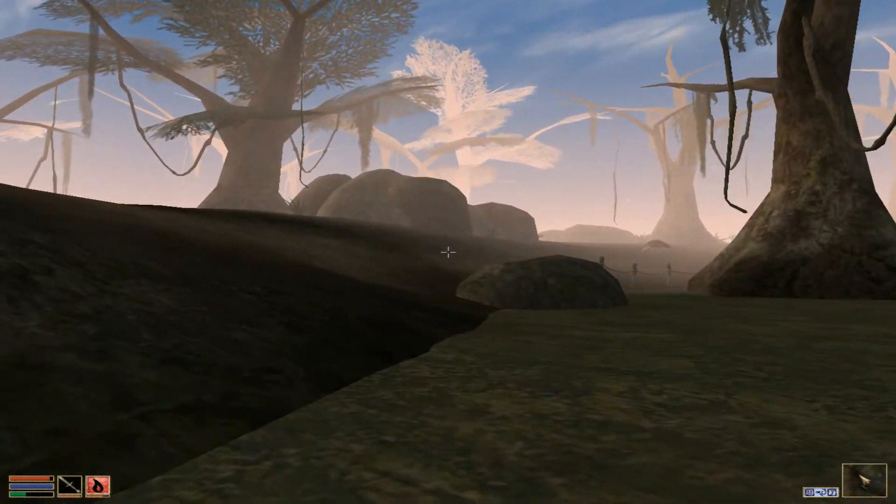
{"action": "mouse_move", "coordinate": [448, 252]}
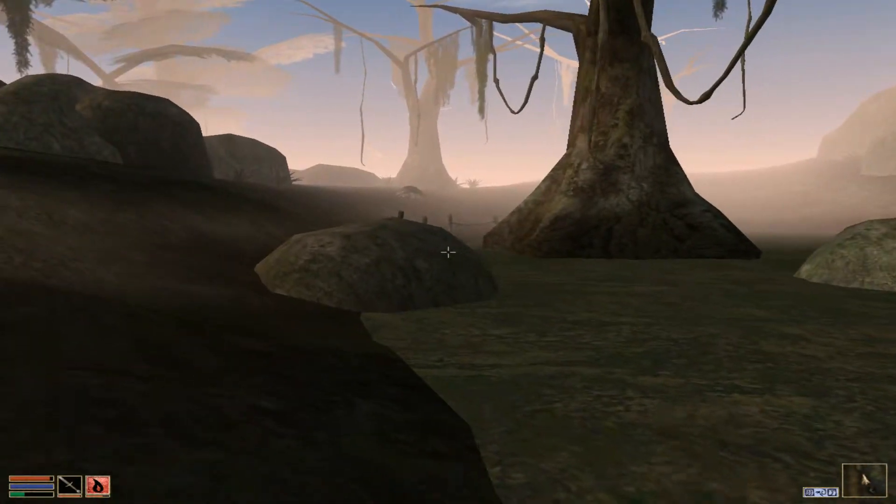
{"action": "mouse_move", "coordinate": [448, 252]}
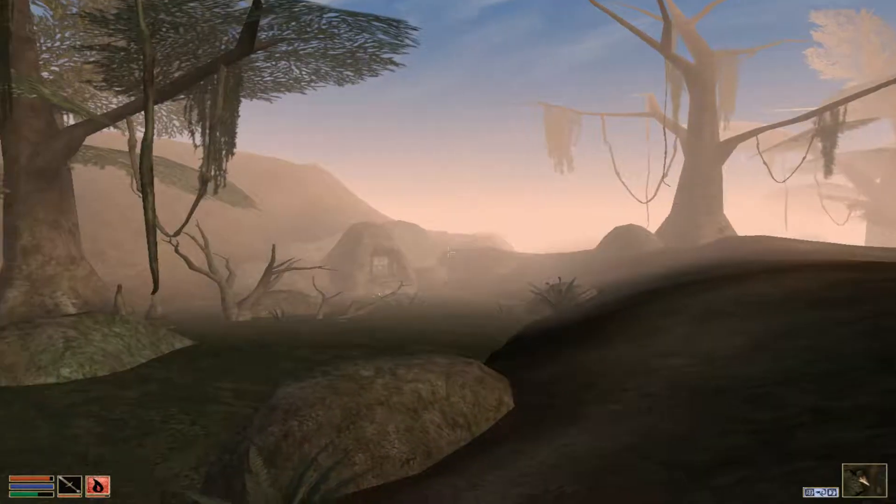
{"action": "mouse_move", "coordinate": [447, 252]}
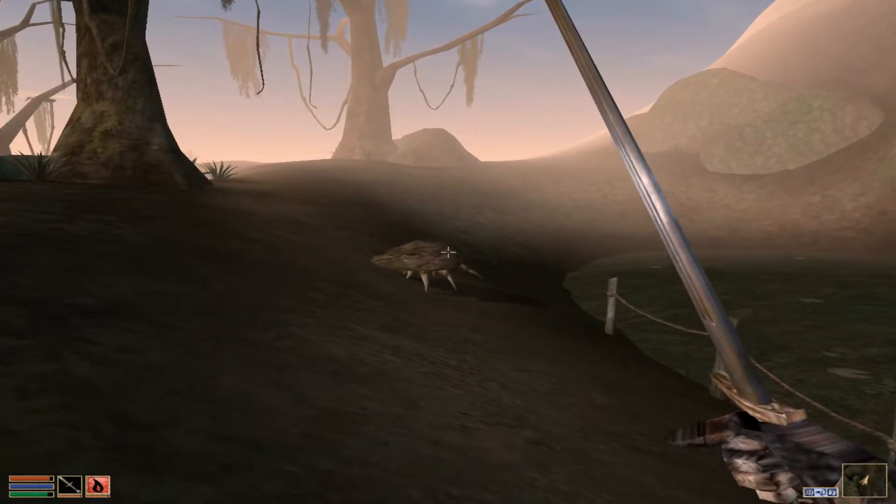
{"action": "mouse_move", "coordinate": [447, 252]}
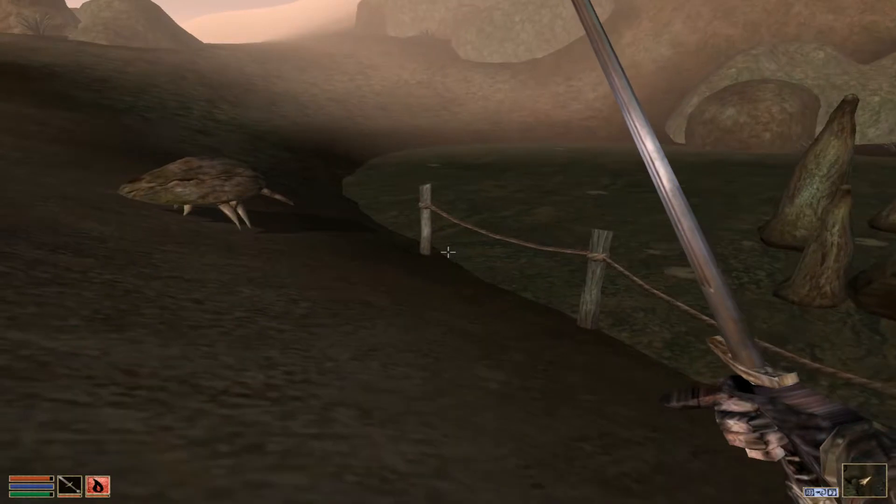
{"action": "mouse_move", "coordinate": [448, 252]}
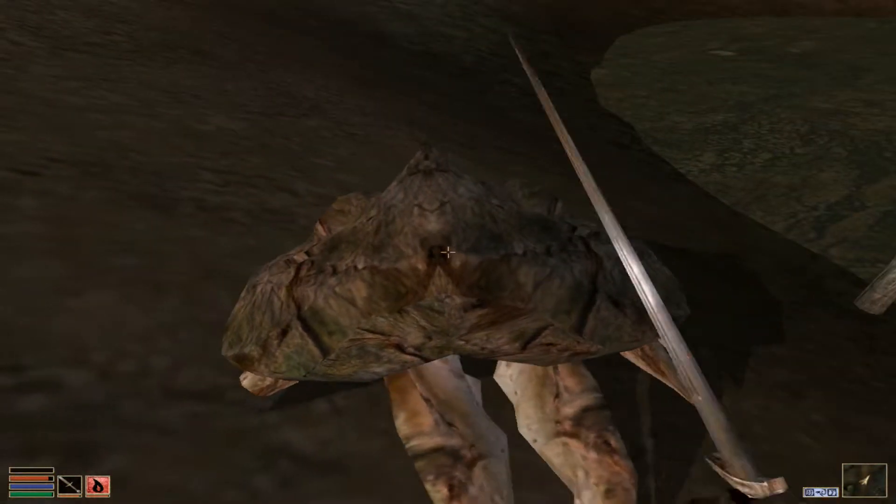
Strike the mudcrab on the foggy shoreline with the steel shortsword.
{"action": "left_click", "coordinate": [448, 253]}
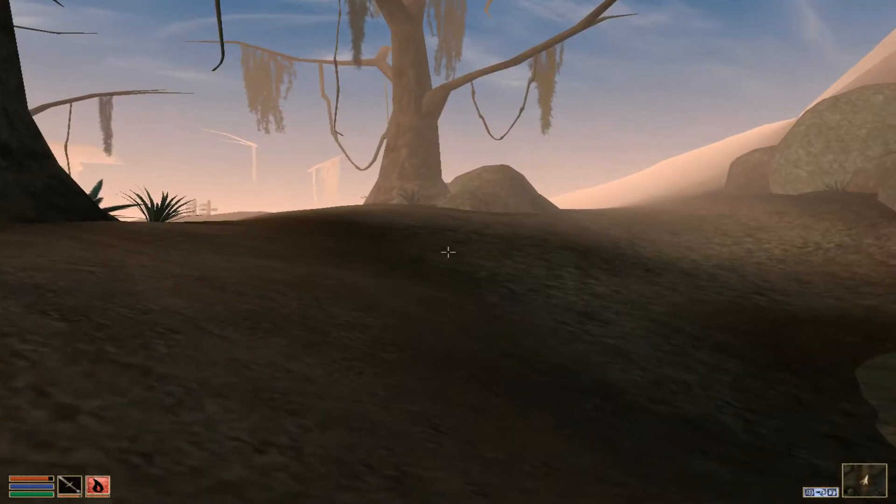
{"action": "mouse_move", "coordinate": [447, 252]}
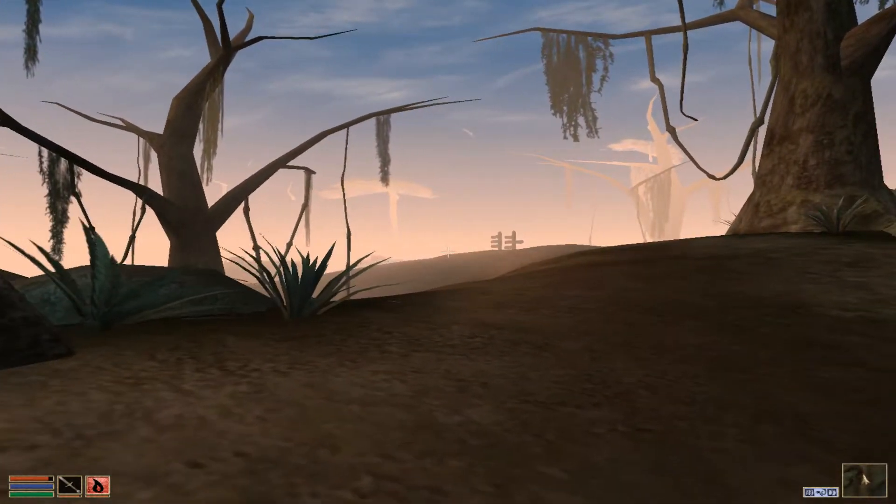
{"action": "mouse_move", "coordinate": [447, 252]}
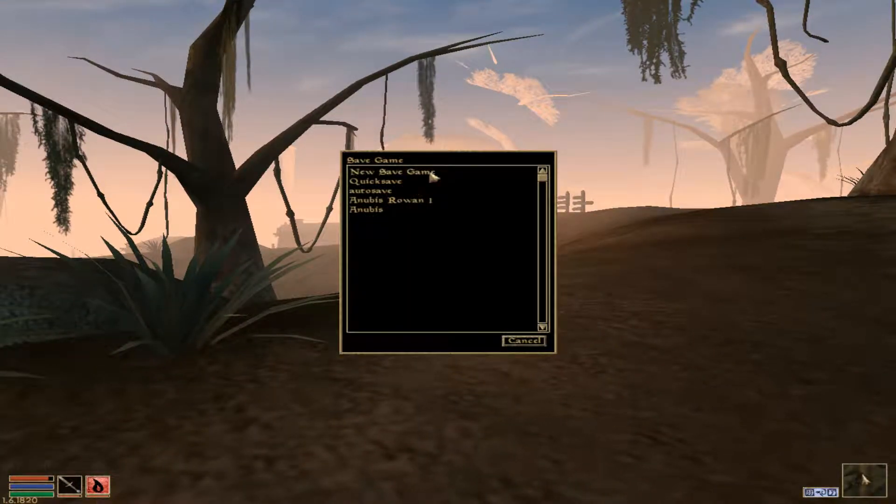
Create a new save game named 'Anubis Rowan 2' and confirm it.
{"action": "left_click", "coordinate": [390, 171]}
{"action": "type", "text": "Anubis Rowan 2"}
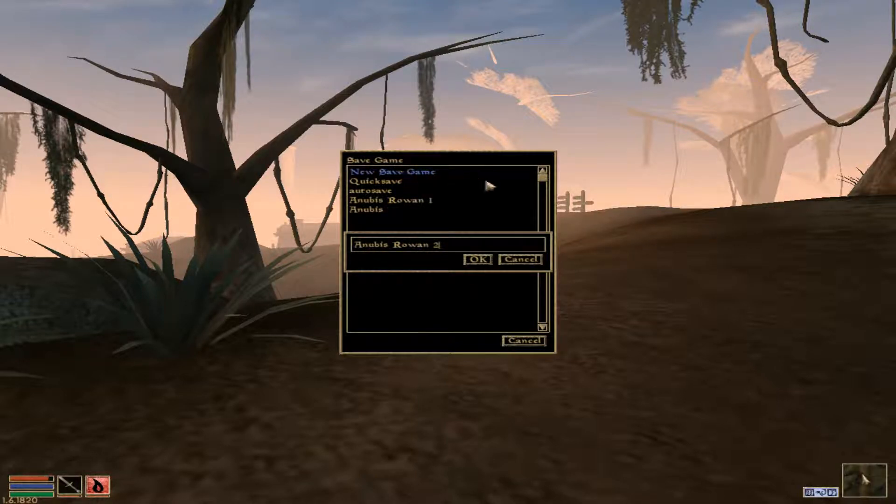
{"action": "left_click", "coordinate": [479, 259]}
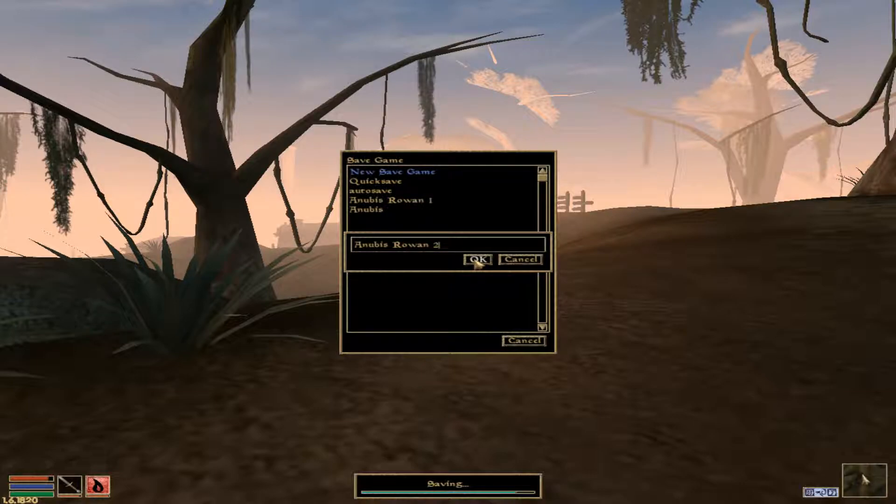
{"action": "left_click", "coordinate": [476, 259]}
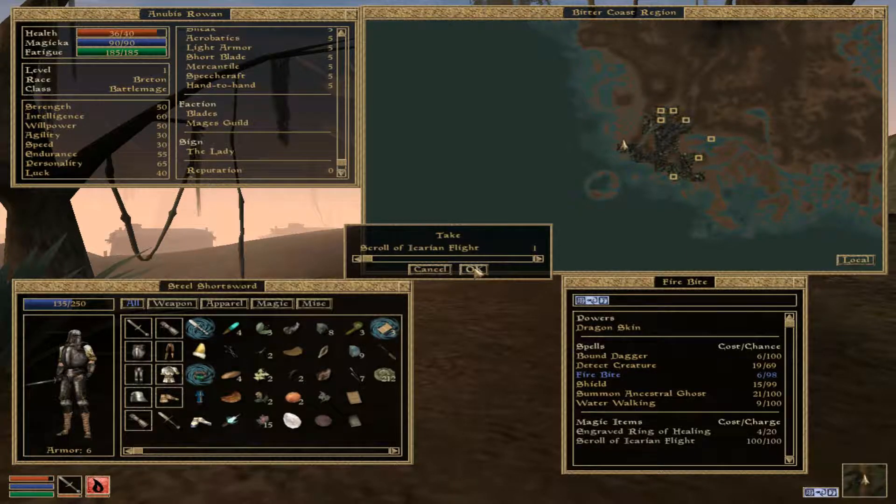
Take the Scroll of Icarian Flight from the inventory and close its text.
{"action": "left_click", "coordinate": [472, 269]}
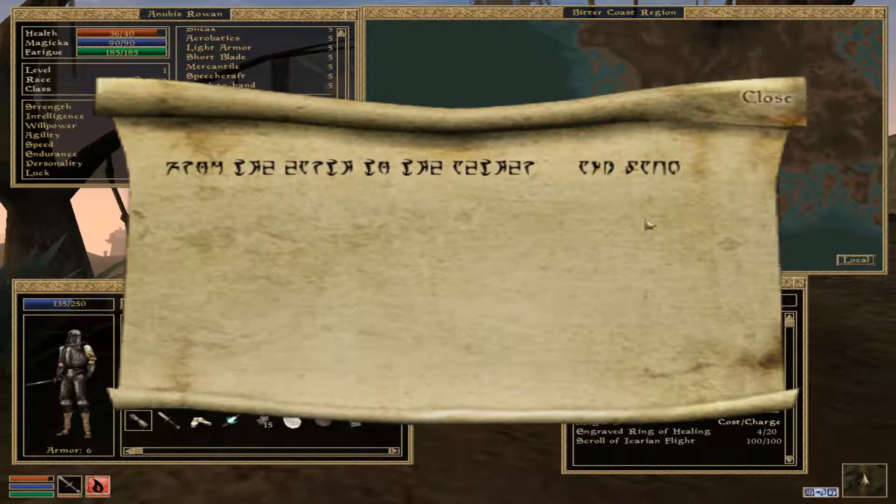
{"action": "left_click", "coordinate": [769, 99]}
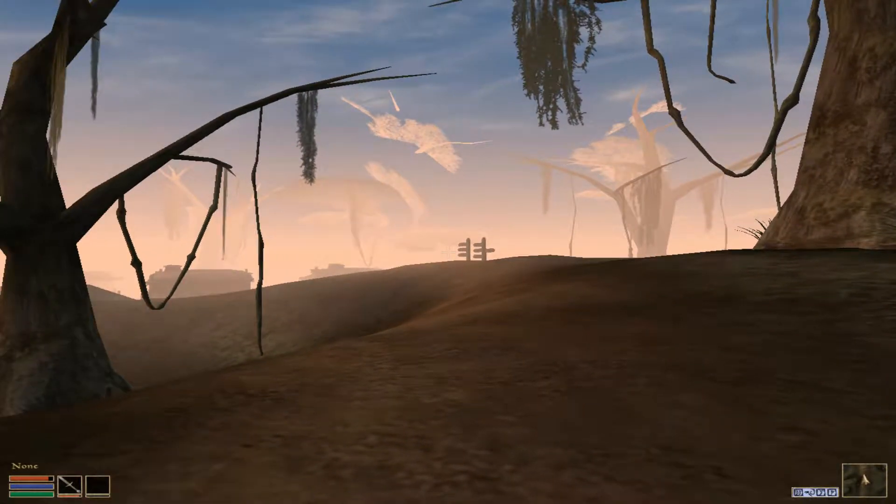
{"action": "mouse_move", "coordinate": [448, 252]}
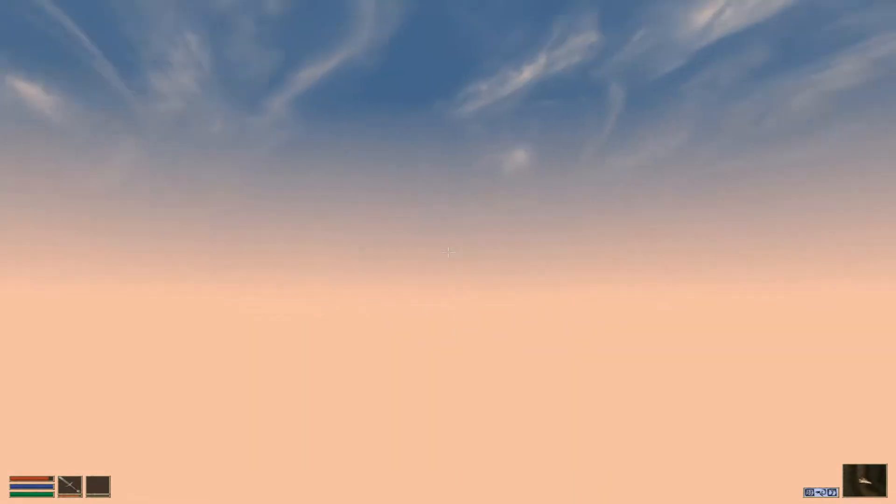
{"action": "mouse_move", "coordinate": [448, 252]}
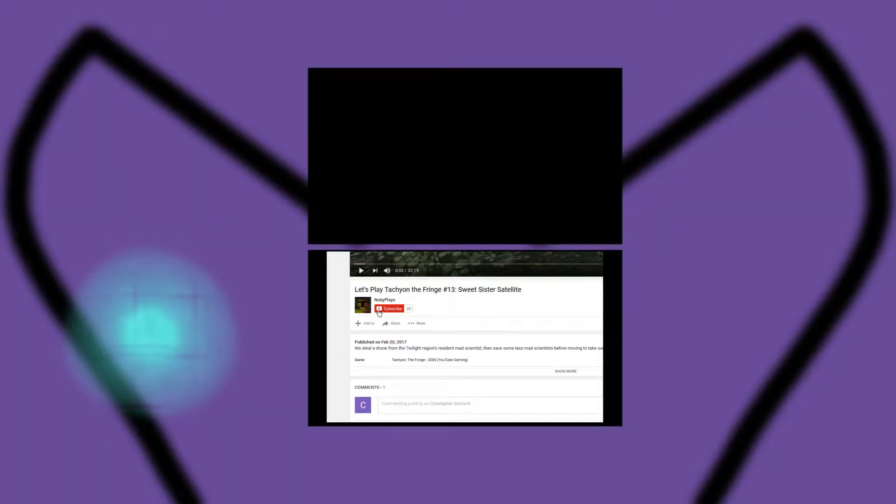
Subscribe to the channel with 'Send me all notifications' enabled and saved.
{"action": "left_click", "coordinate": [390, 308]}
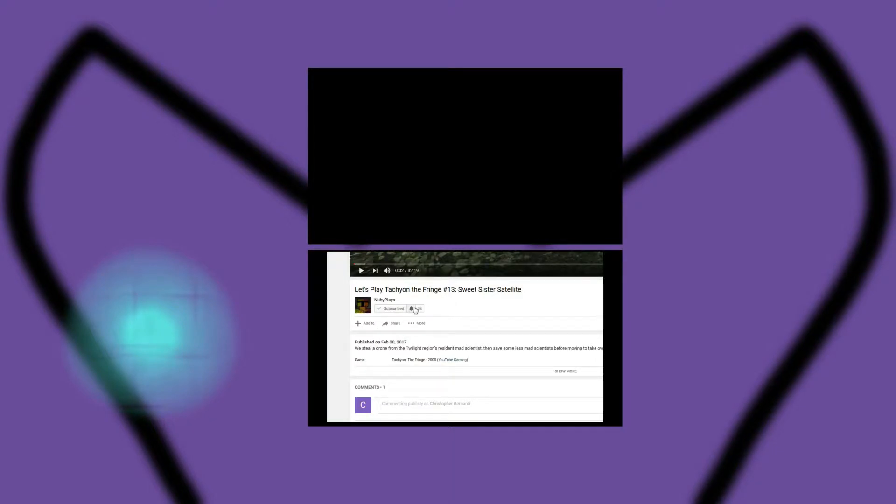
{"action": "left_click", "coordinate": [415, 308]}
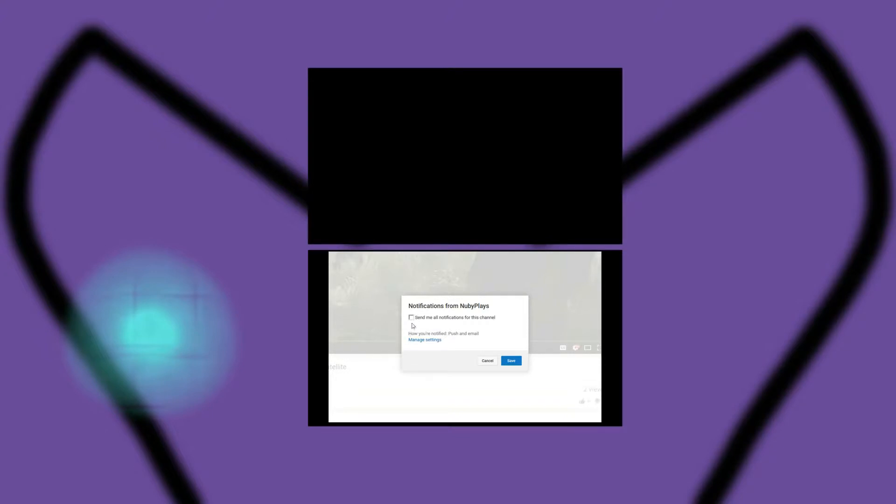
{"action": "left_click", "coordinate": [411, 317]}
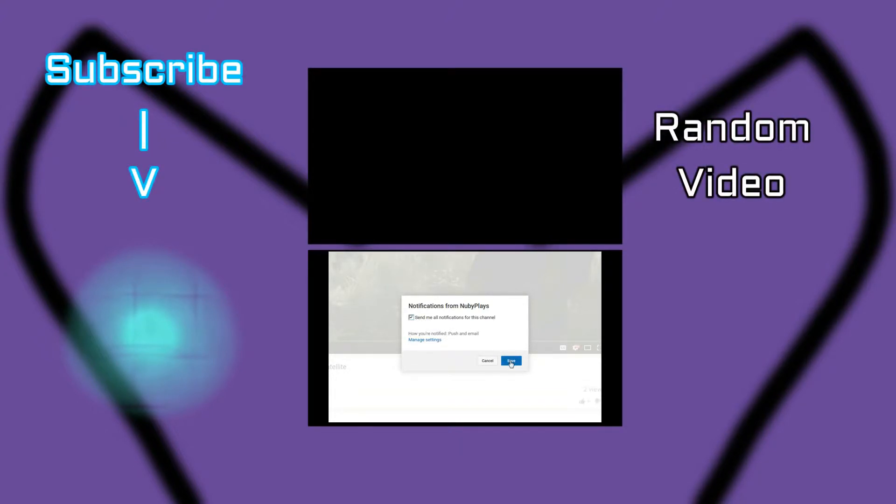
{"action": "left_click", "coordinate": [509, 361]}
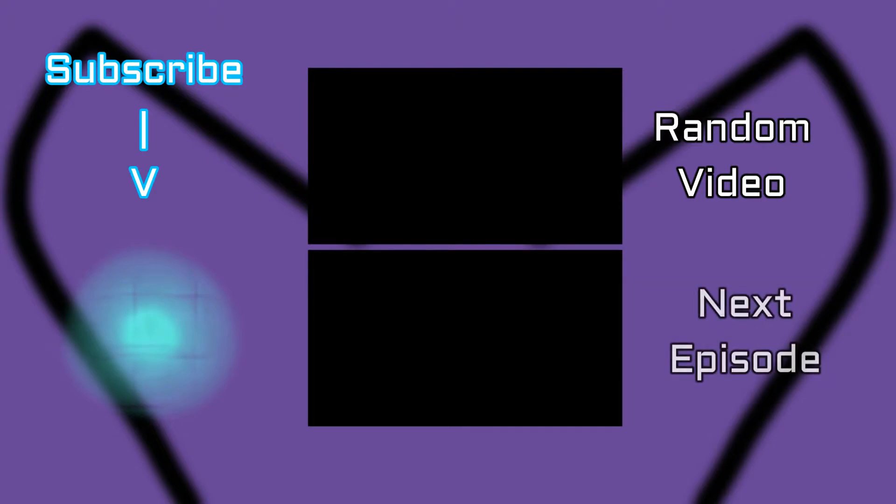